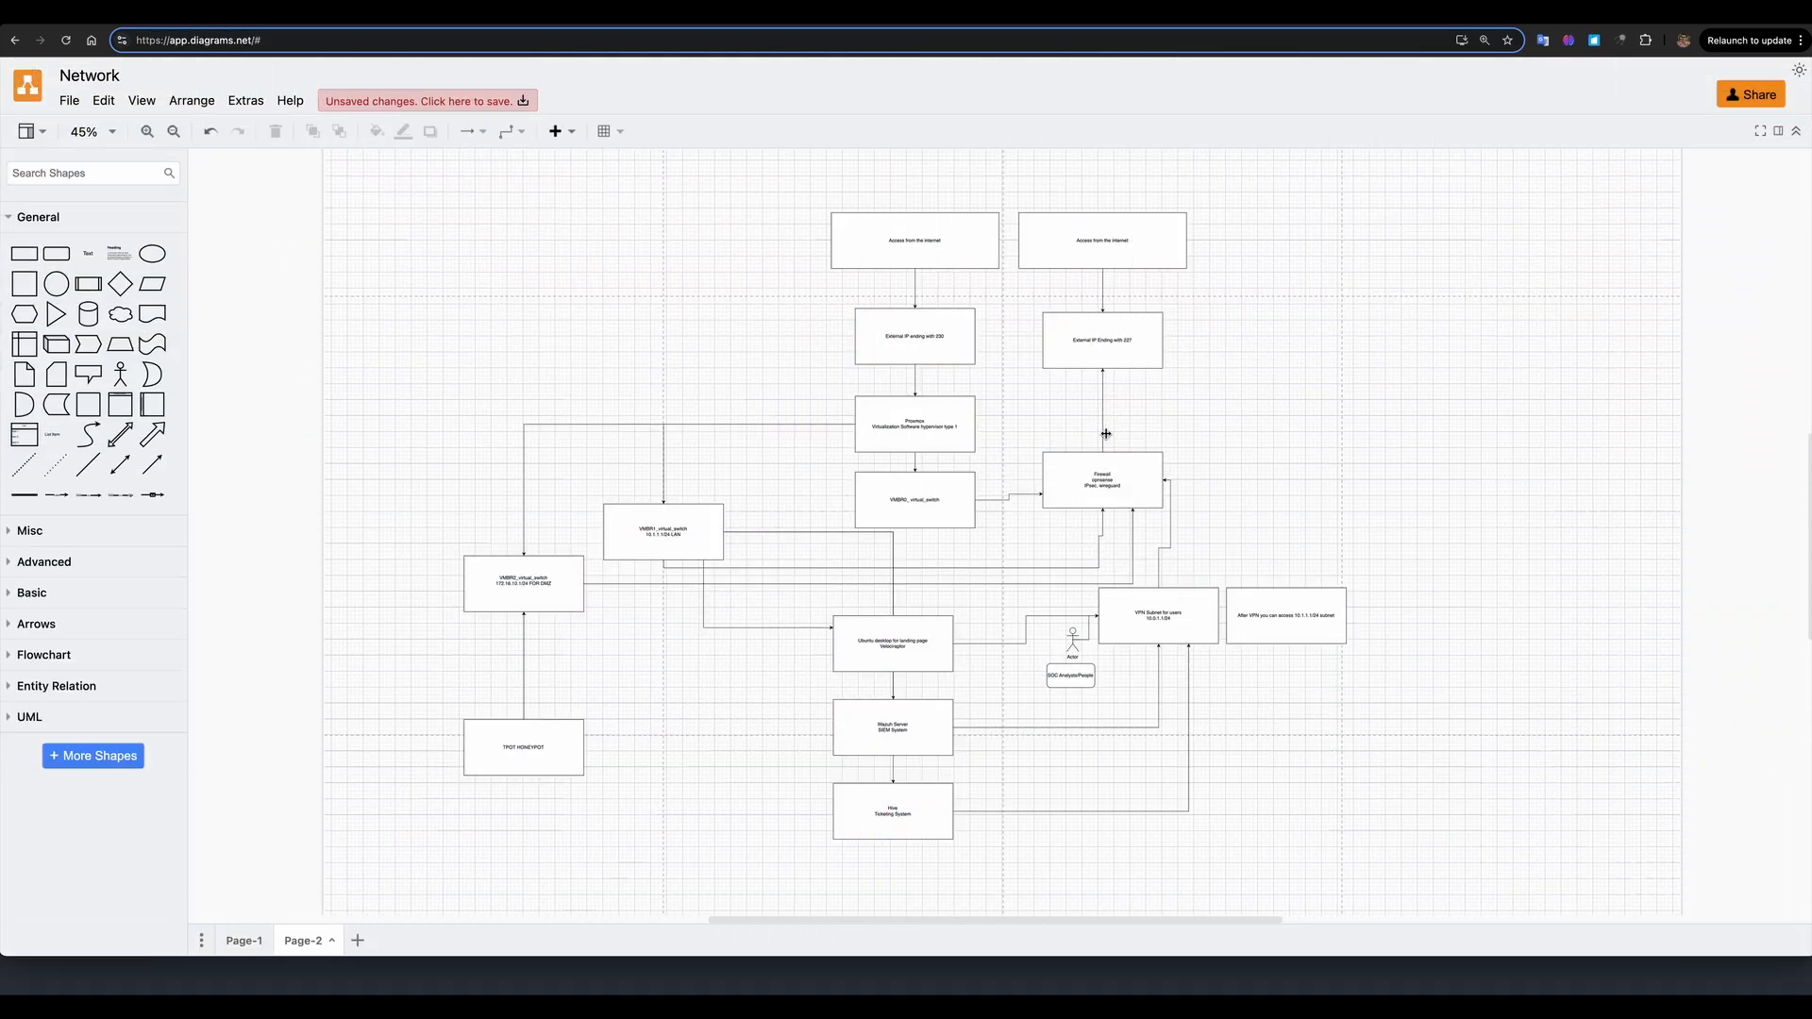
- Bring up the Hetzner Robot account and navigate its main menu toward Ordering
click(914, 424)
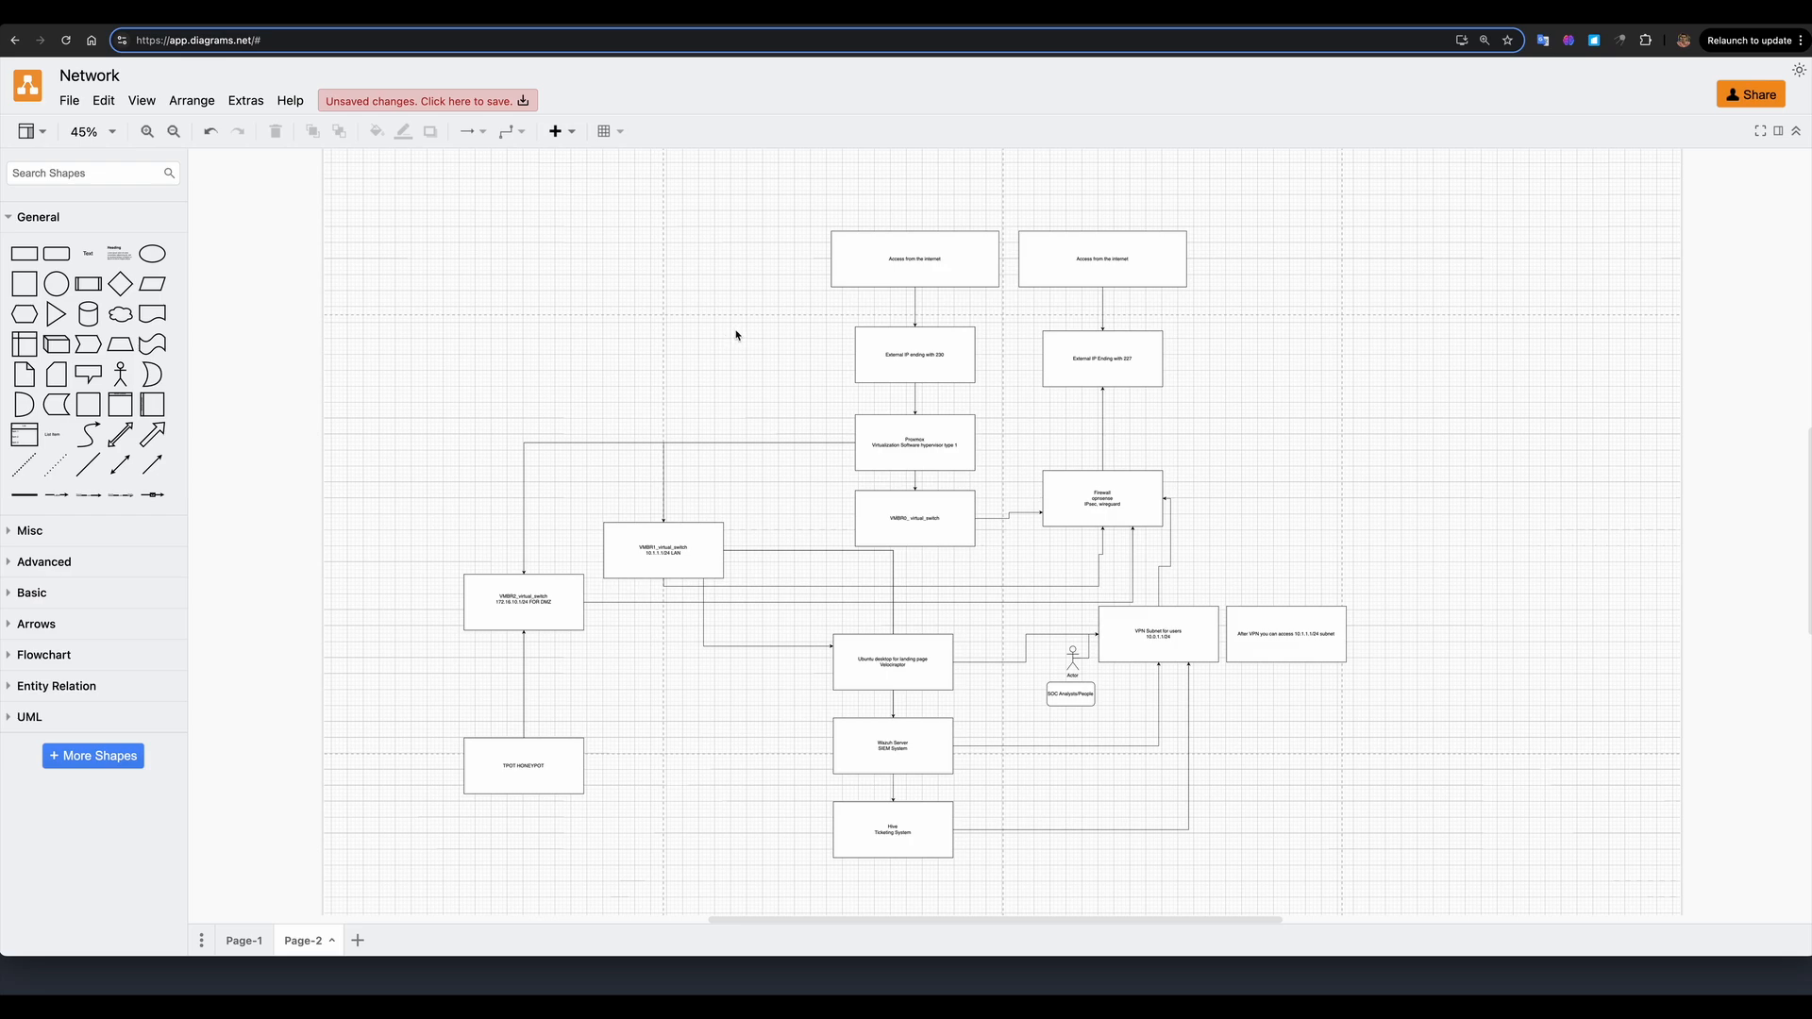
click(914, 258)
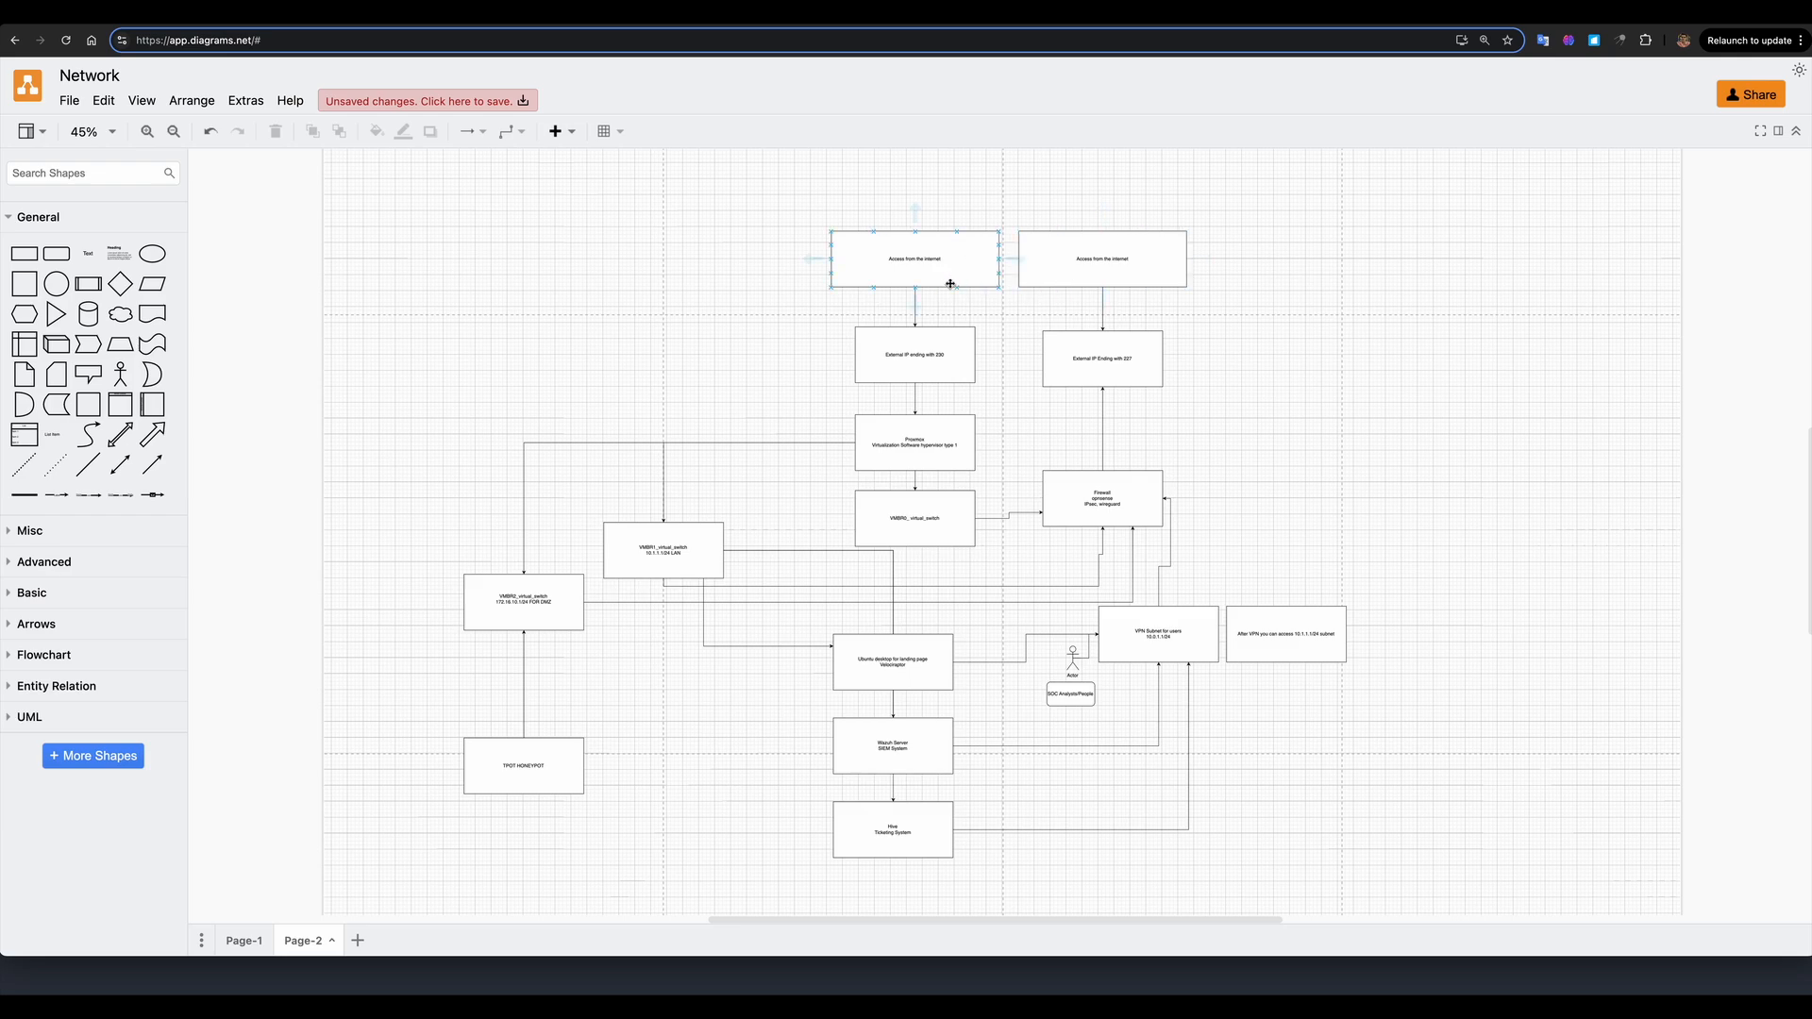
click(913, 355)
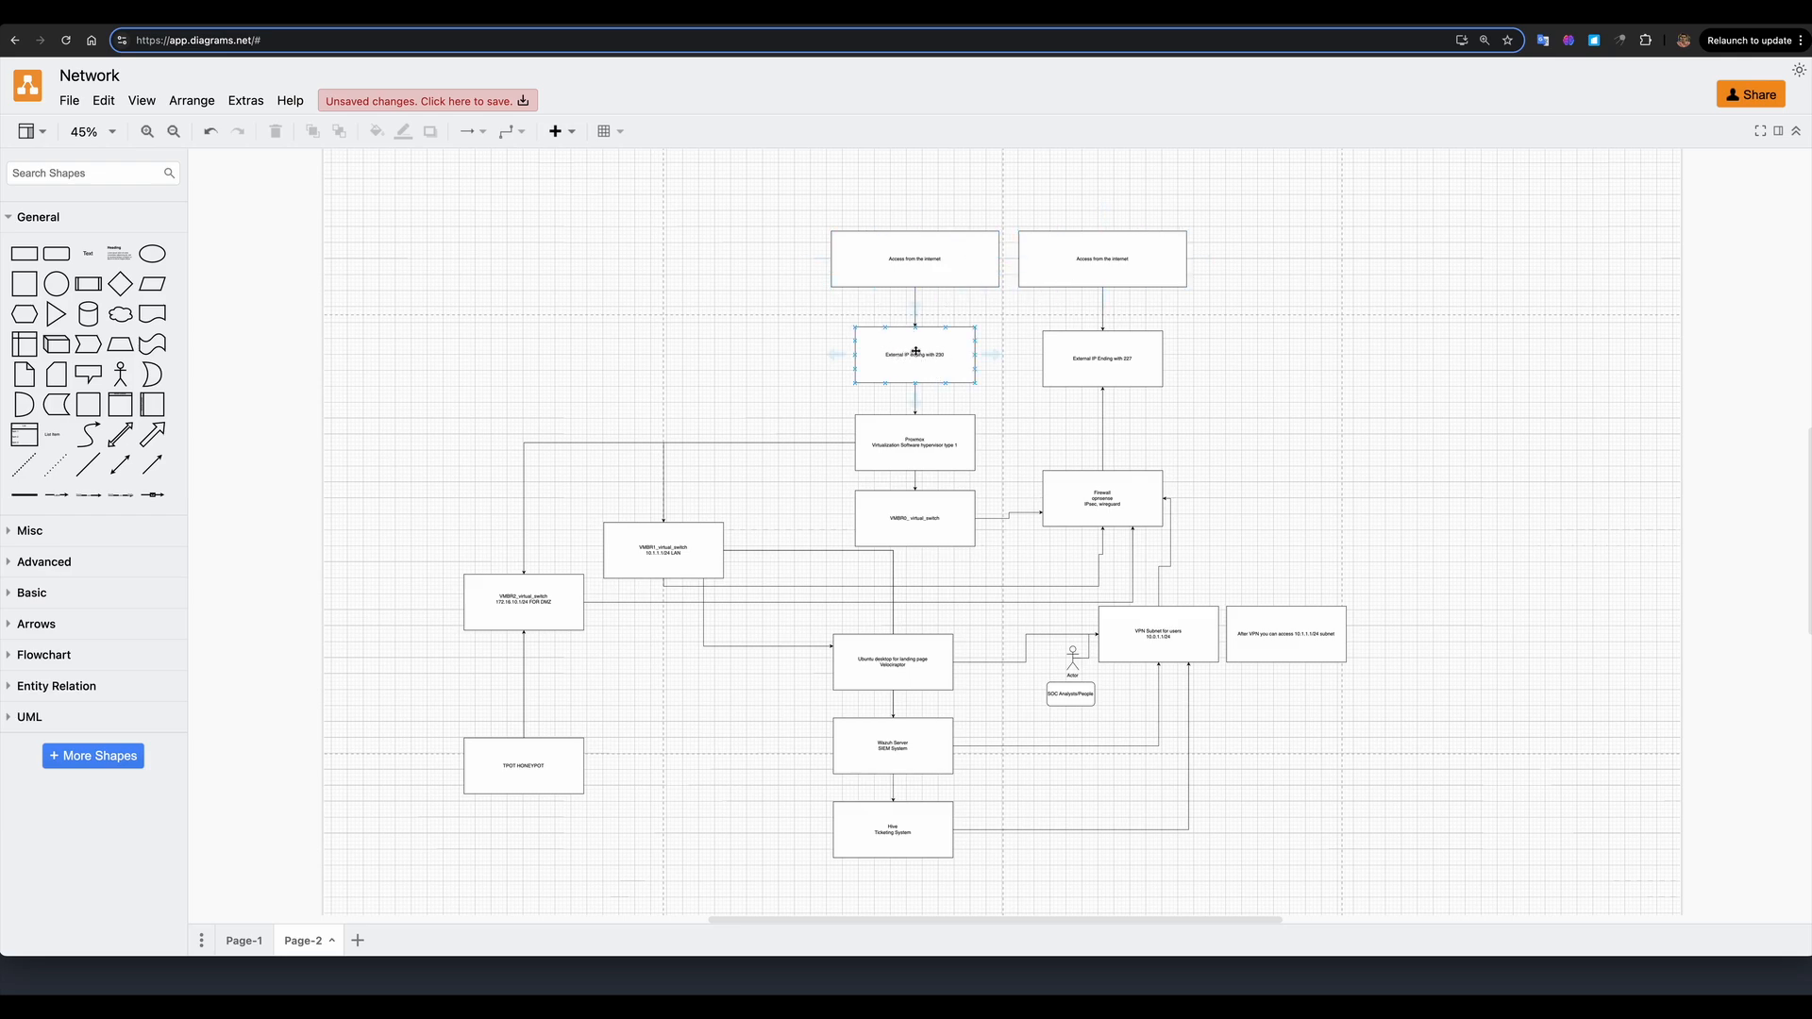
click(1100, 358)
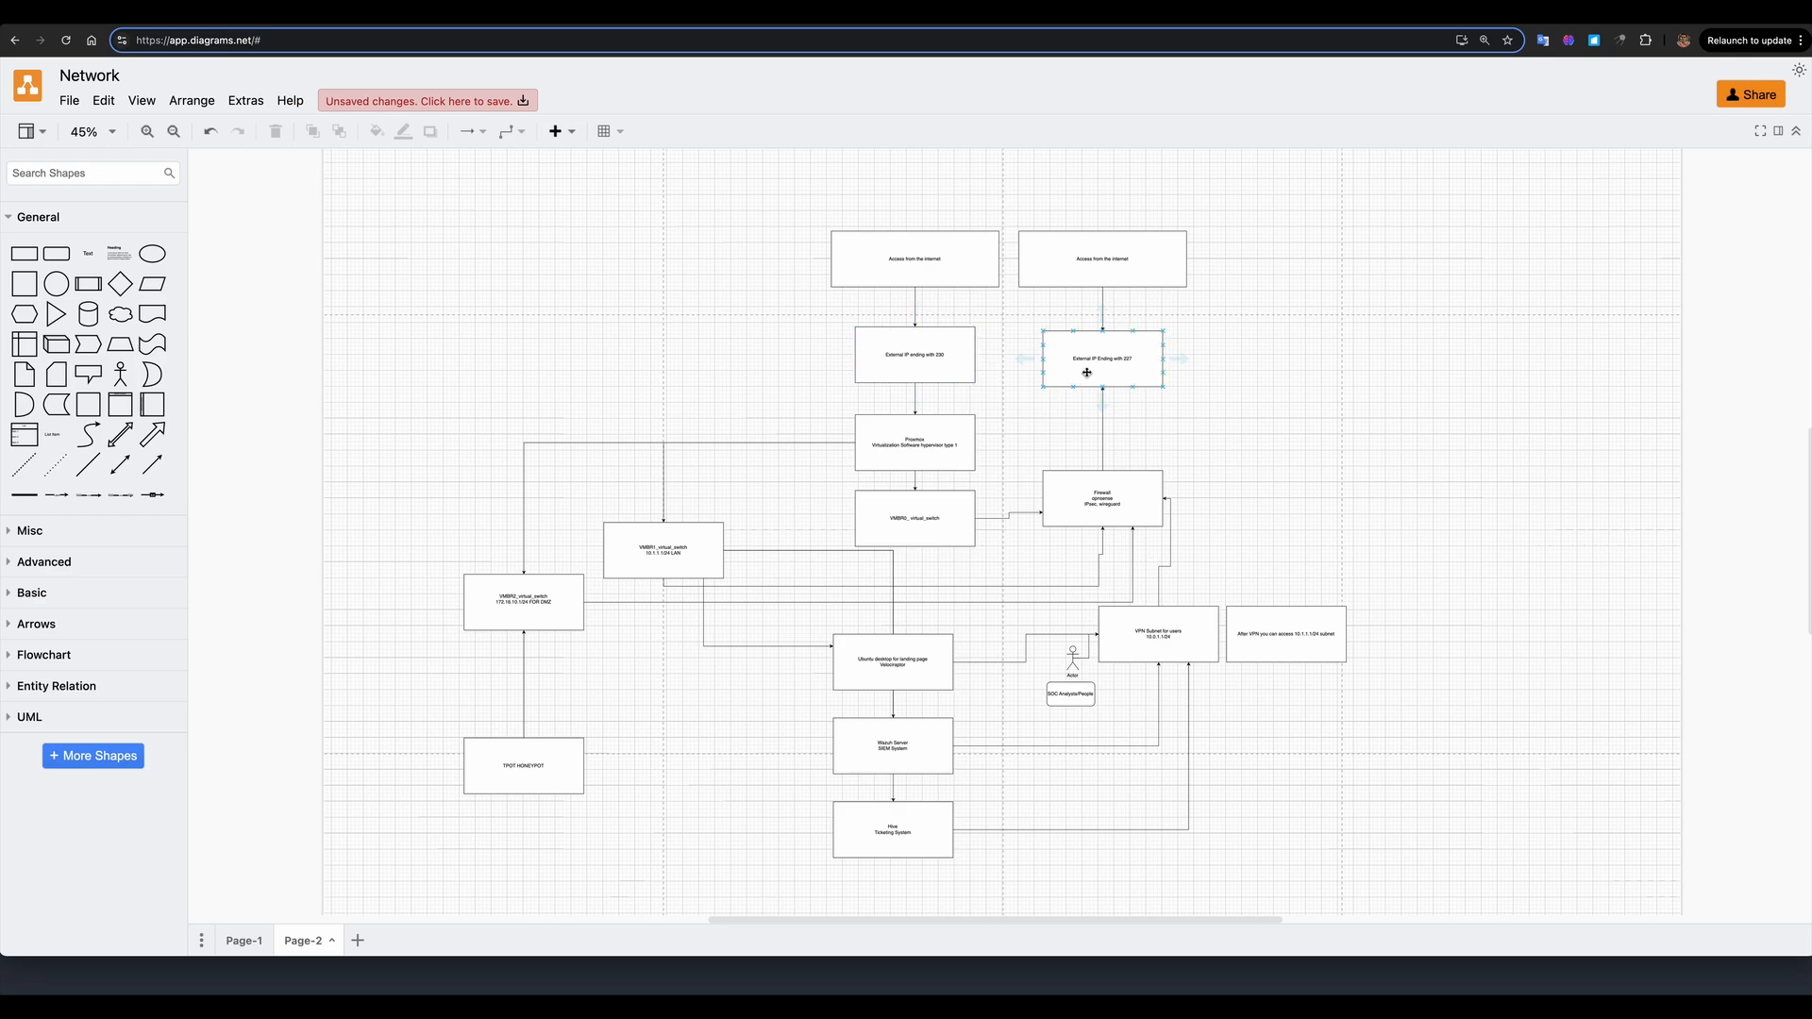
click(1002, 373)
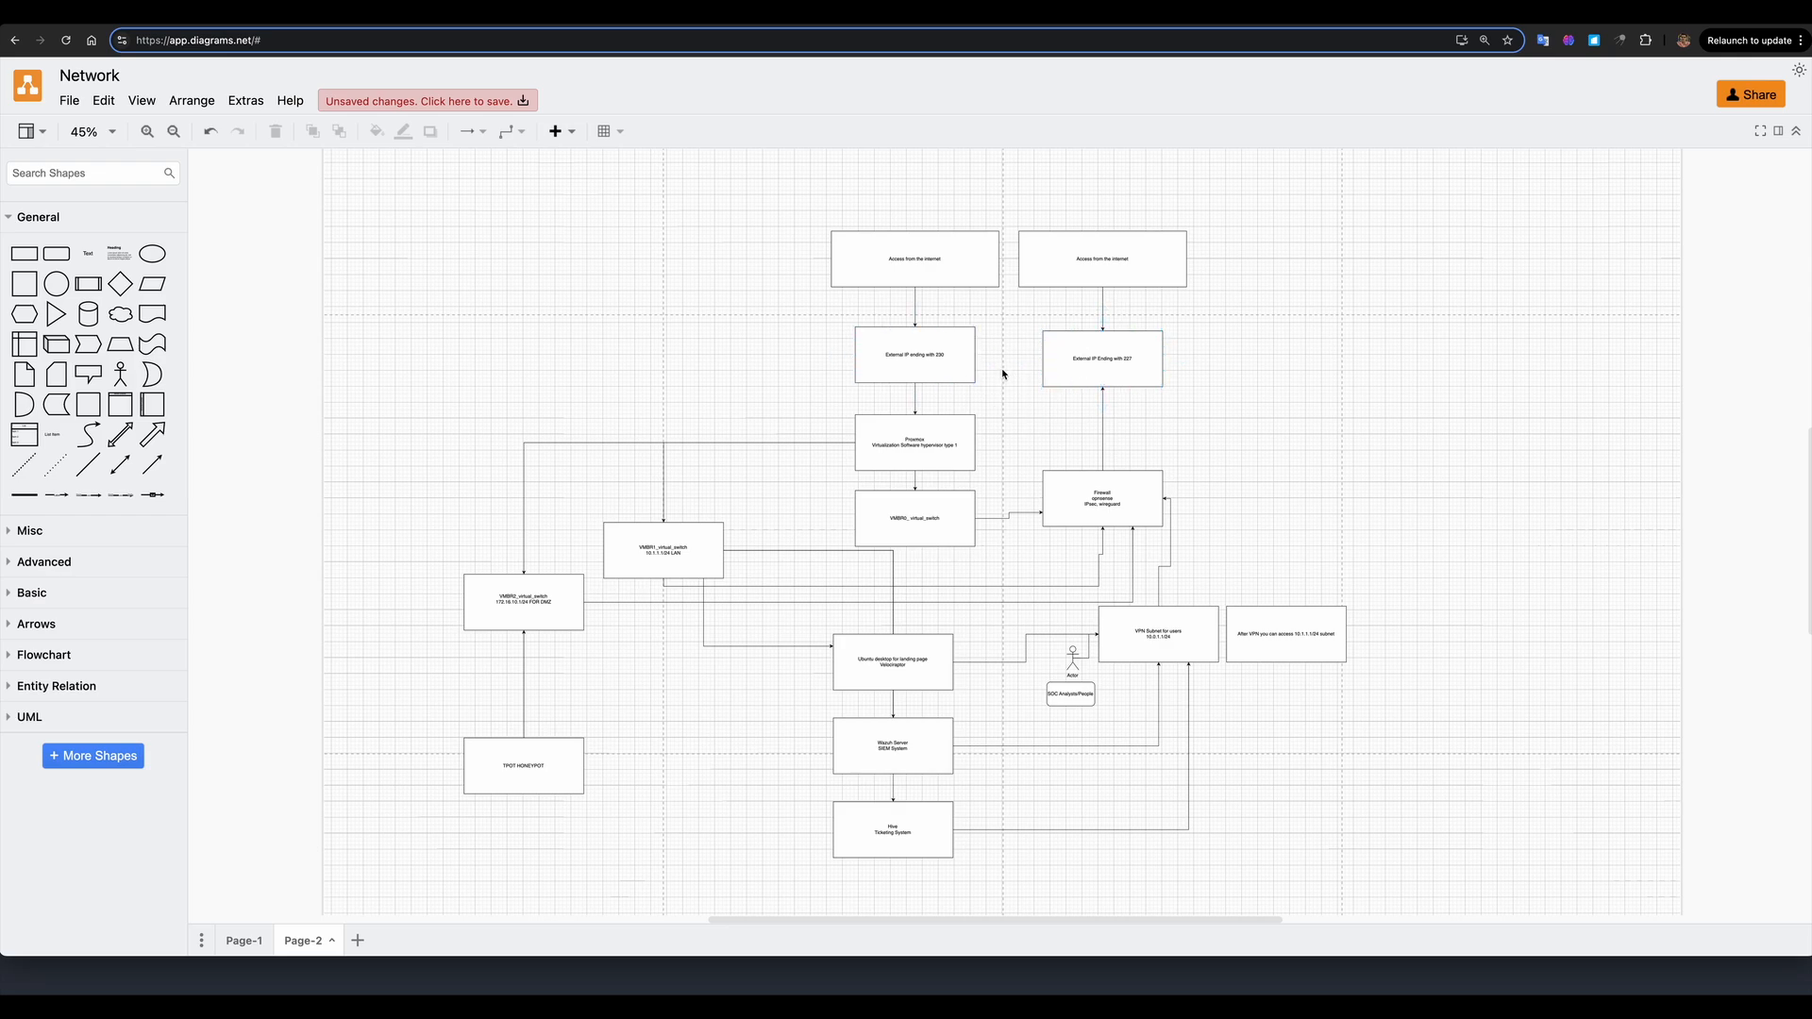
mouse_move(966, 362)
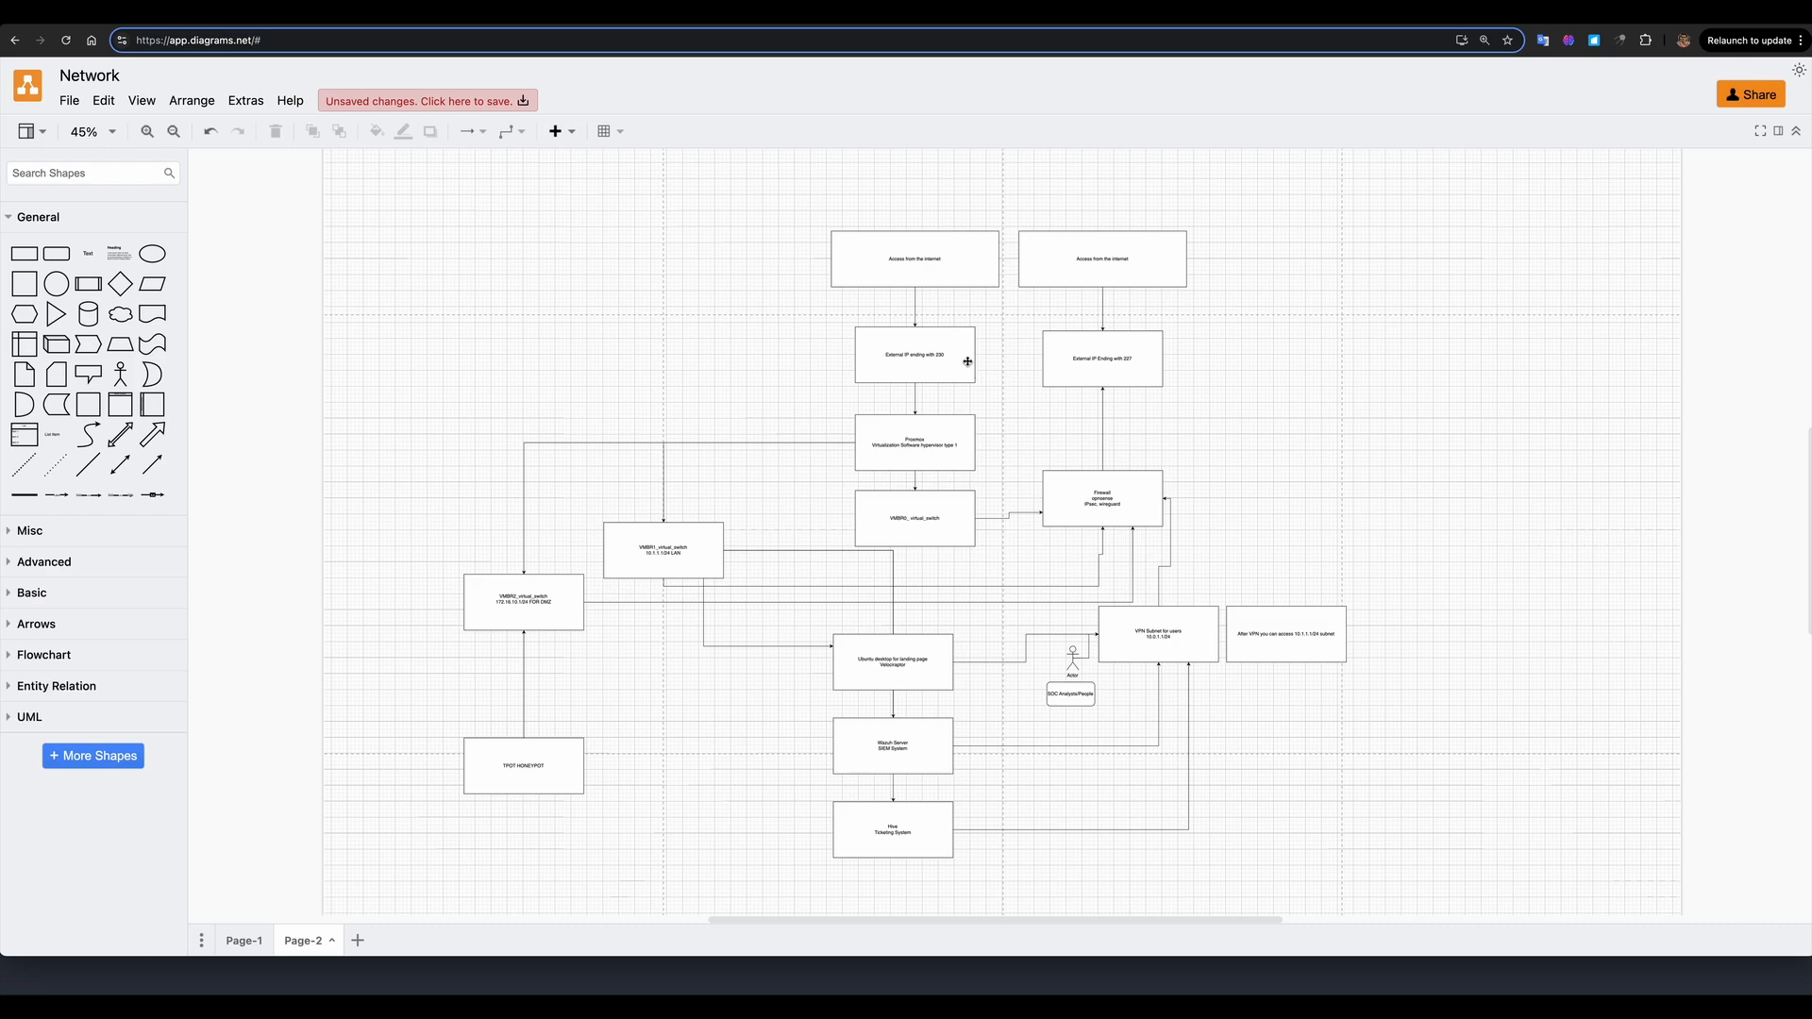
mouse_move(981, 413)
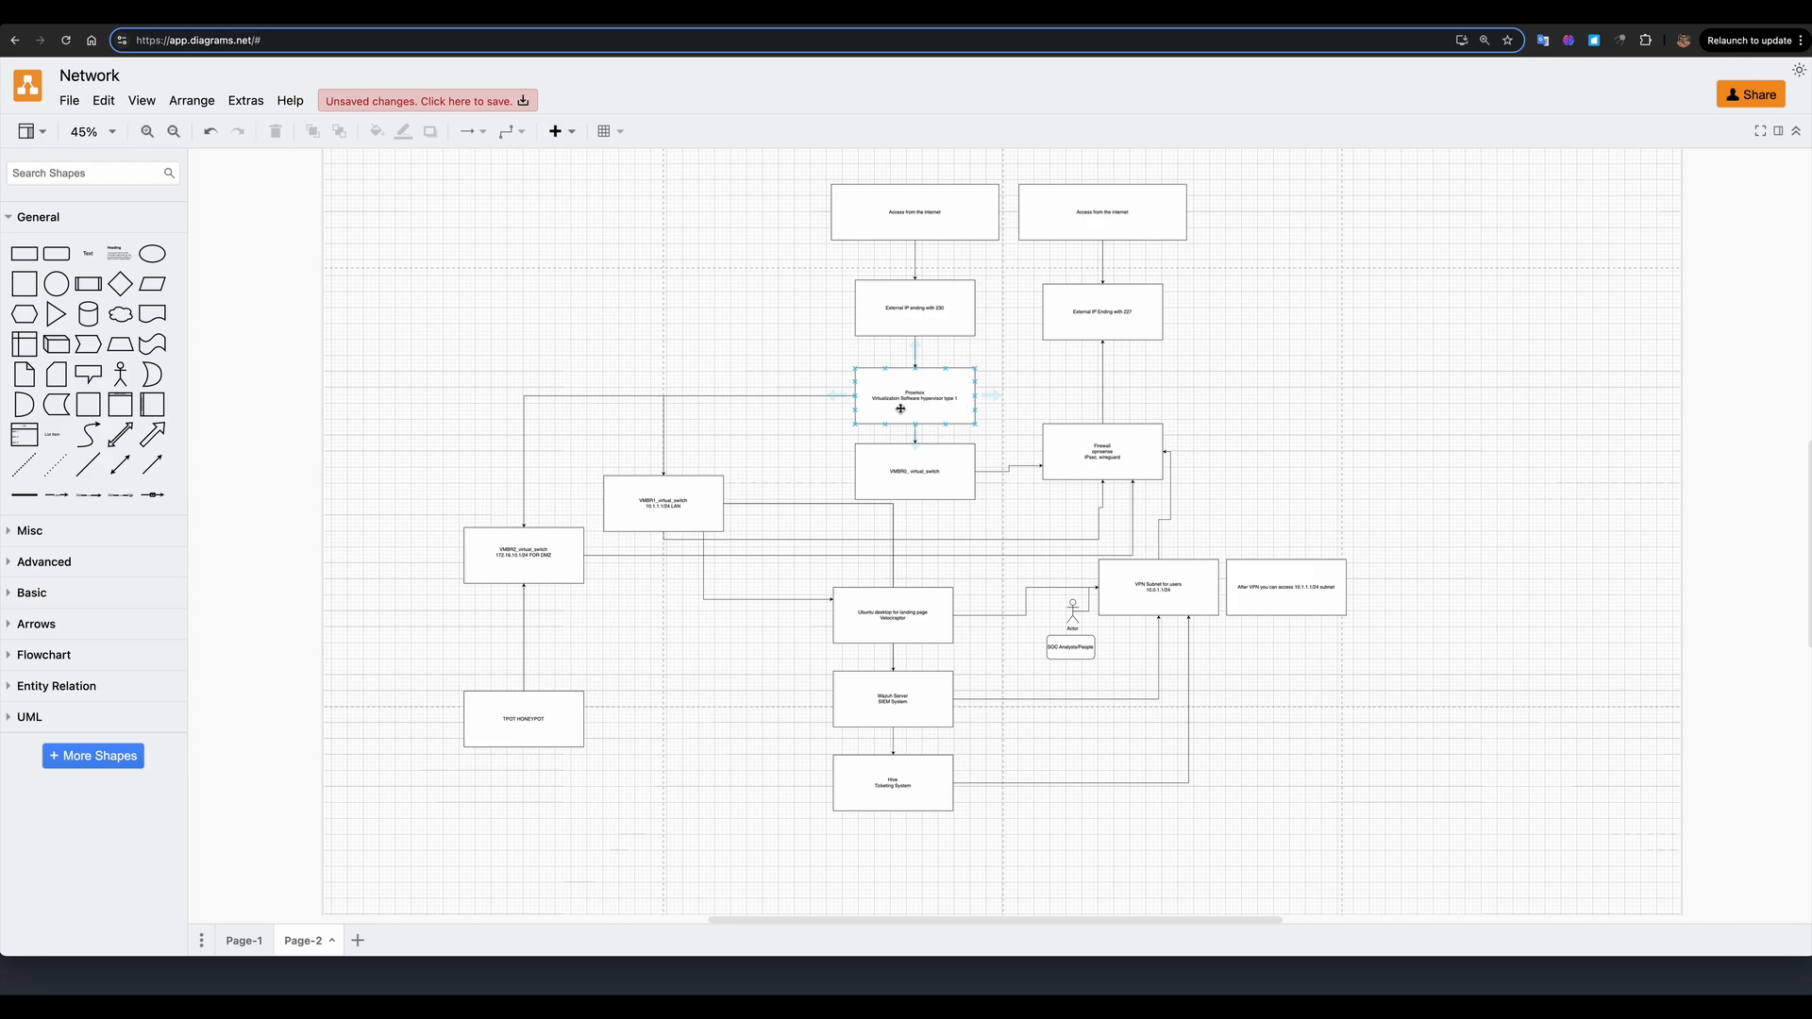
mouse_move(929, 408)
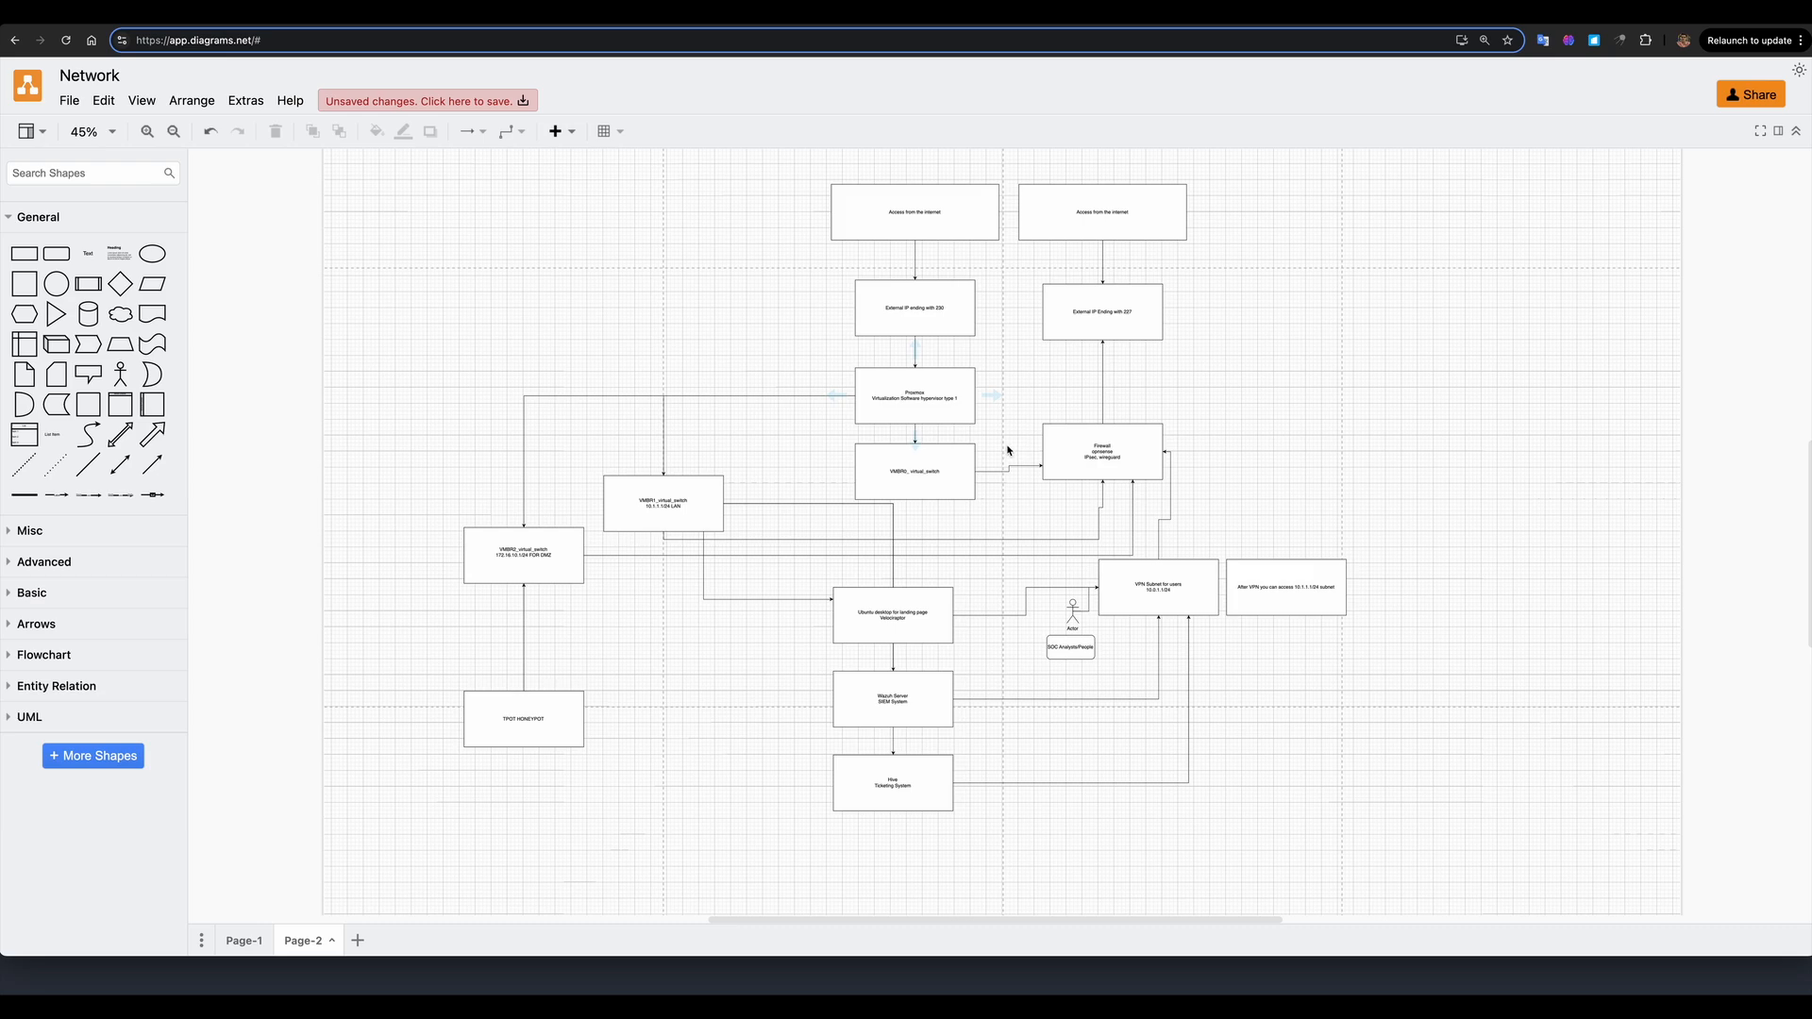
mouse_move(1010, 451)
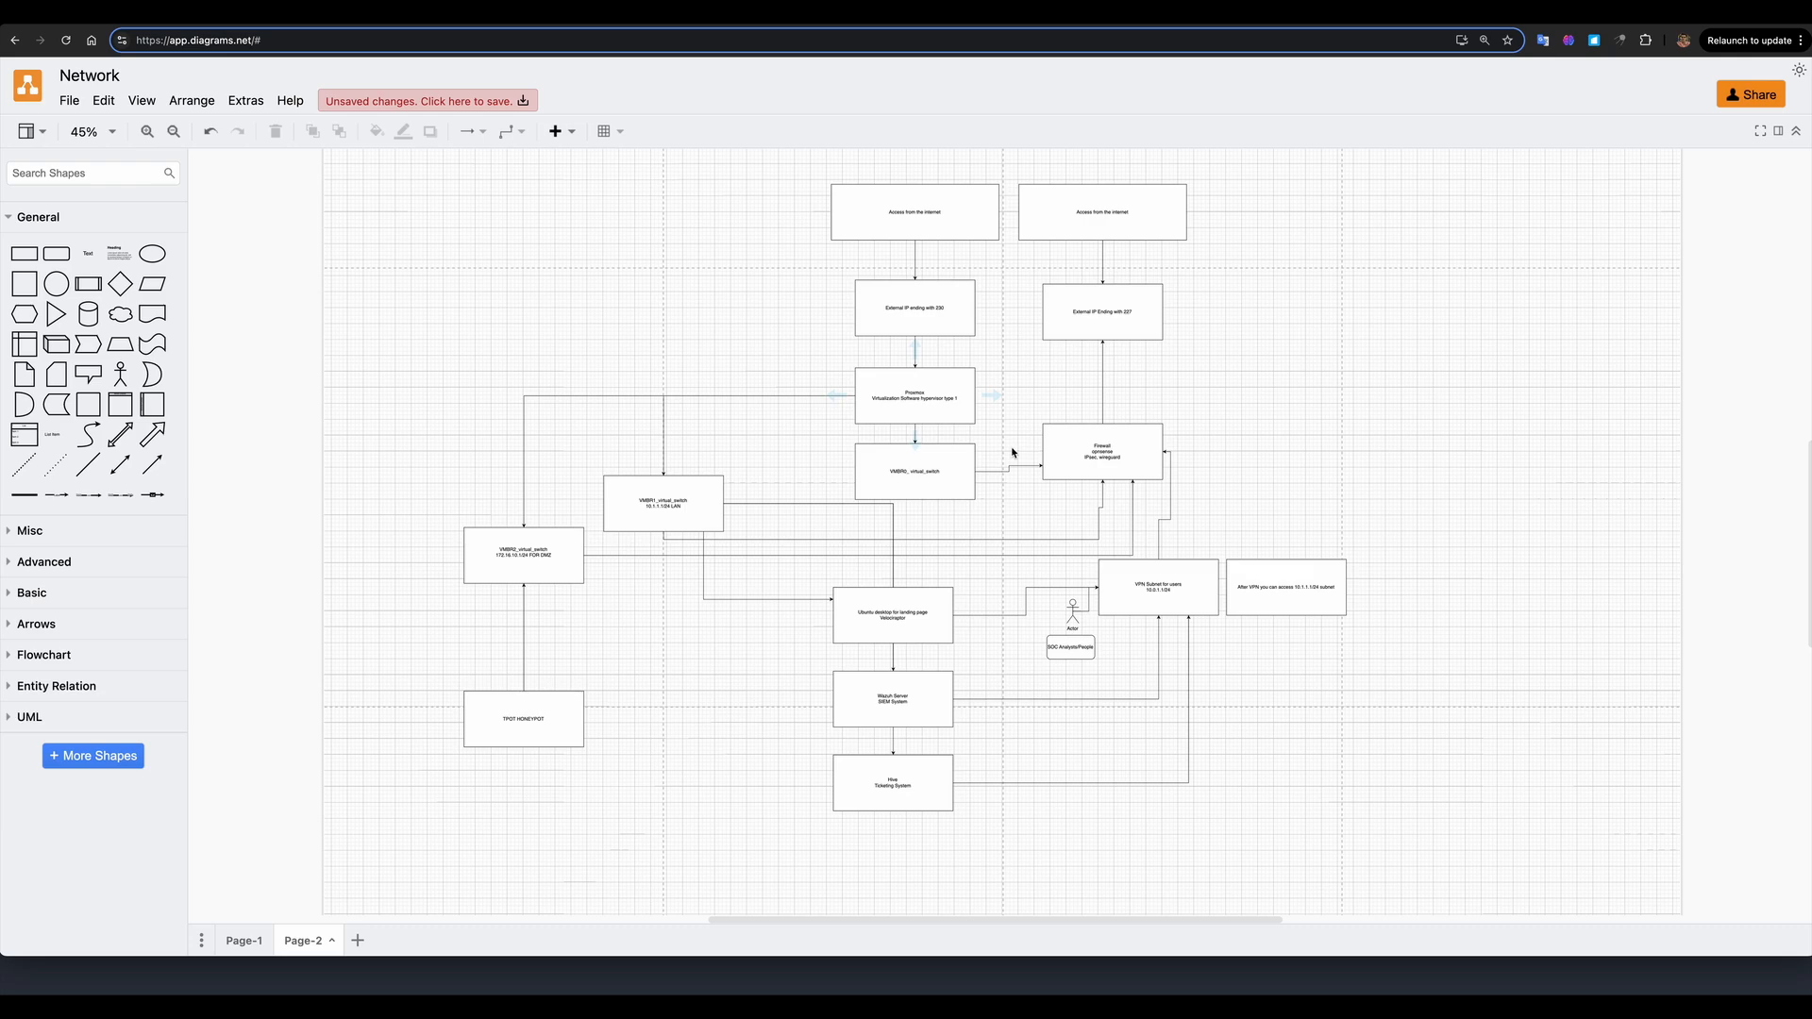
mouse_move(1004, 446)
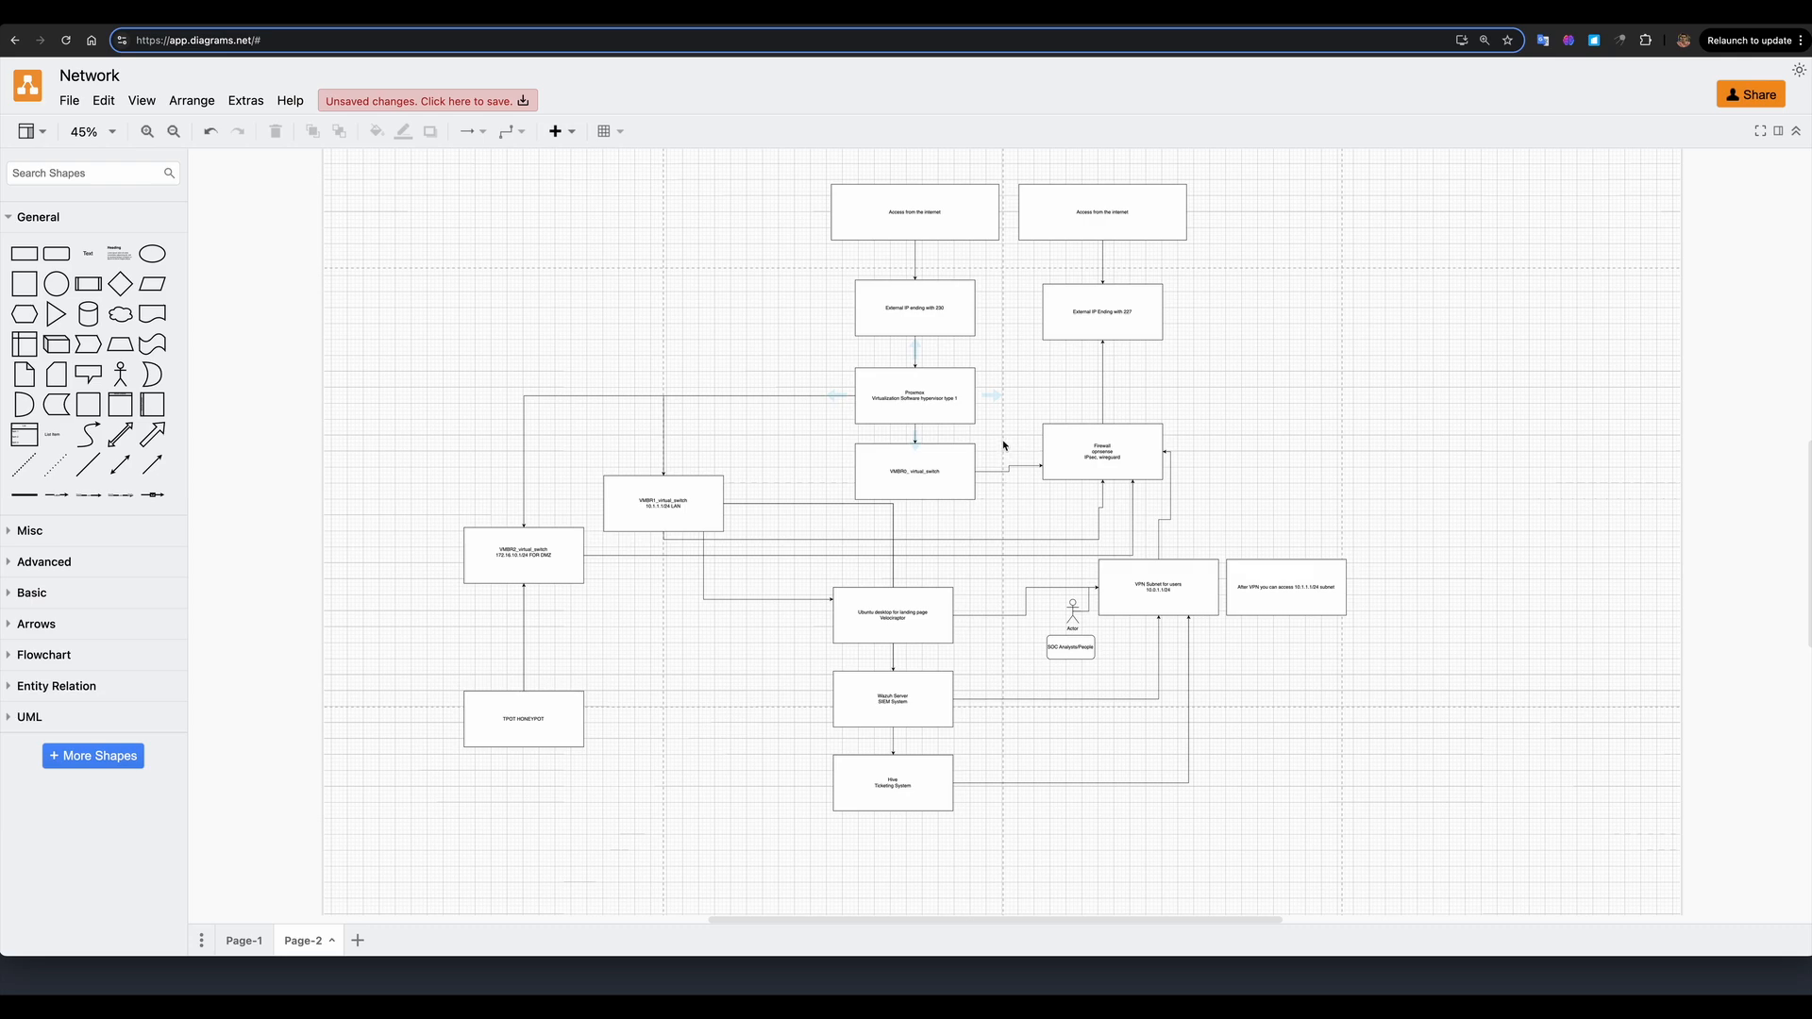
mouse_move(1014, 448)
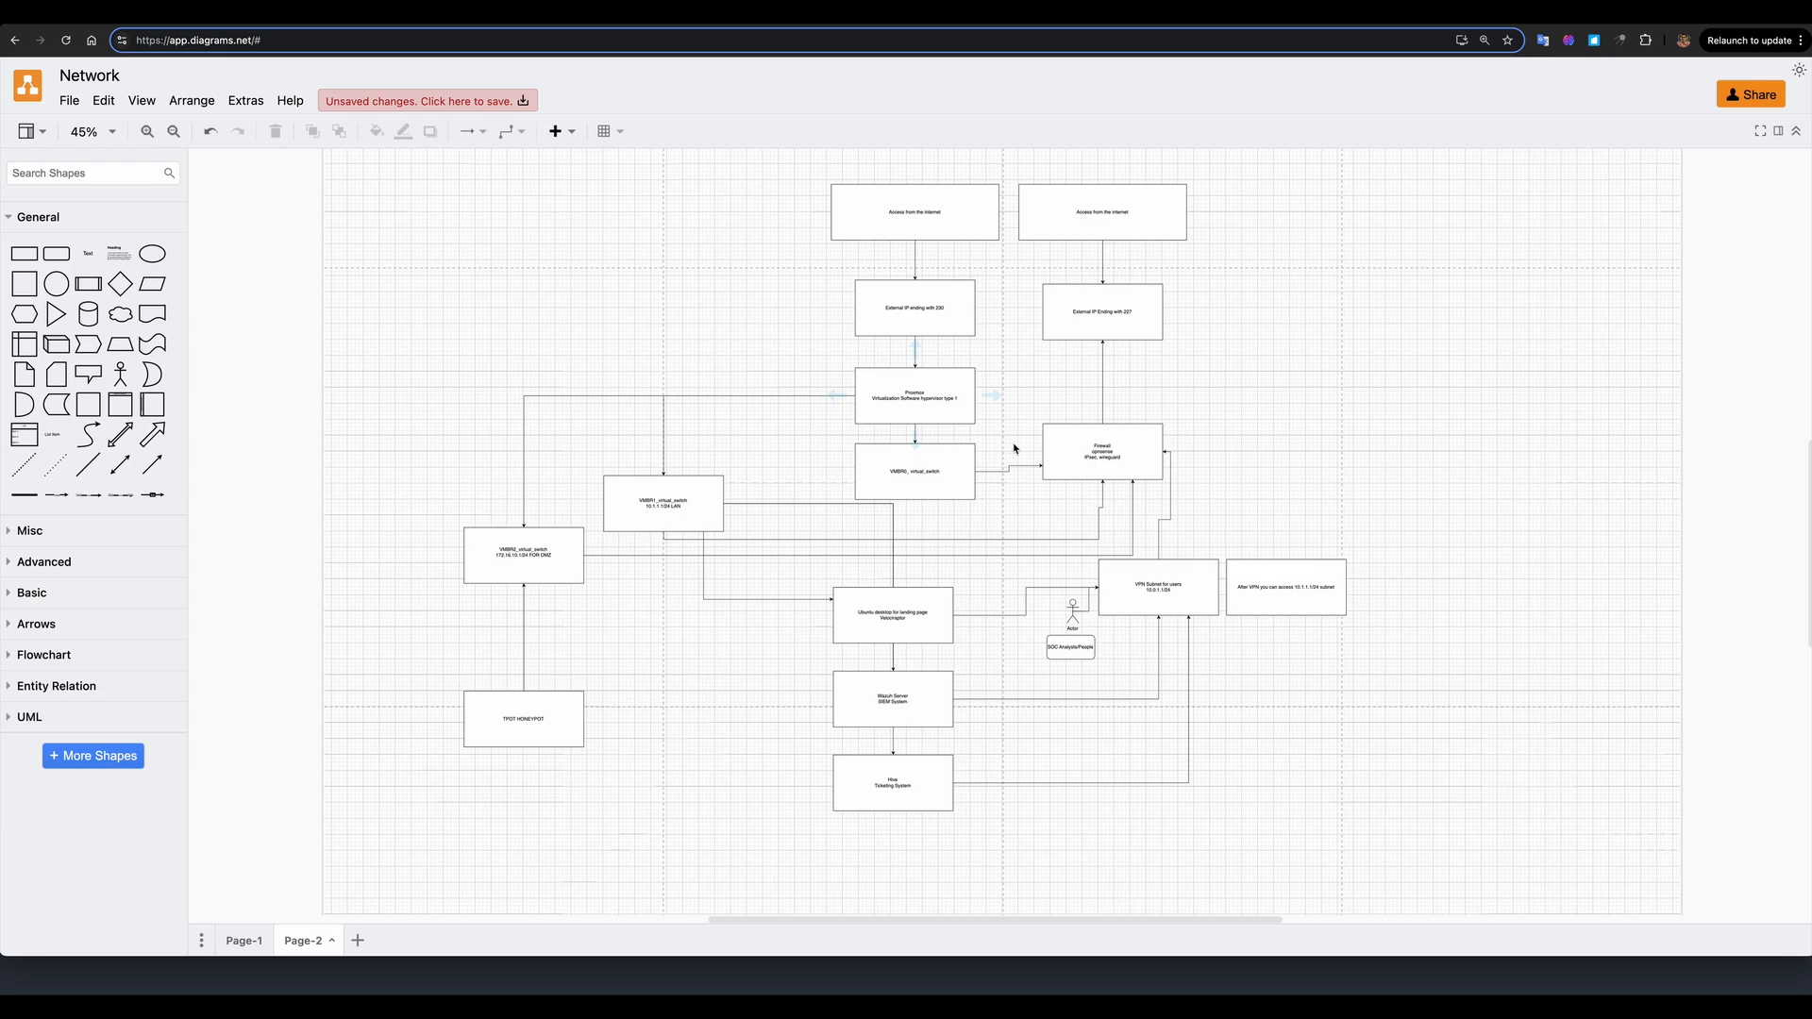
- Show the Ordering page listing dedicated server offers such as EX44 with monthly prices
click(1100, 451)
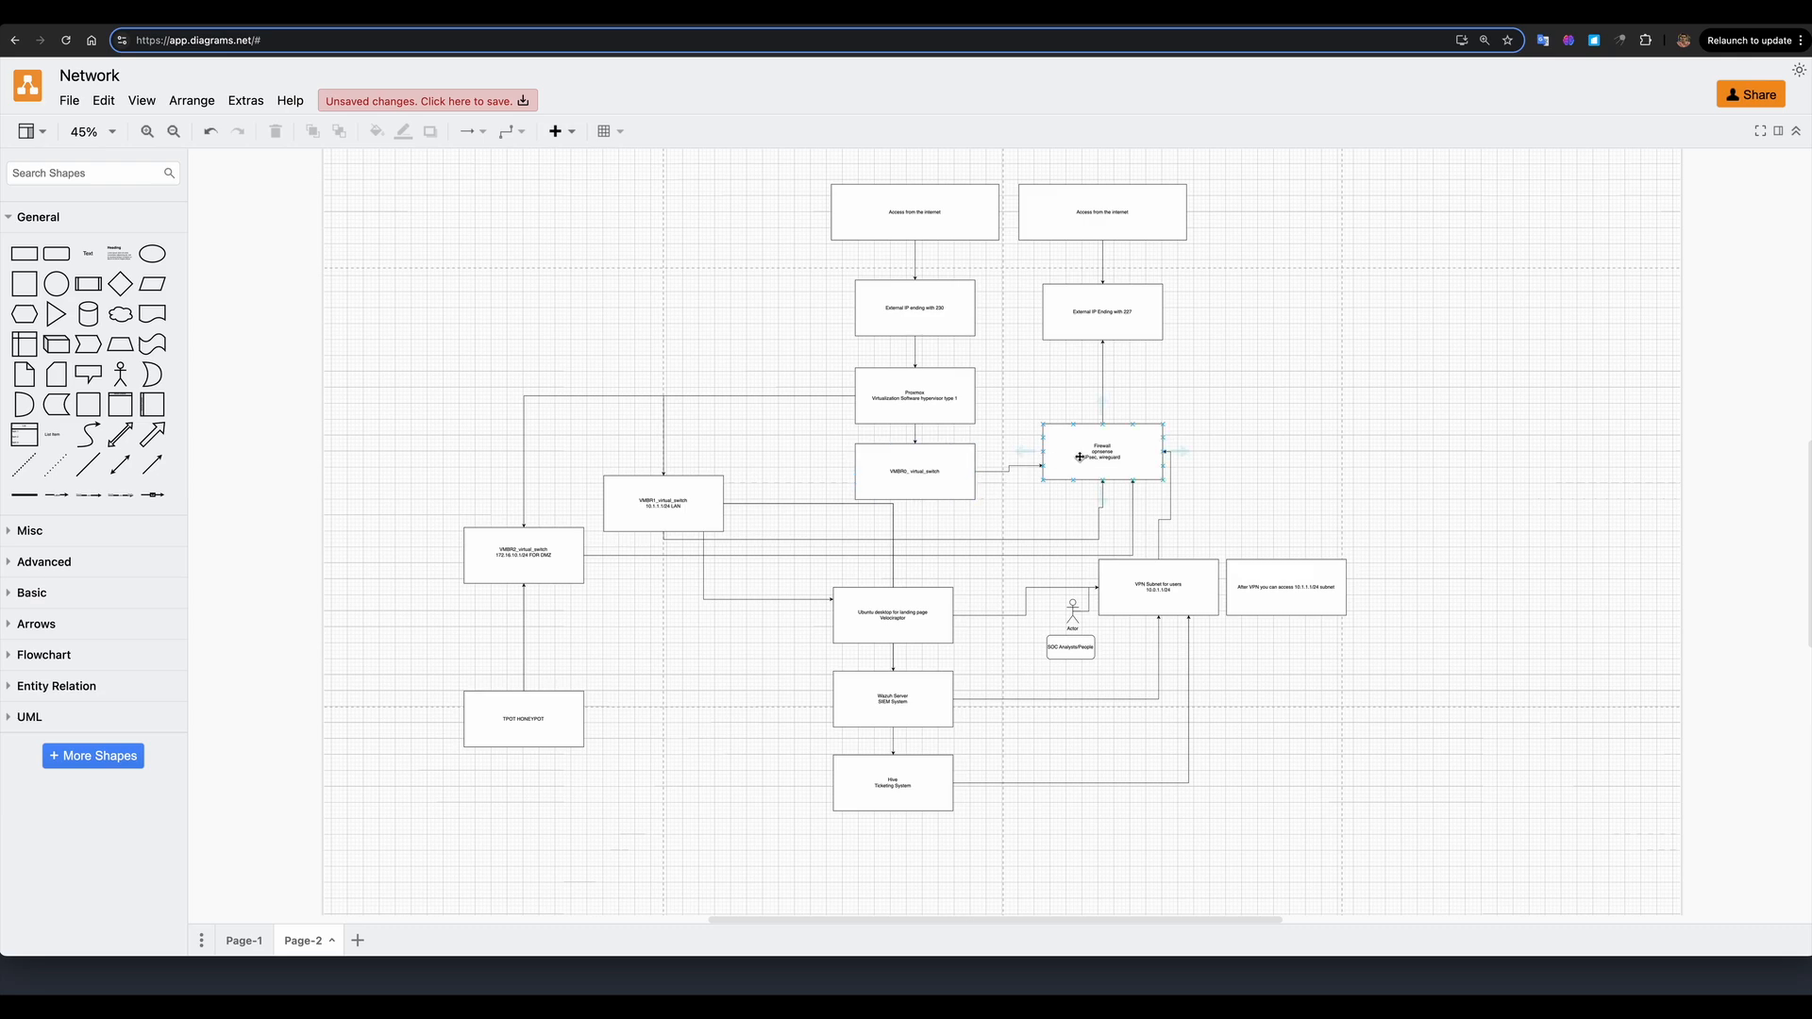
click(1100, 213)
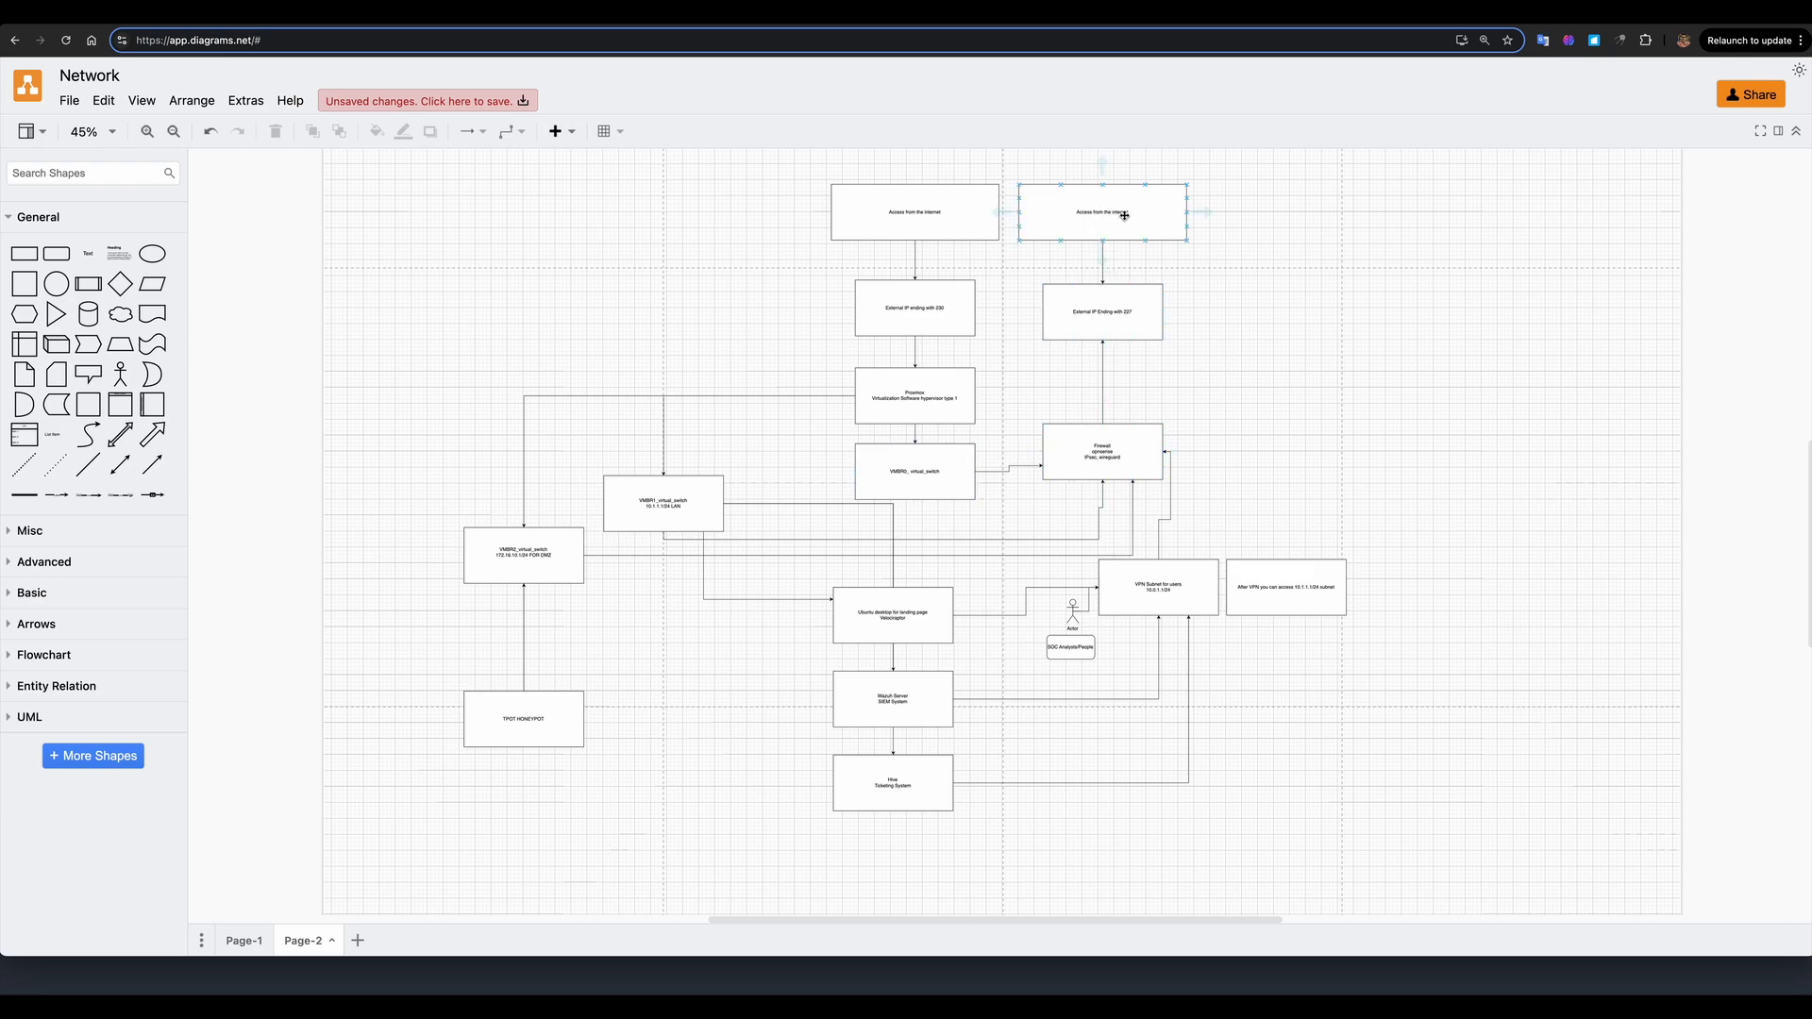
click(914, 471)
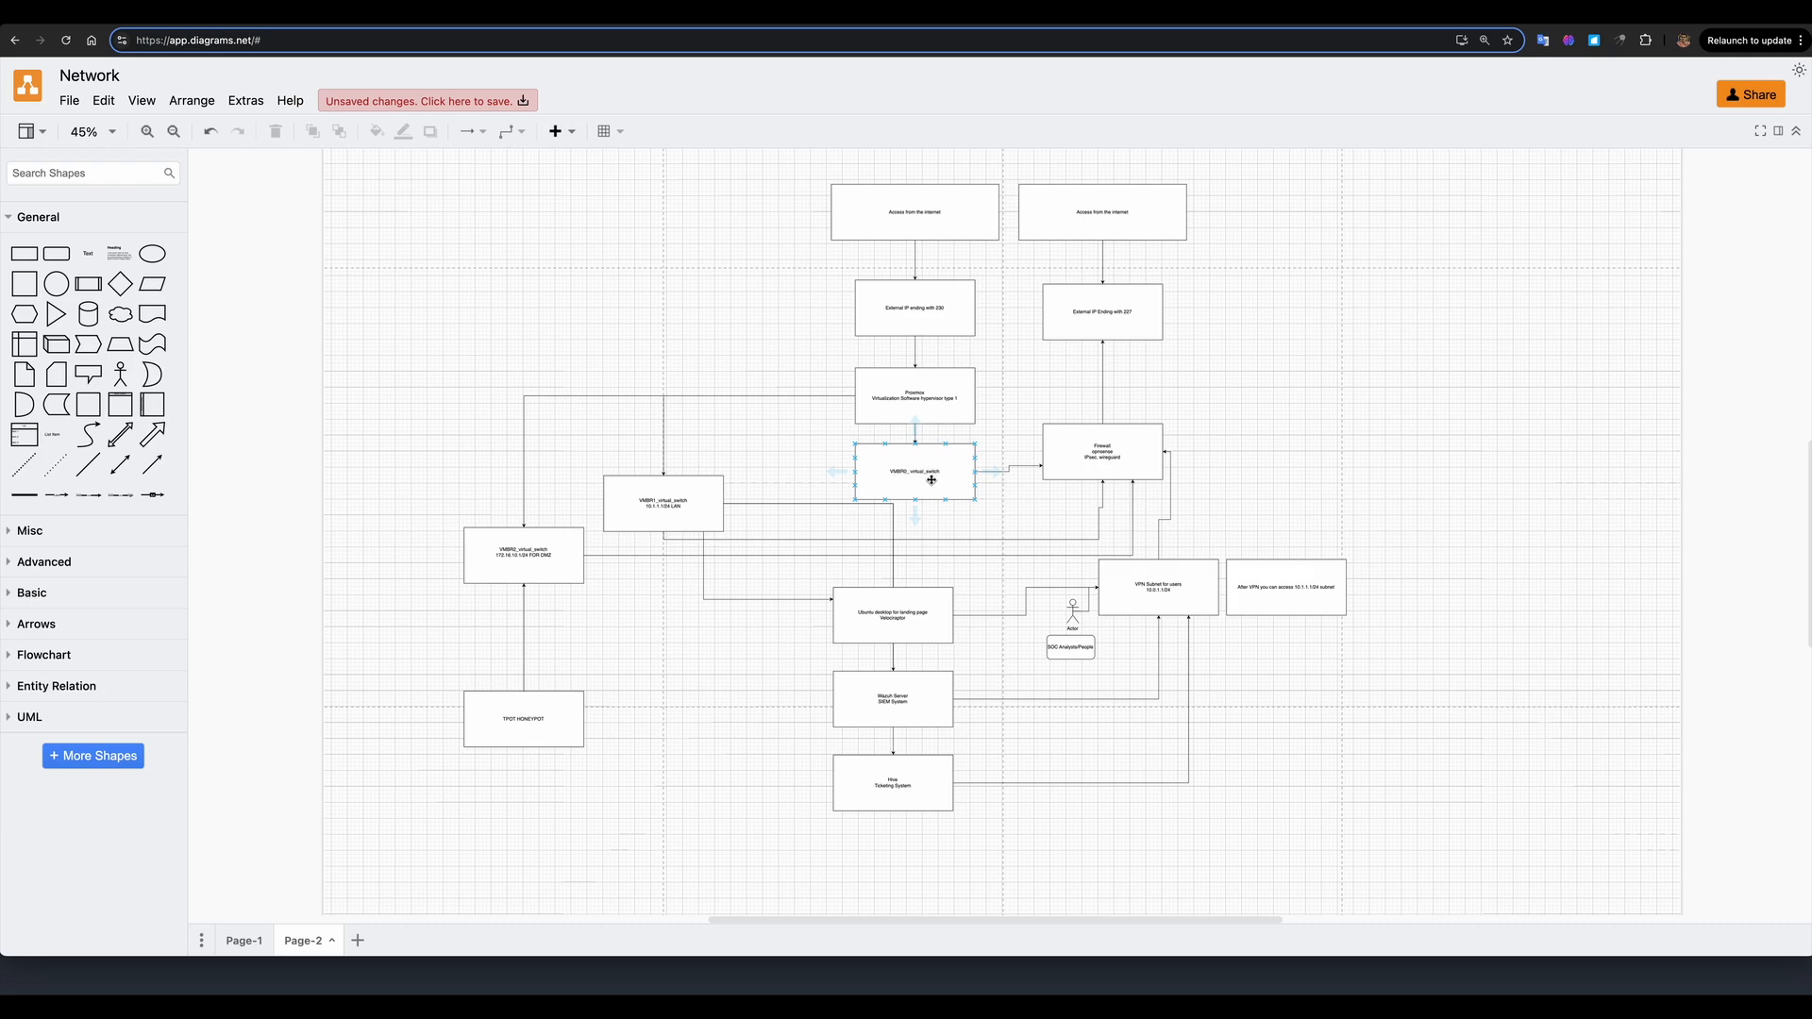
click(913, 397)
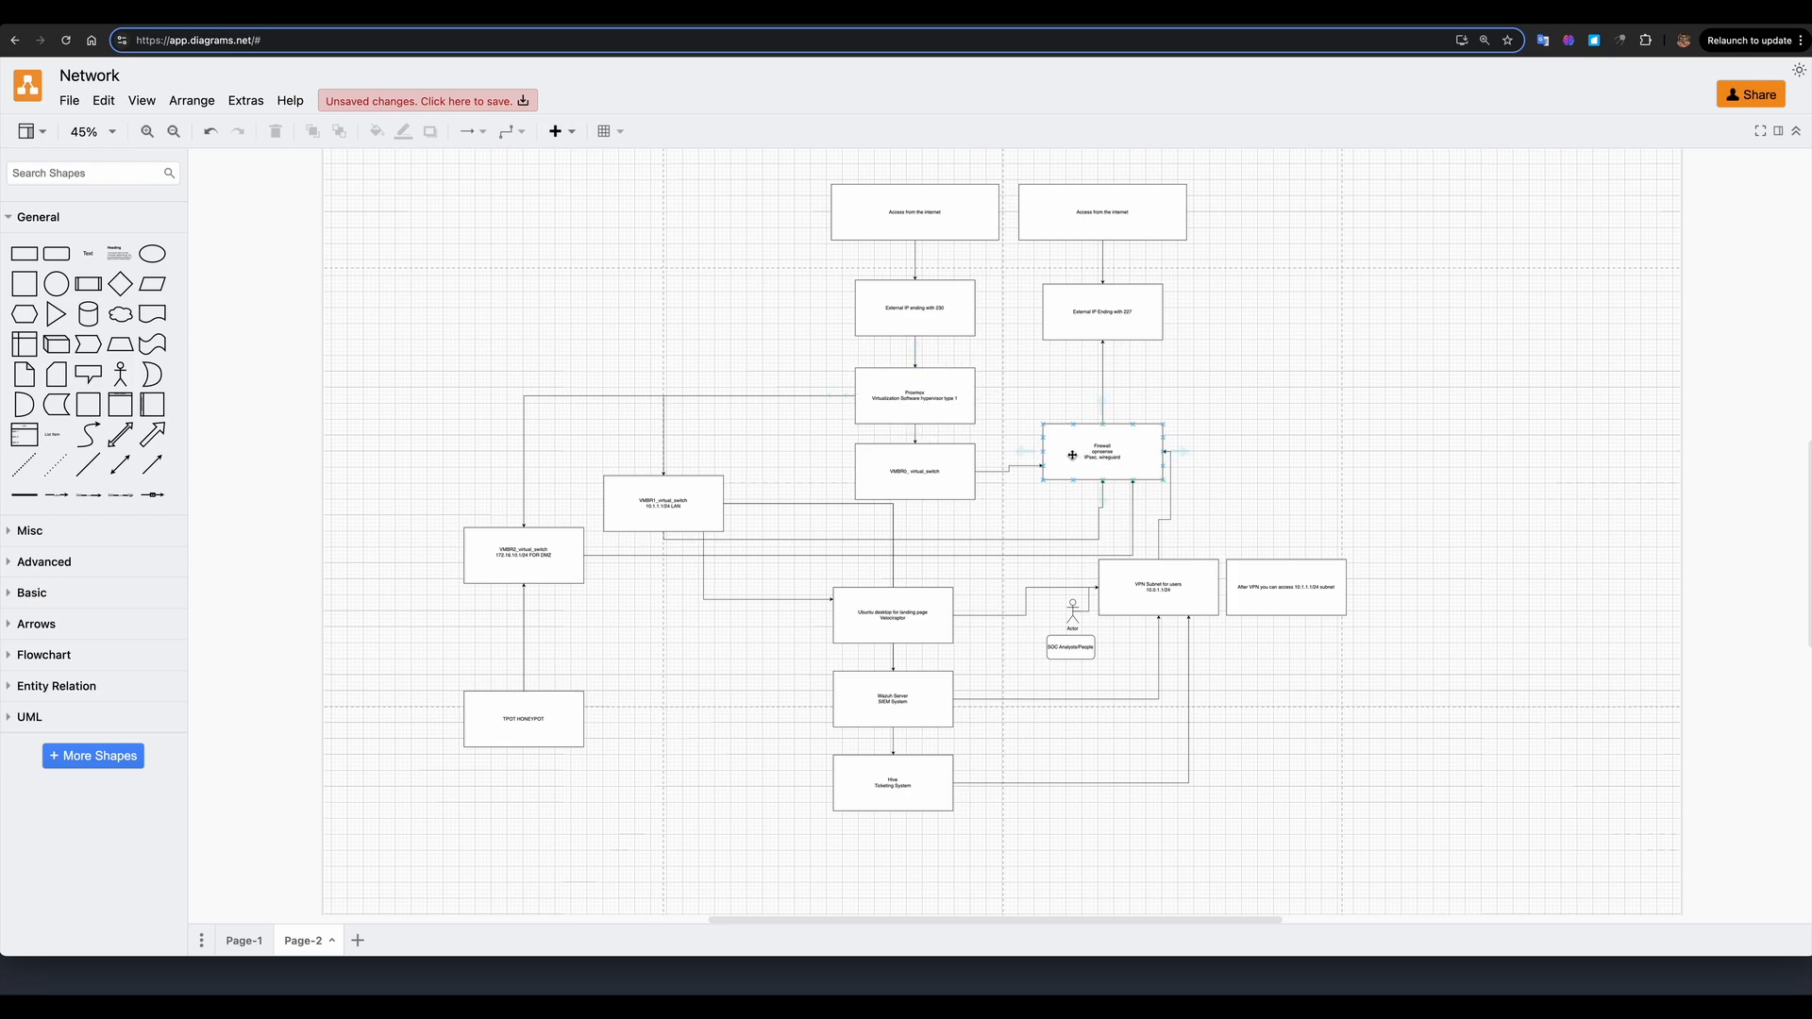
click(1028, 293)
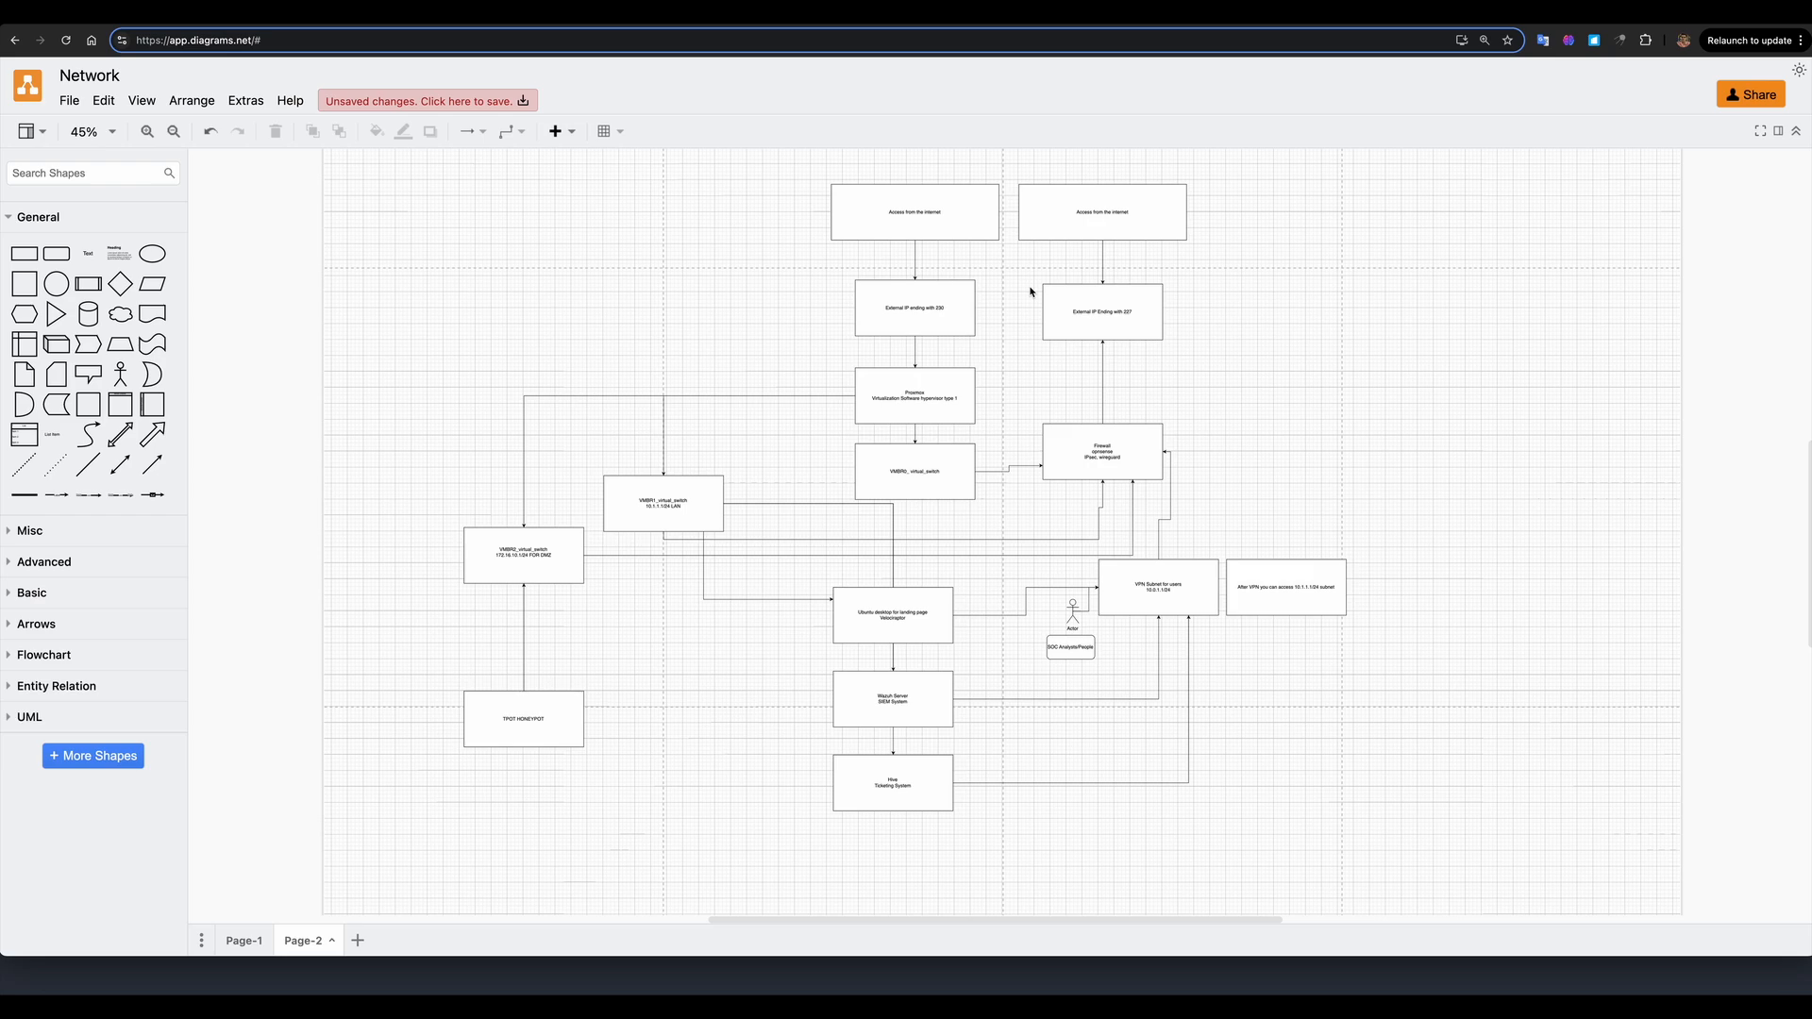
click(1101, 451)
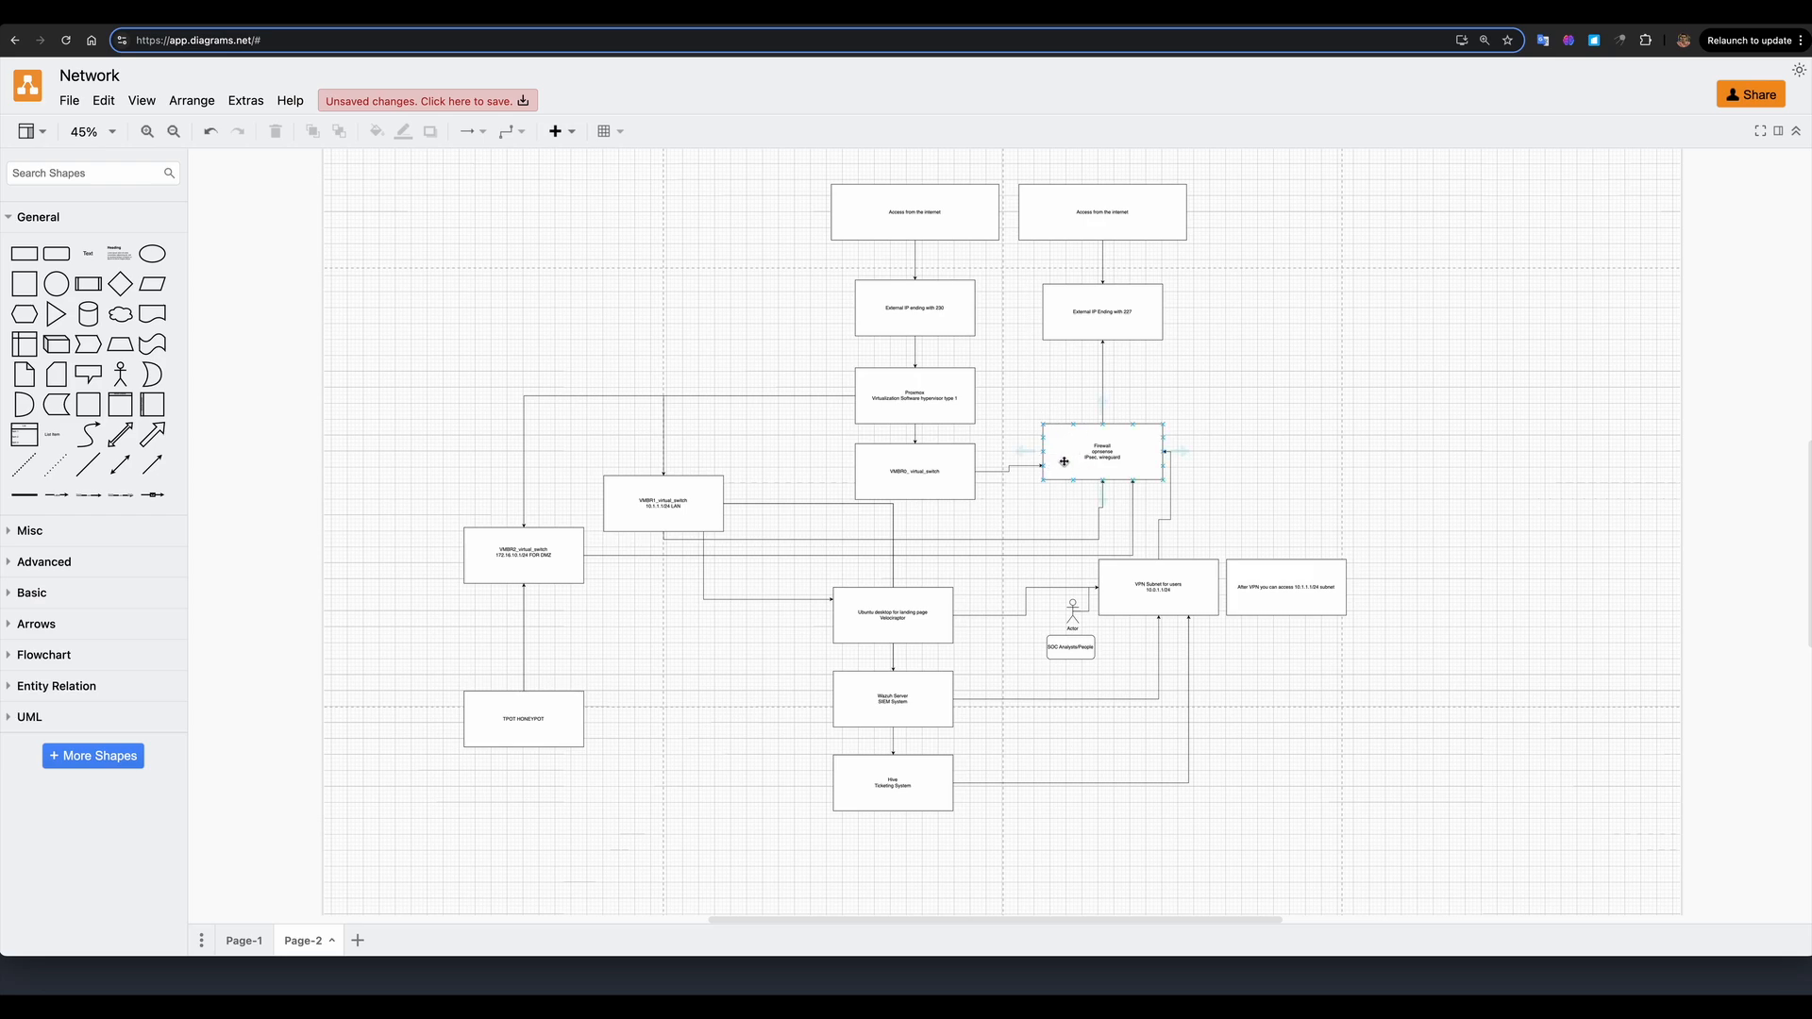
mouse_move(1049, 464)
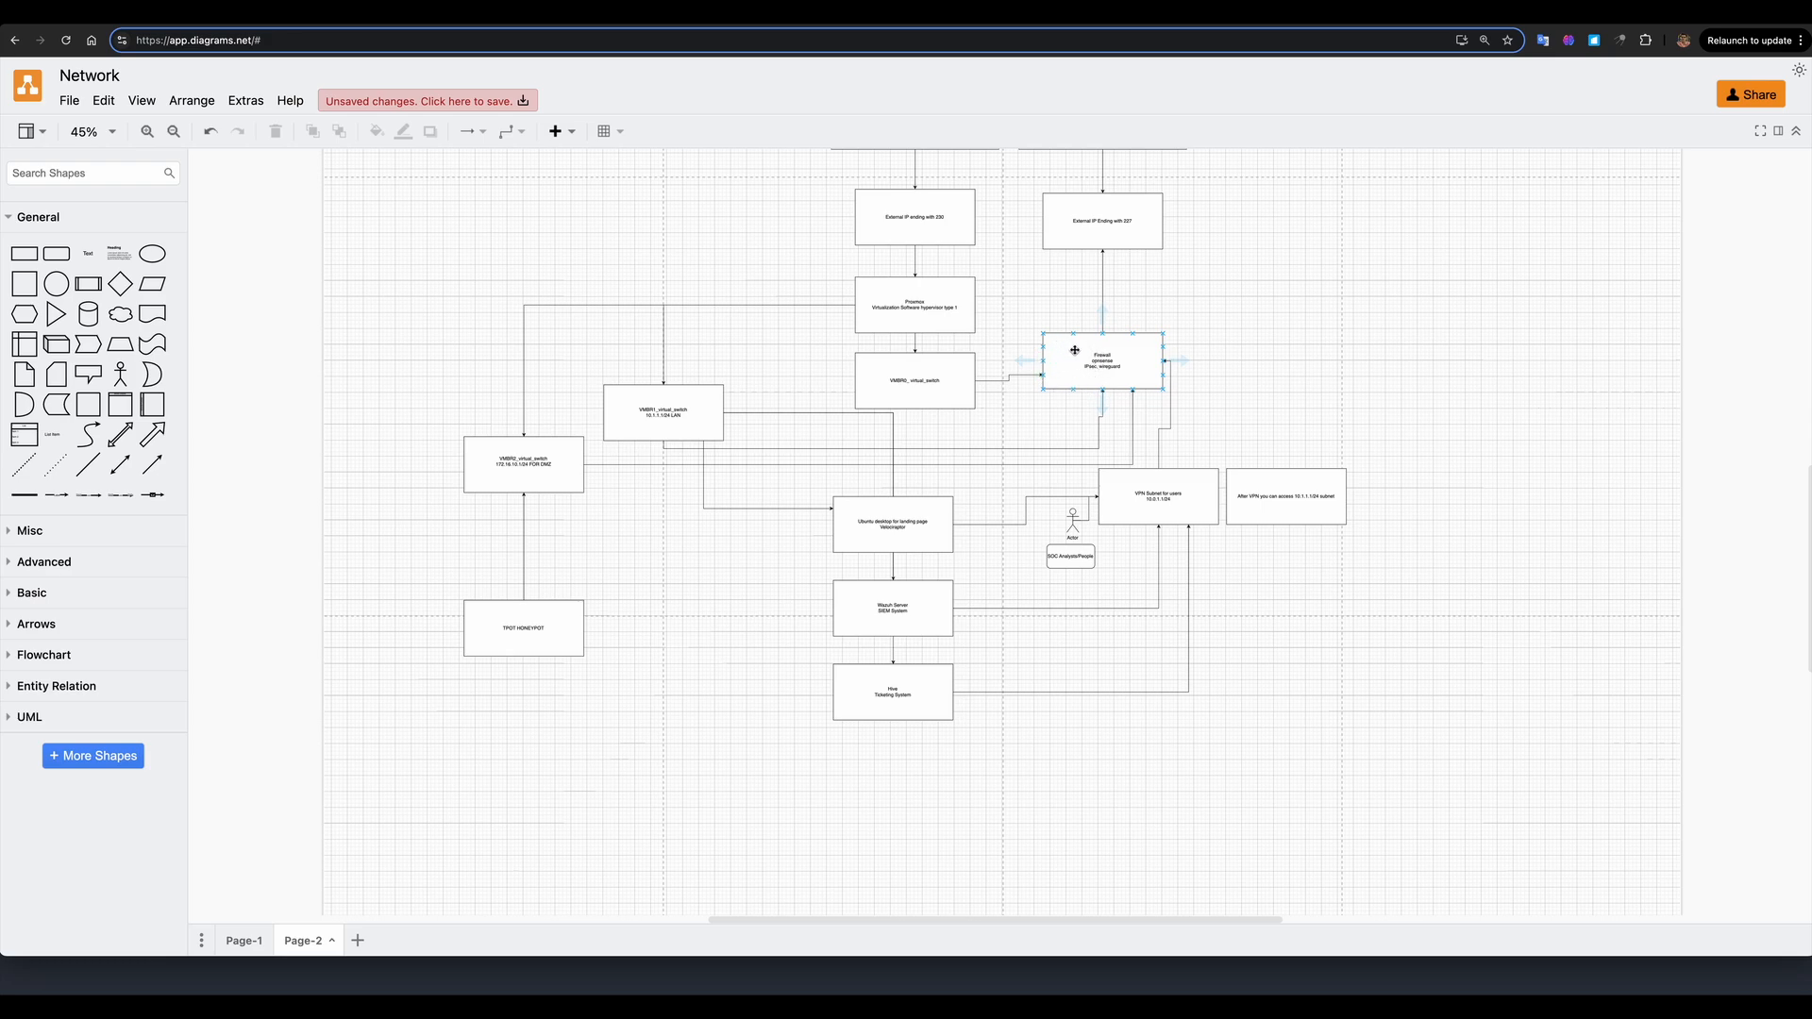
- Browse the server offer entries and their configuration details on the Ordering page
click(634, 457)
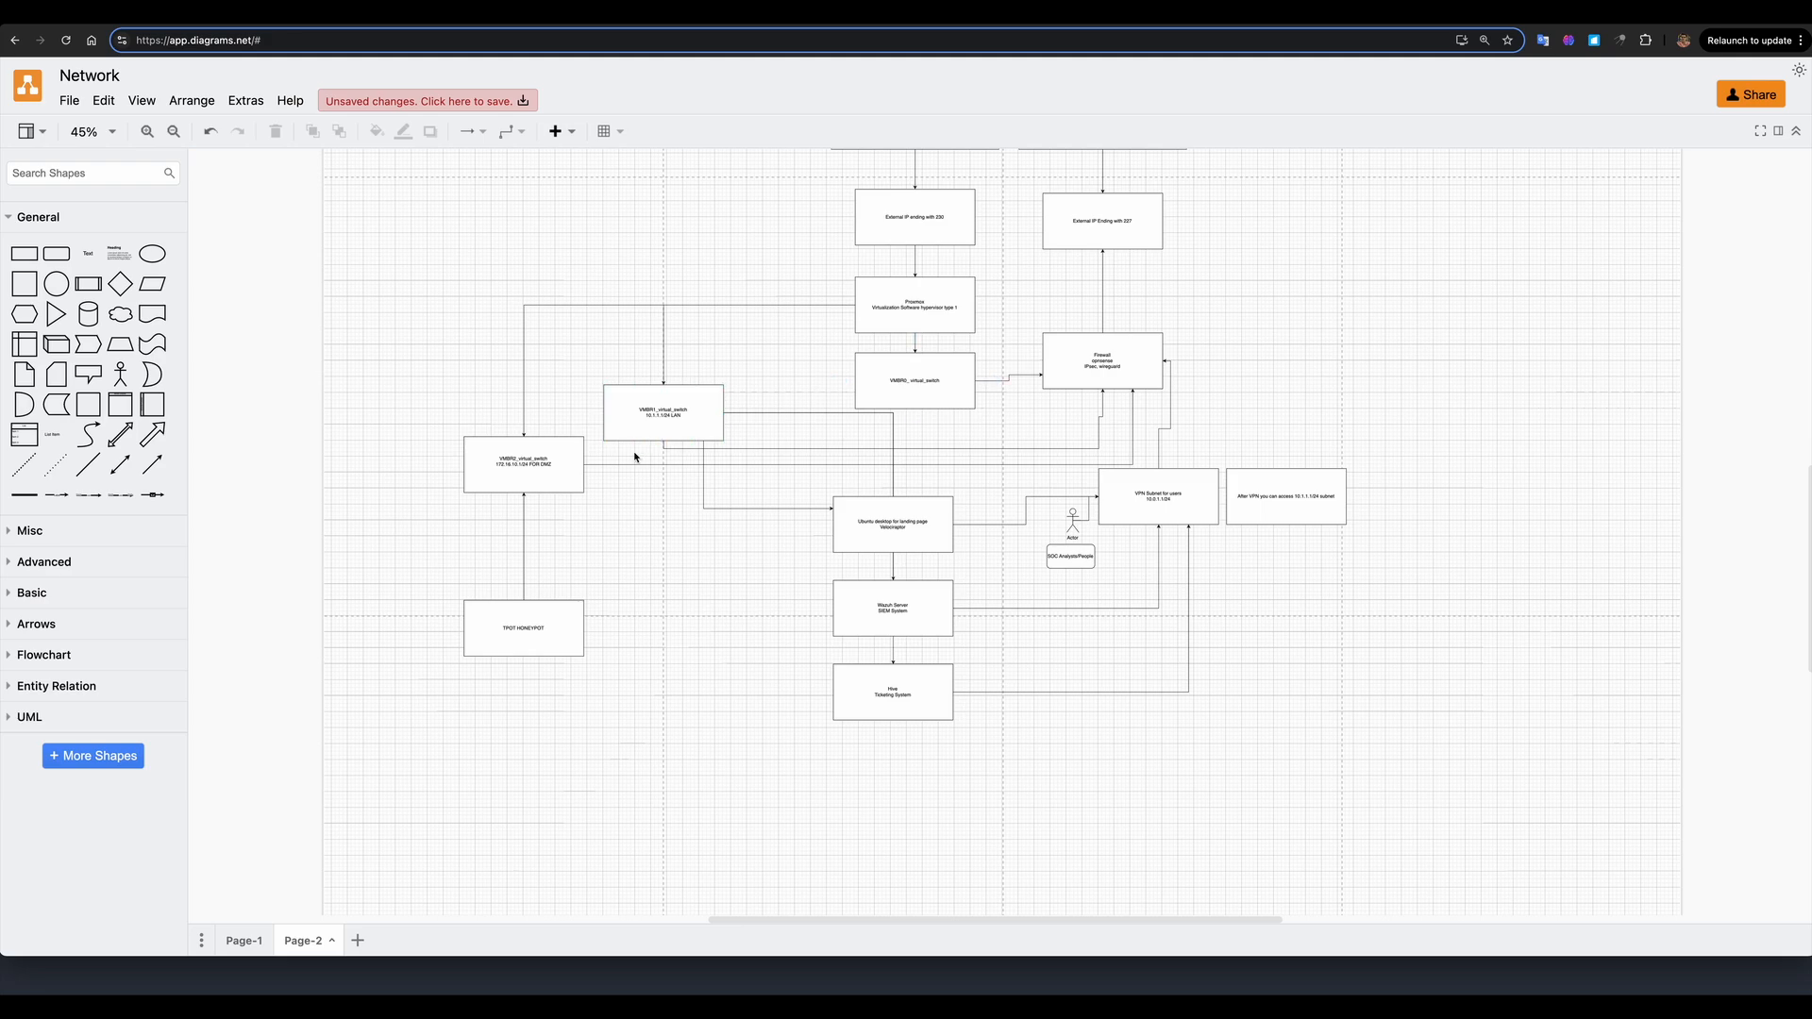
click(663, 414)
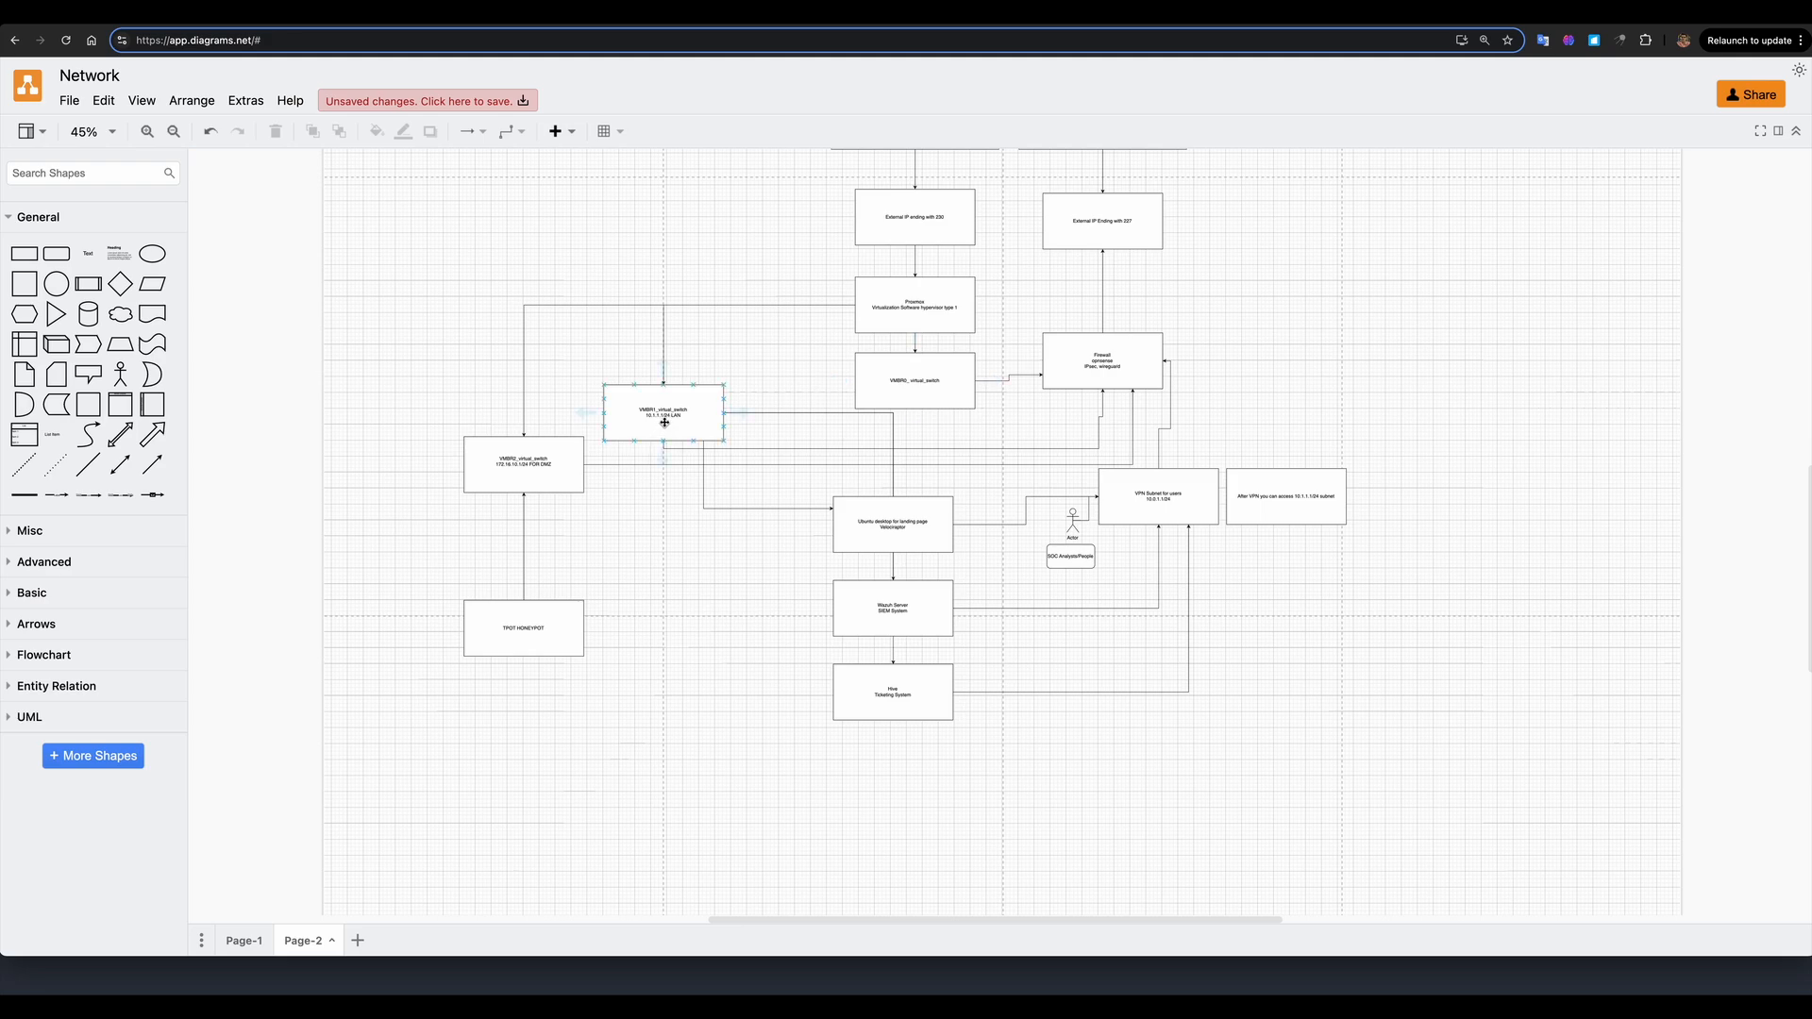
mouse_move(683, 426)
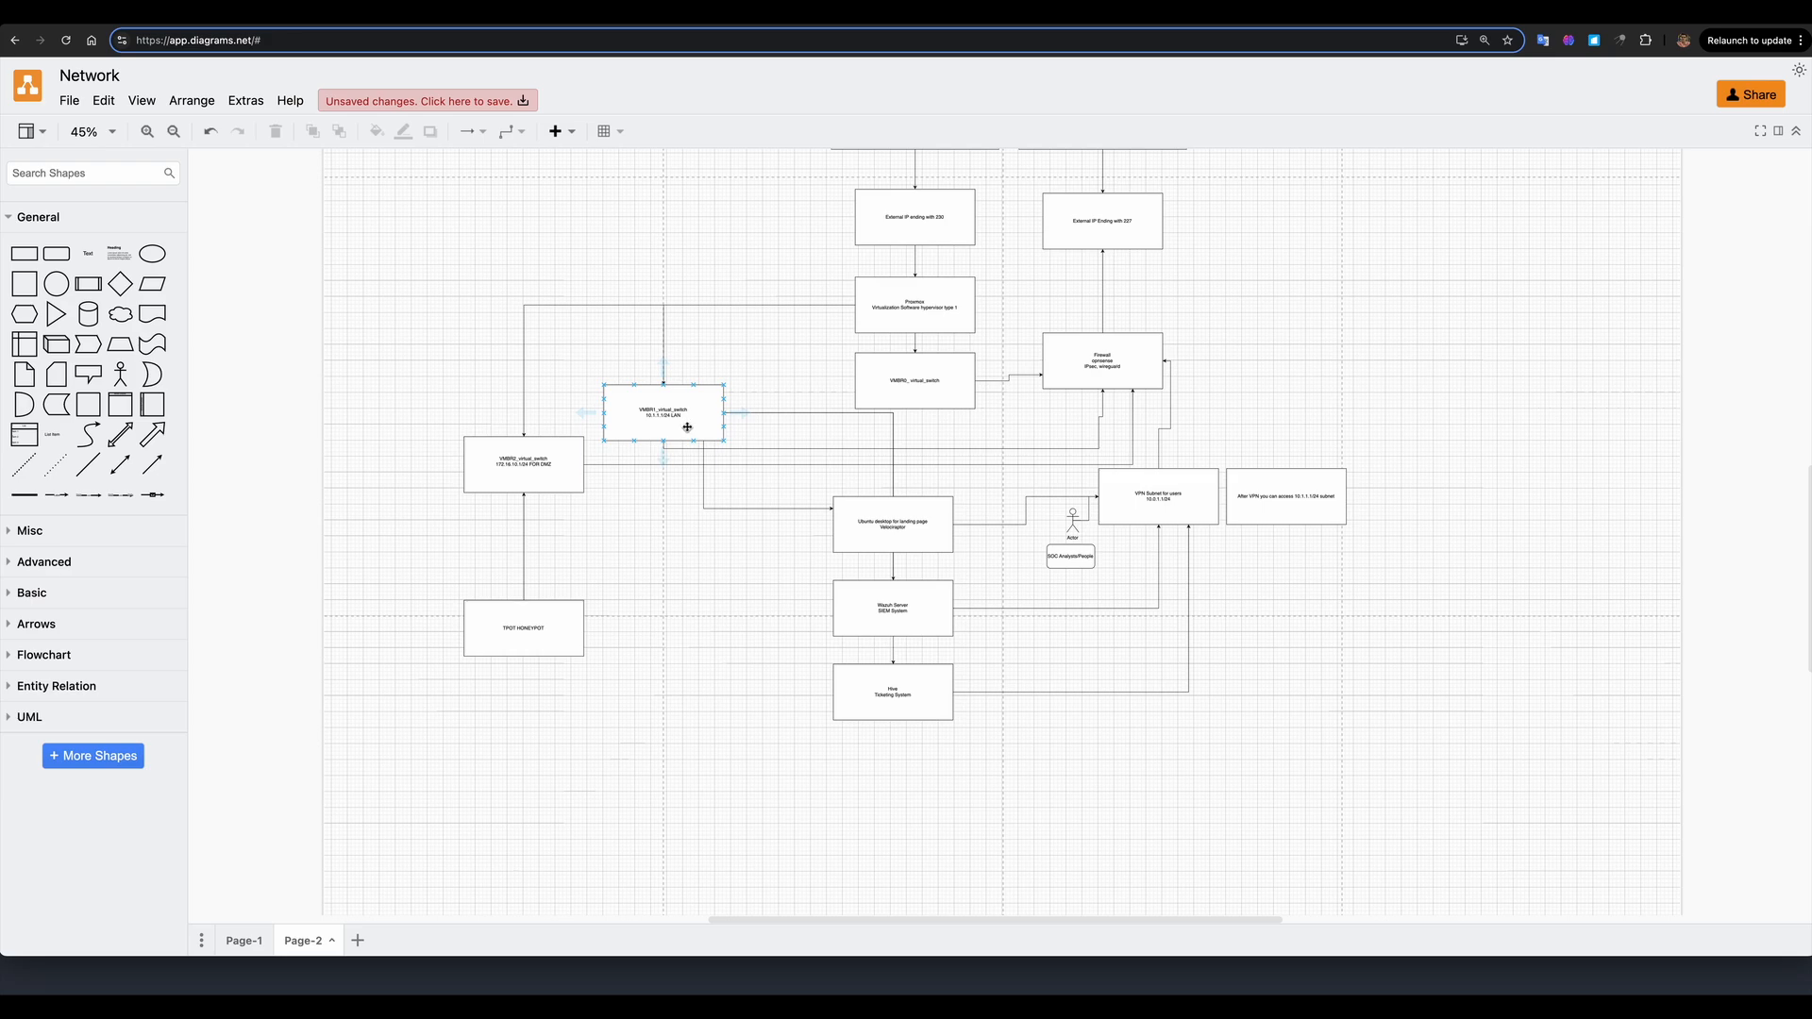
click(893, 522)
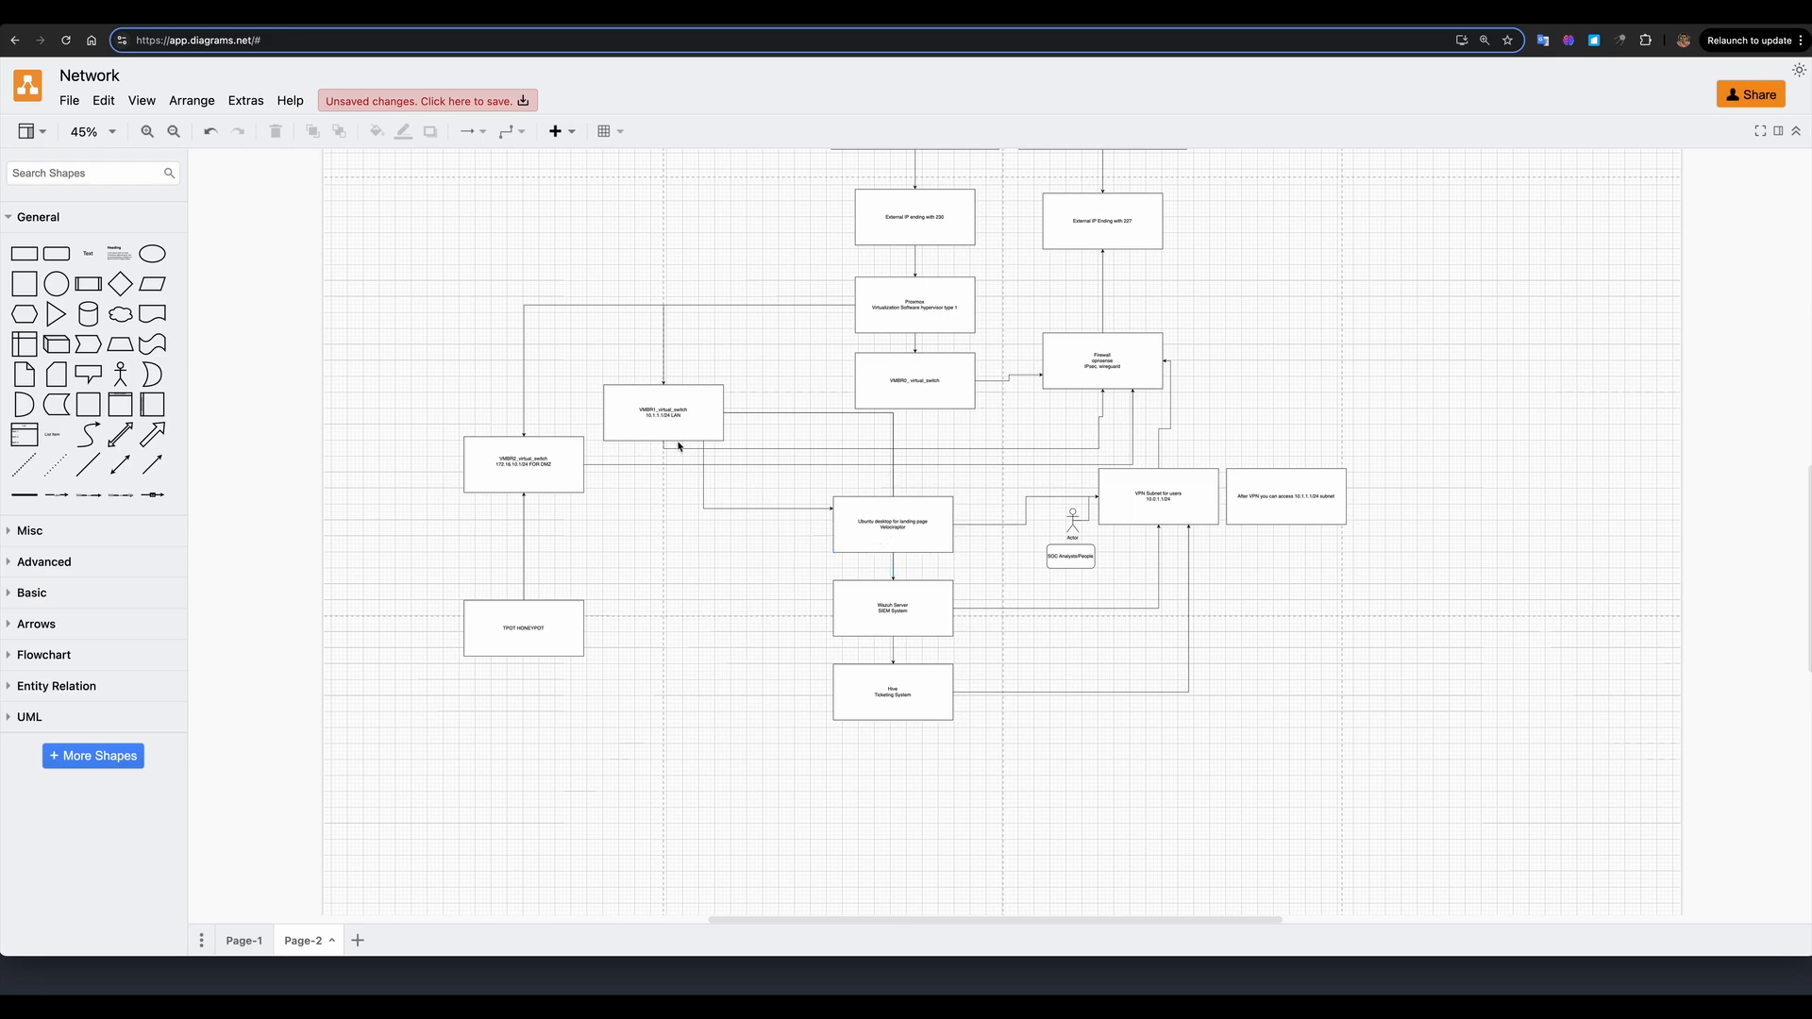
click(662, 414)
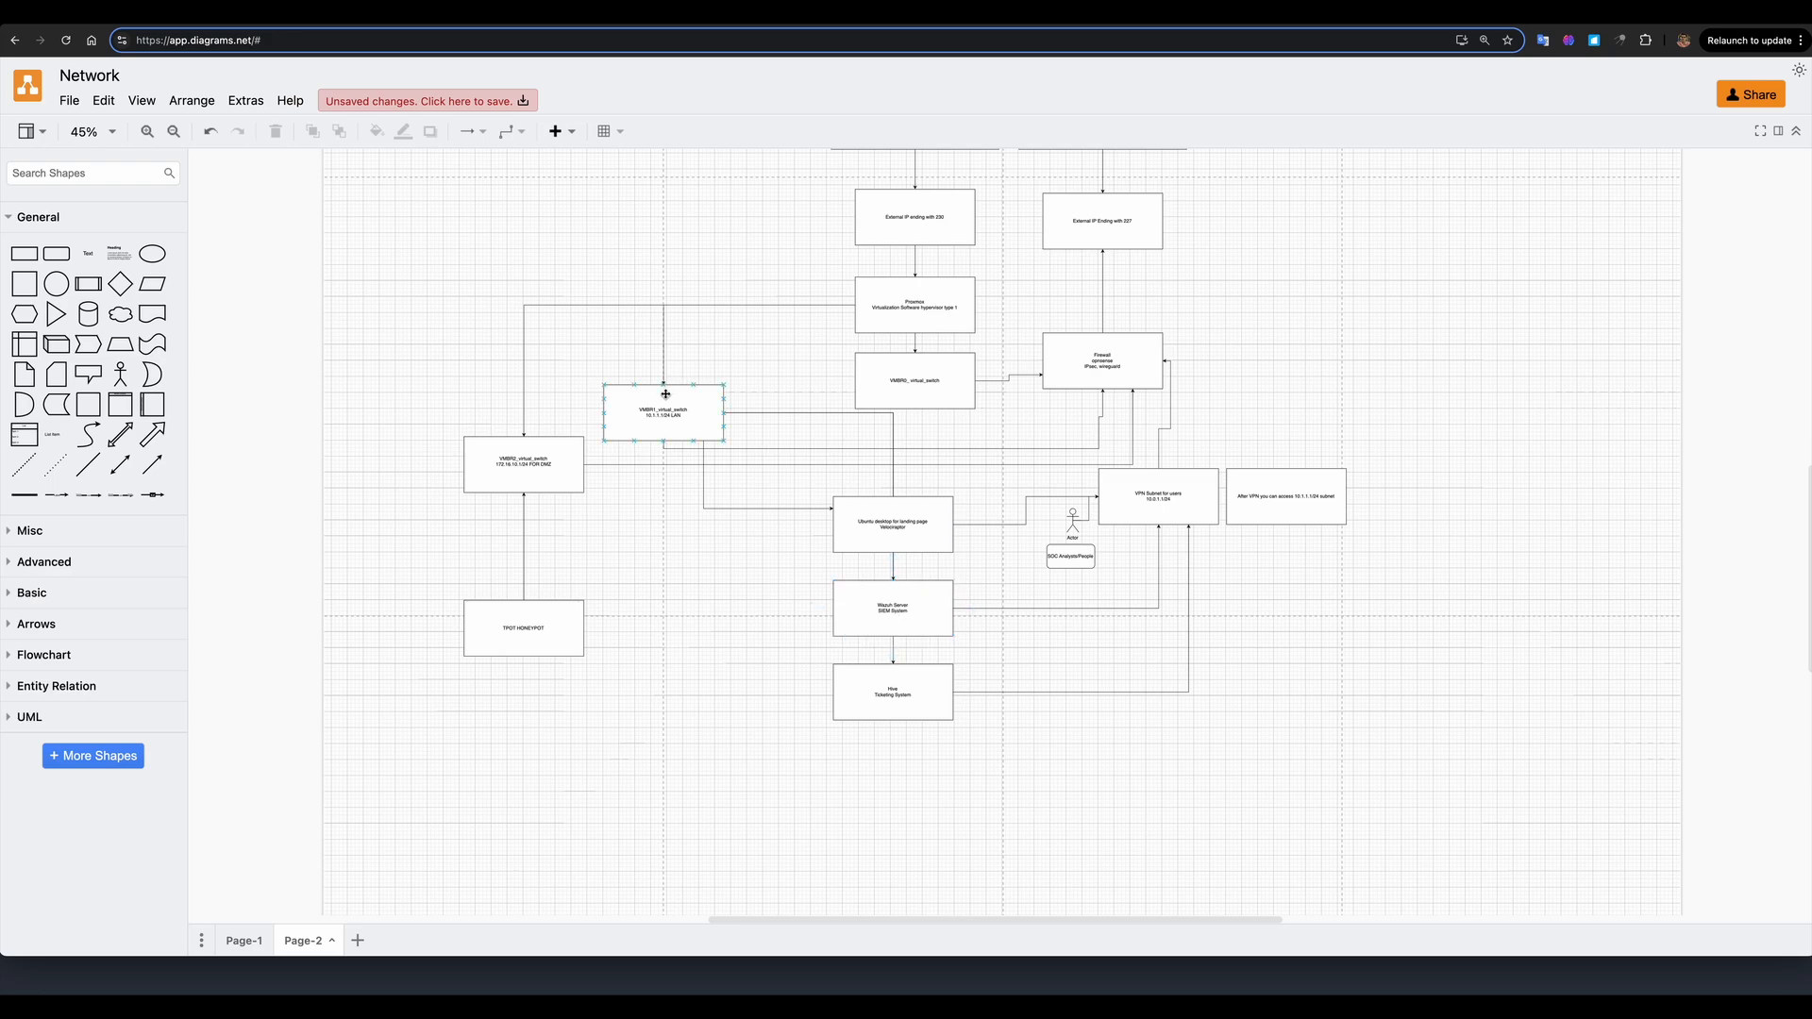
click(893, 692)
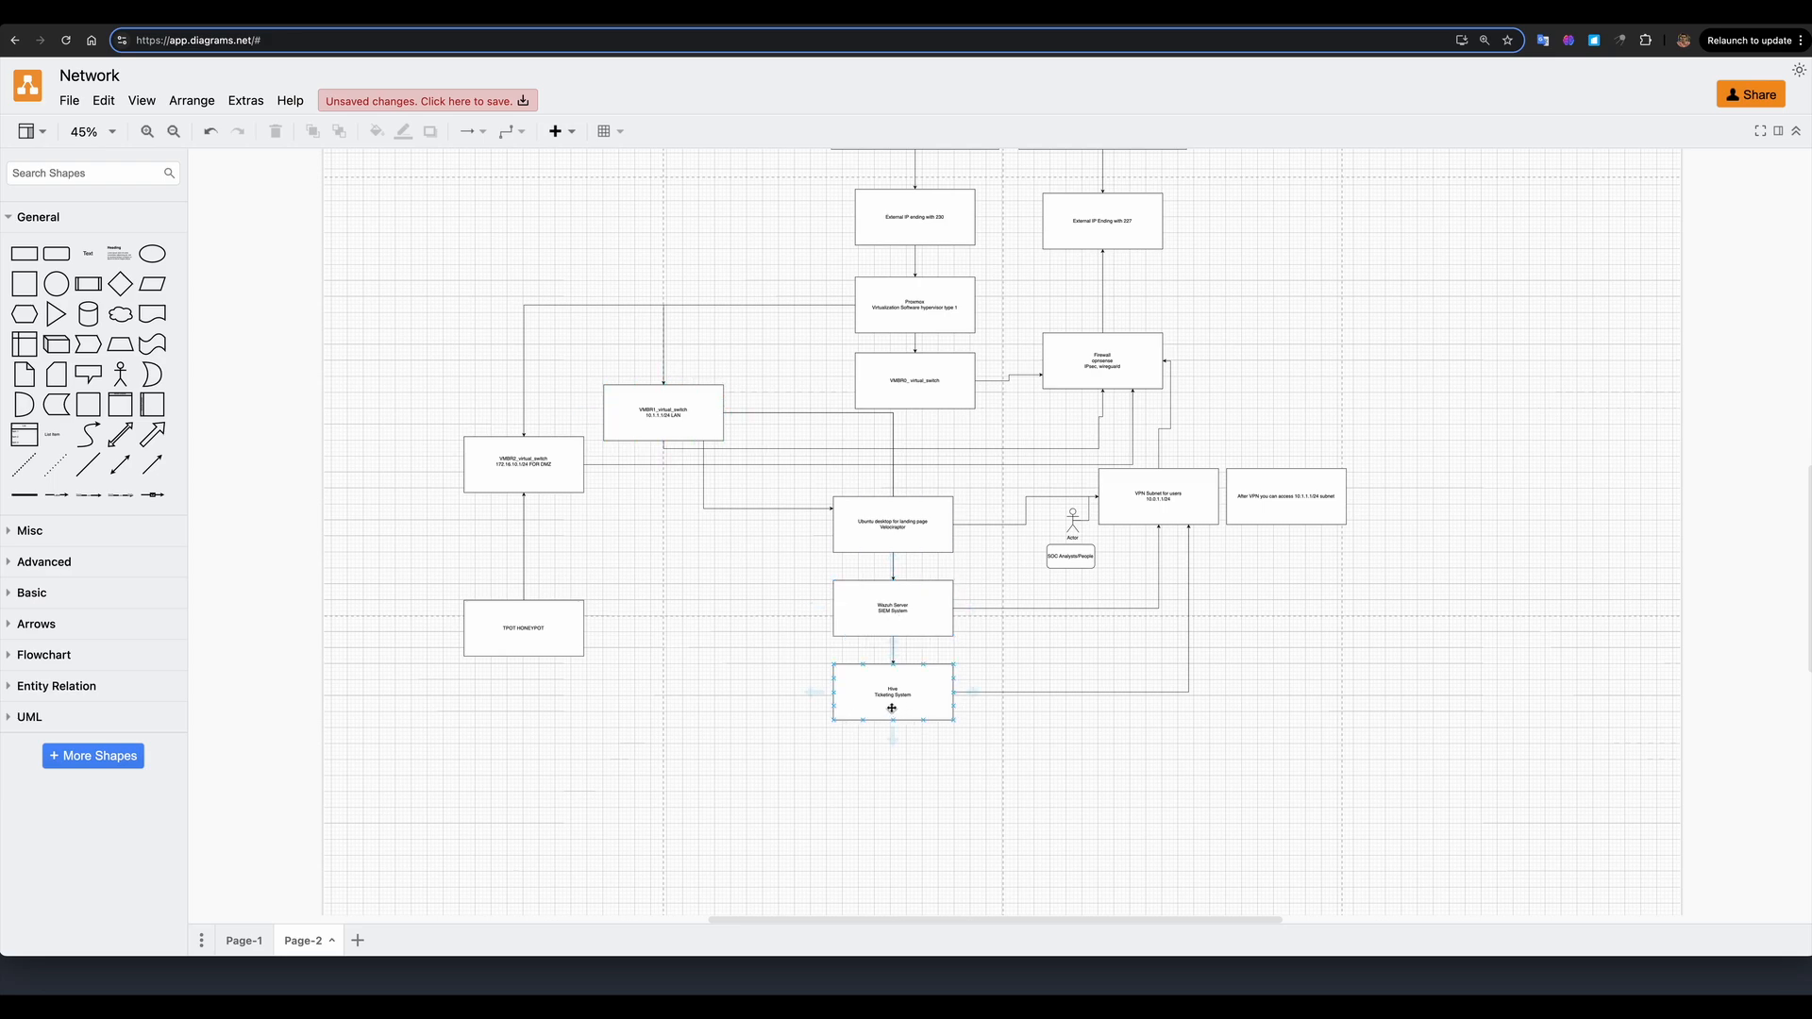
click(734, 476)
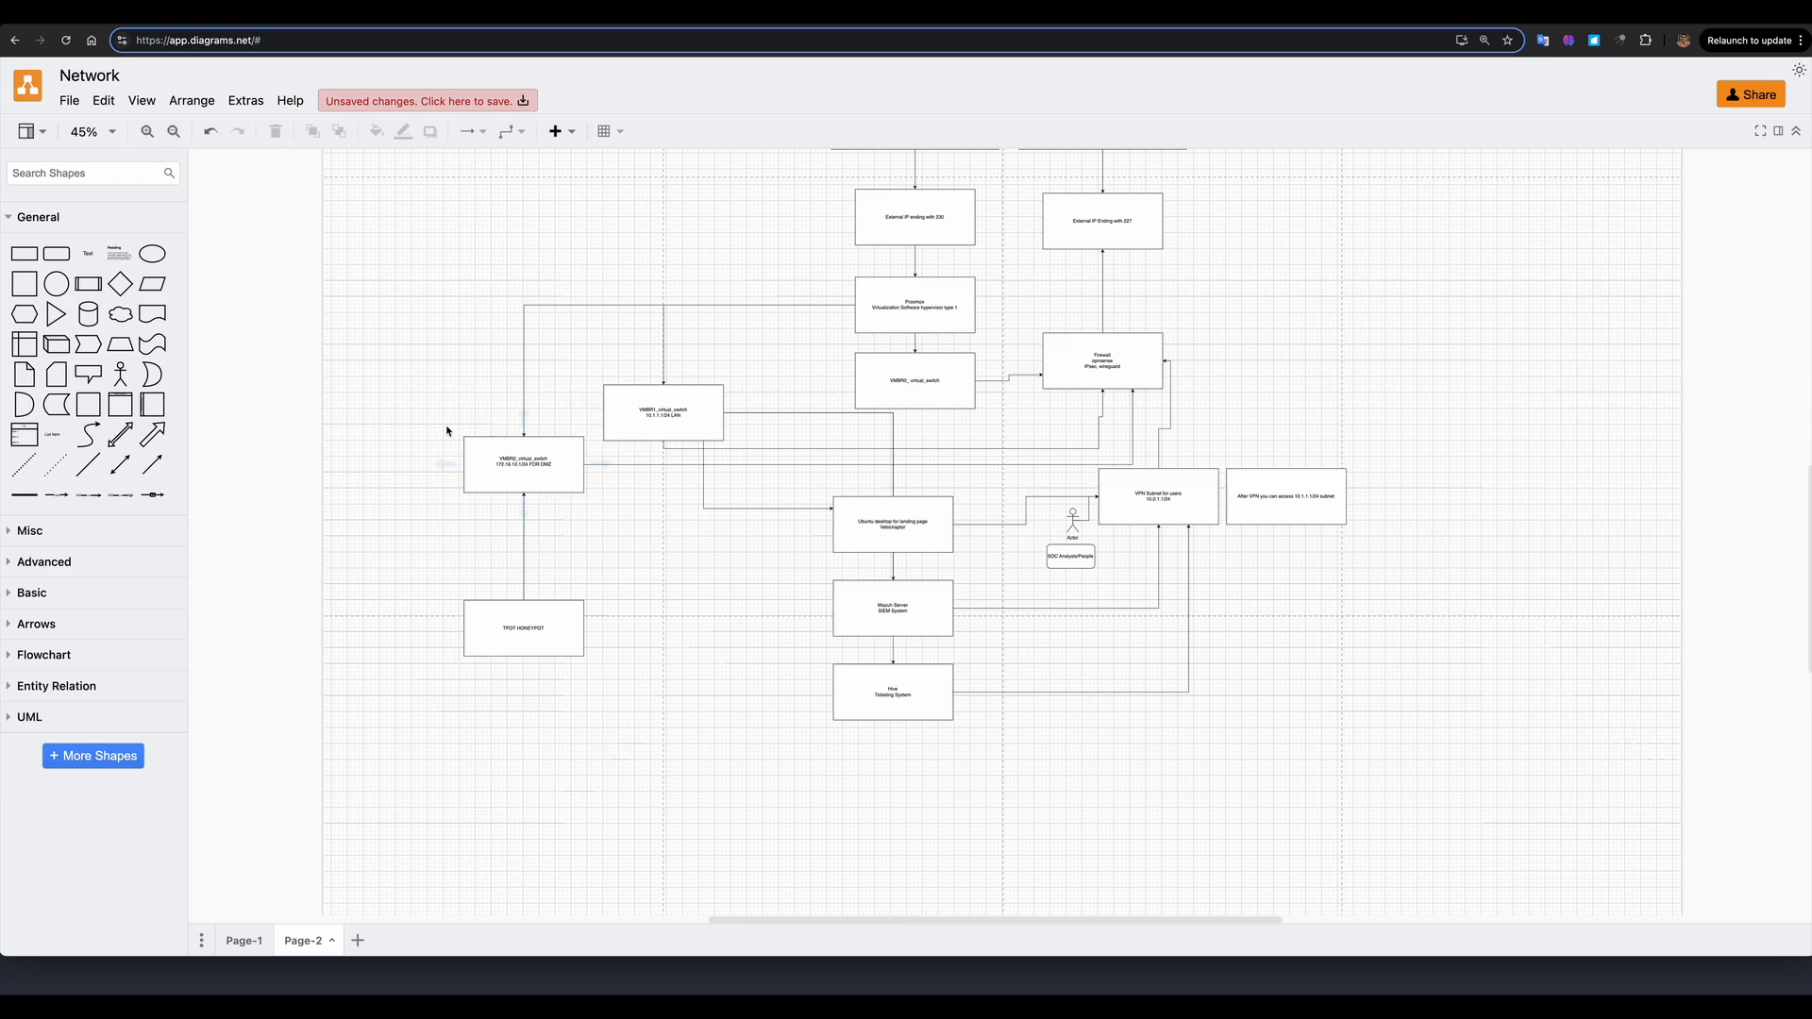
mouse_move(602, 476)
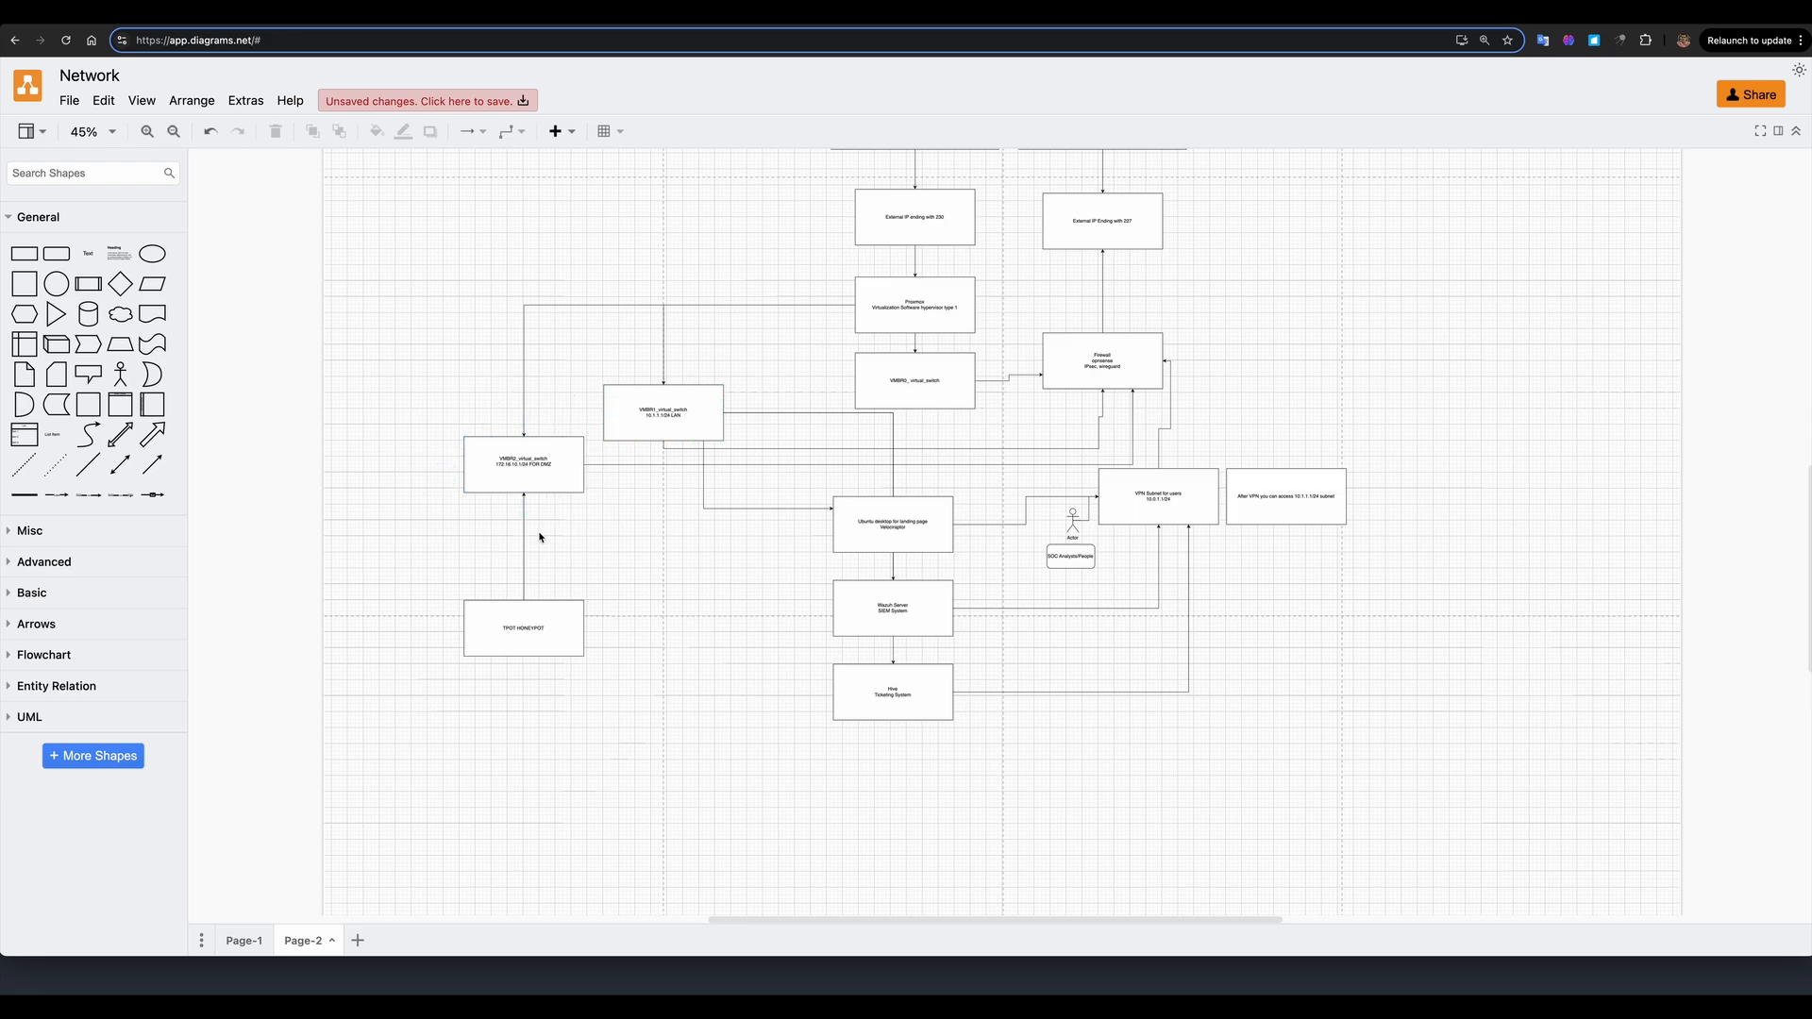
mouse_move(478, 540)
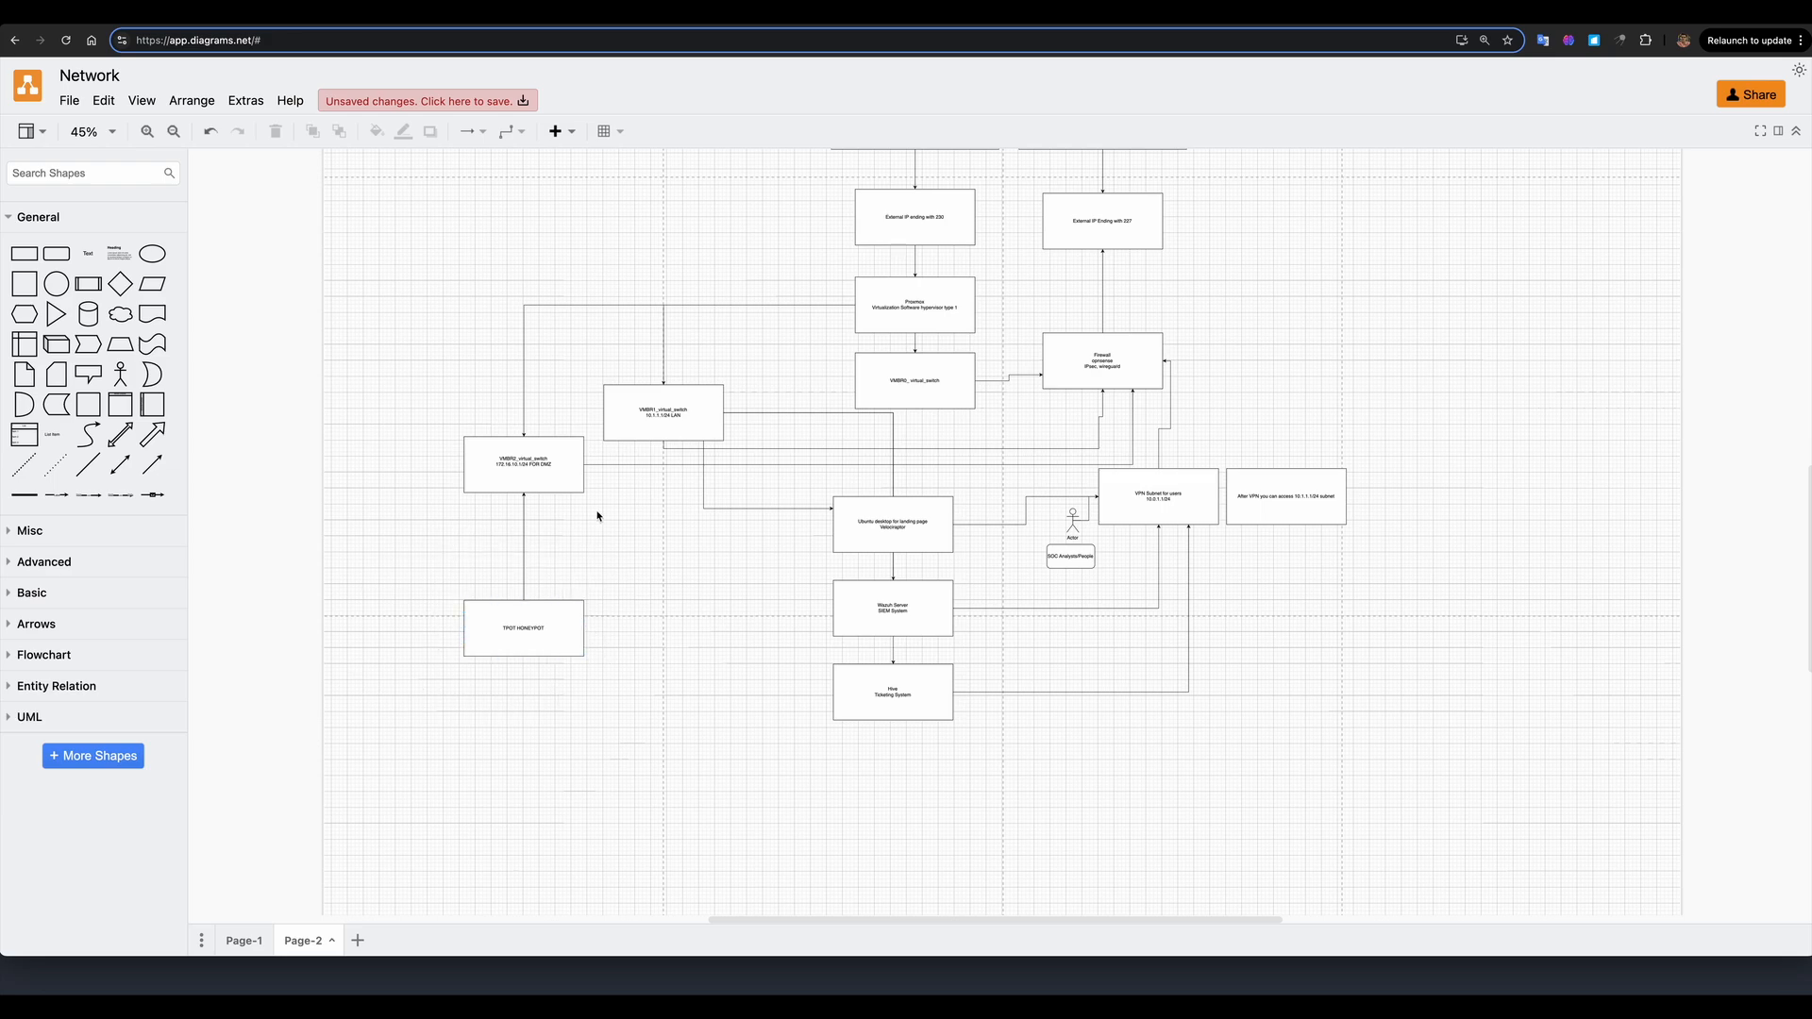
mouse_move(504, 711)
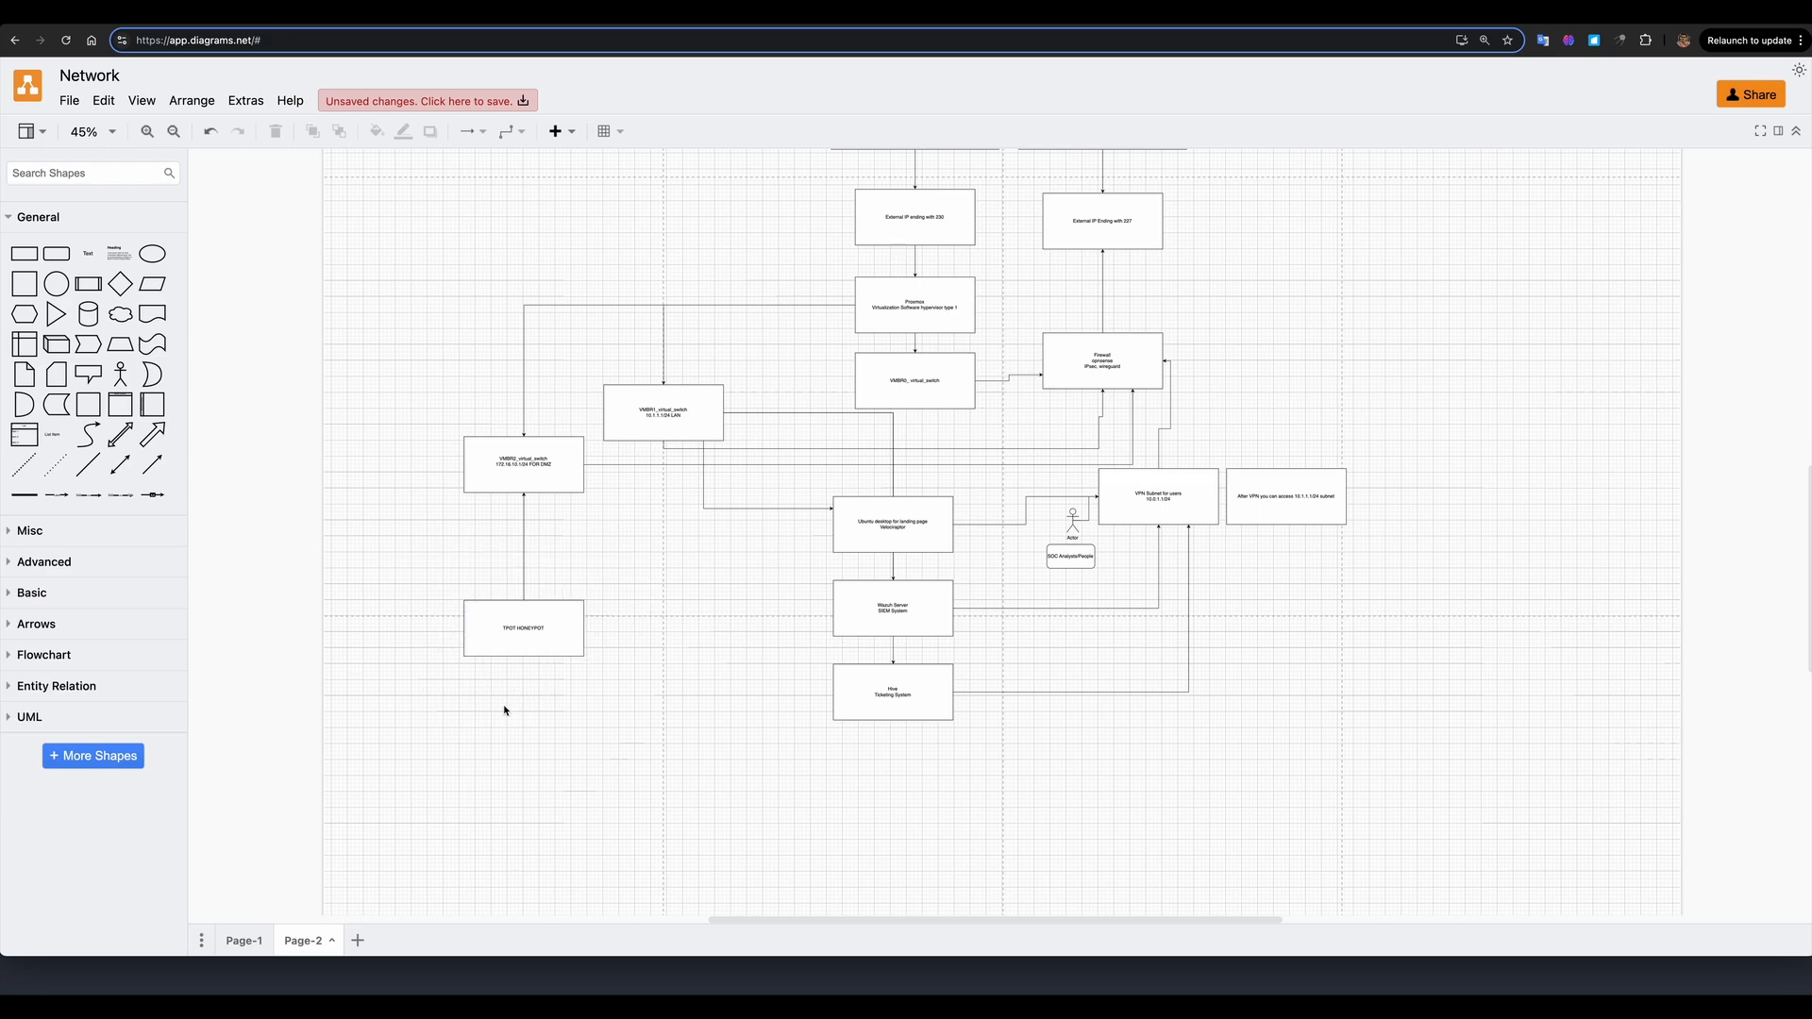
mouse_move(689, 504)
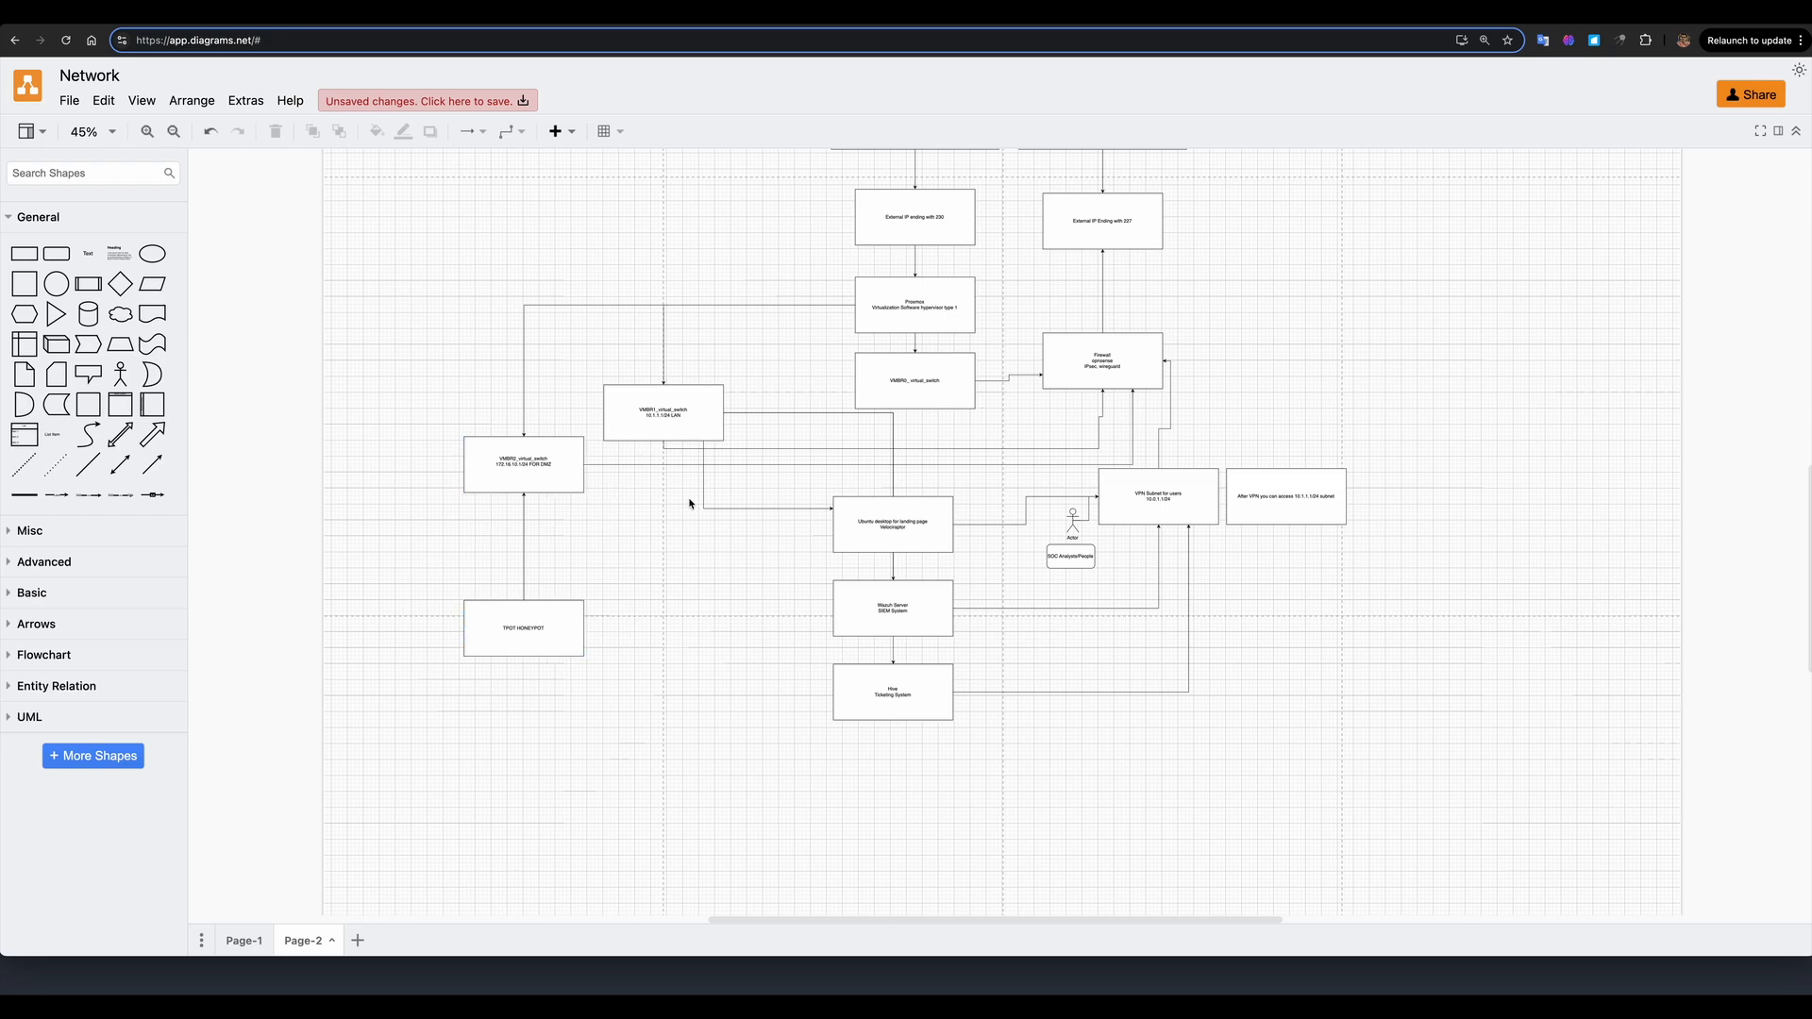
- Move on to the GitHub README for the VSOC on Hetzner Cloud repository
scroll(down, 3)
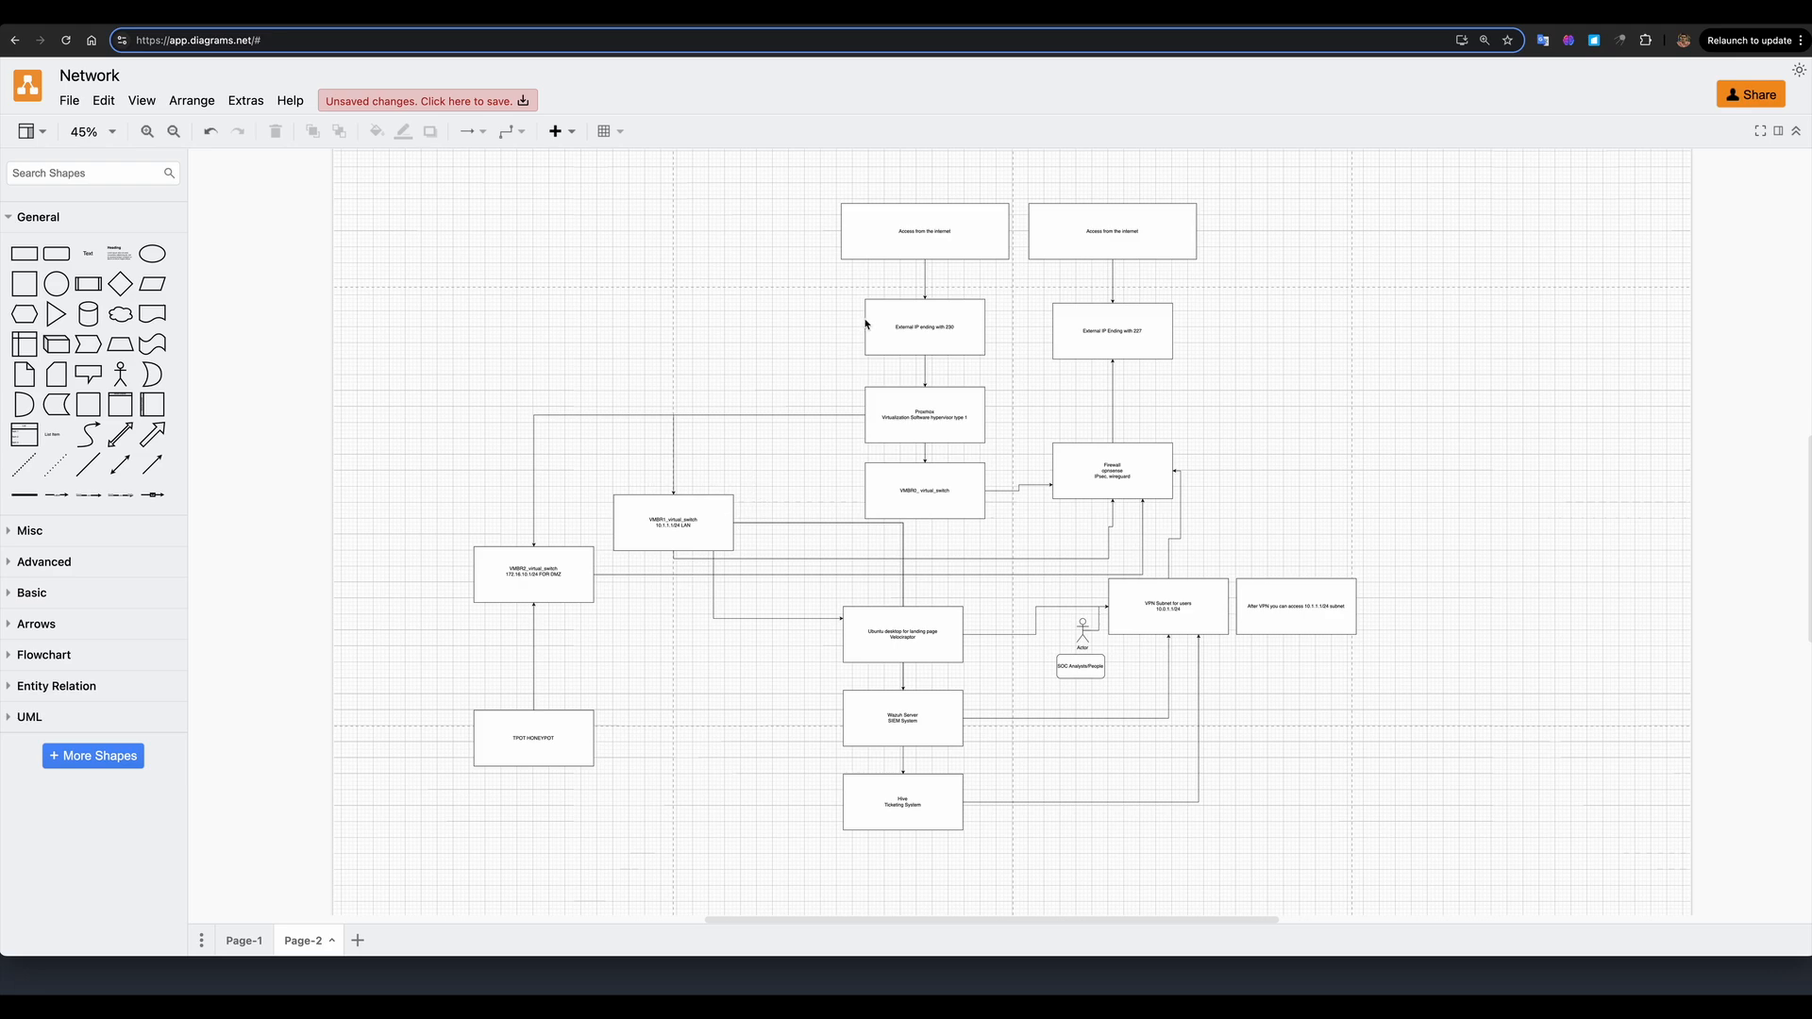
click(1110, 332)
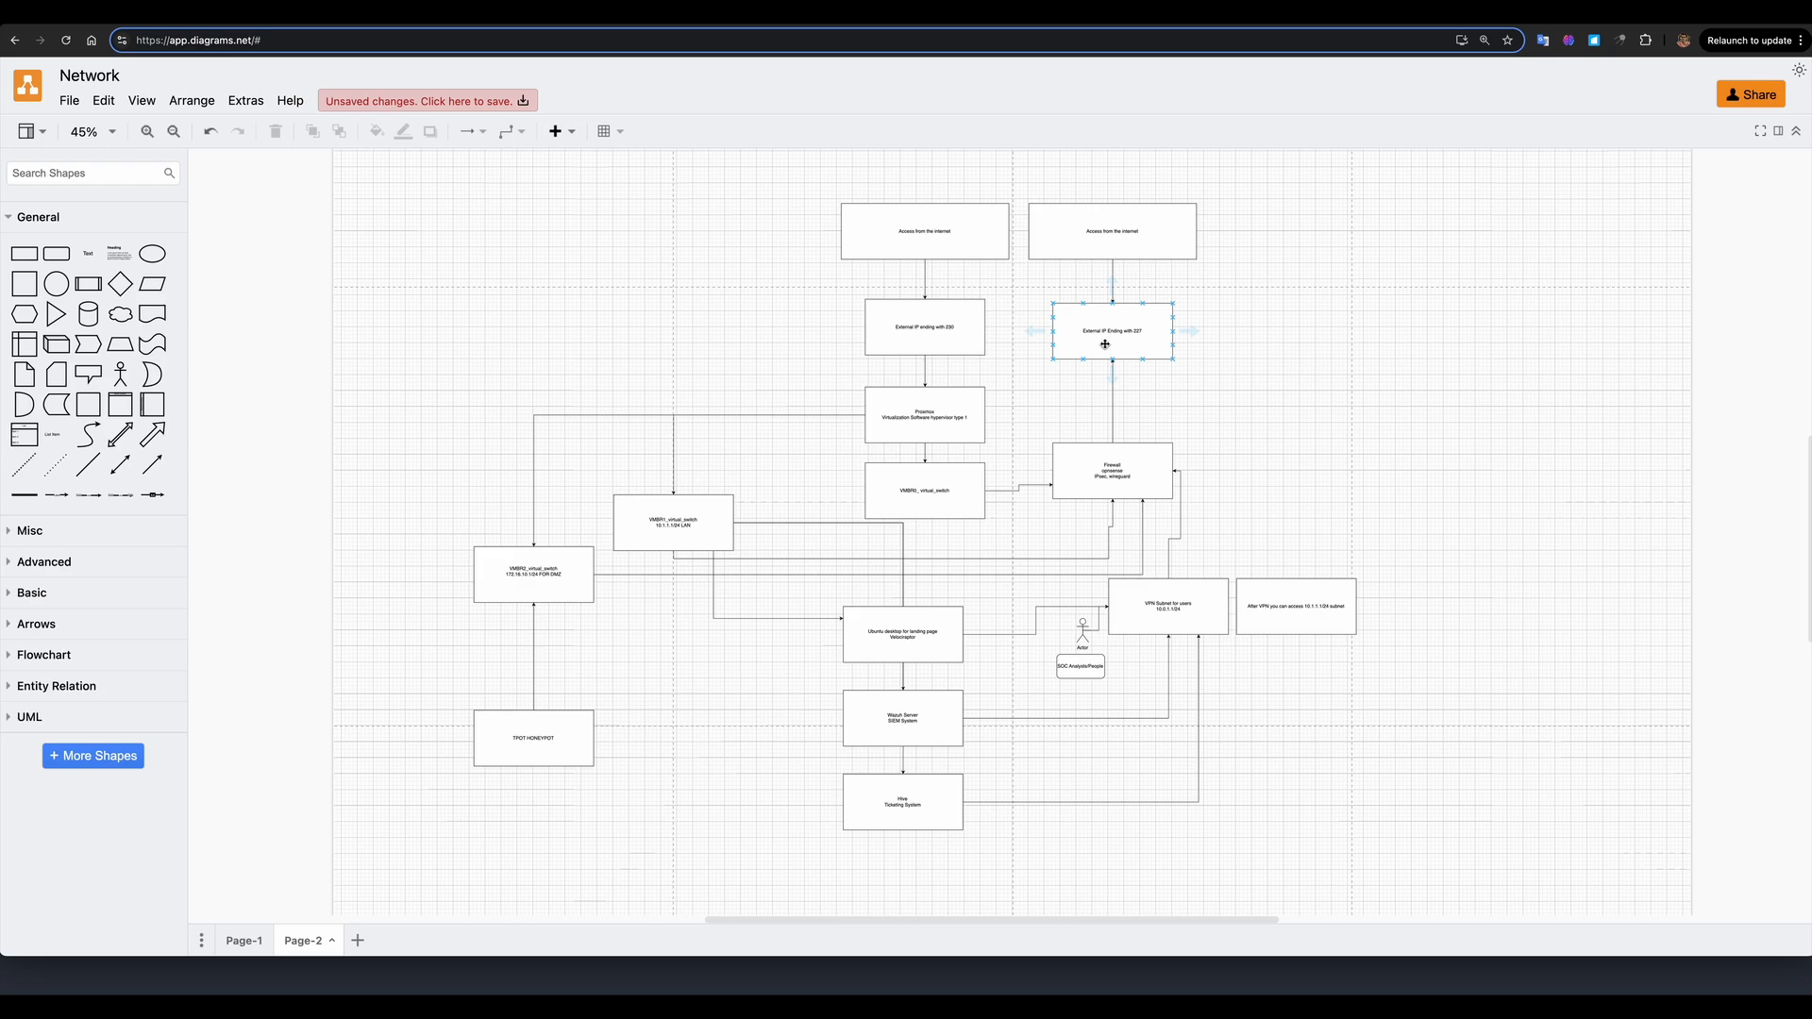
click(1043, 398)
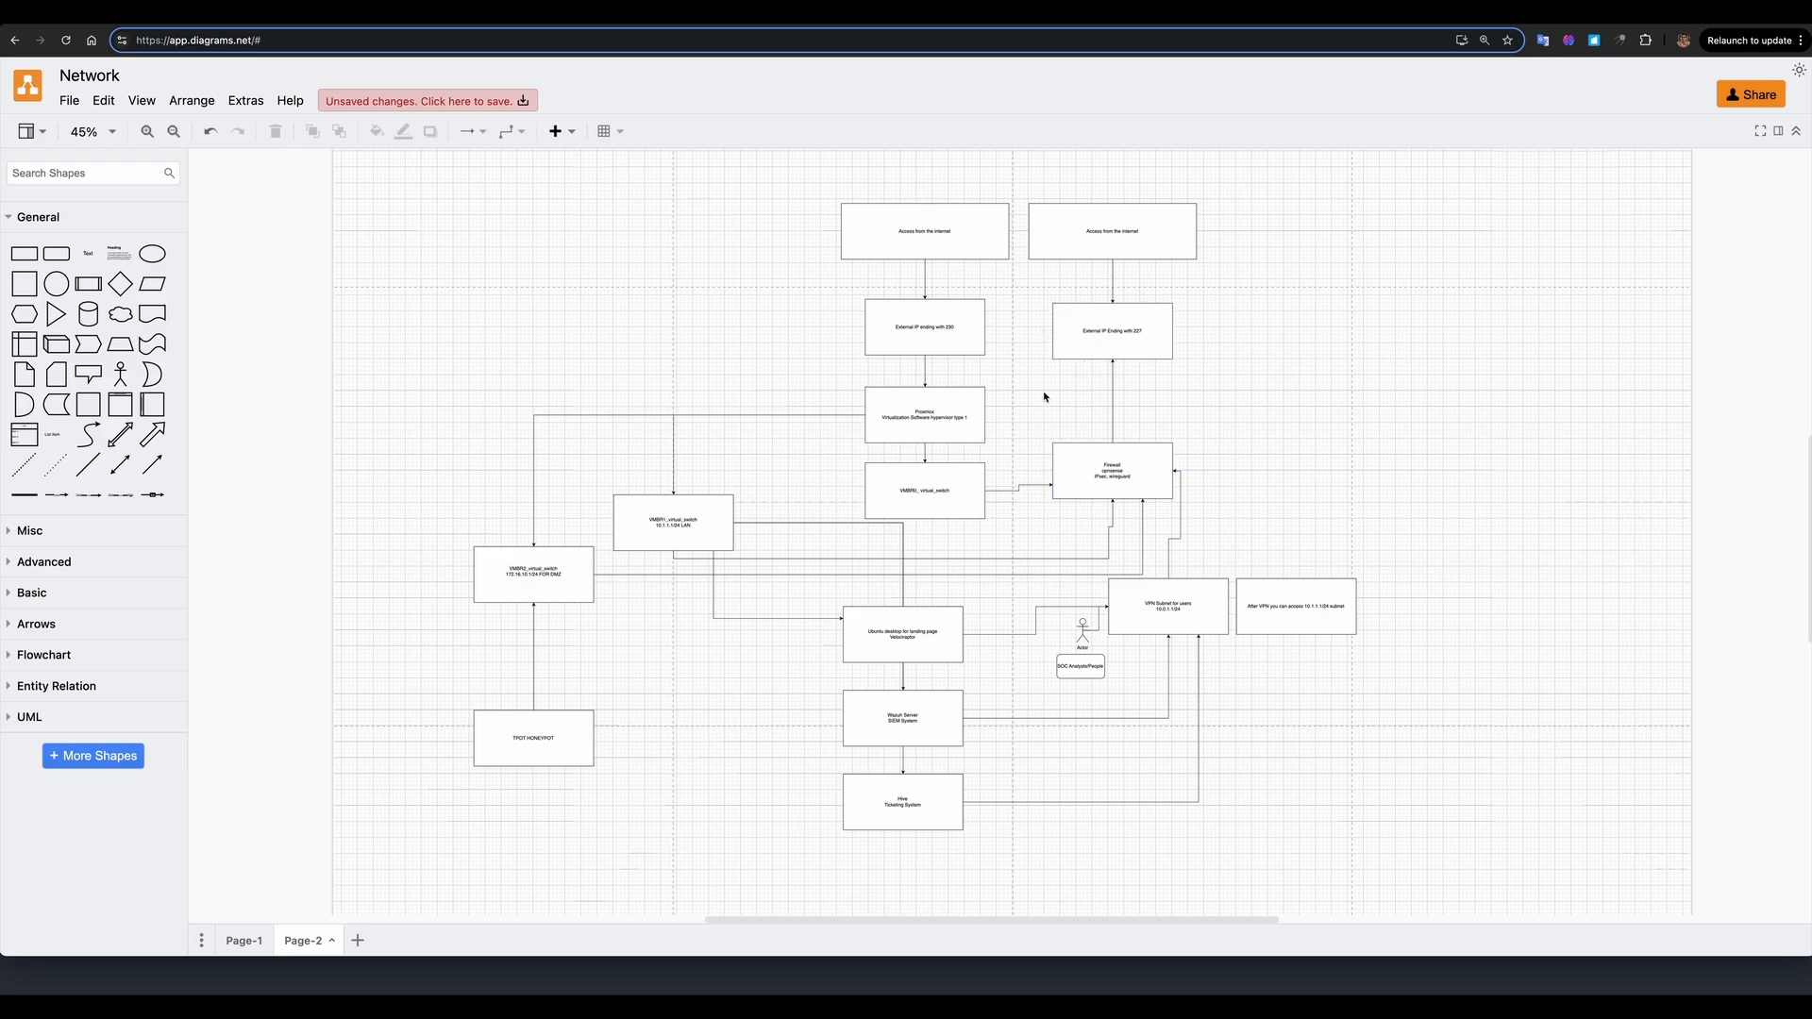
mouse_move(1030, 415)
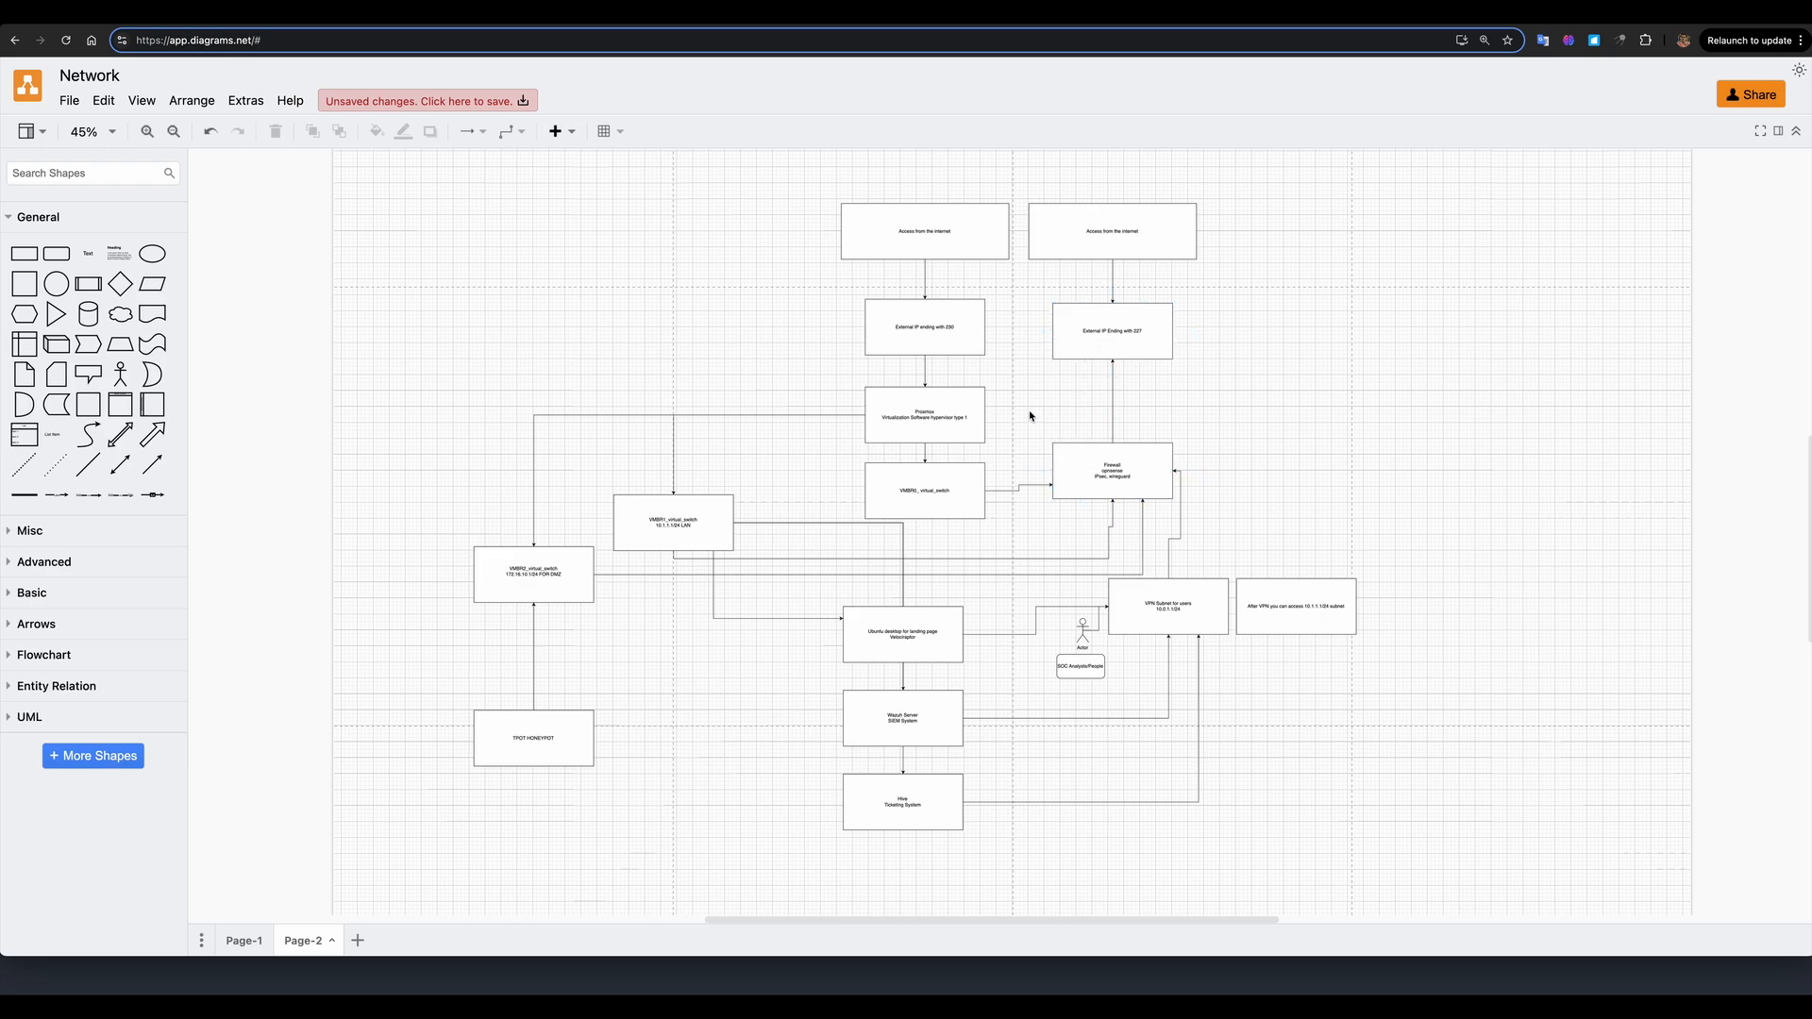
mouse_move(881, 547)
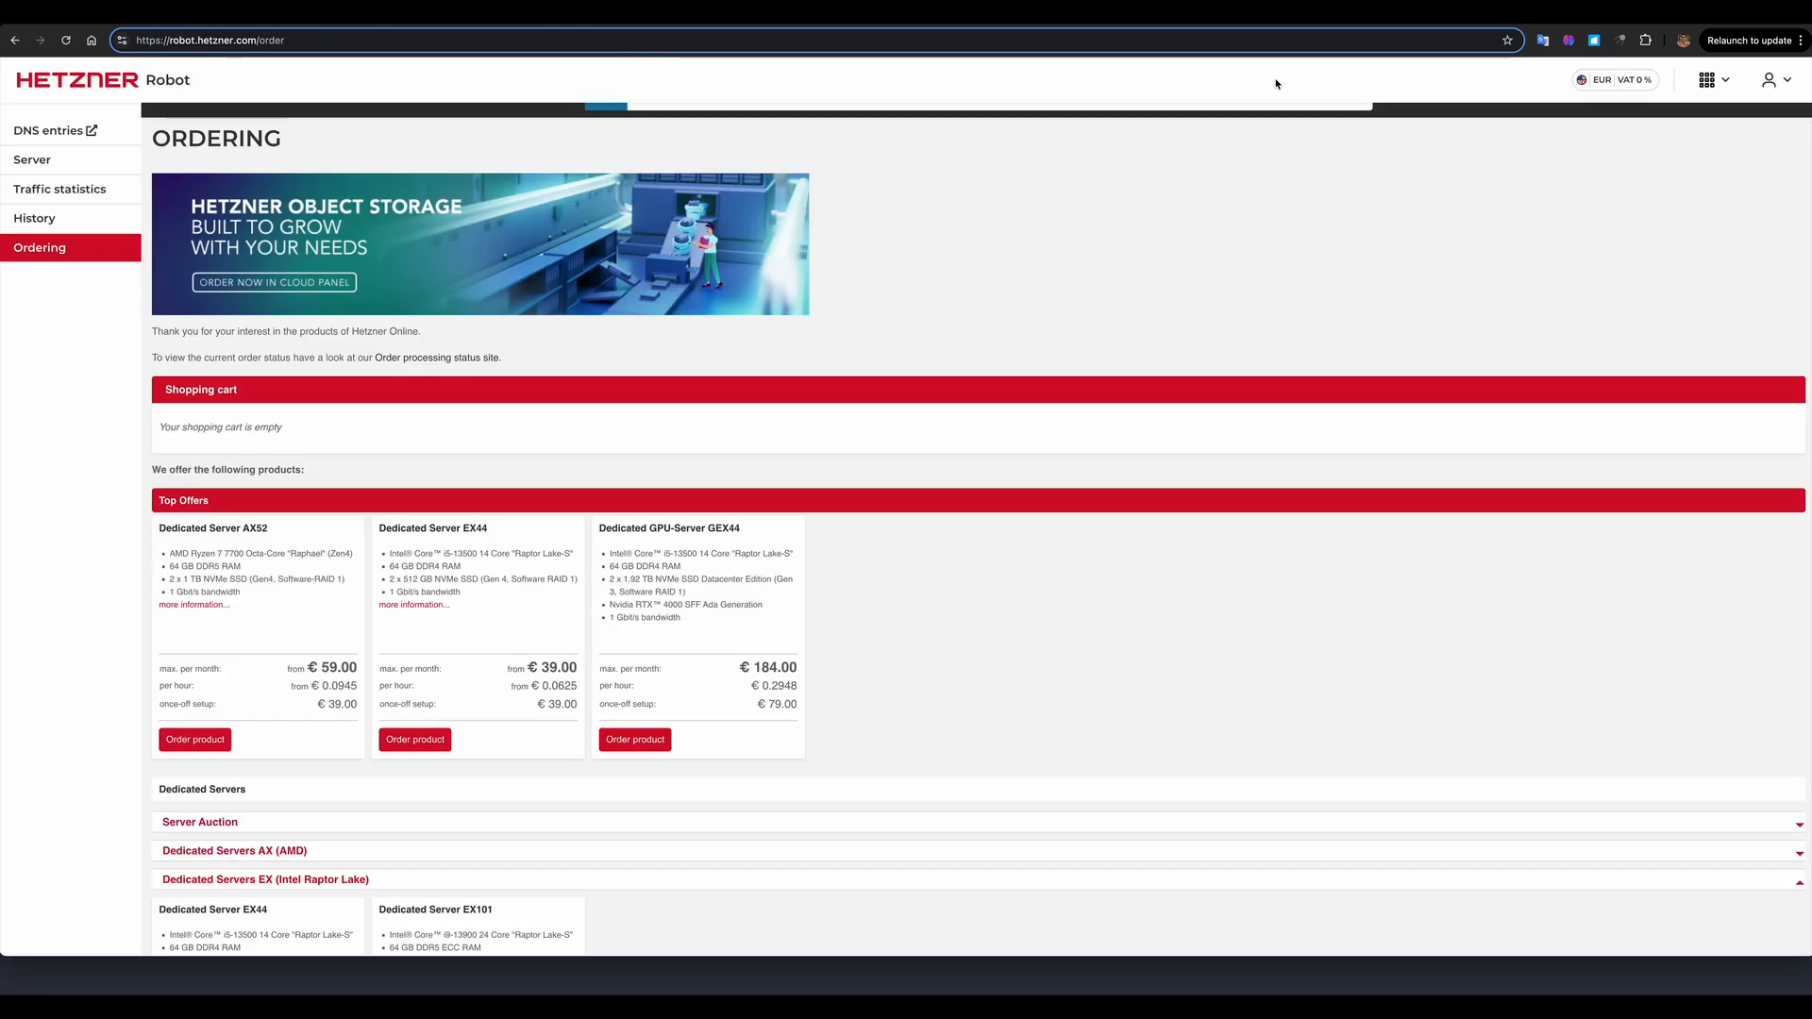
mouse_move(418, 630)
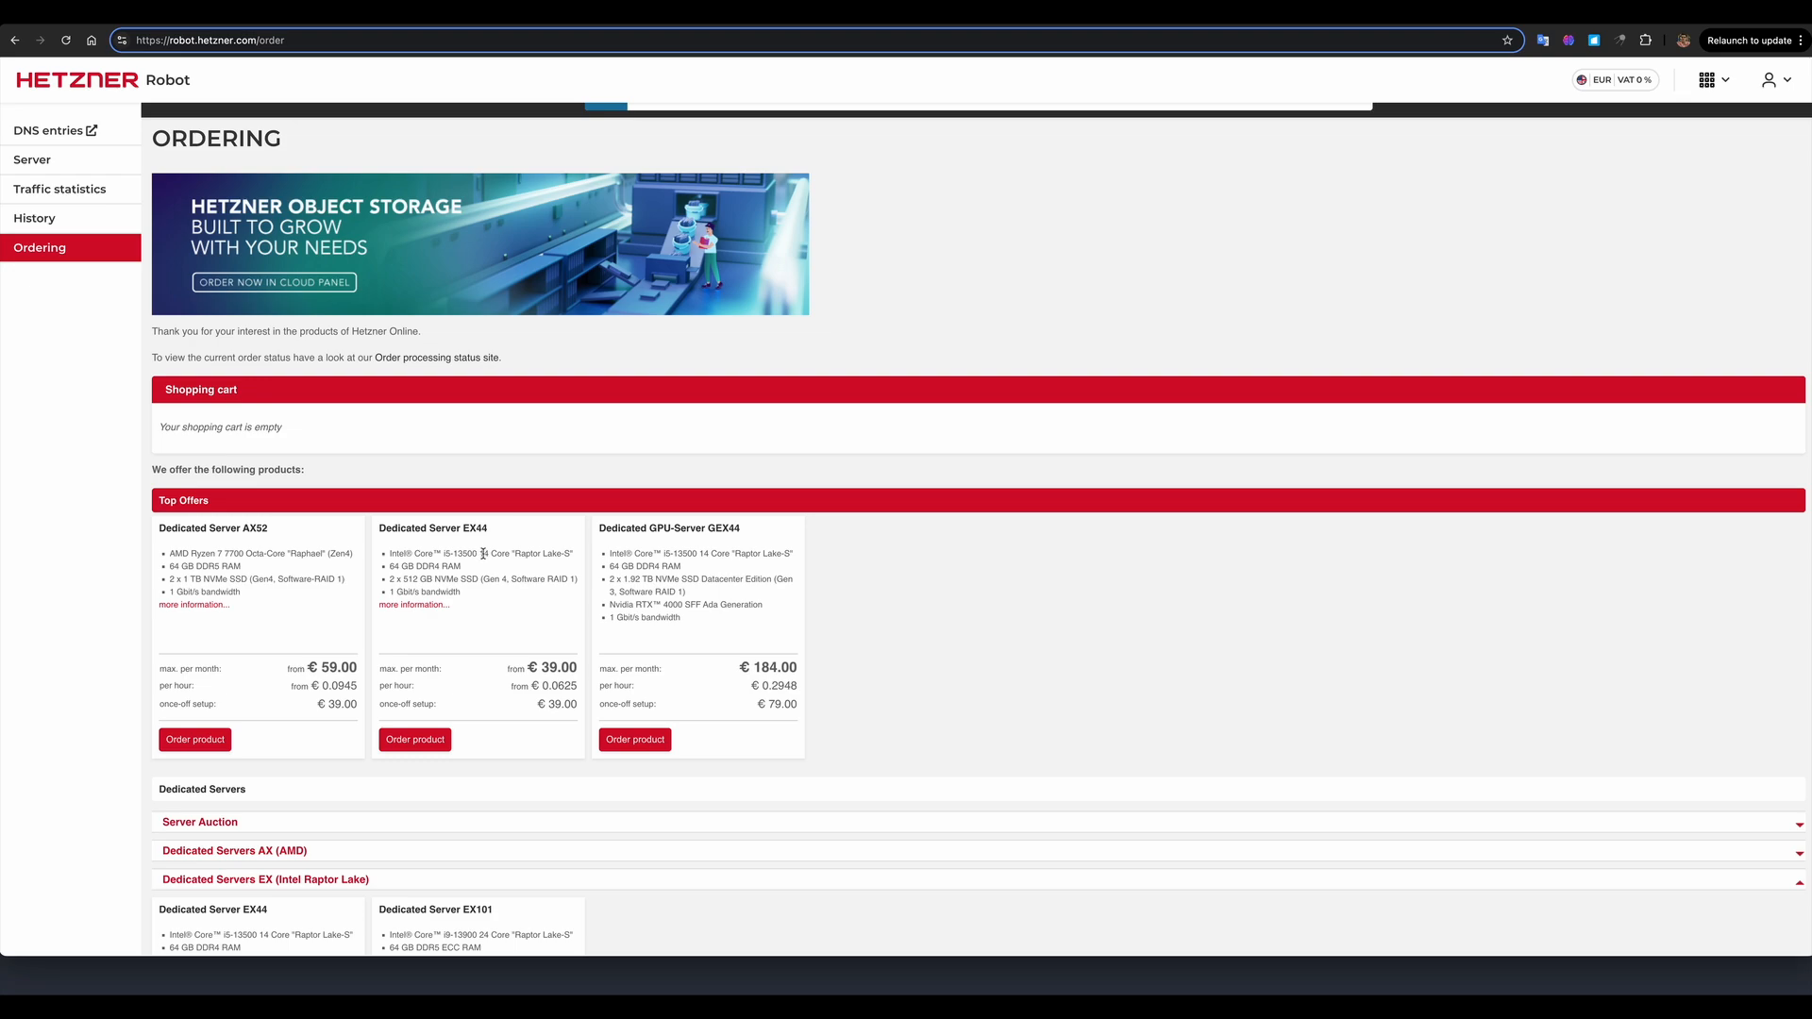
mouse_move(504, 566)
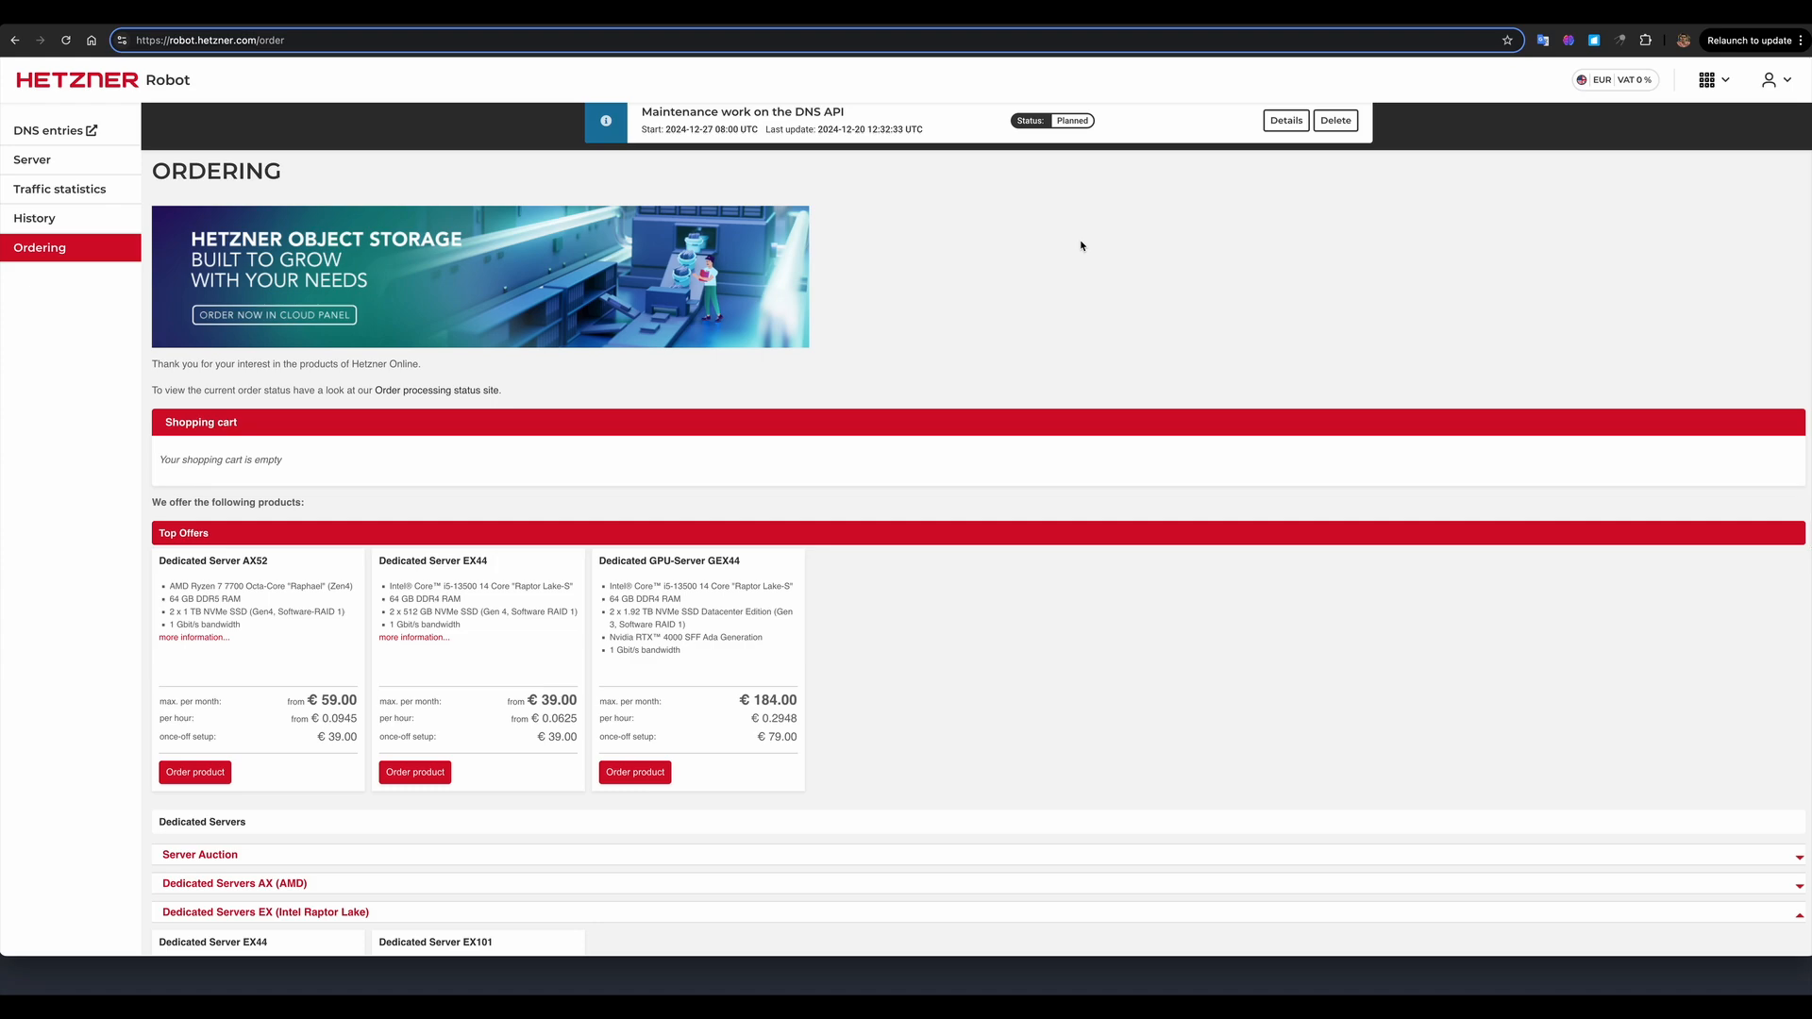
mouse_move(1027, 285)
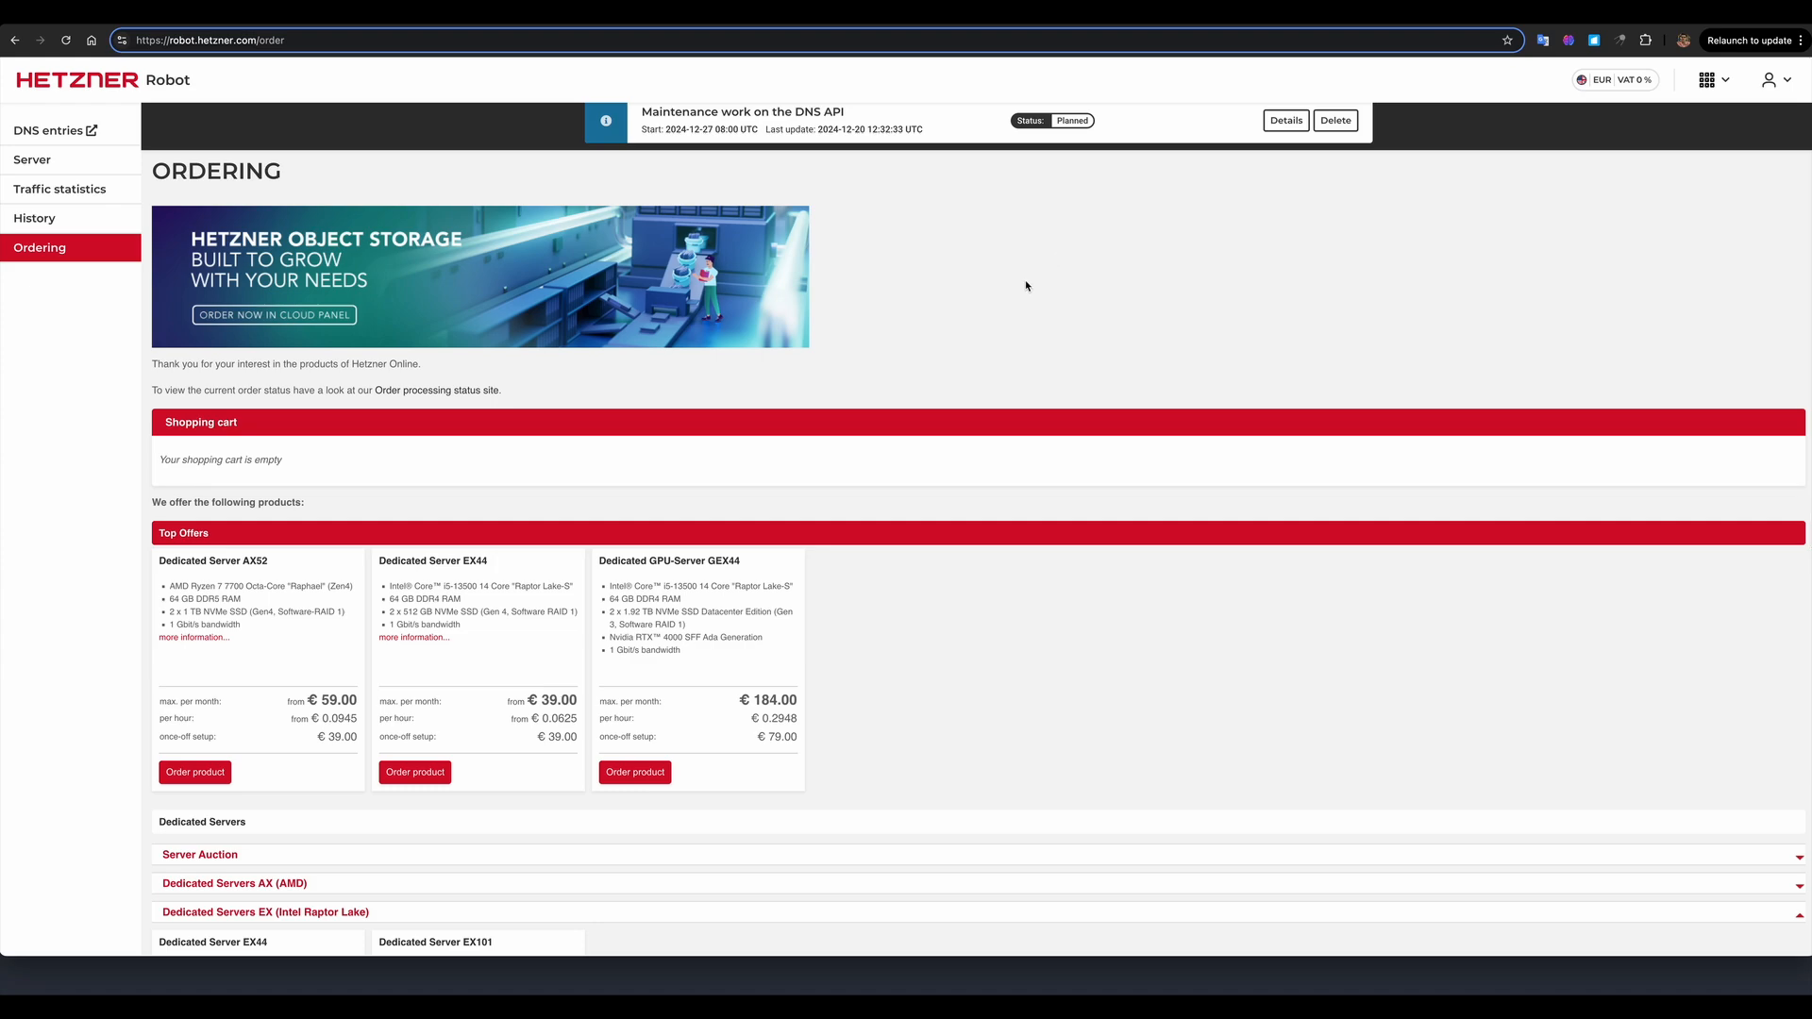
mouse_move(945, 291)
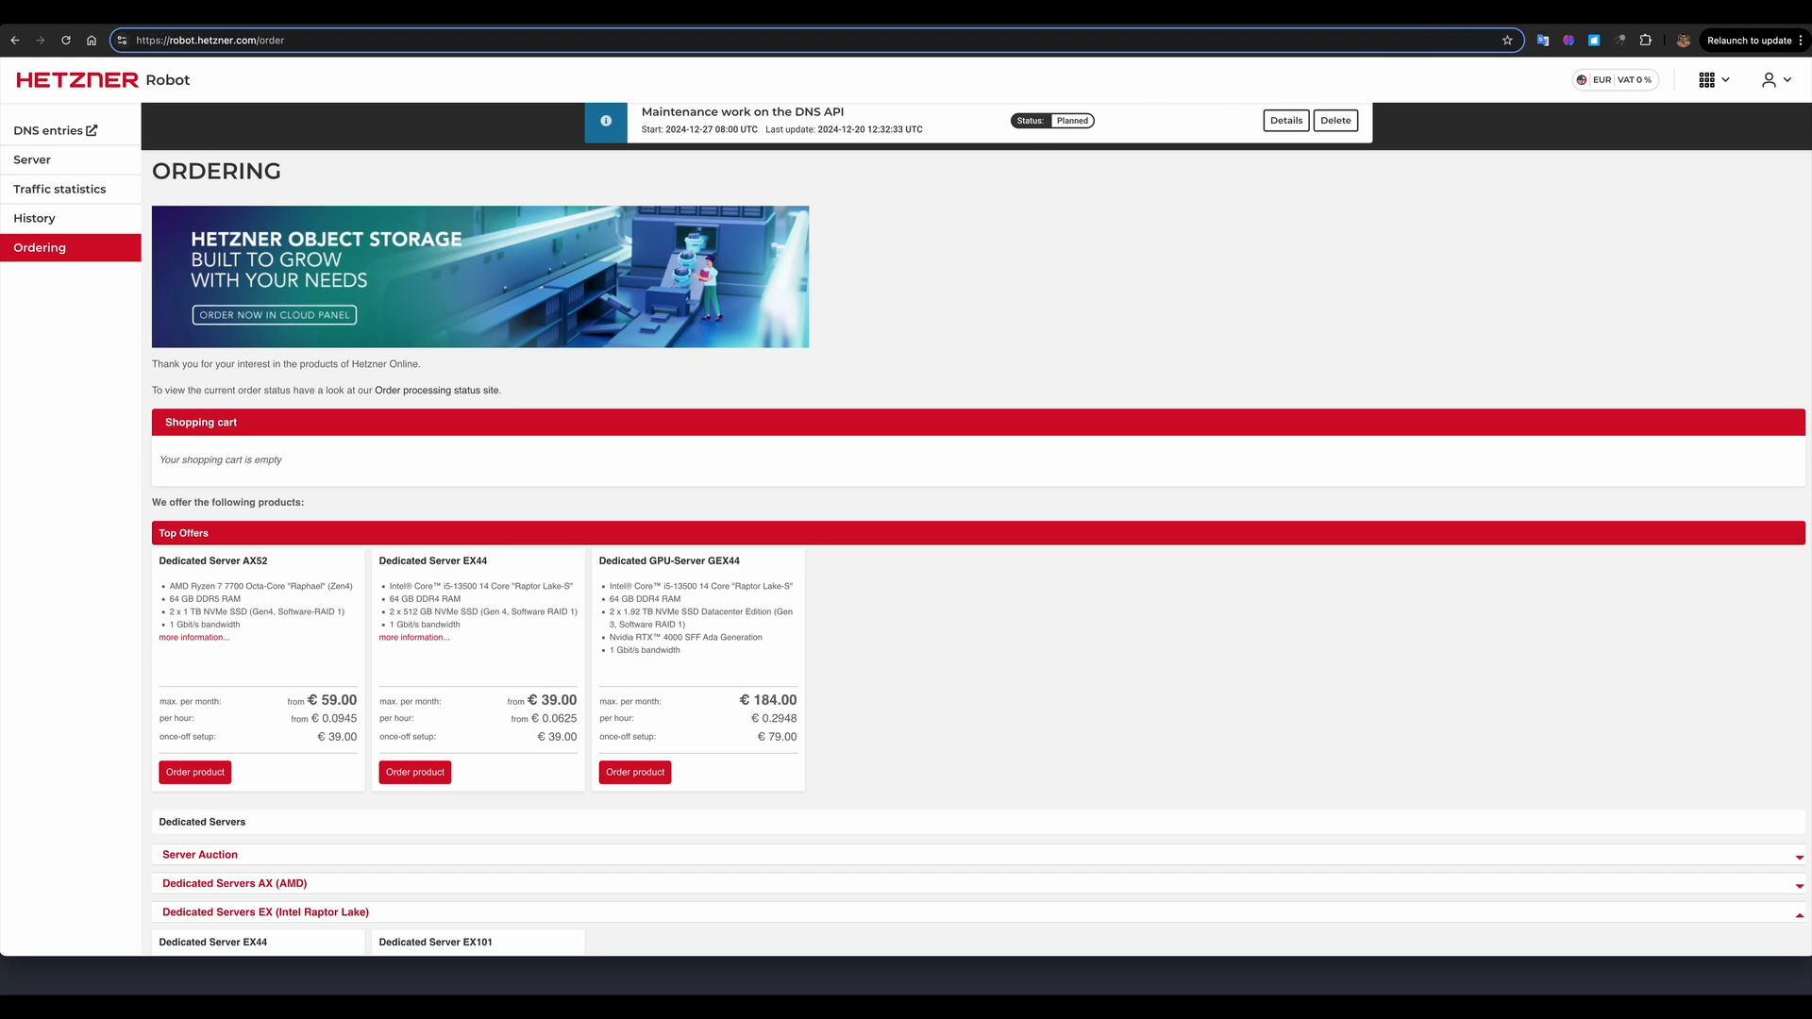
mouse_move(1229, 193)
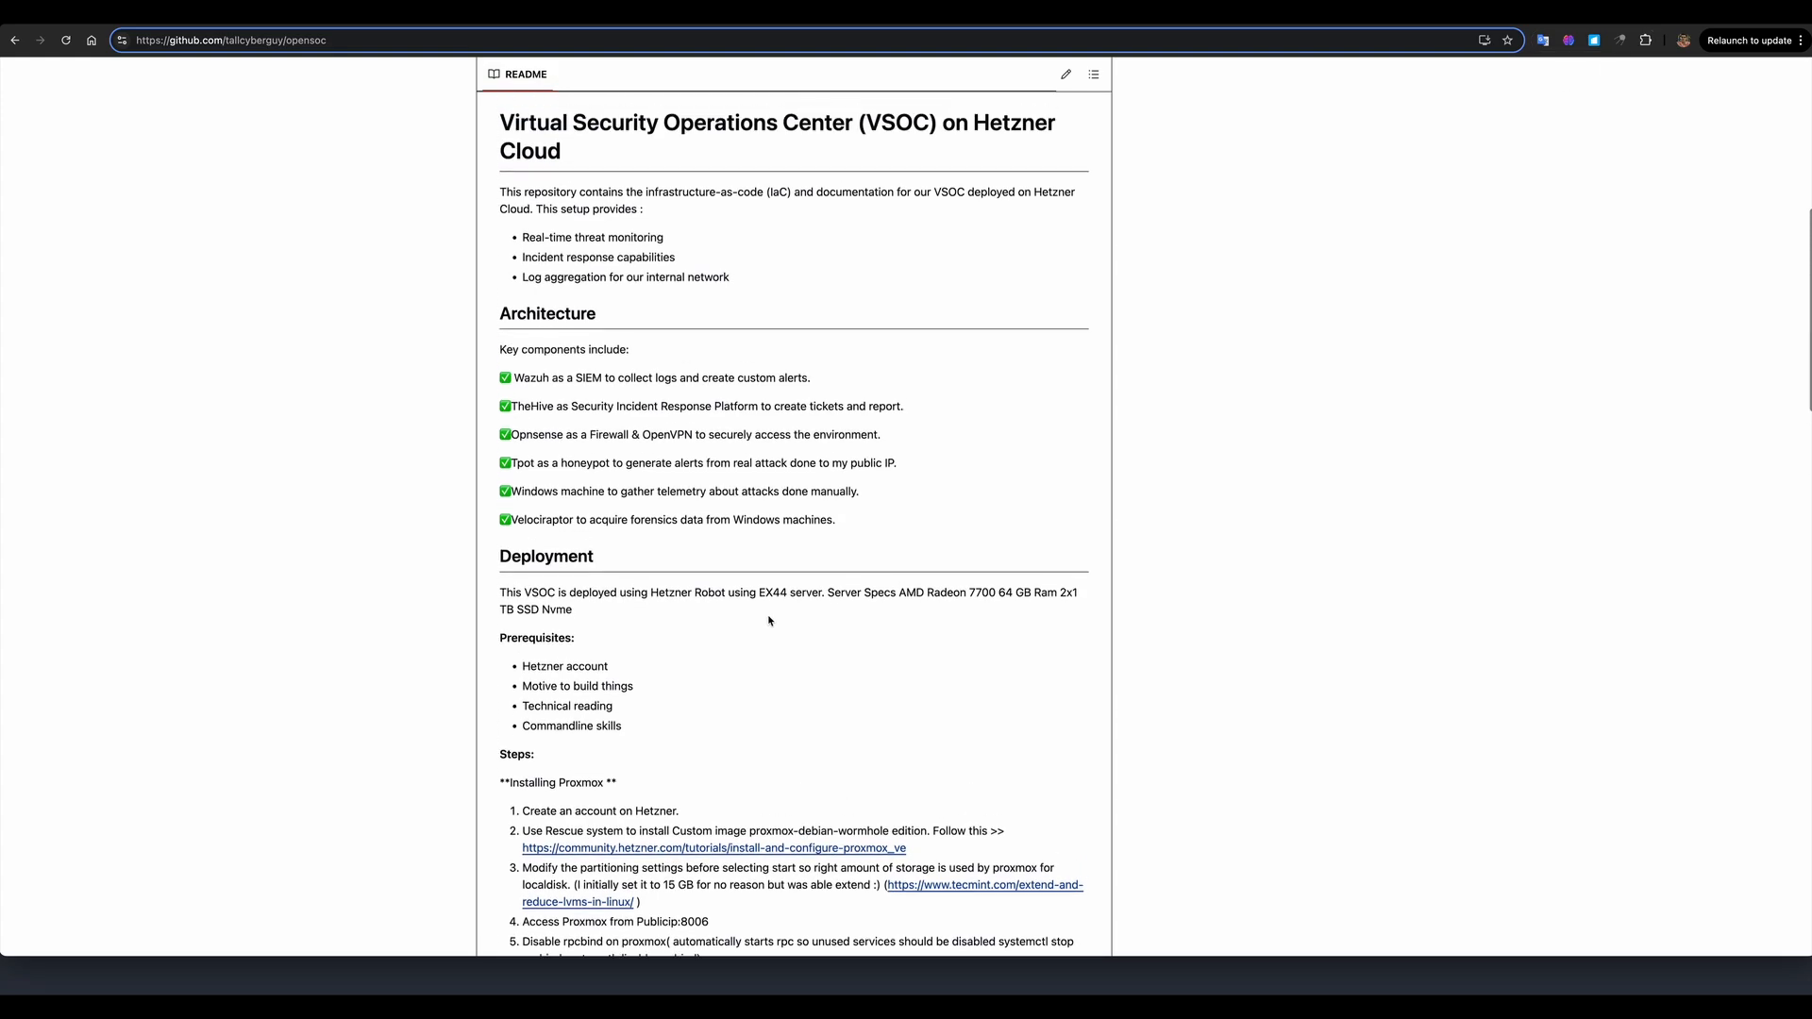
- Scroll the README down to the Deployment section with the Proxmox install steps and networking notes
scroll(down, 3)
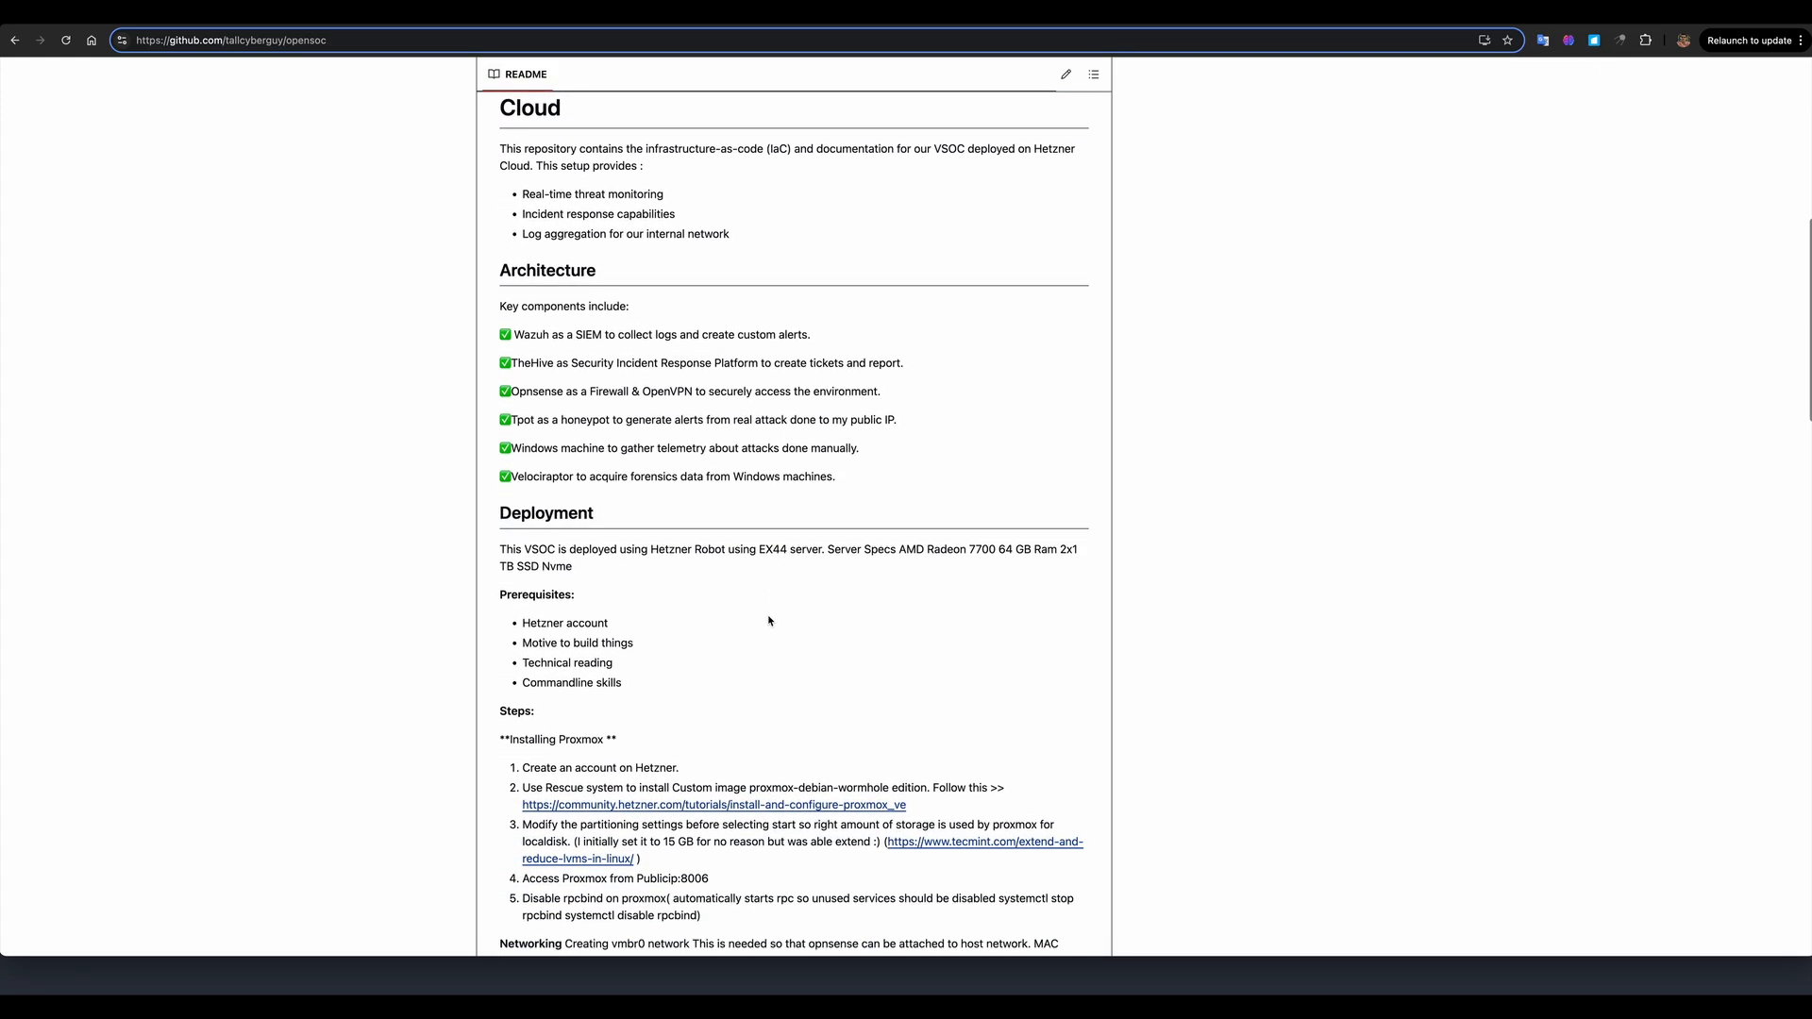
scroll(down, 3)
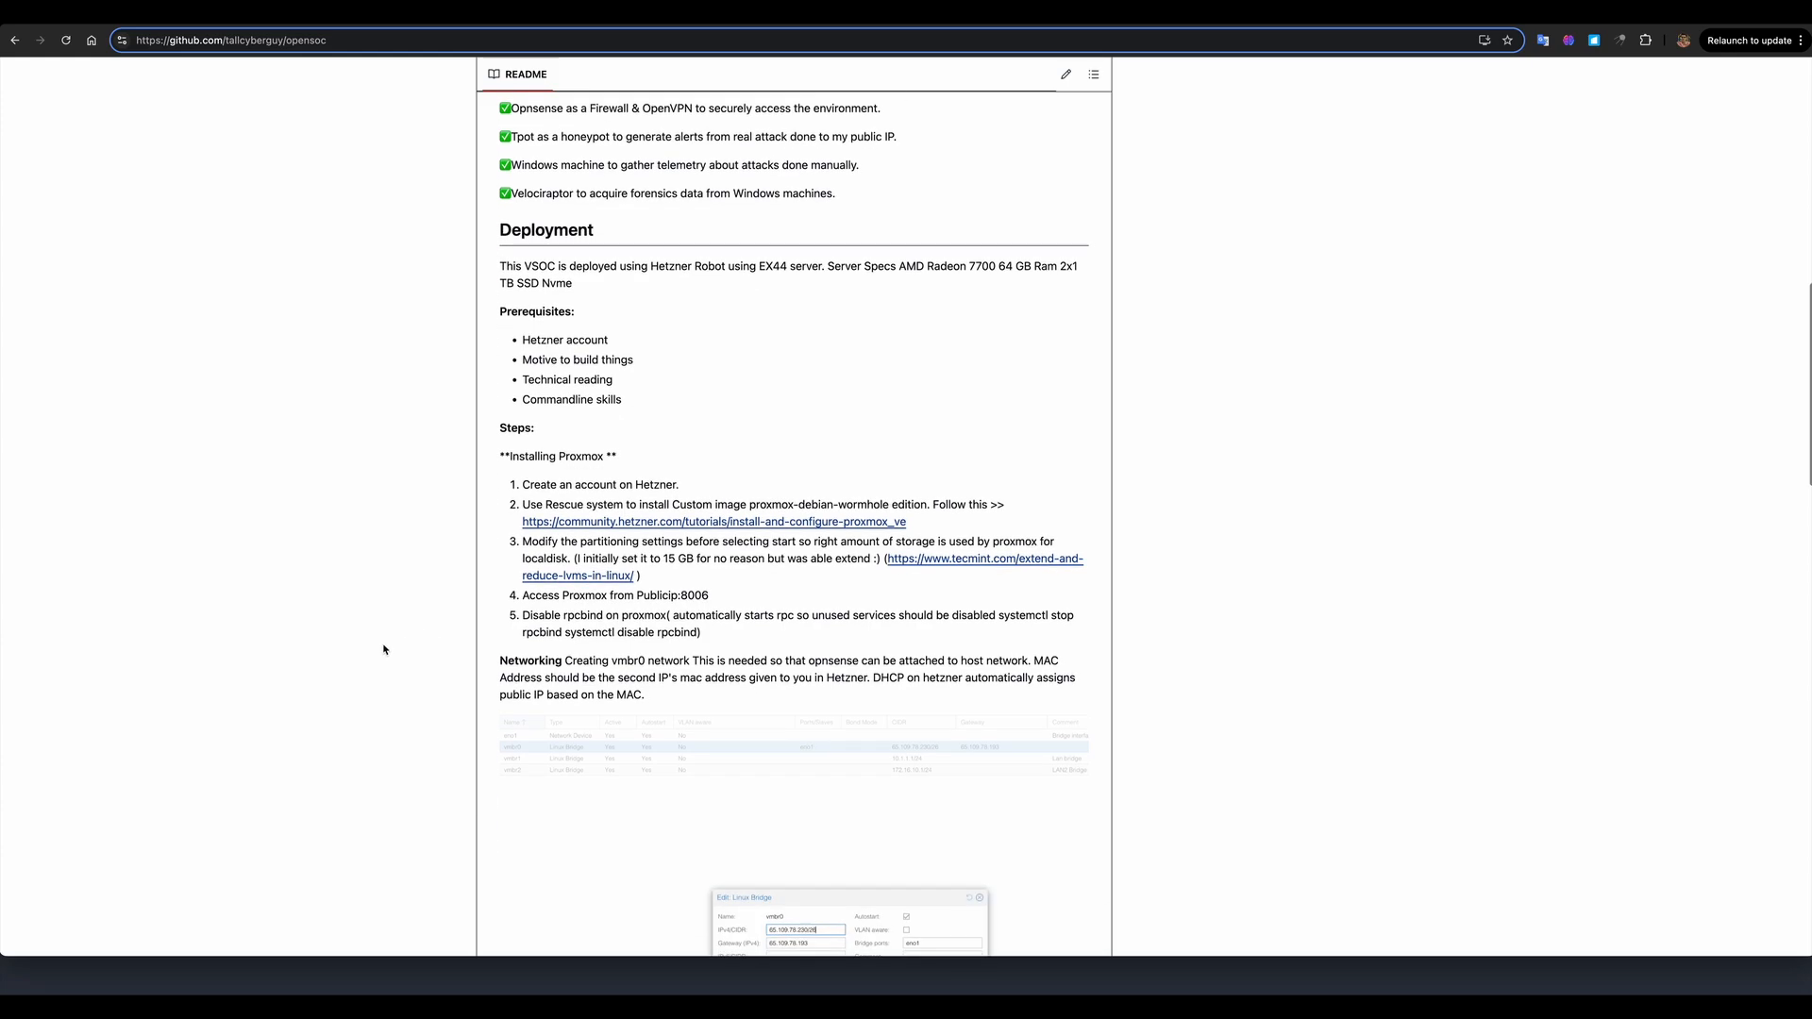
mouse_move(387, 645)
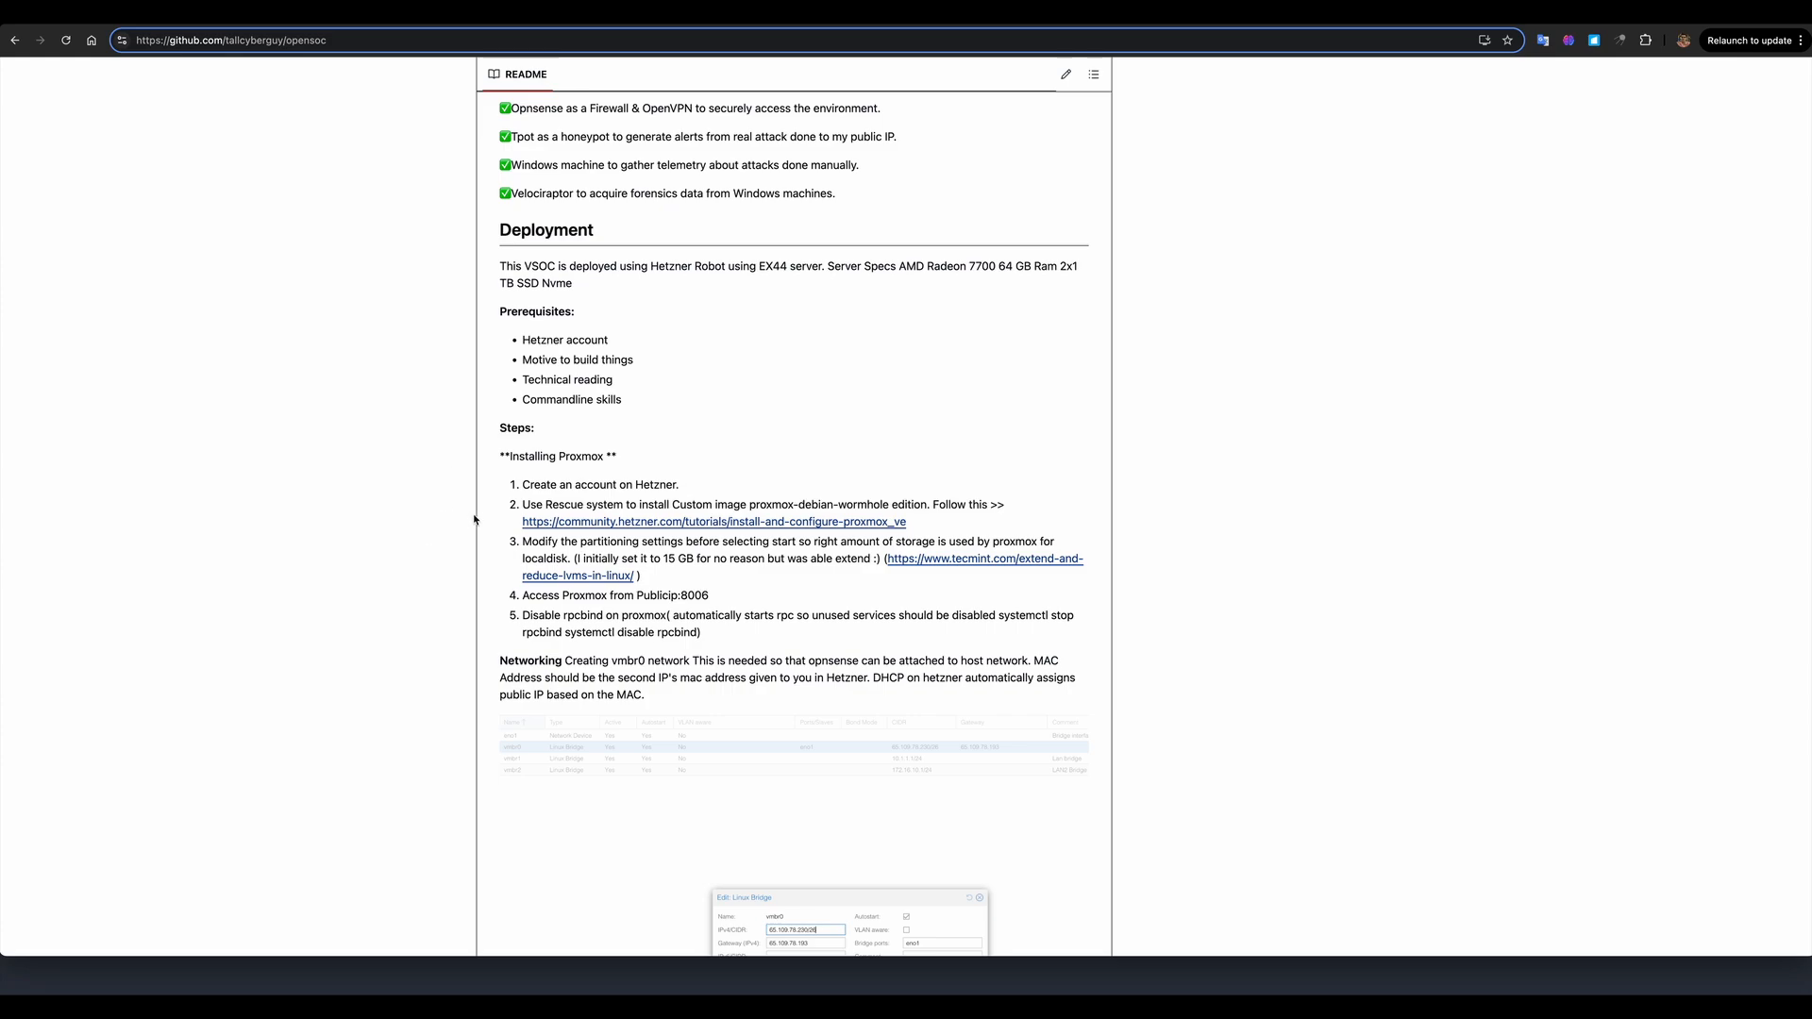
mouse_move(480, 521)
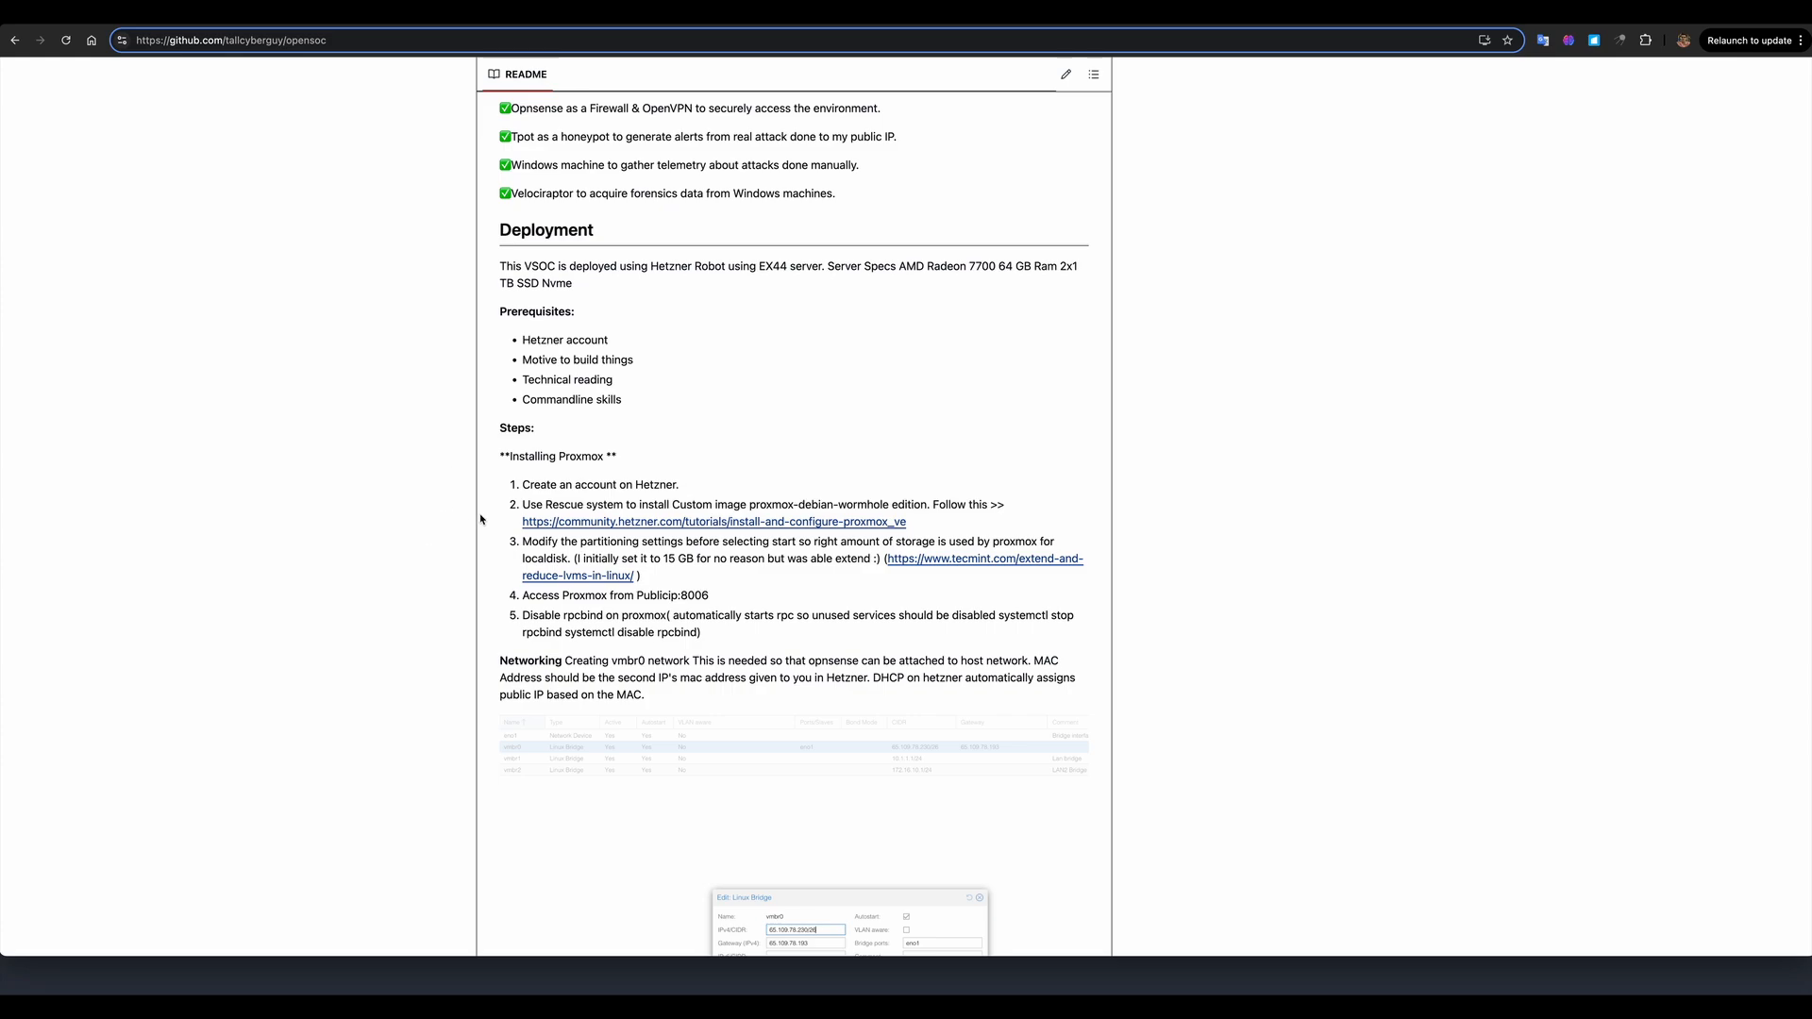
mouse_move(489, 512)
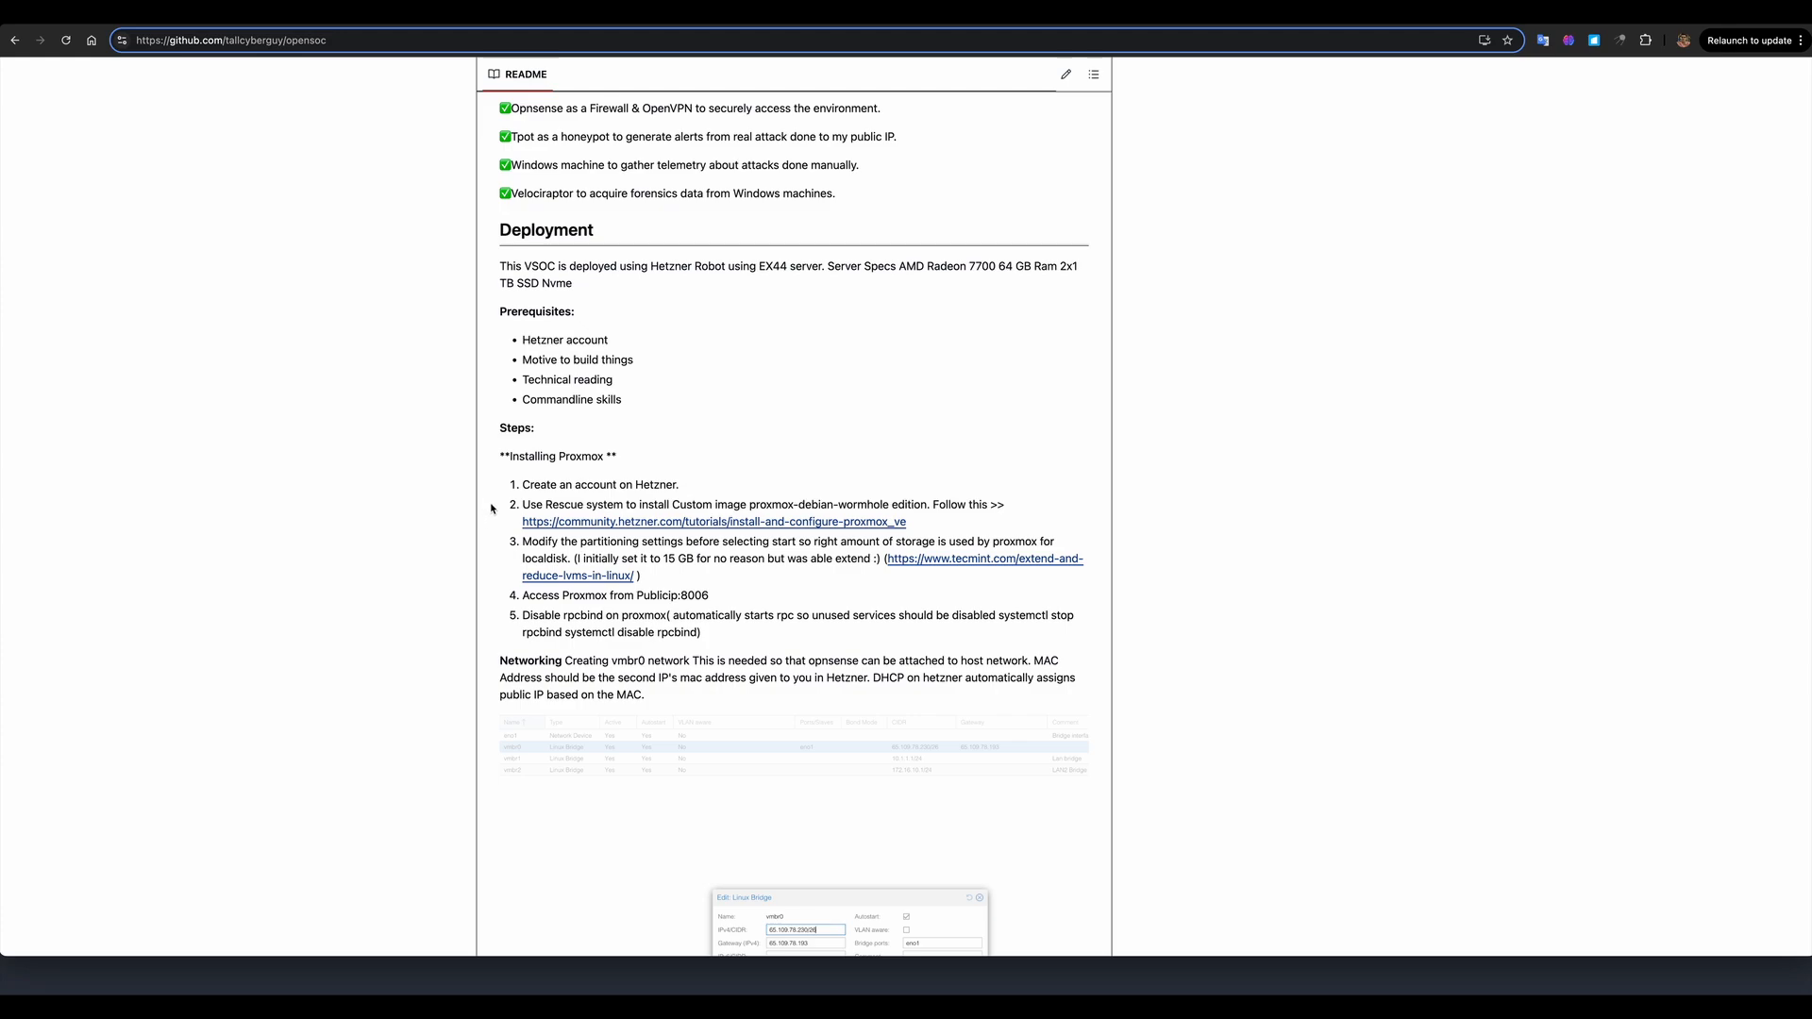
mouse_move(529, 507)
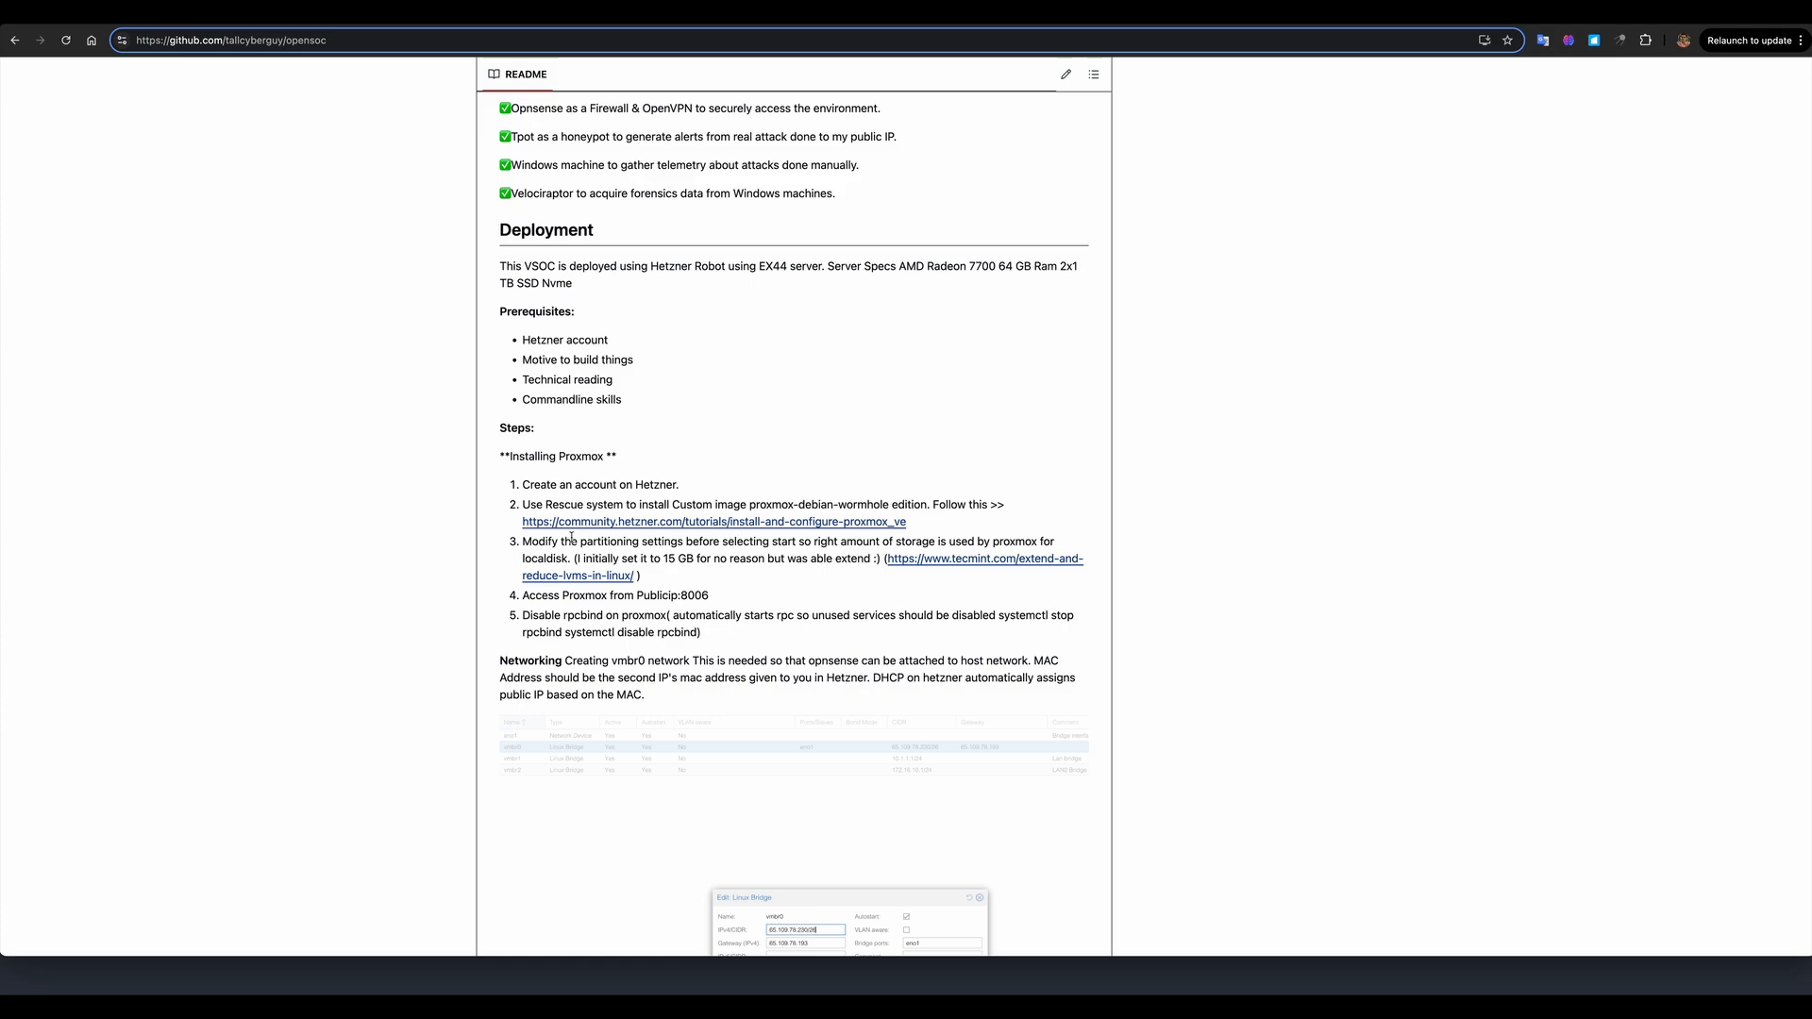
mouse_move(389, 627)
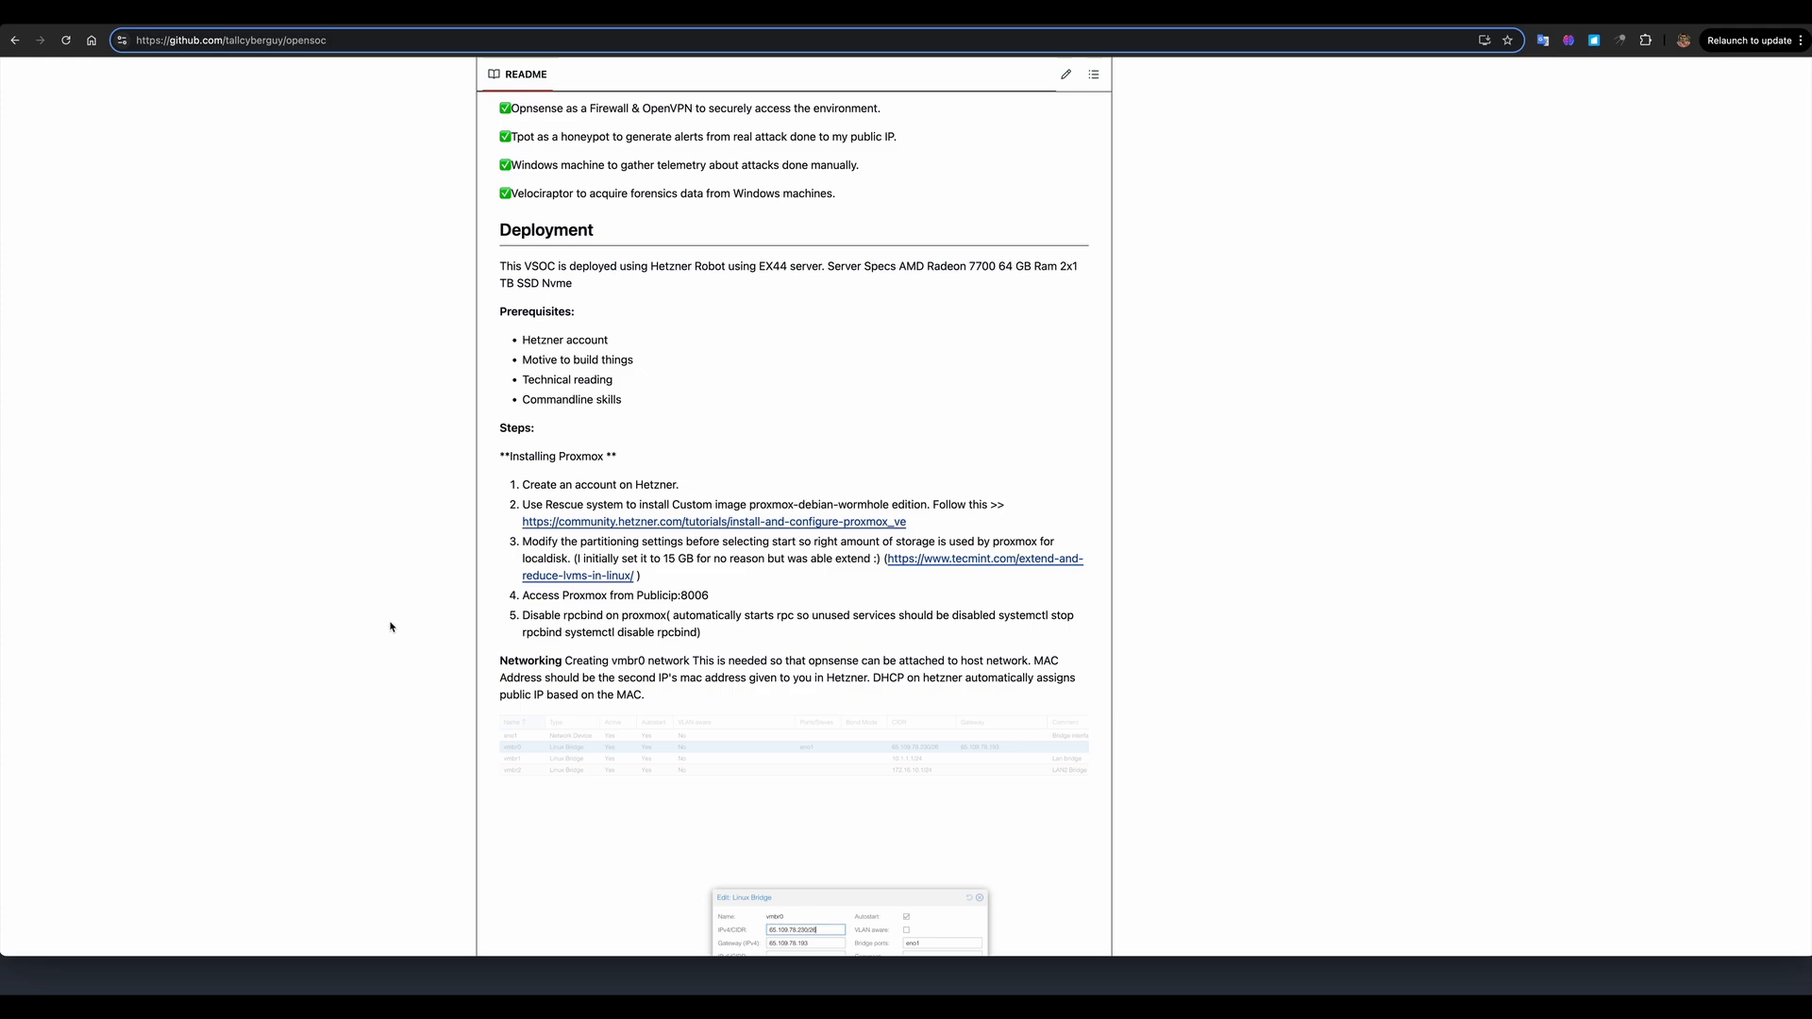
mouse_move(600, 542)
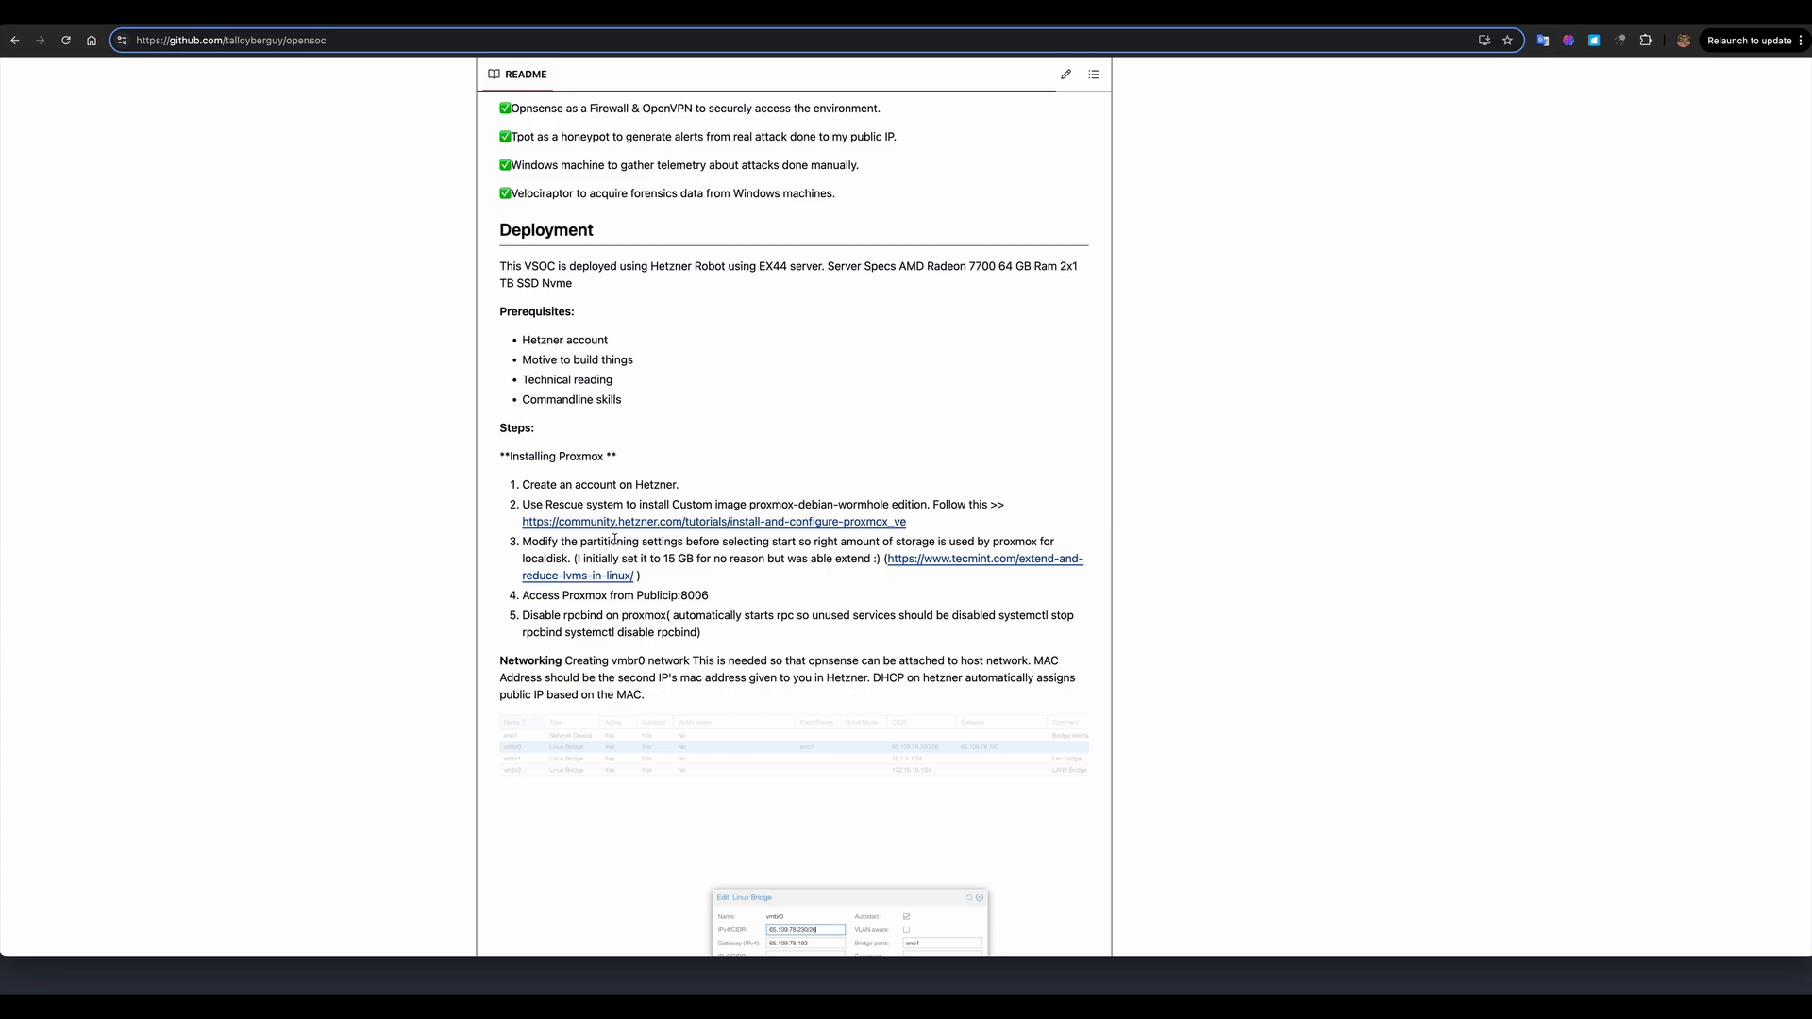
mouse_move(664, 555)
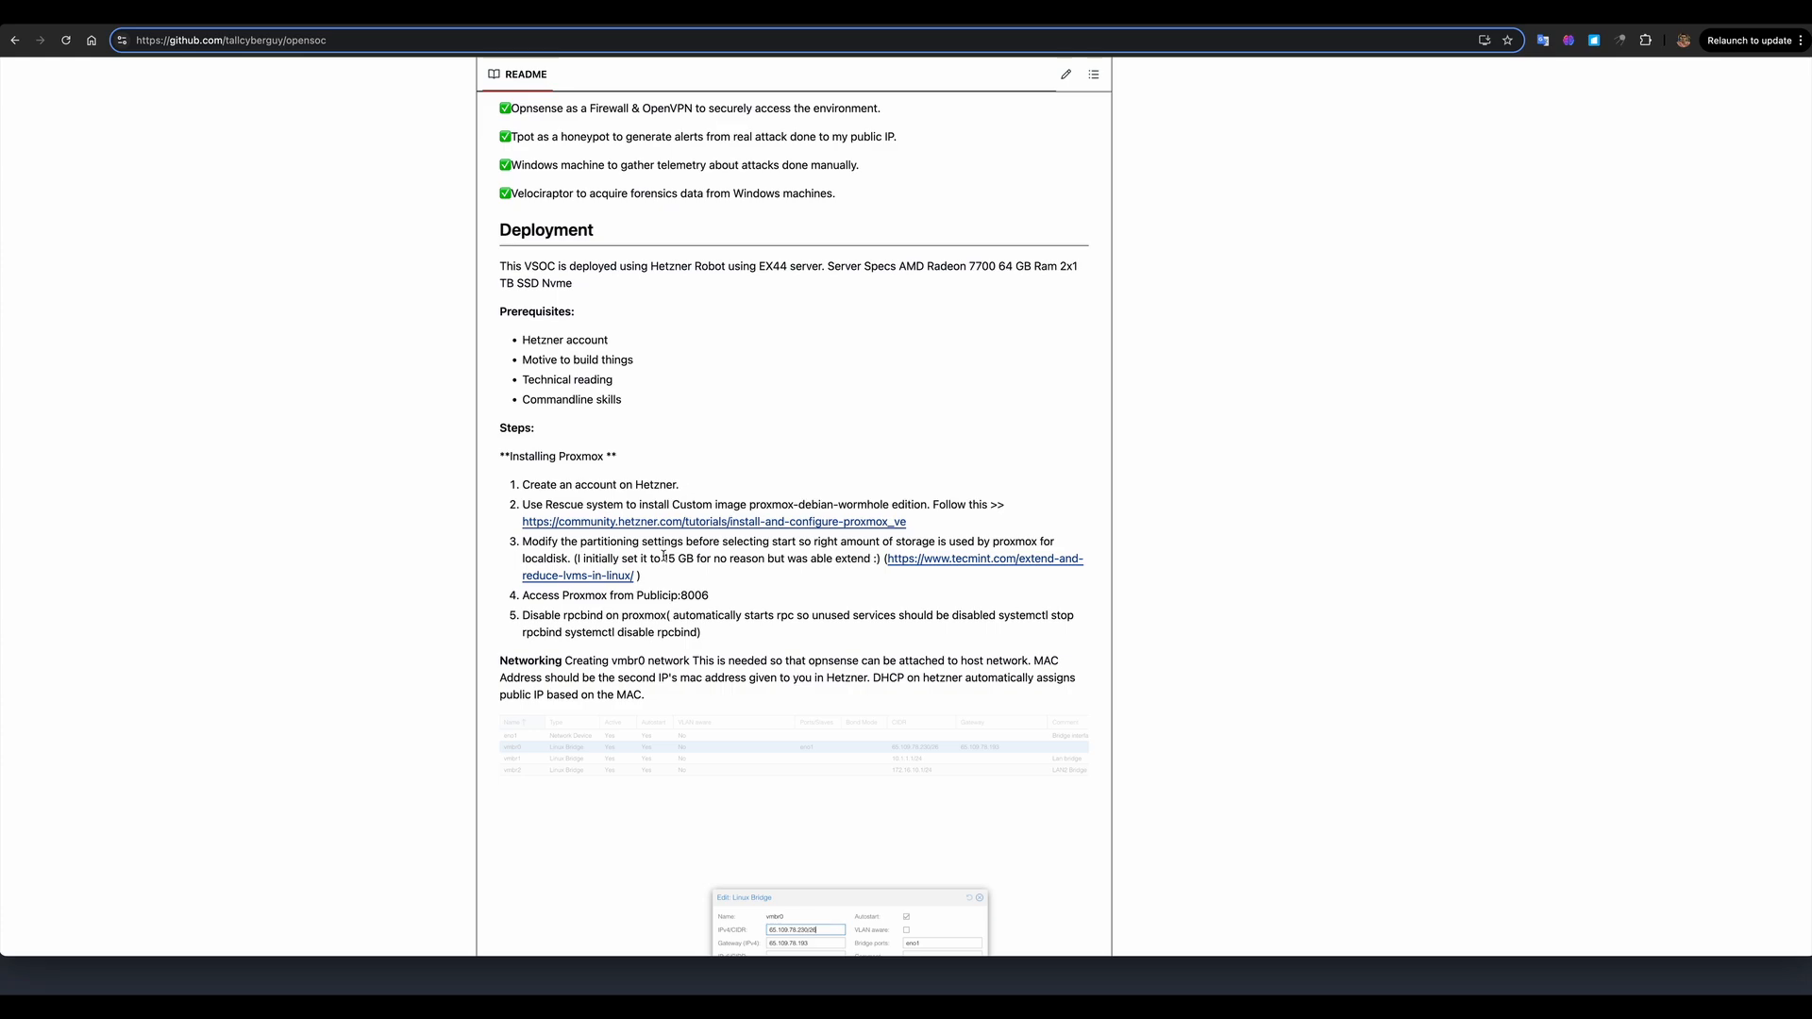
mouse_move(889, 564)
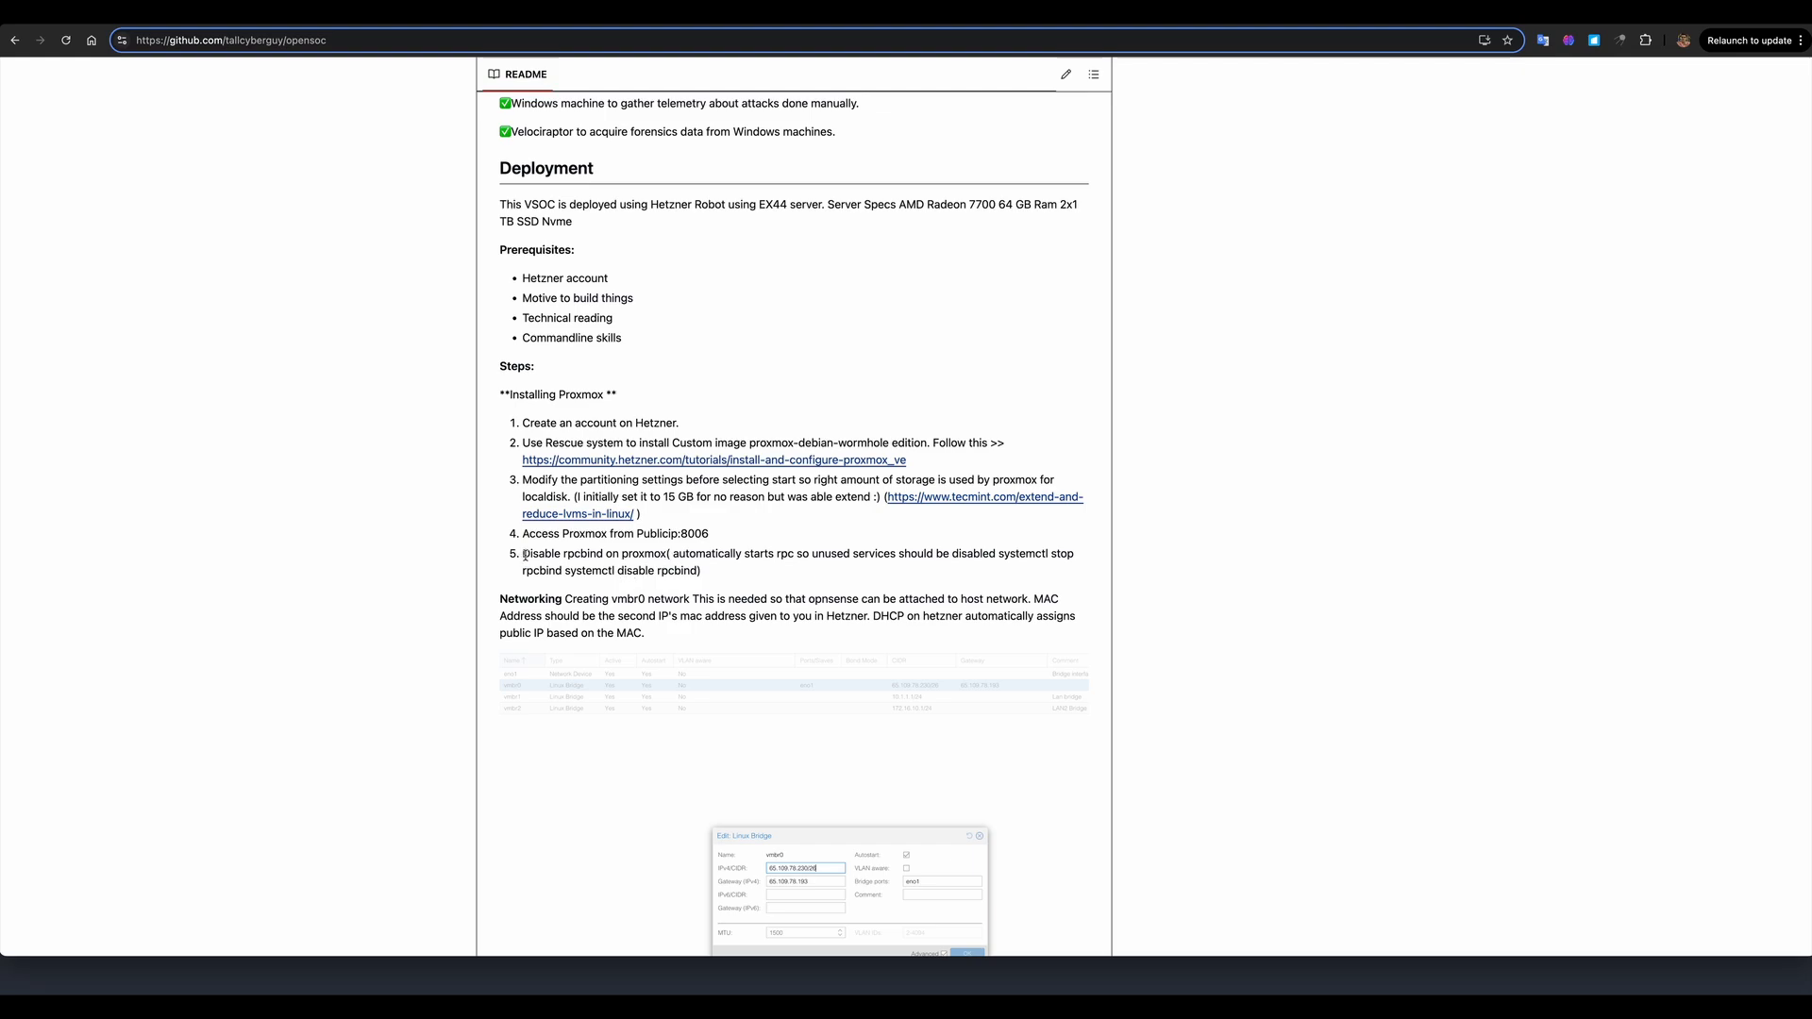
mouse_move(525, 554)
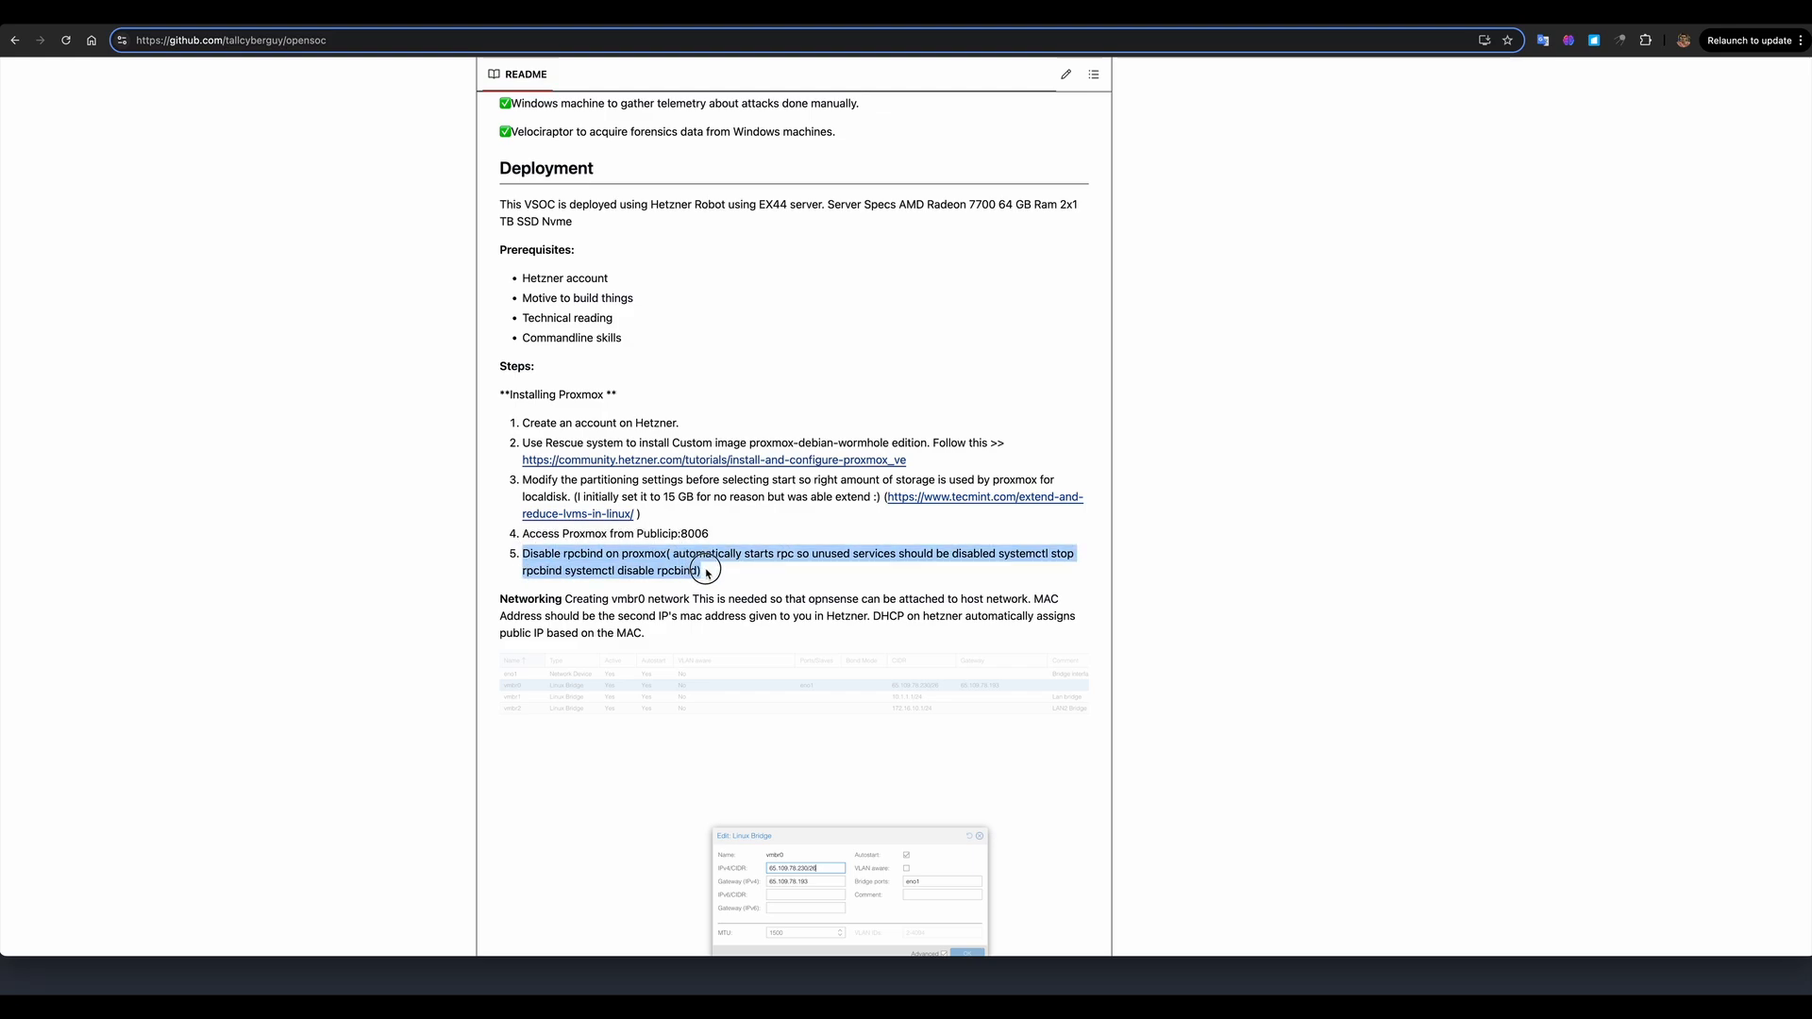
scroll(down, 3)
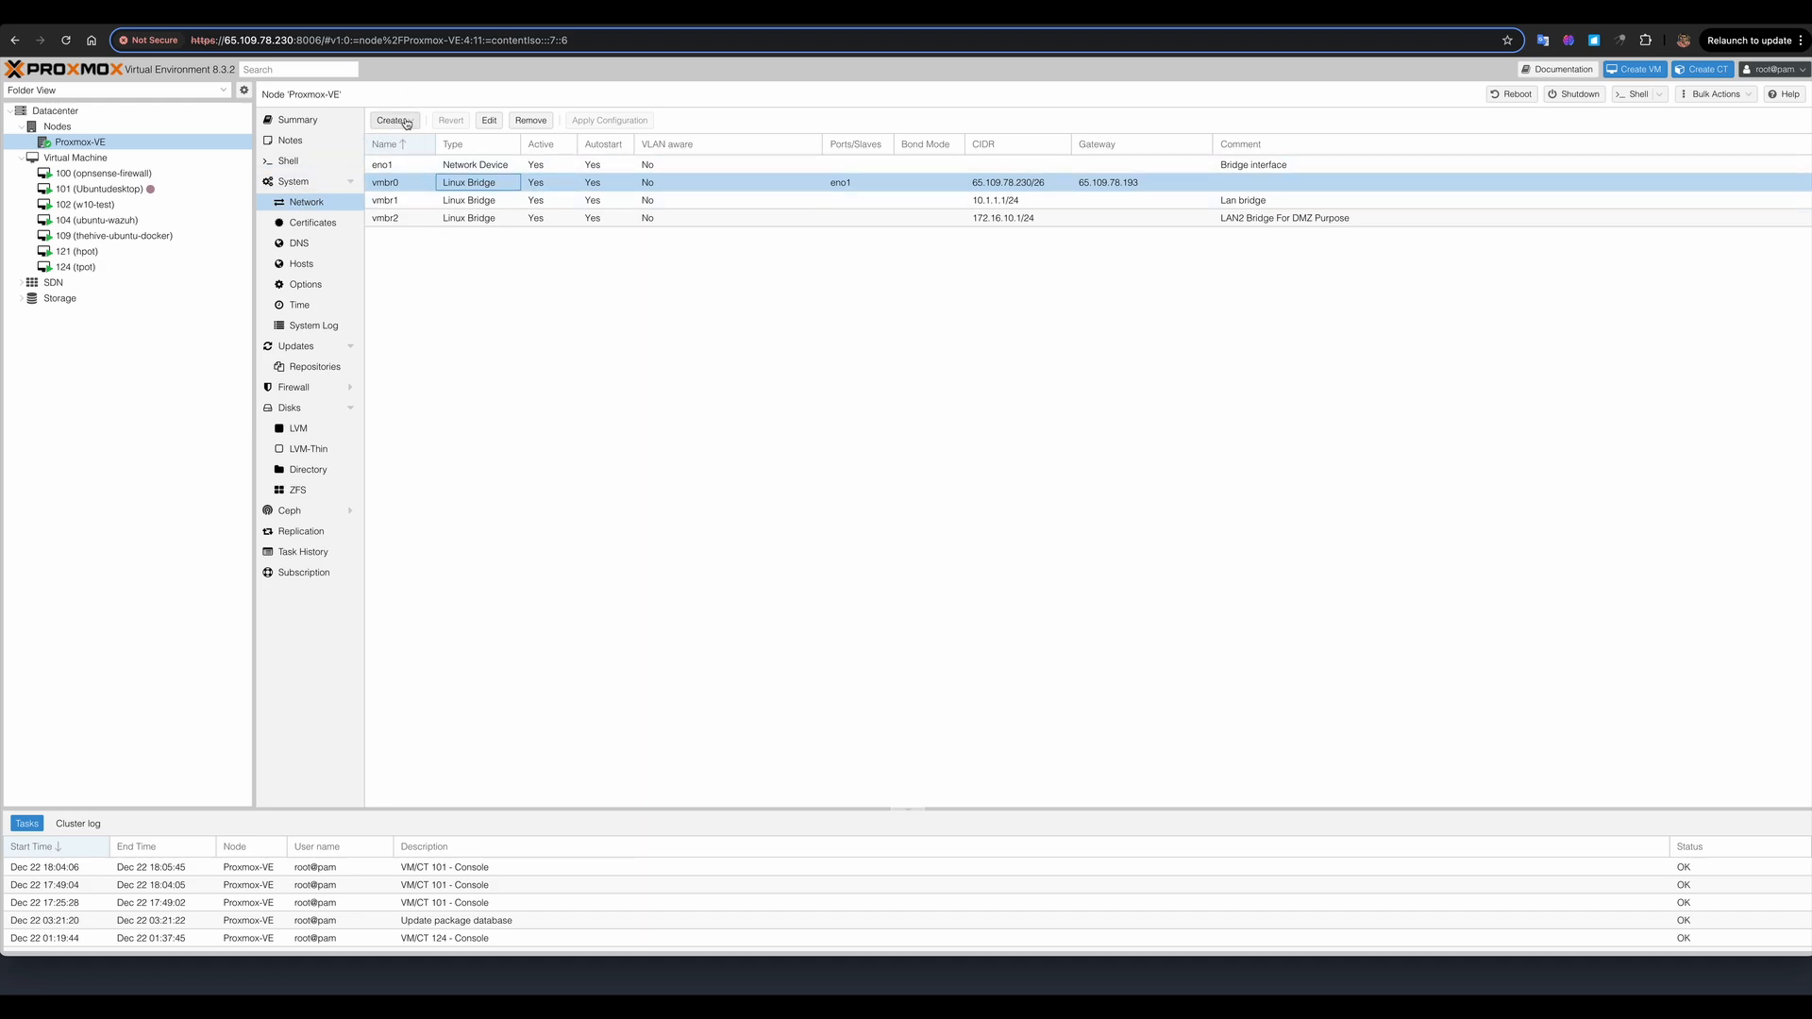
- Show the Proxmox-VE node's Network page listing bridges vmbr0, vmbr1 and vmbr2 with CIDR ranges
click(390, 120)
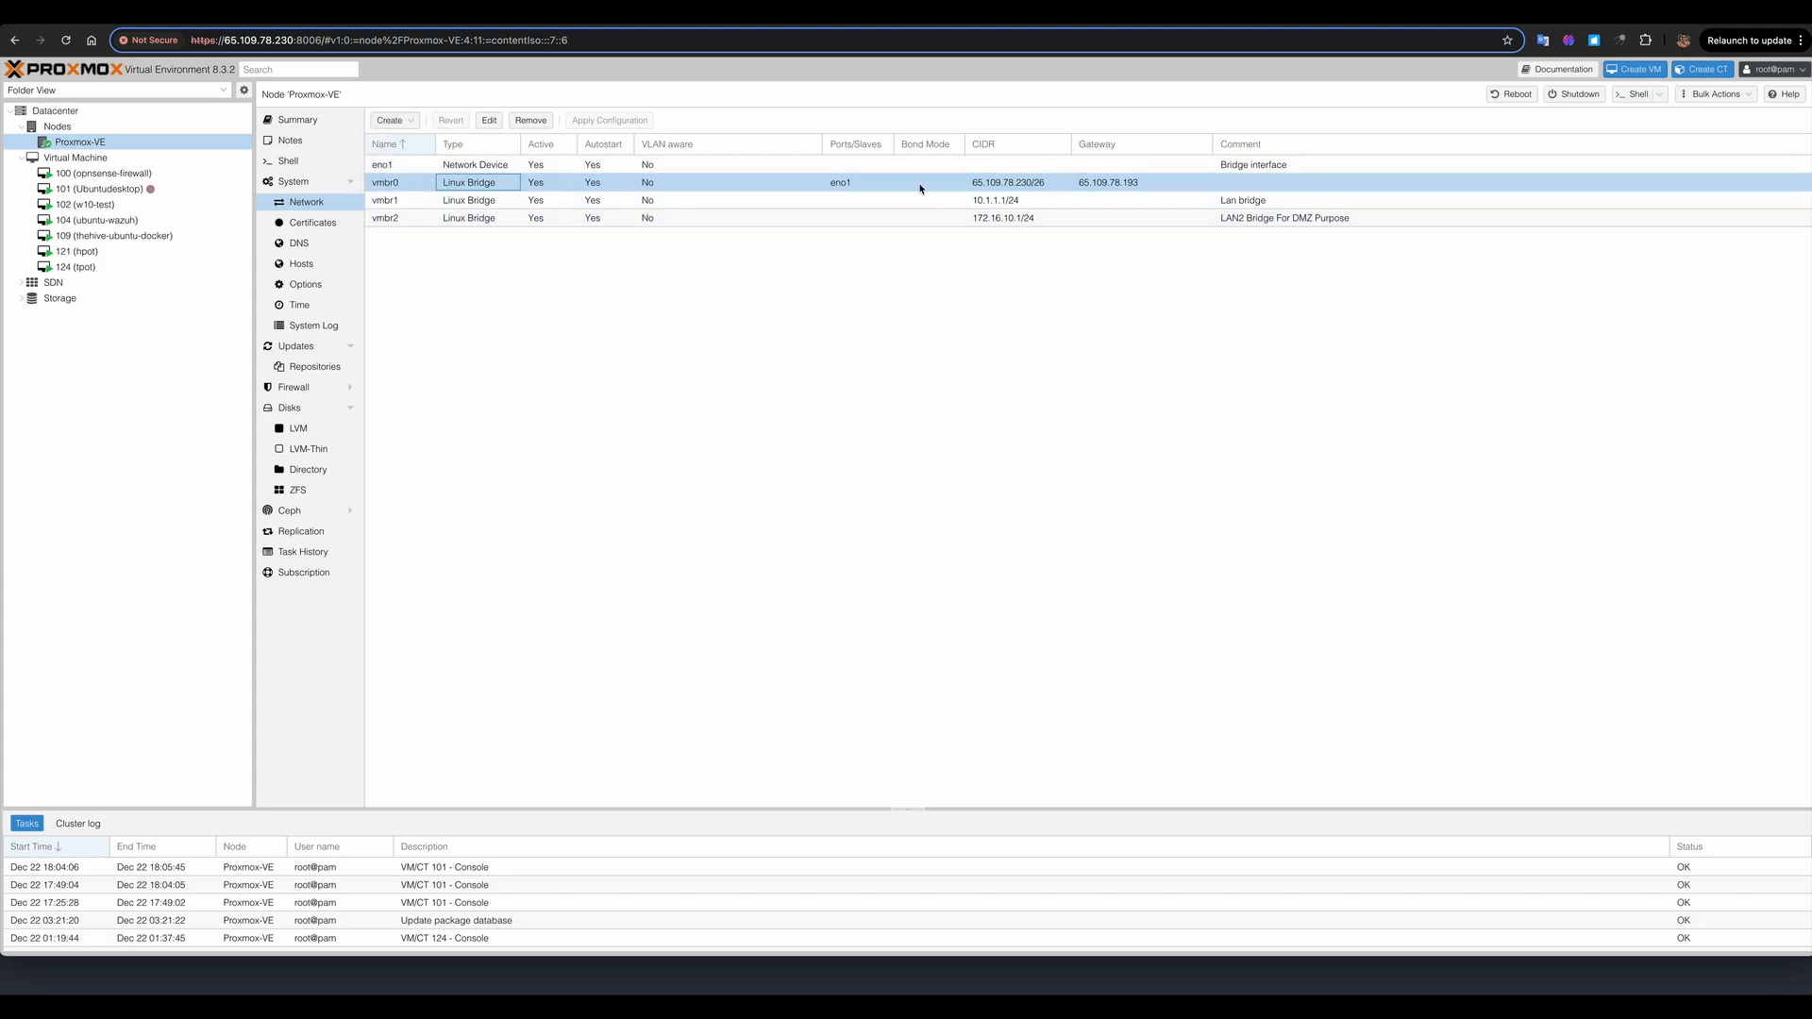
mouse_move(942, 183)
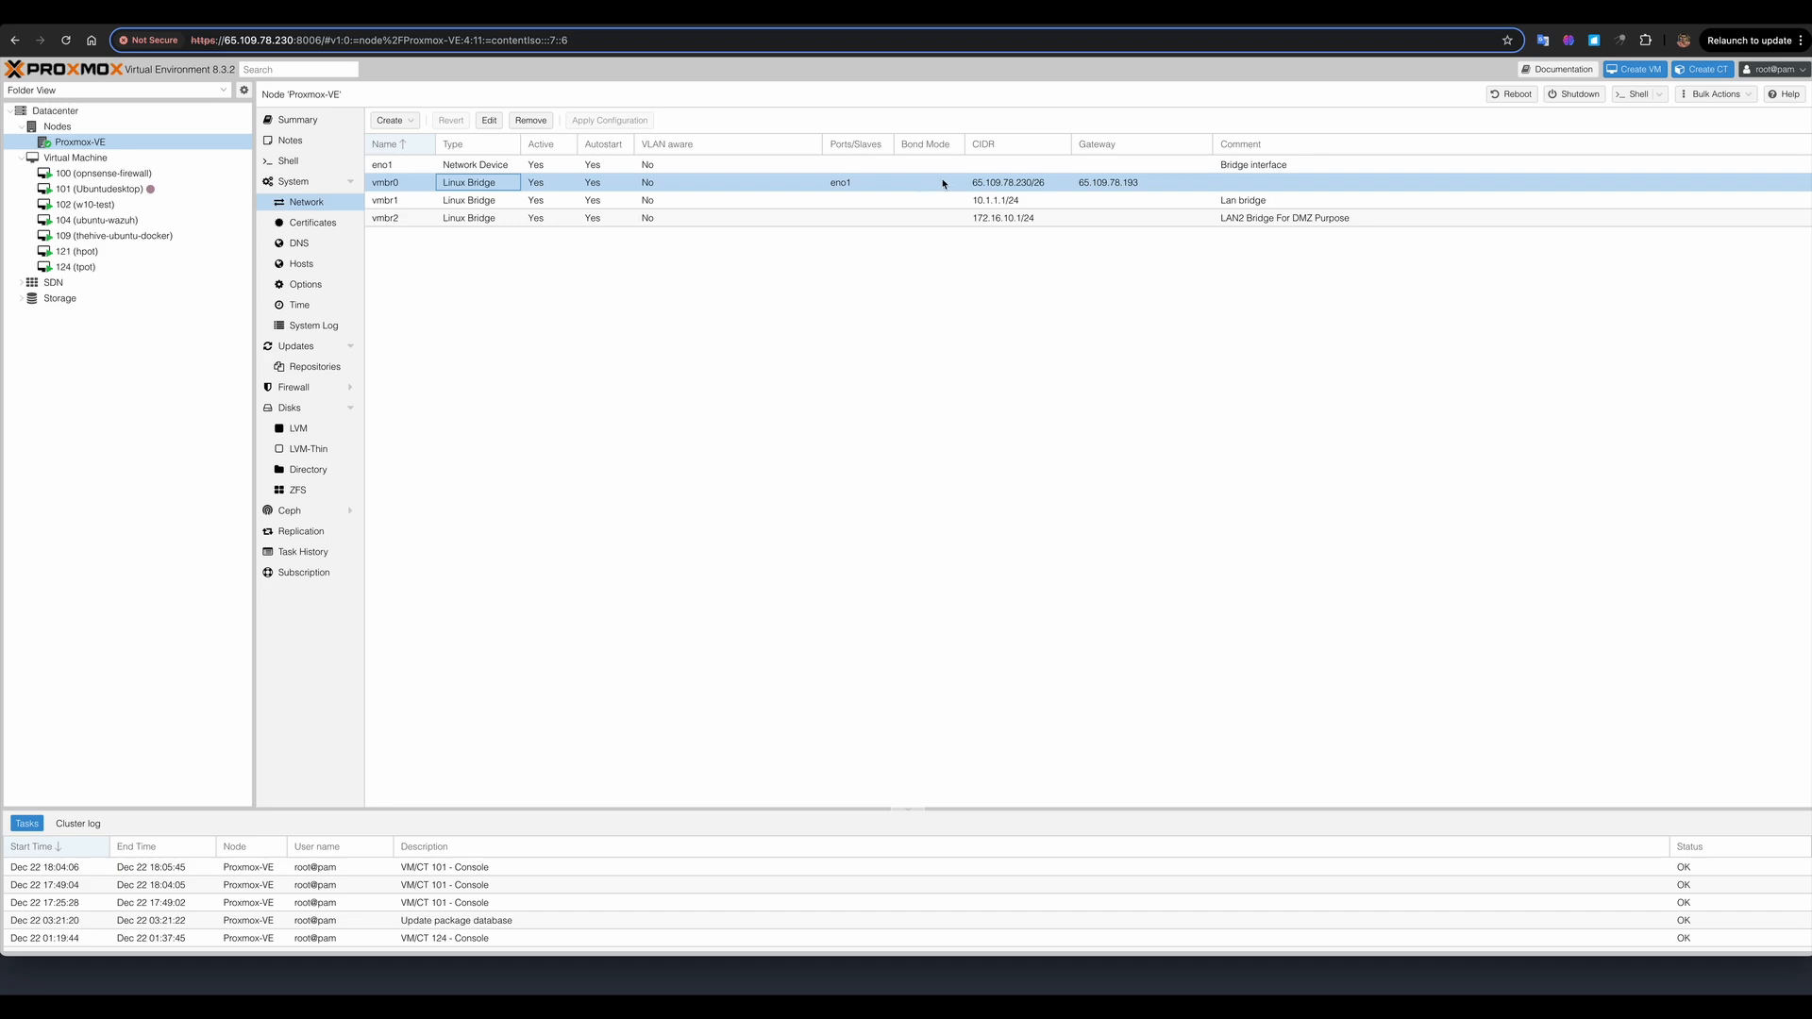
mouse_move(958, 186)
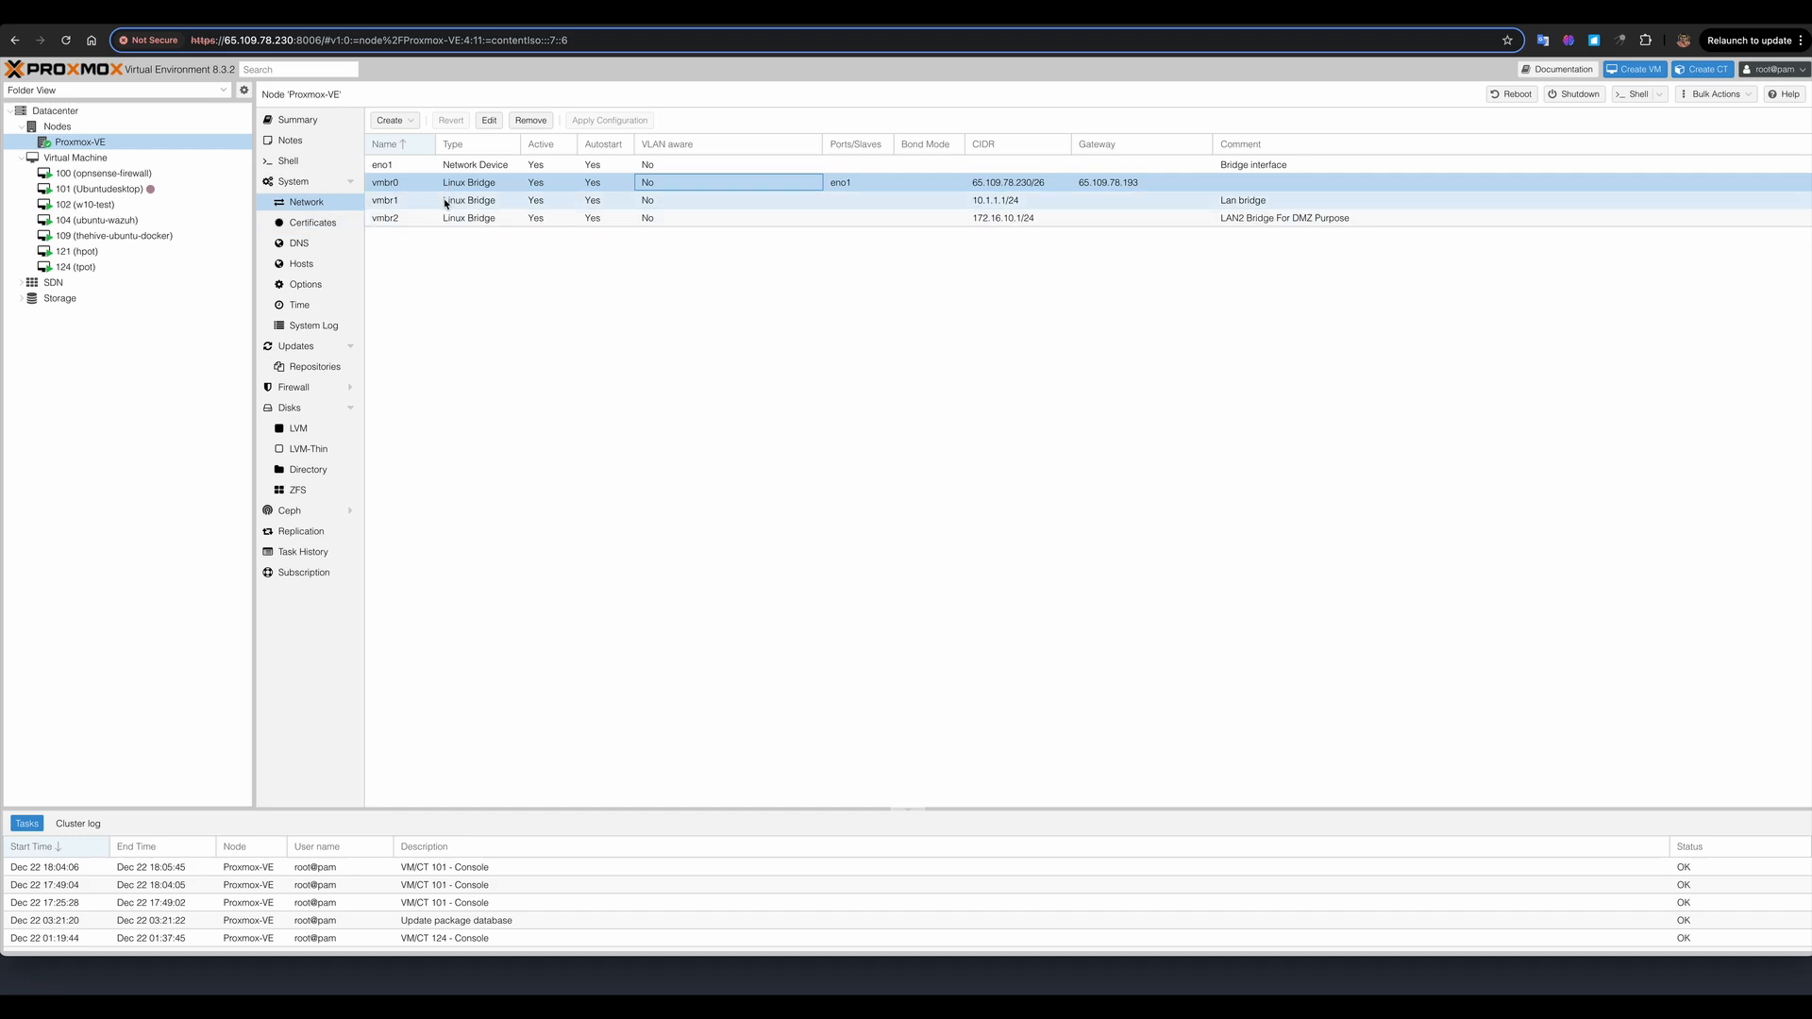
mouse_move(445, 203)
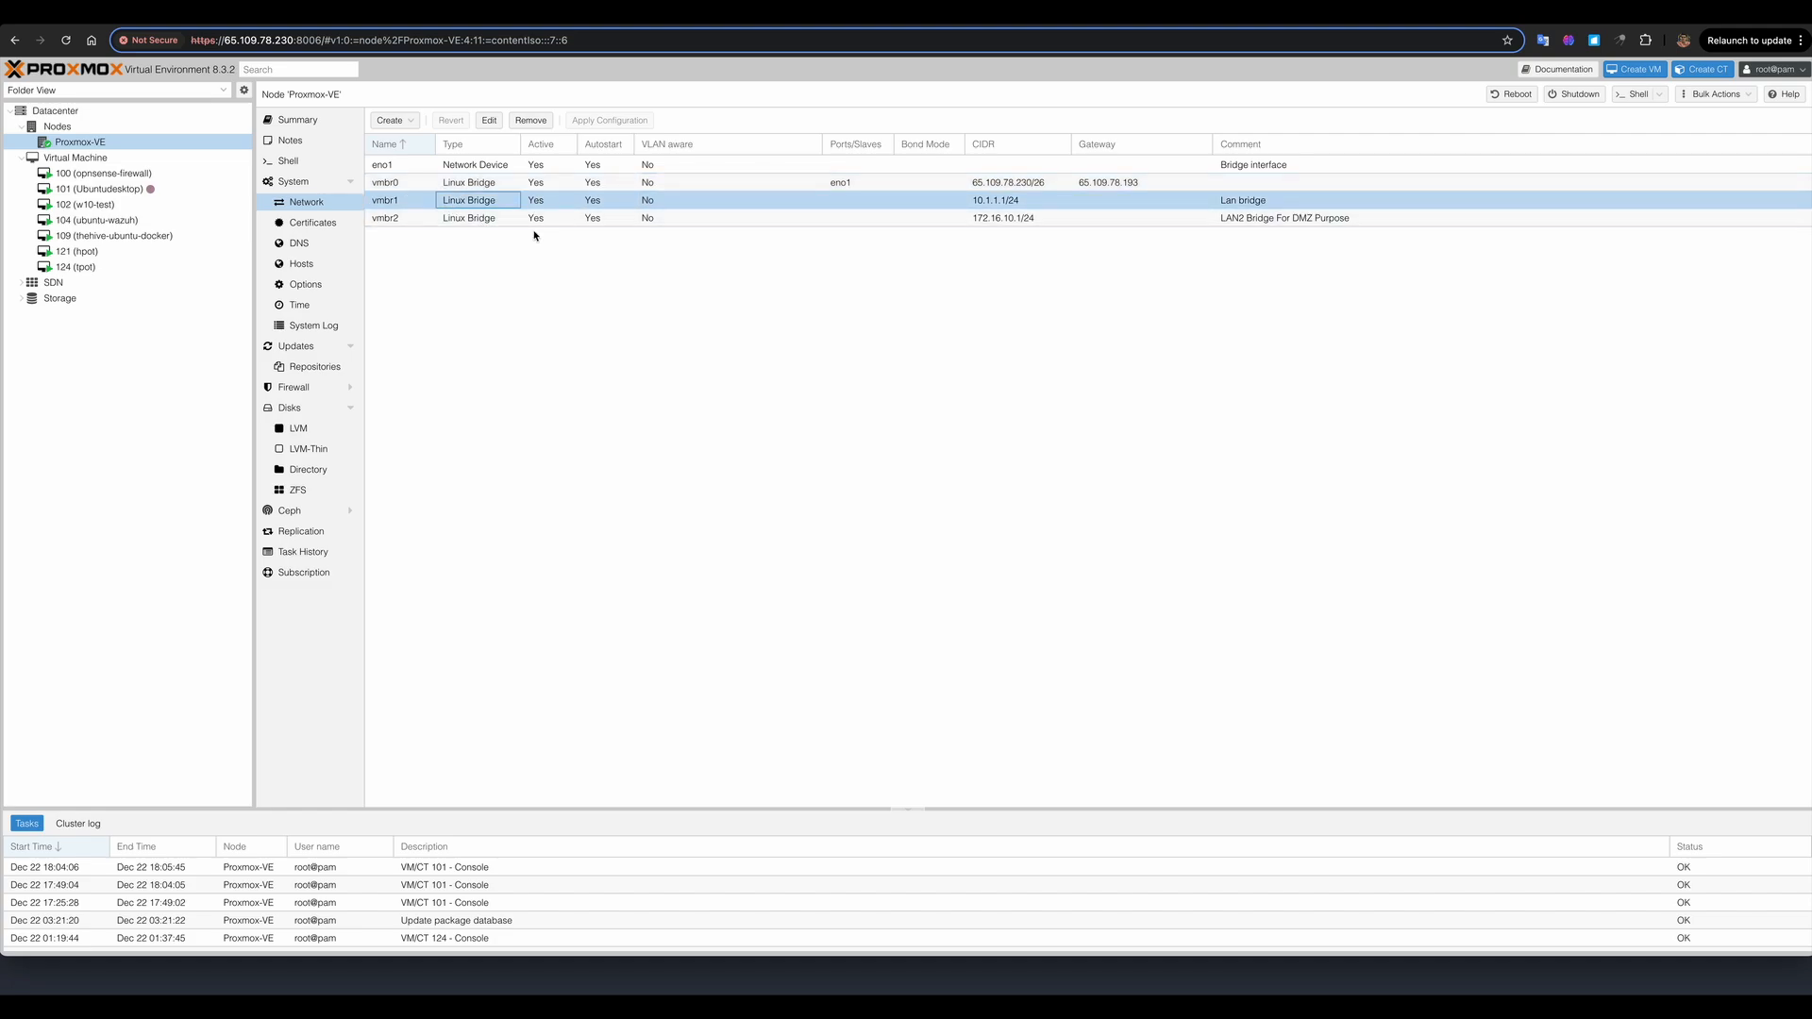
mouse_move(469, 243)
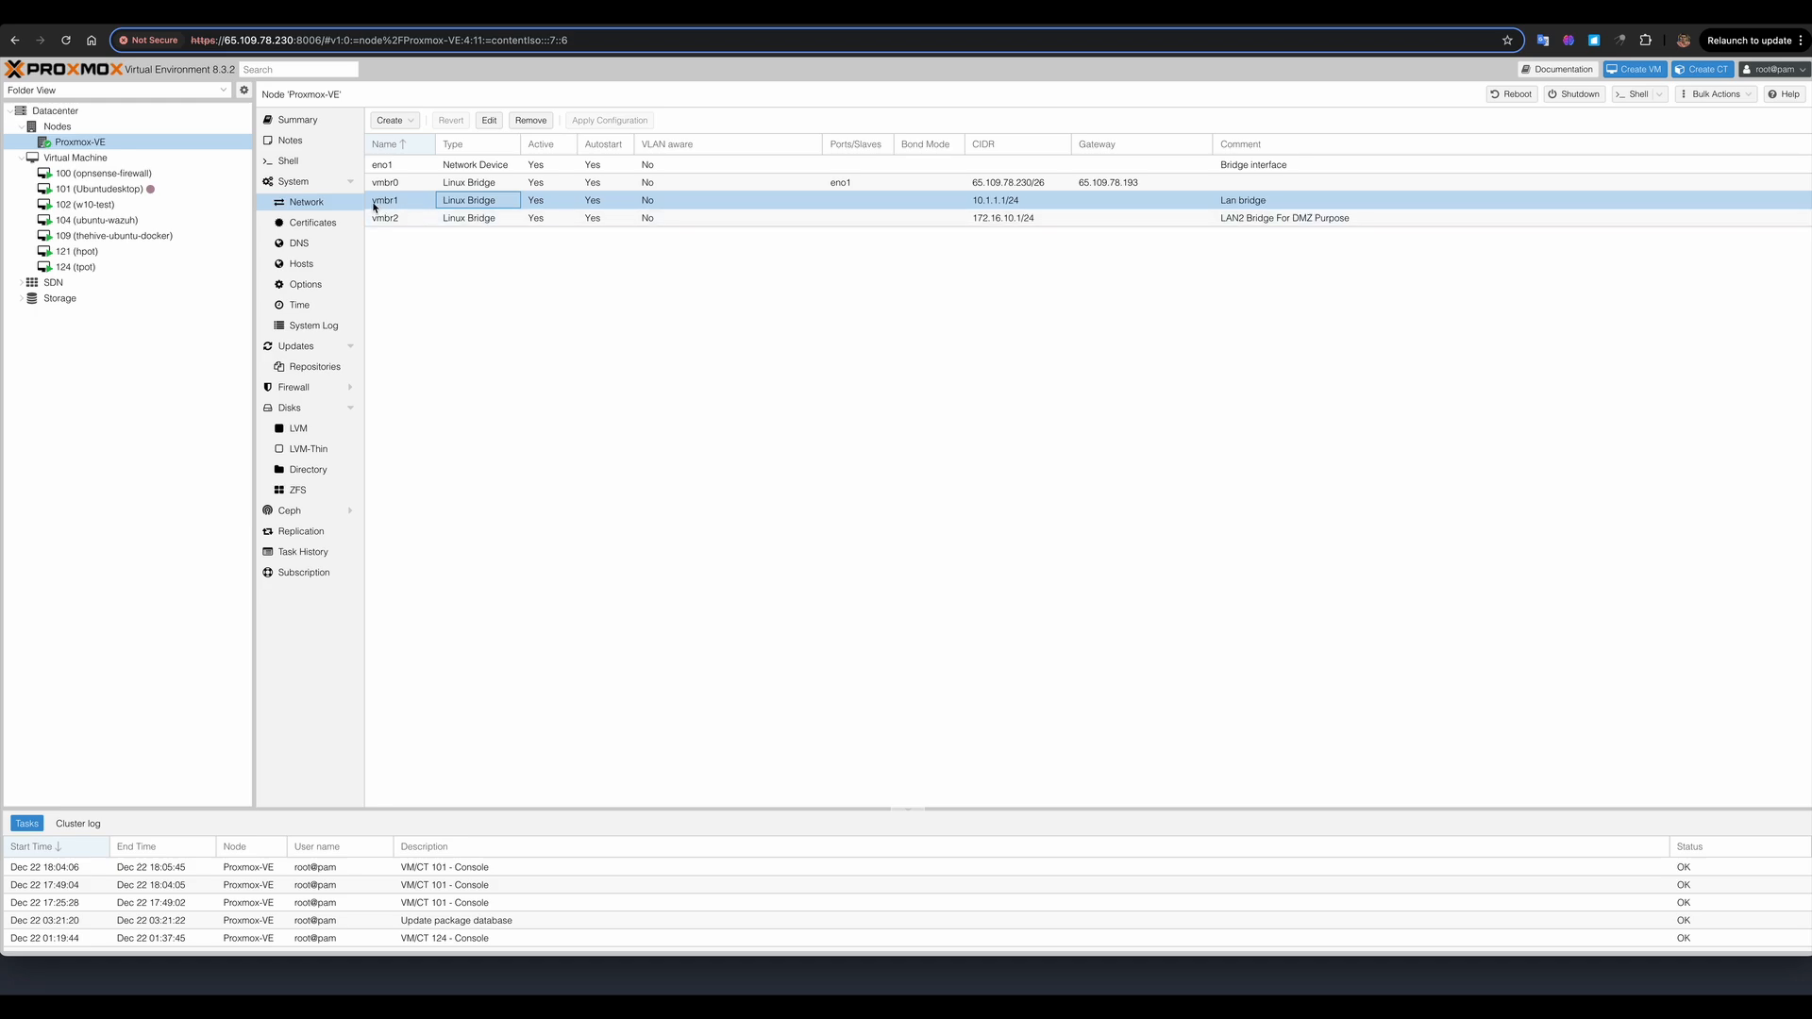
mouse_move(379, 206)
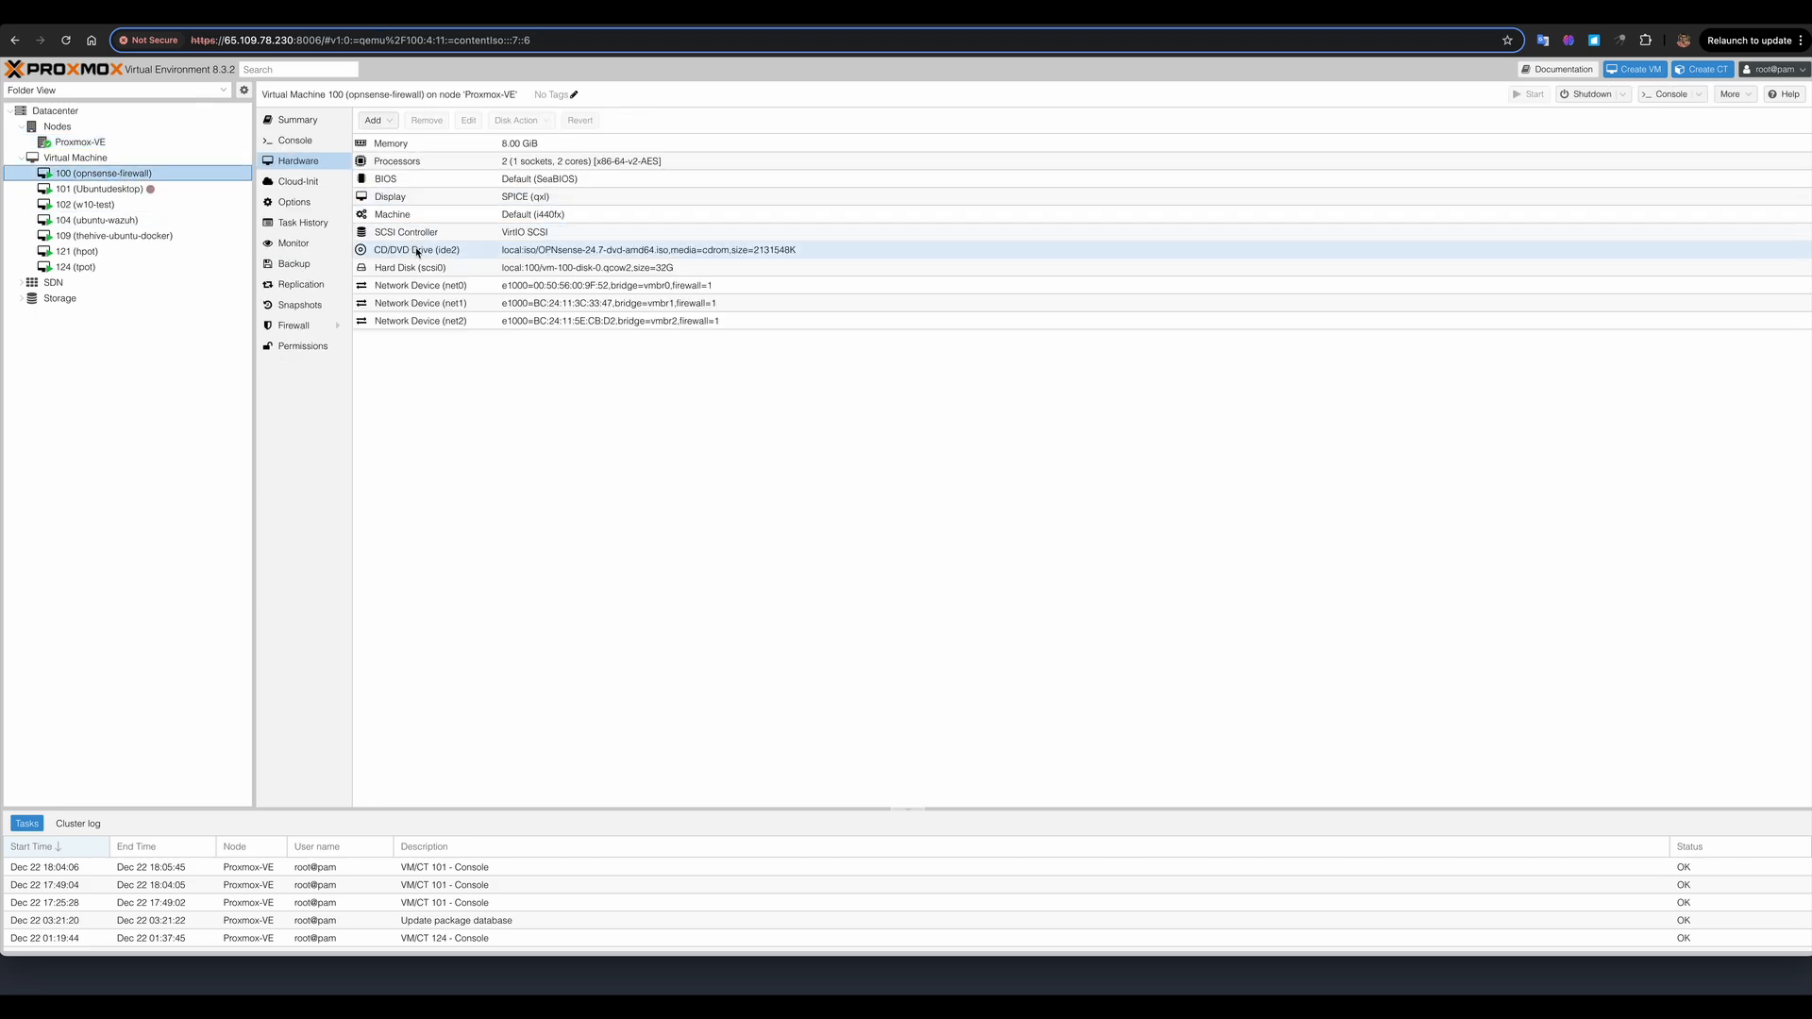
- Select VM 100 (opnsense-firewall) and view its Hardware list with network devices on vmbr0, vmbr1, vmbr2
click(419, 302)
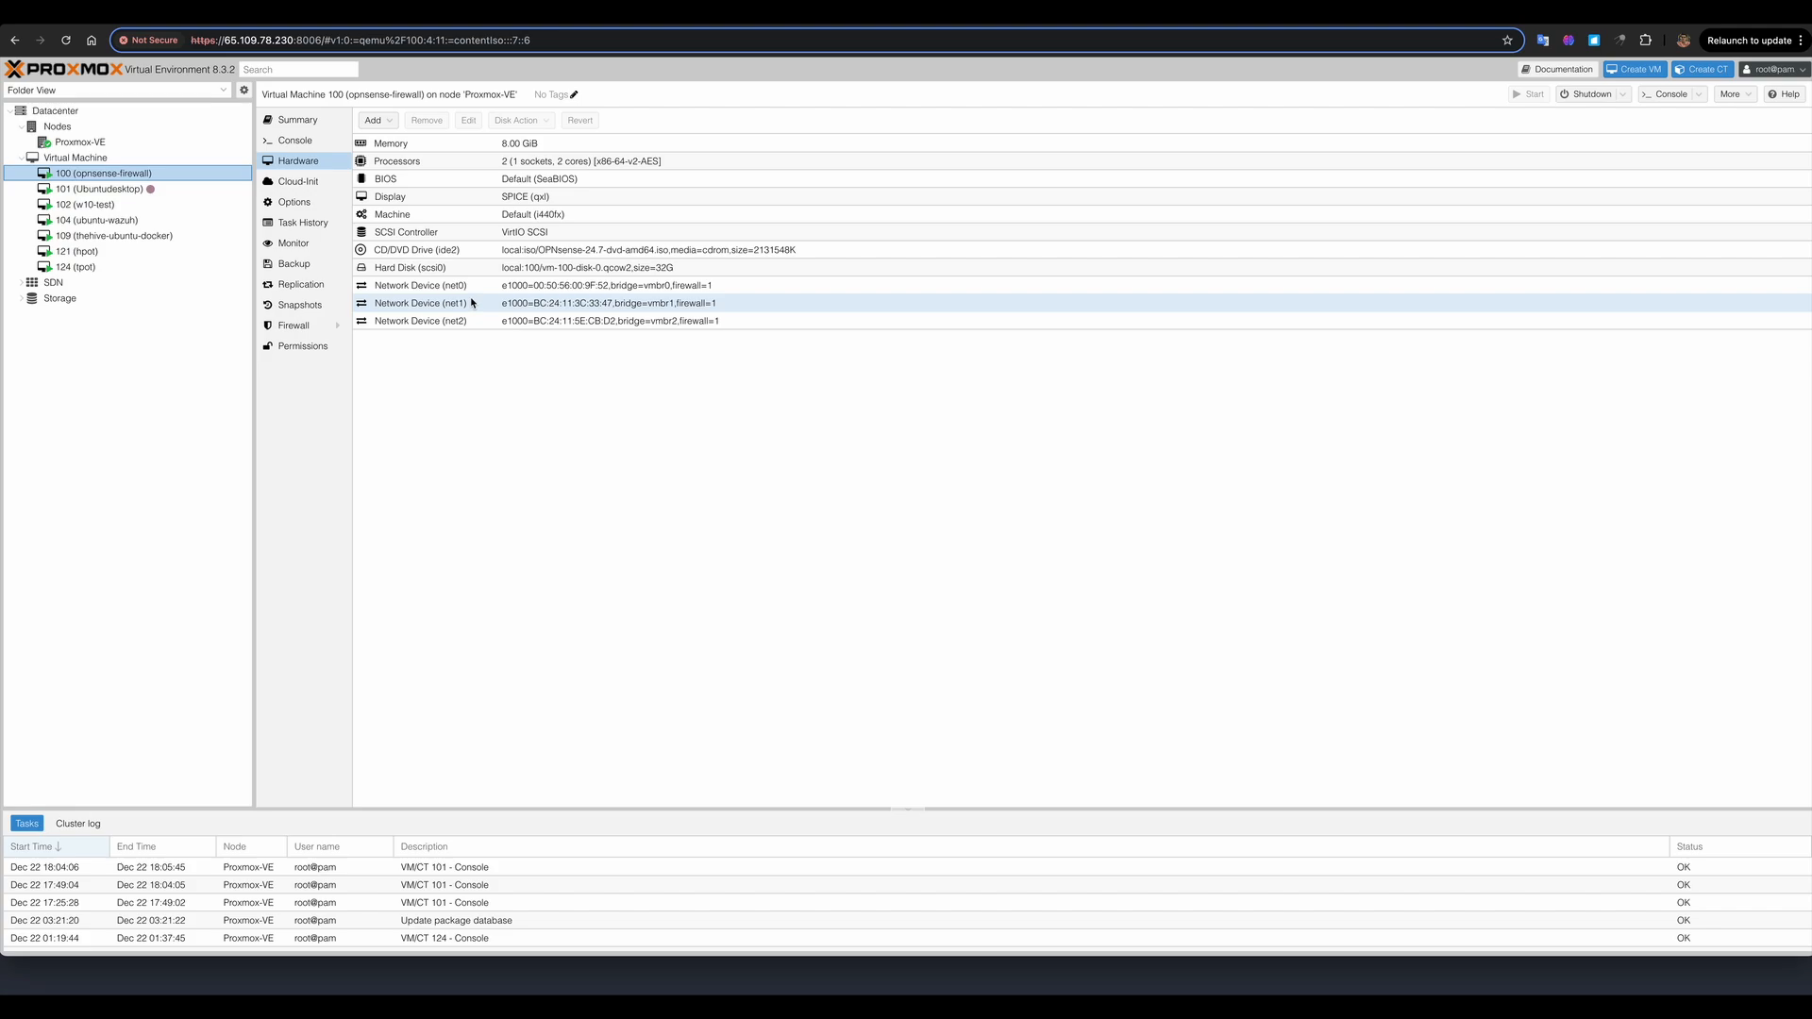
click(472, 321)
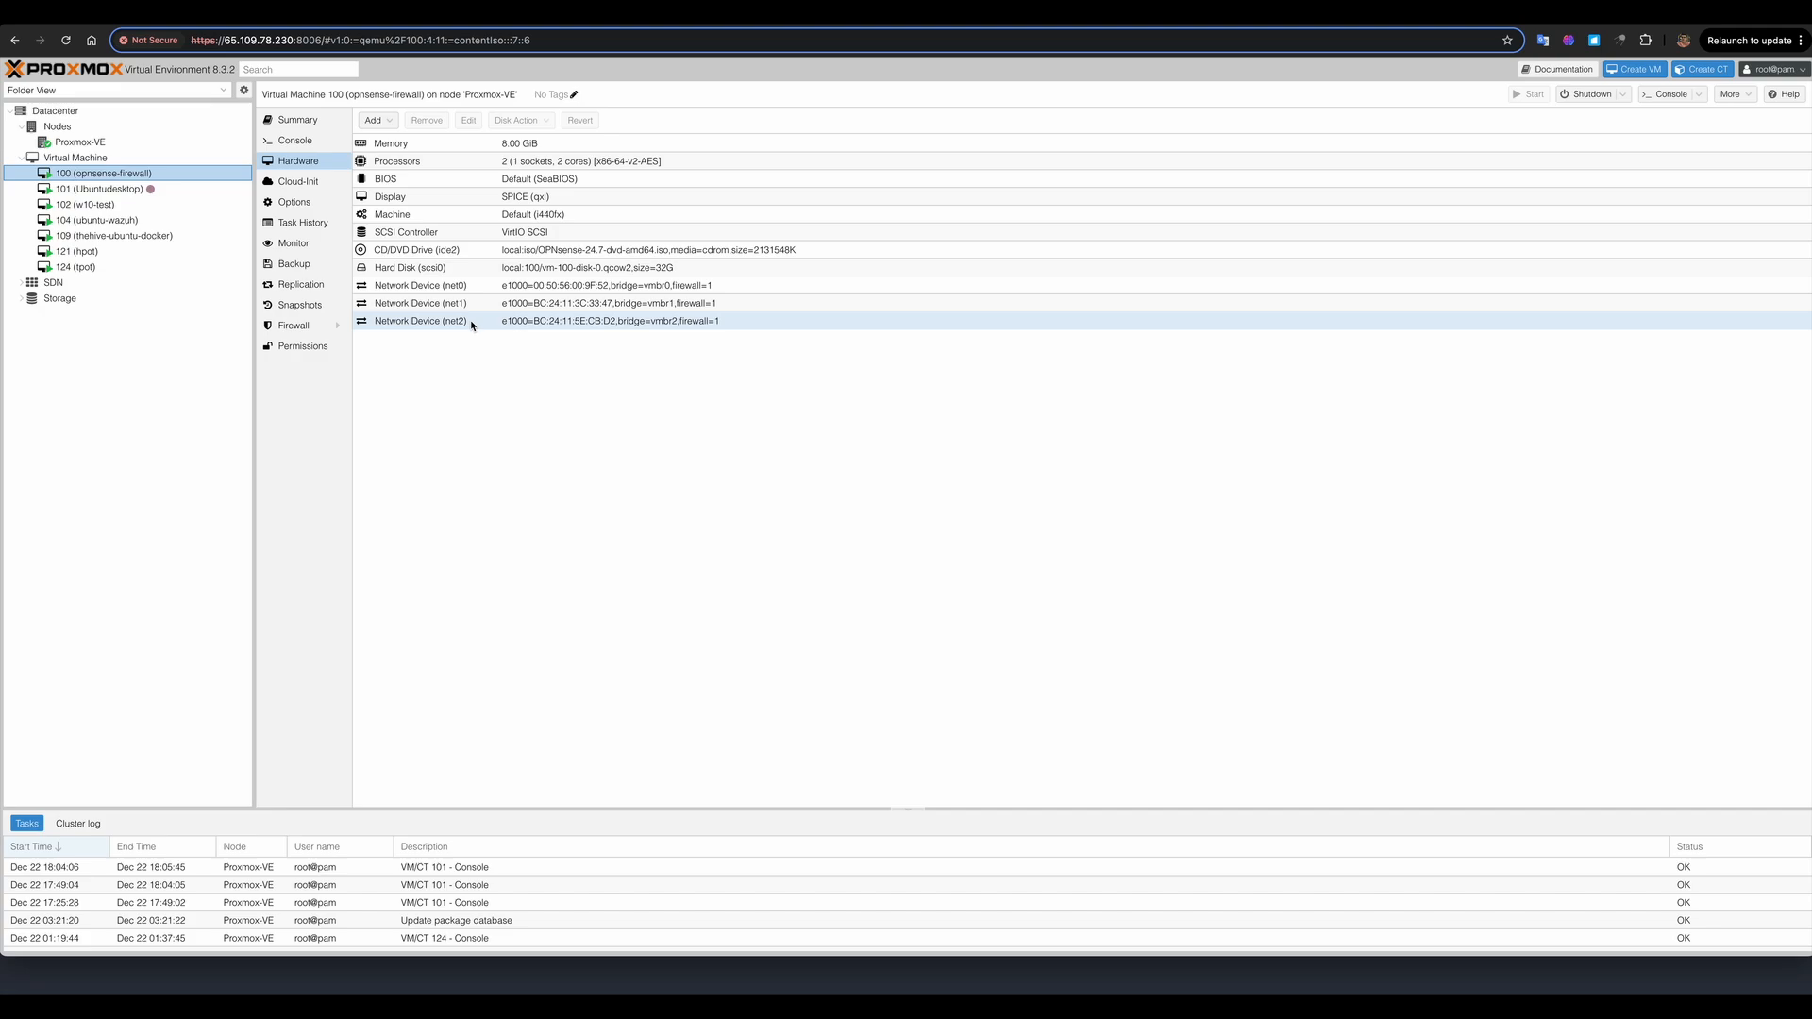
click(462, 302)
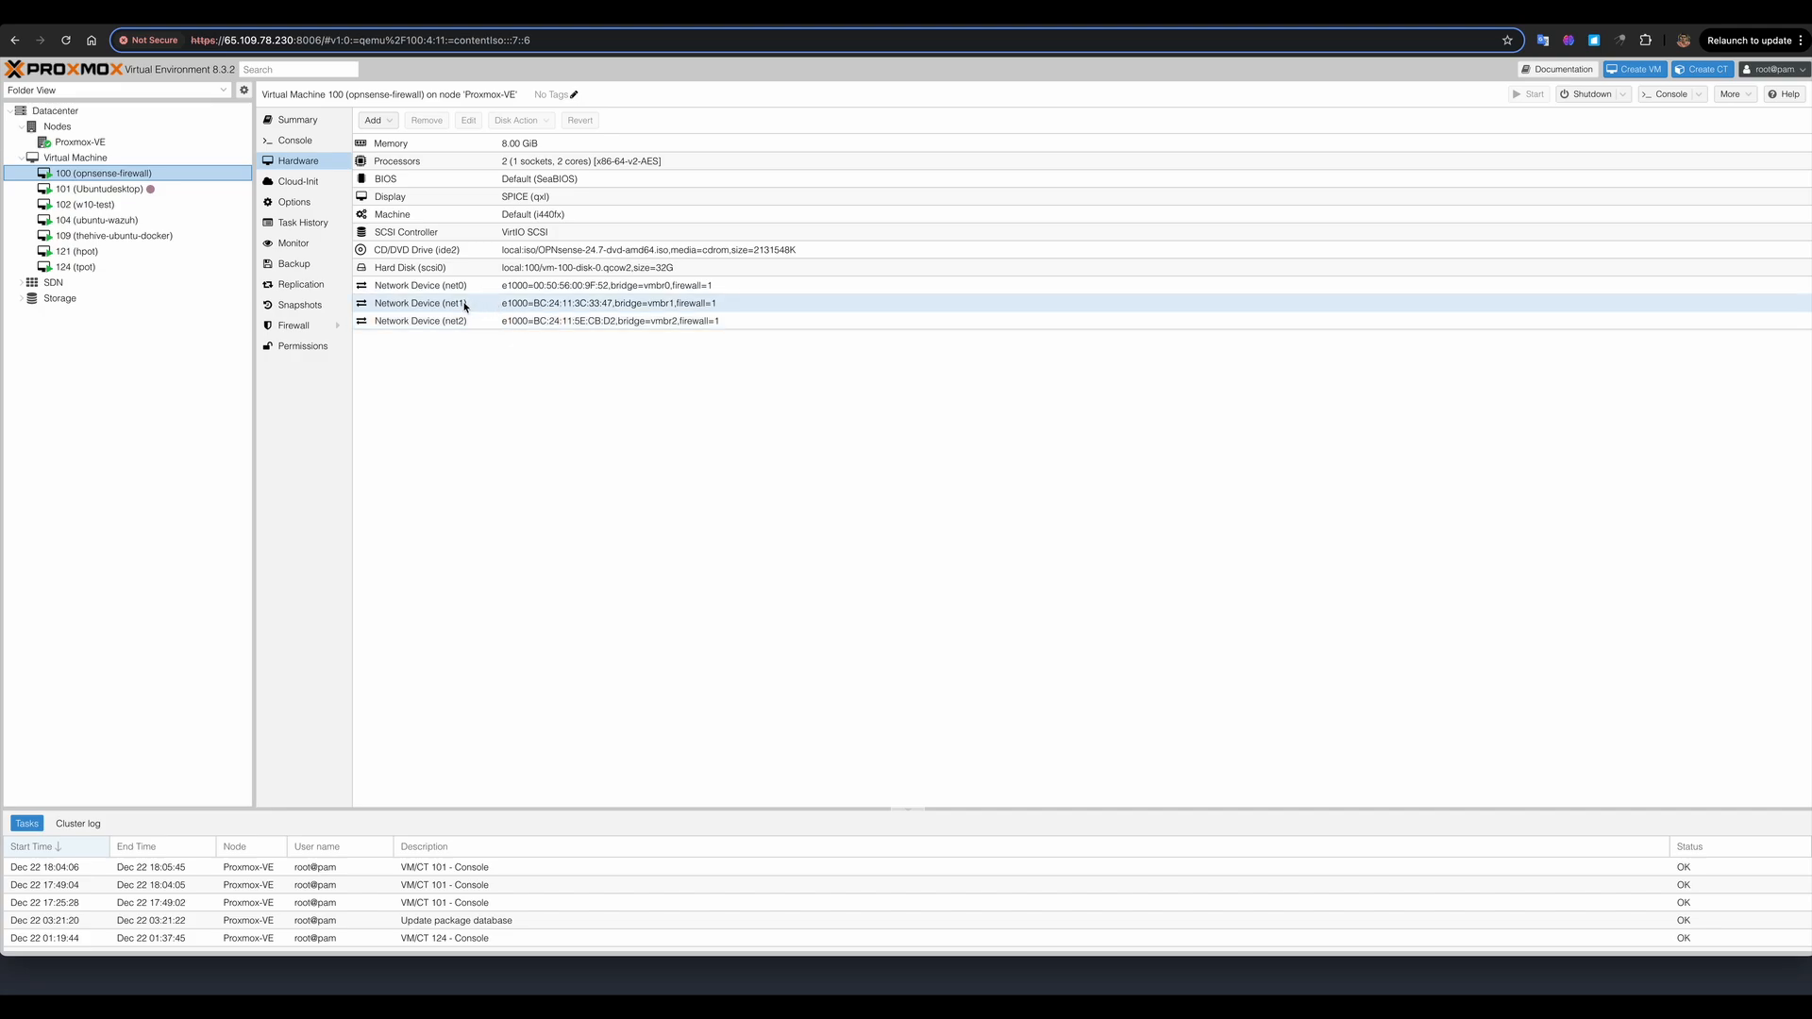
click(419, 285)
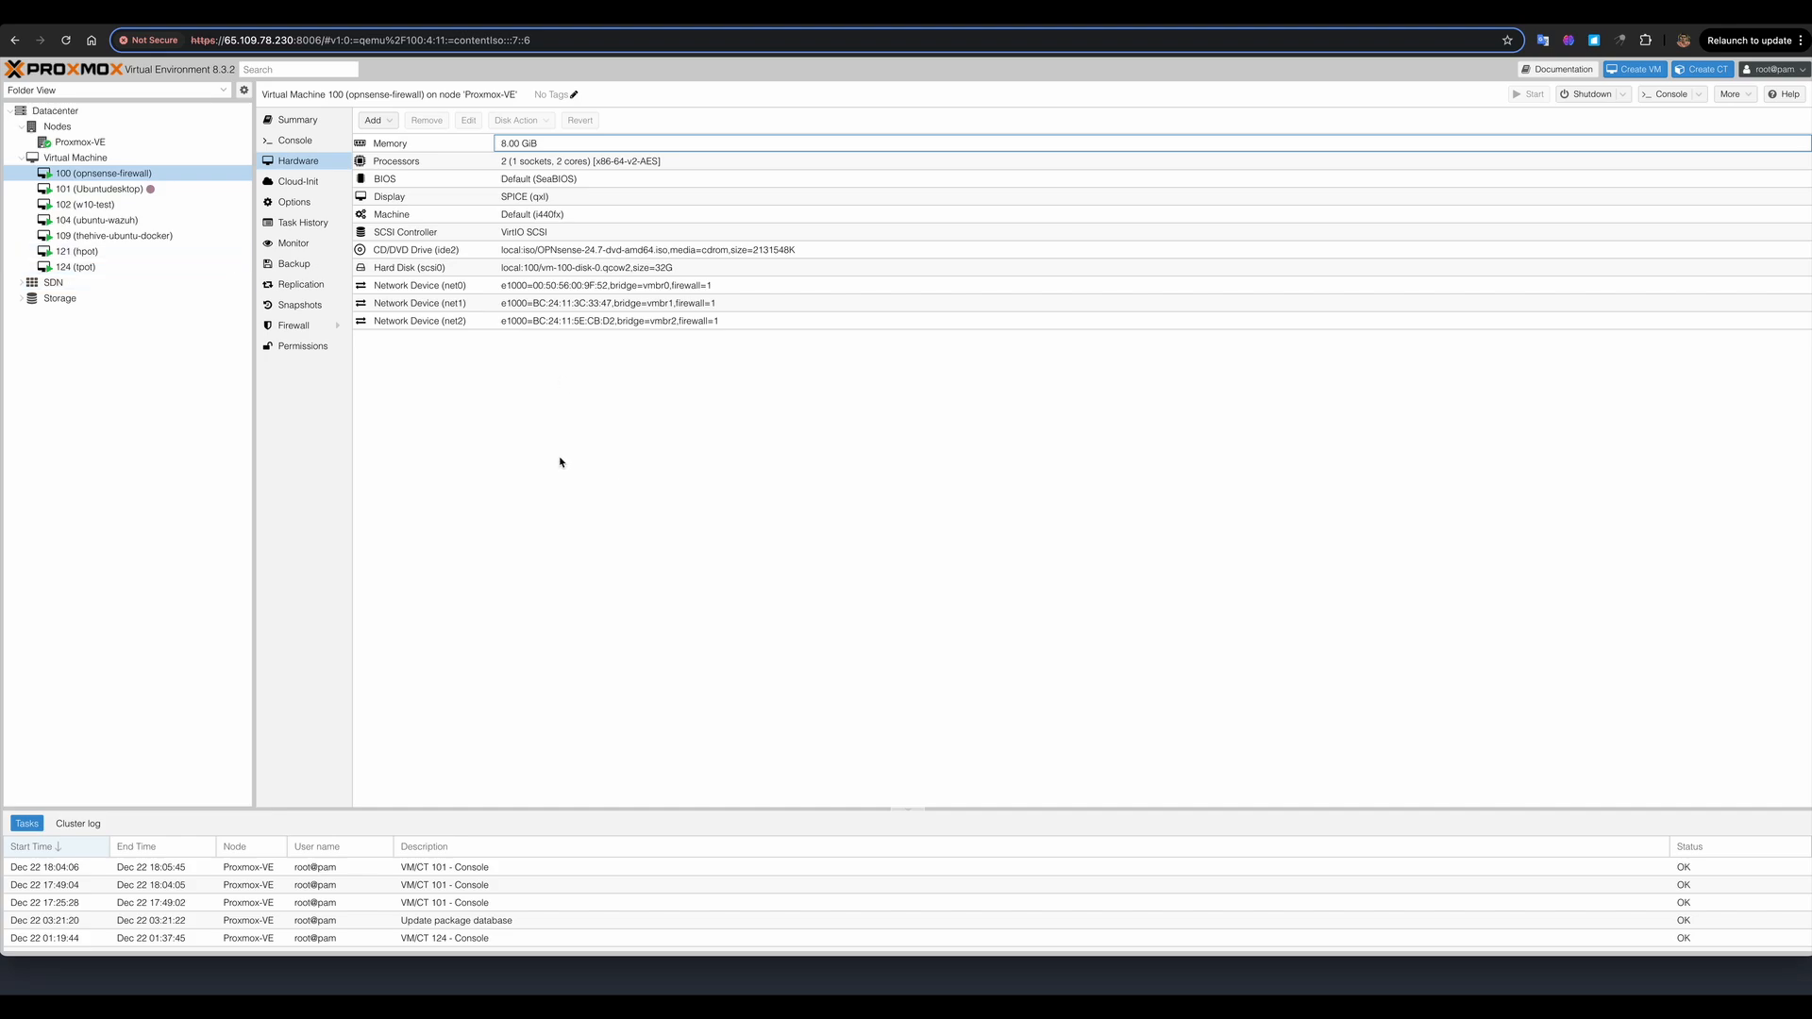
mouse_move(663, 512)
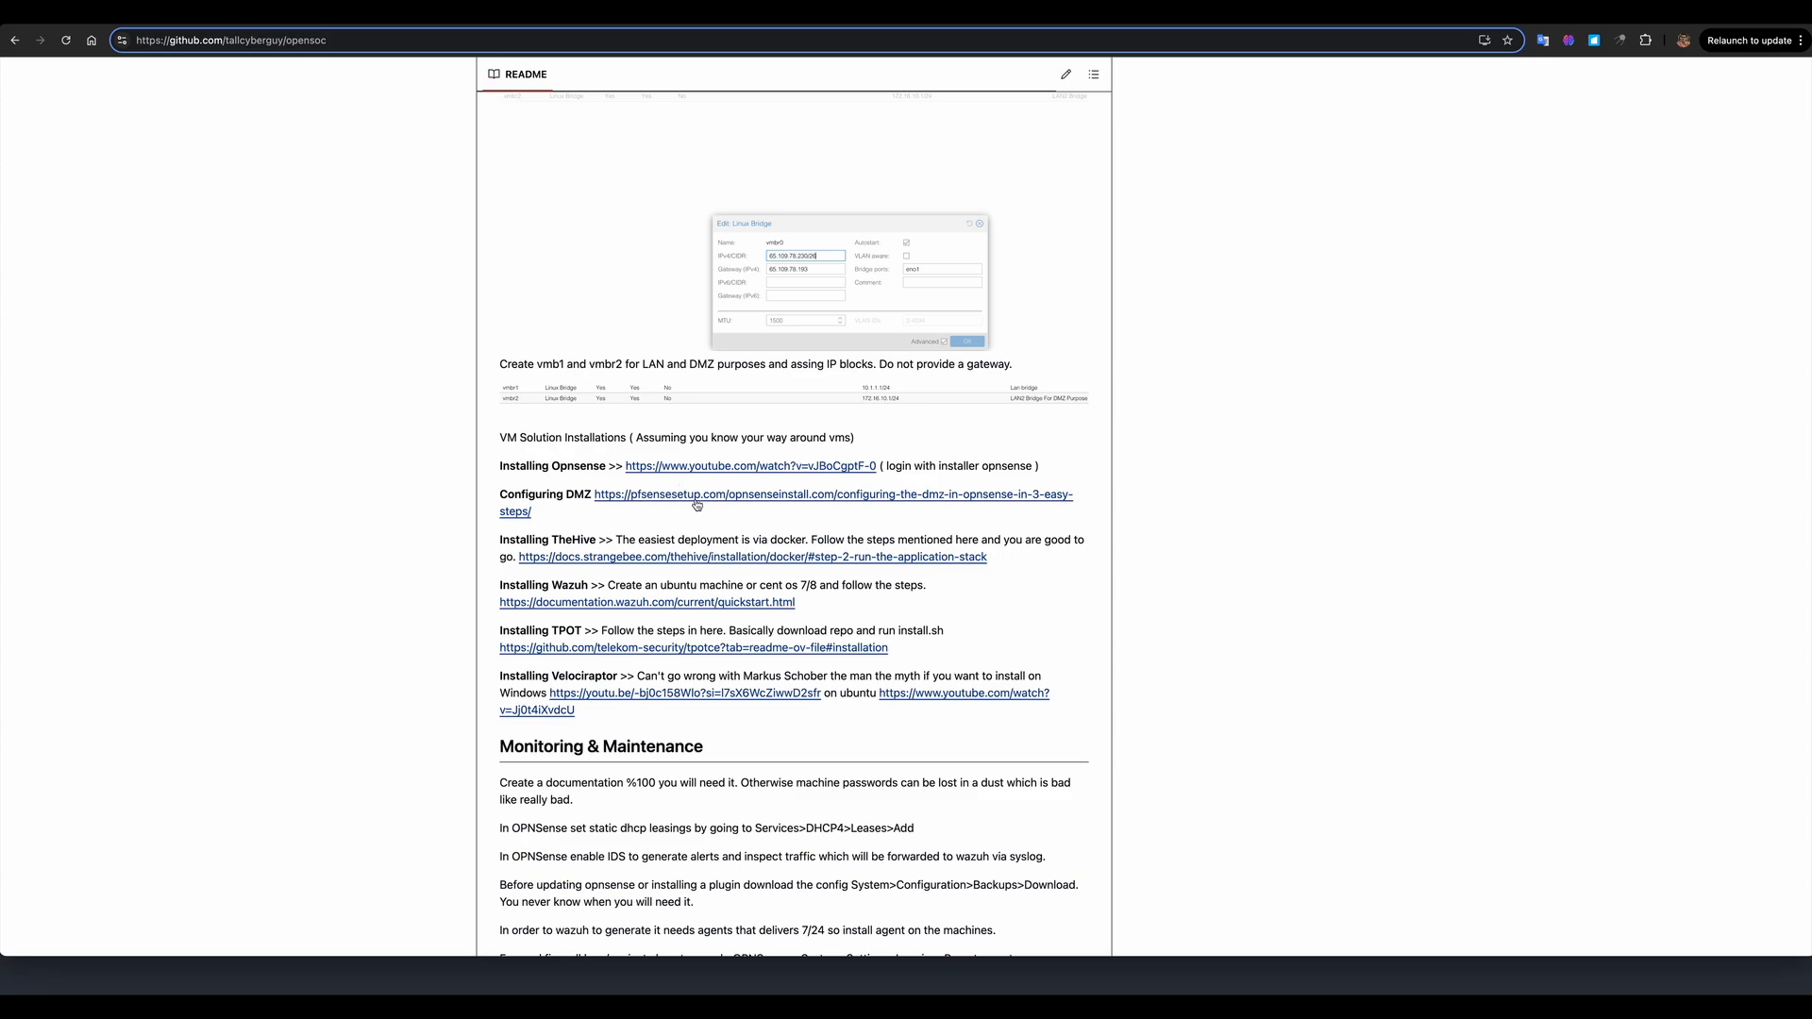
mouse_move(543, 648)
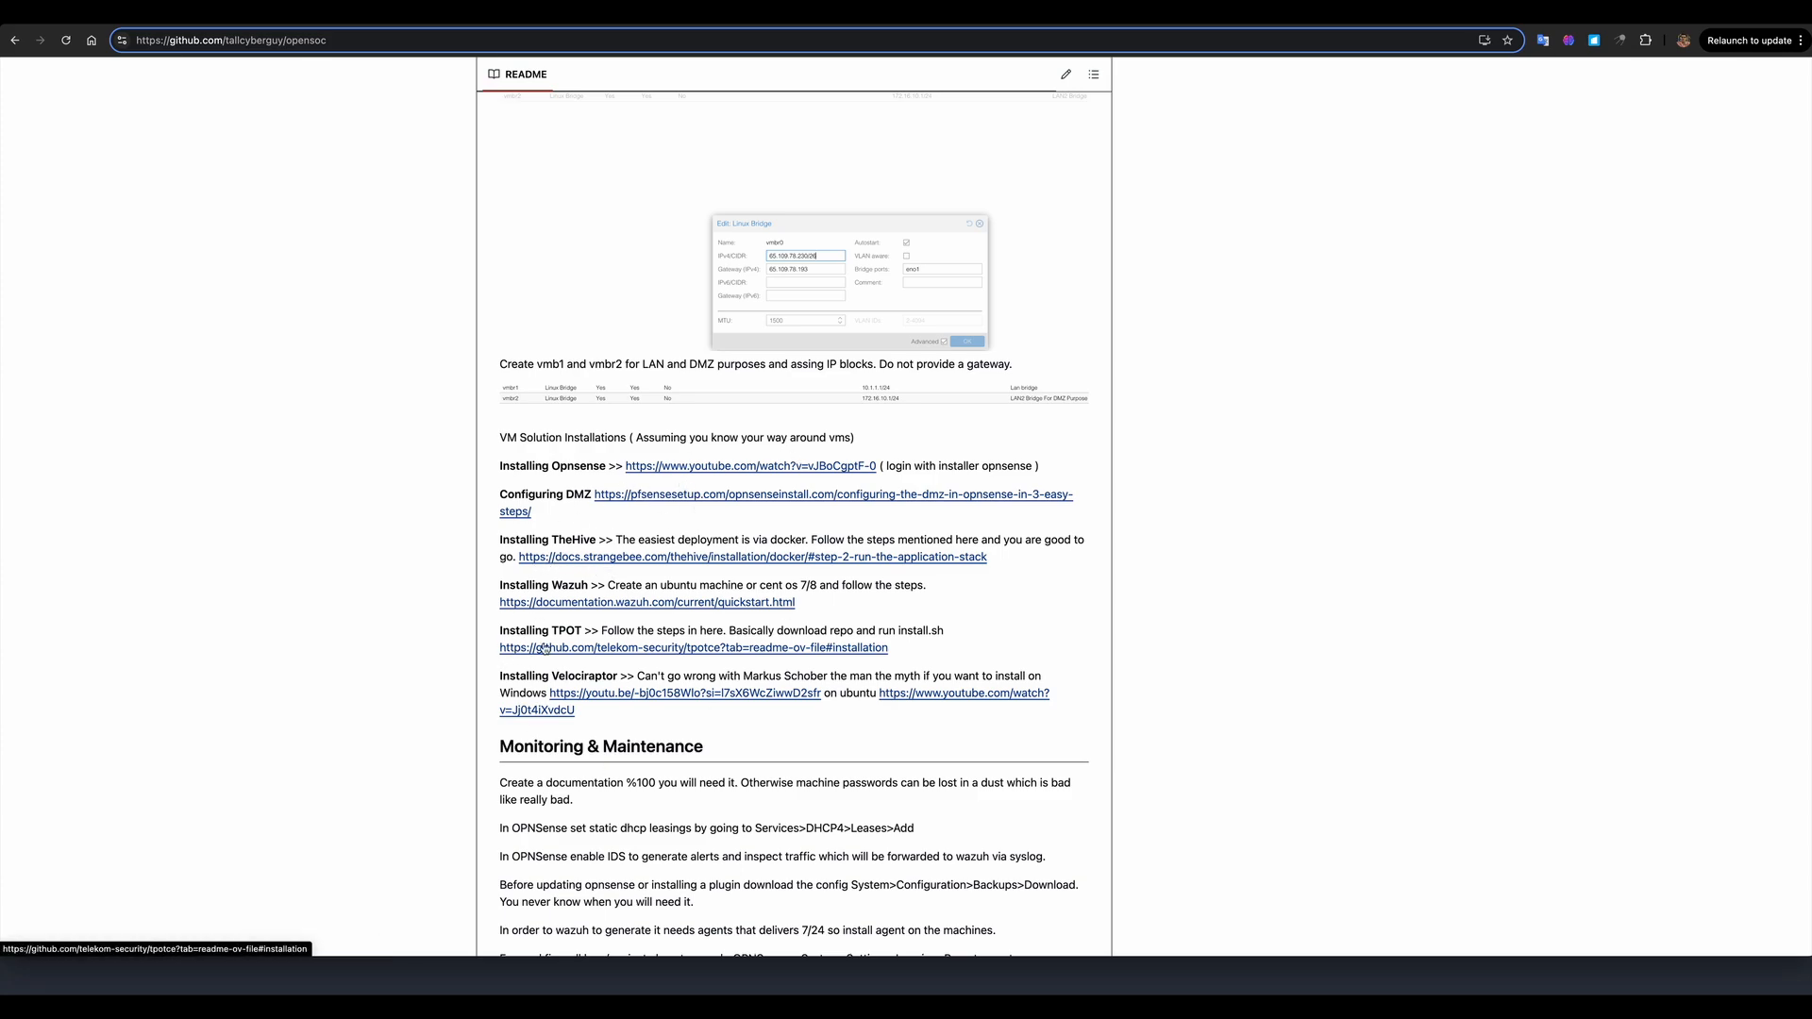
mouse_move(578, 675)
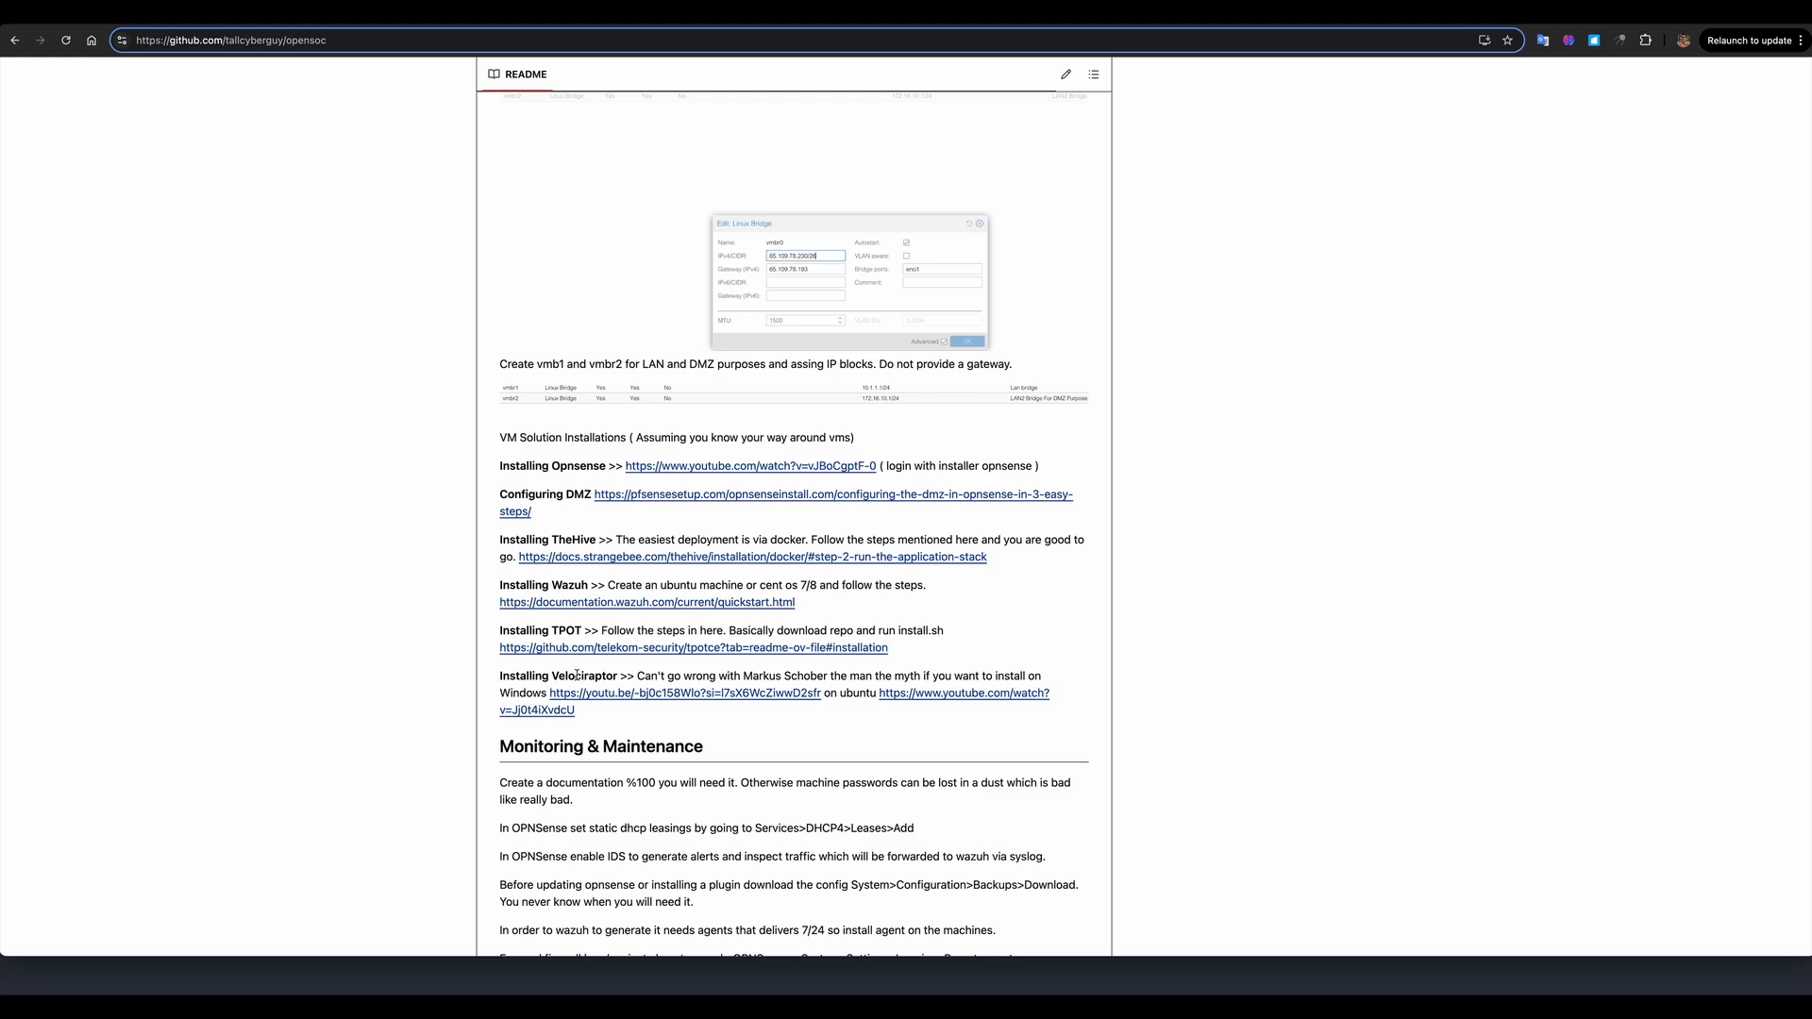
- Return to the GitHub README and scroll through VM Solution Installations to Monitoring & Maintenance with the Wazuh ossec.conf snippet
double_click(553, 466)
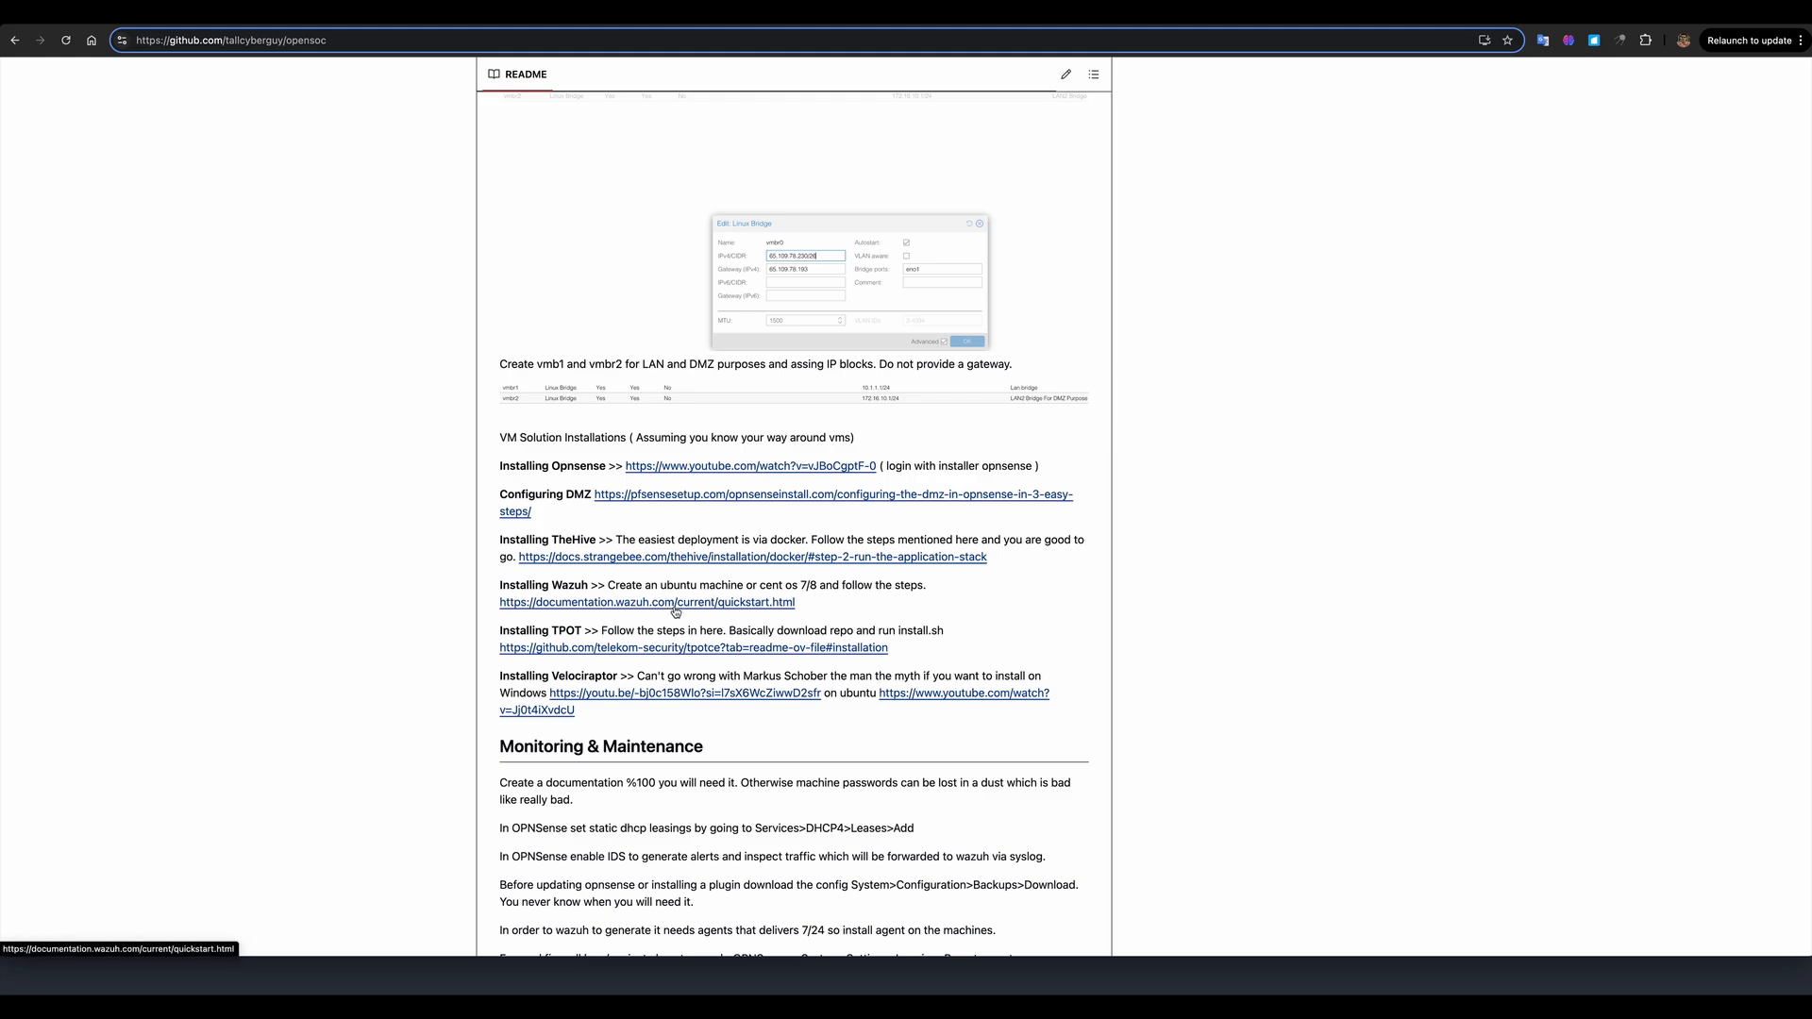
mouse_move(632, 626)
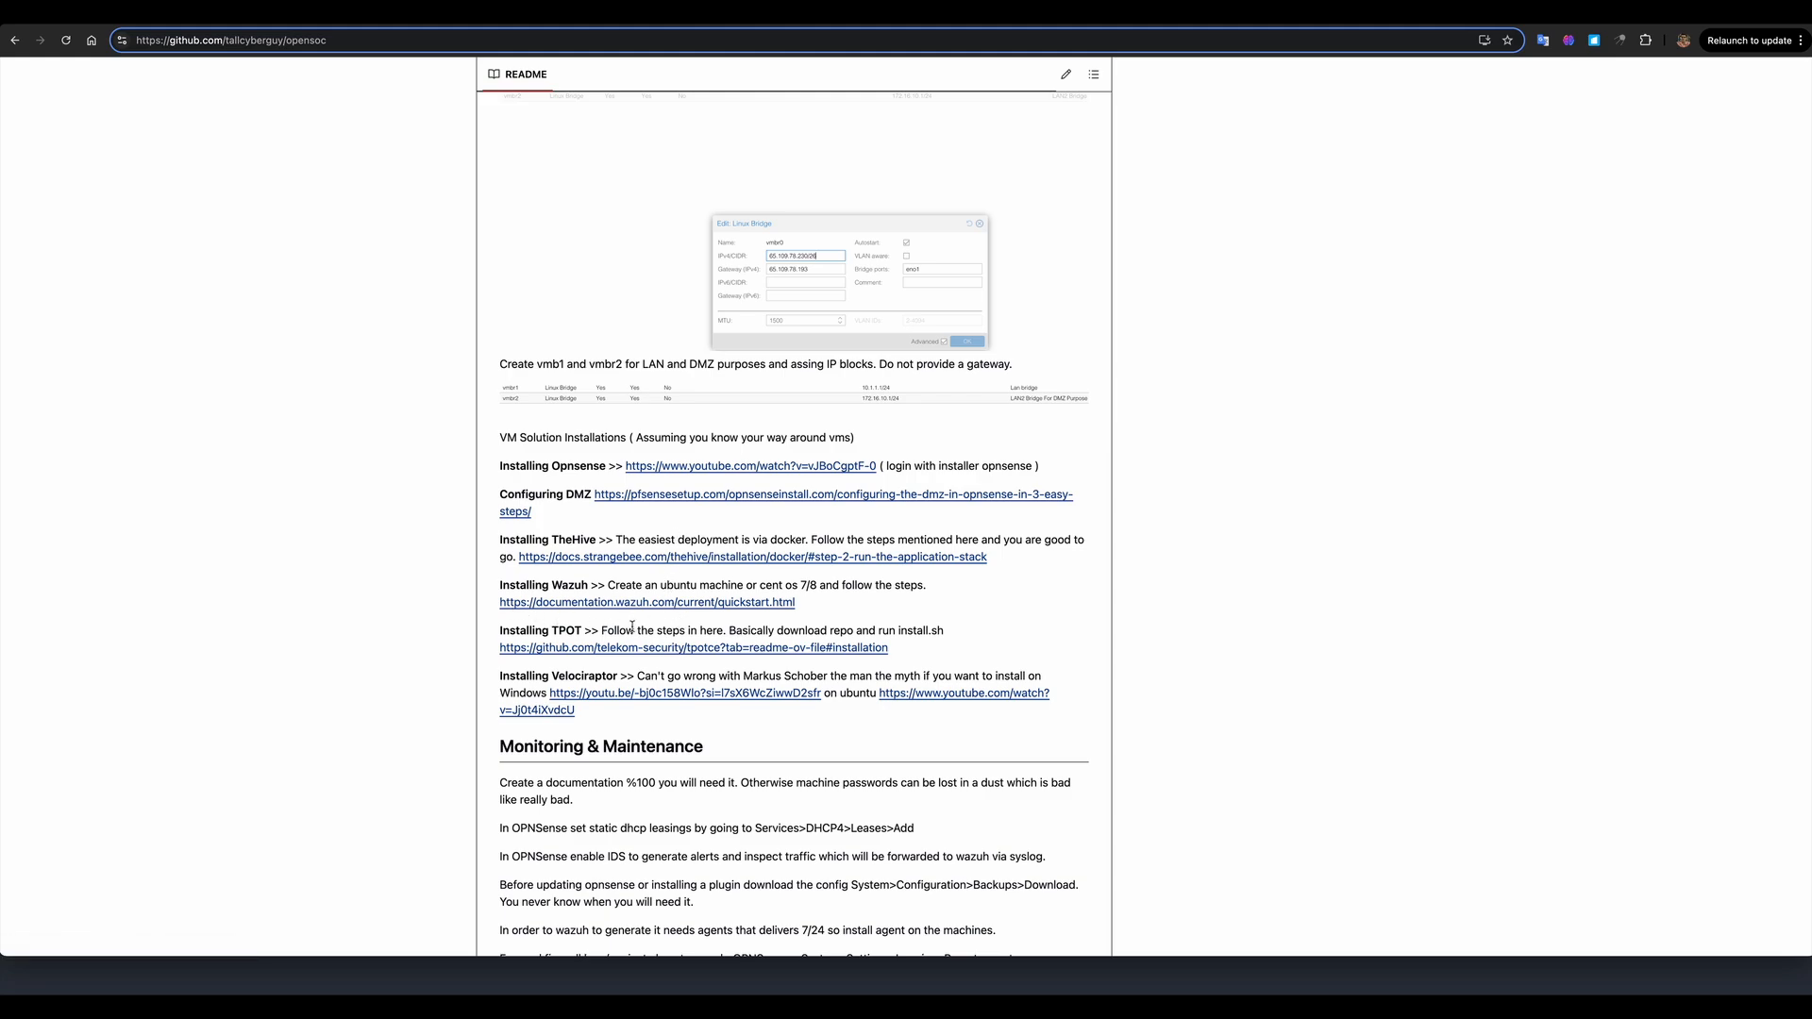
mouse_move(708, 661)
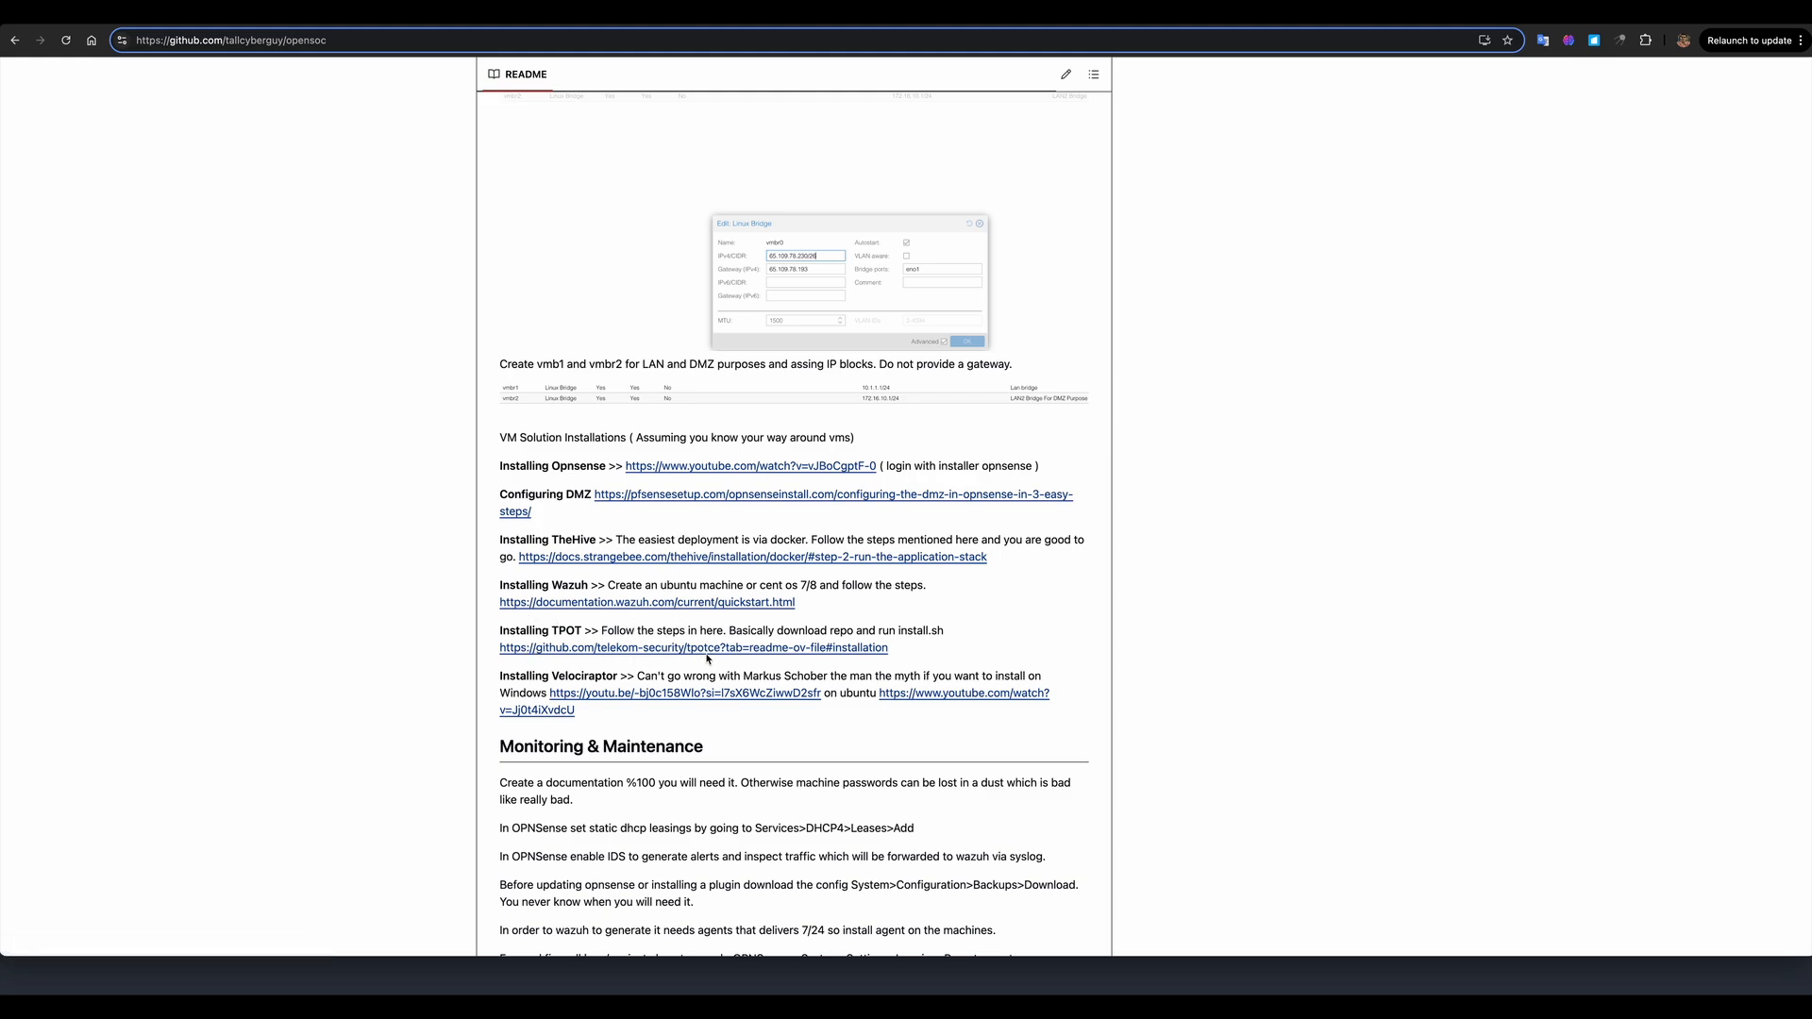
mouse_move(655, 673)
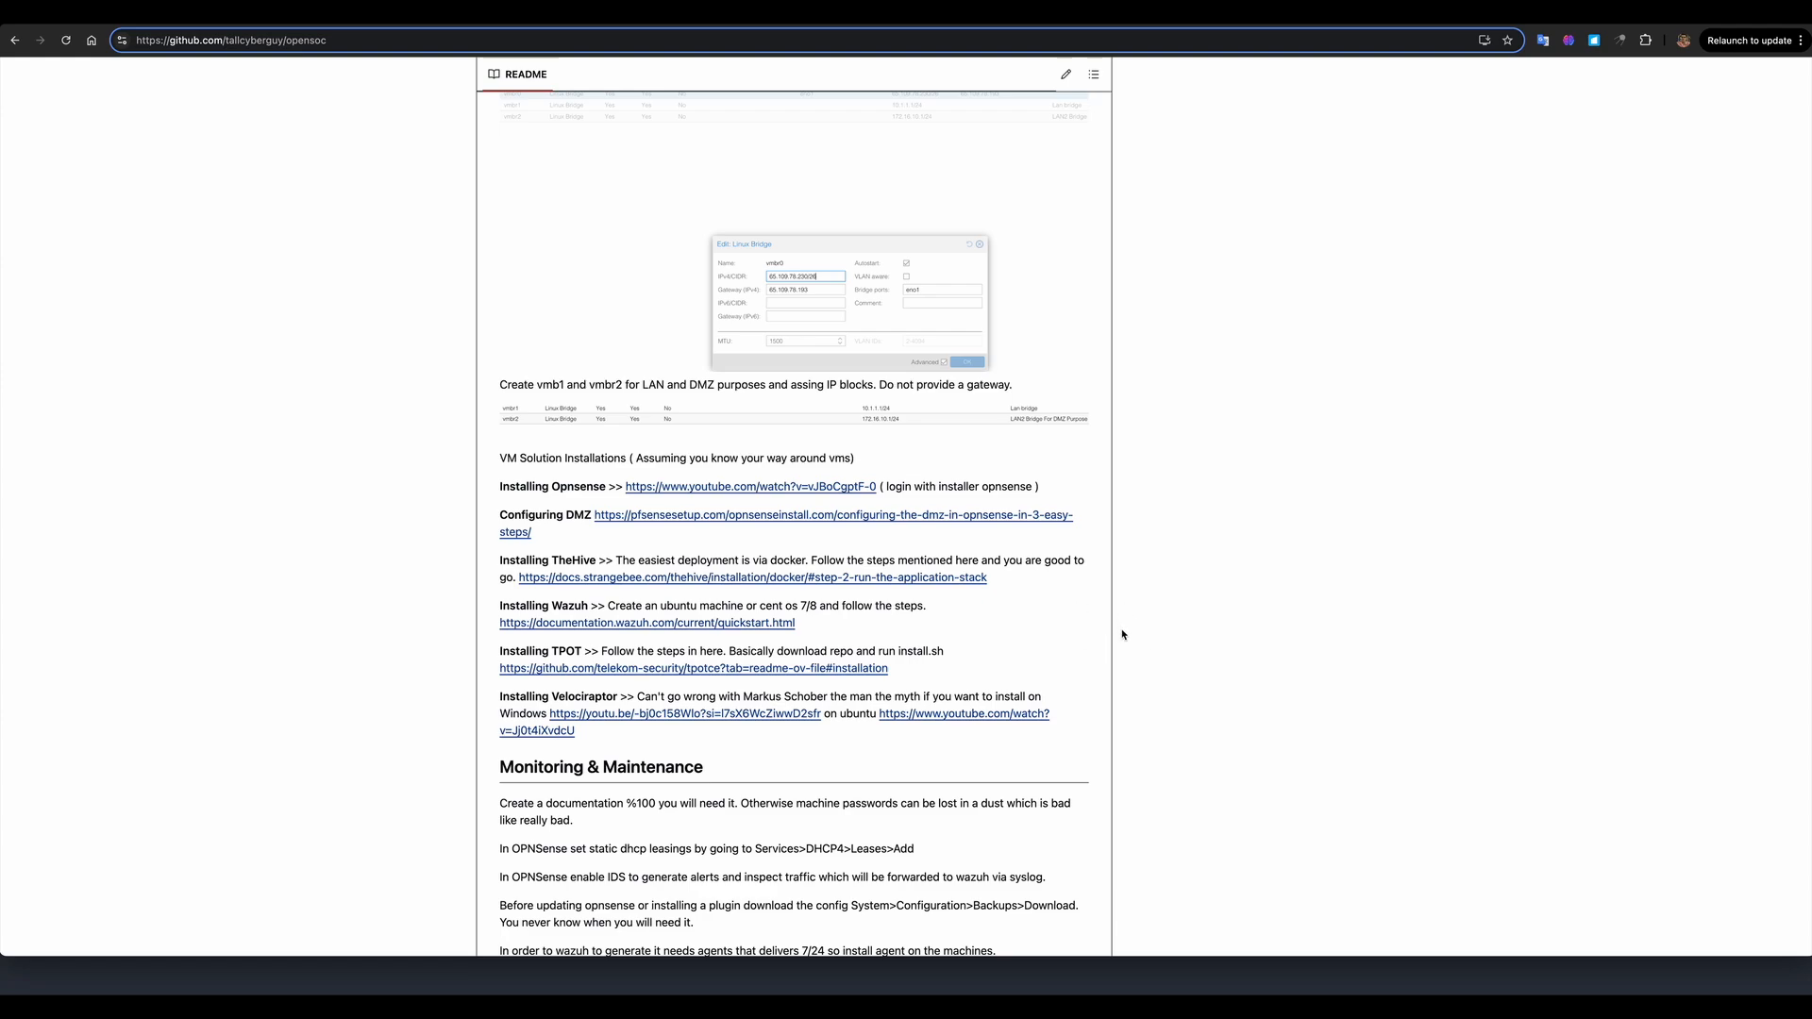
mouse_move(1104, 642)
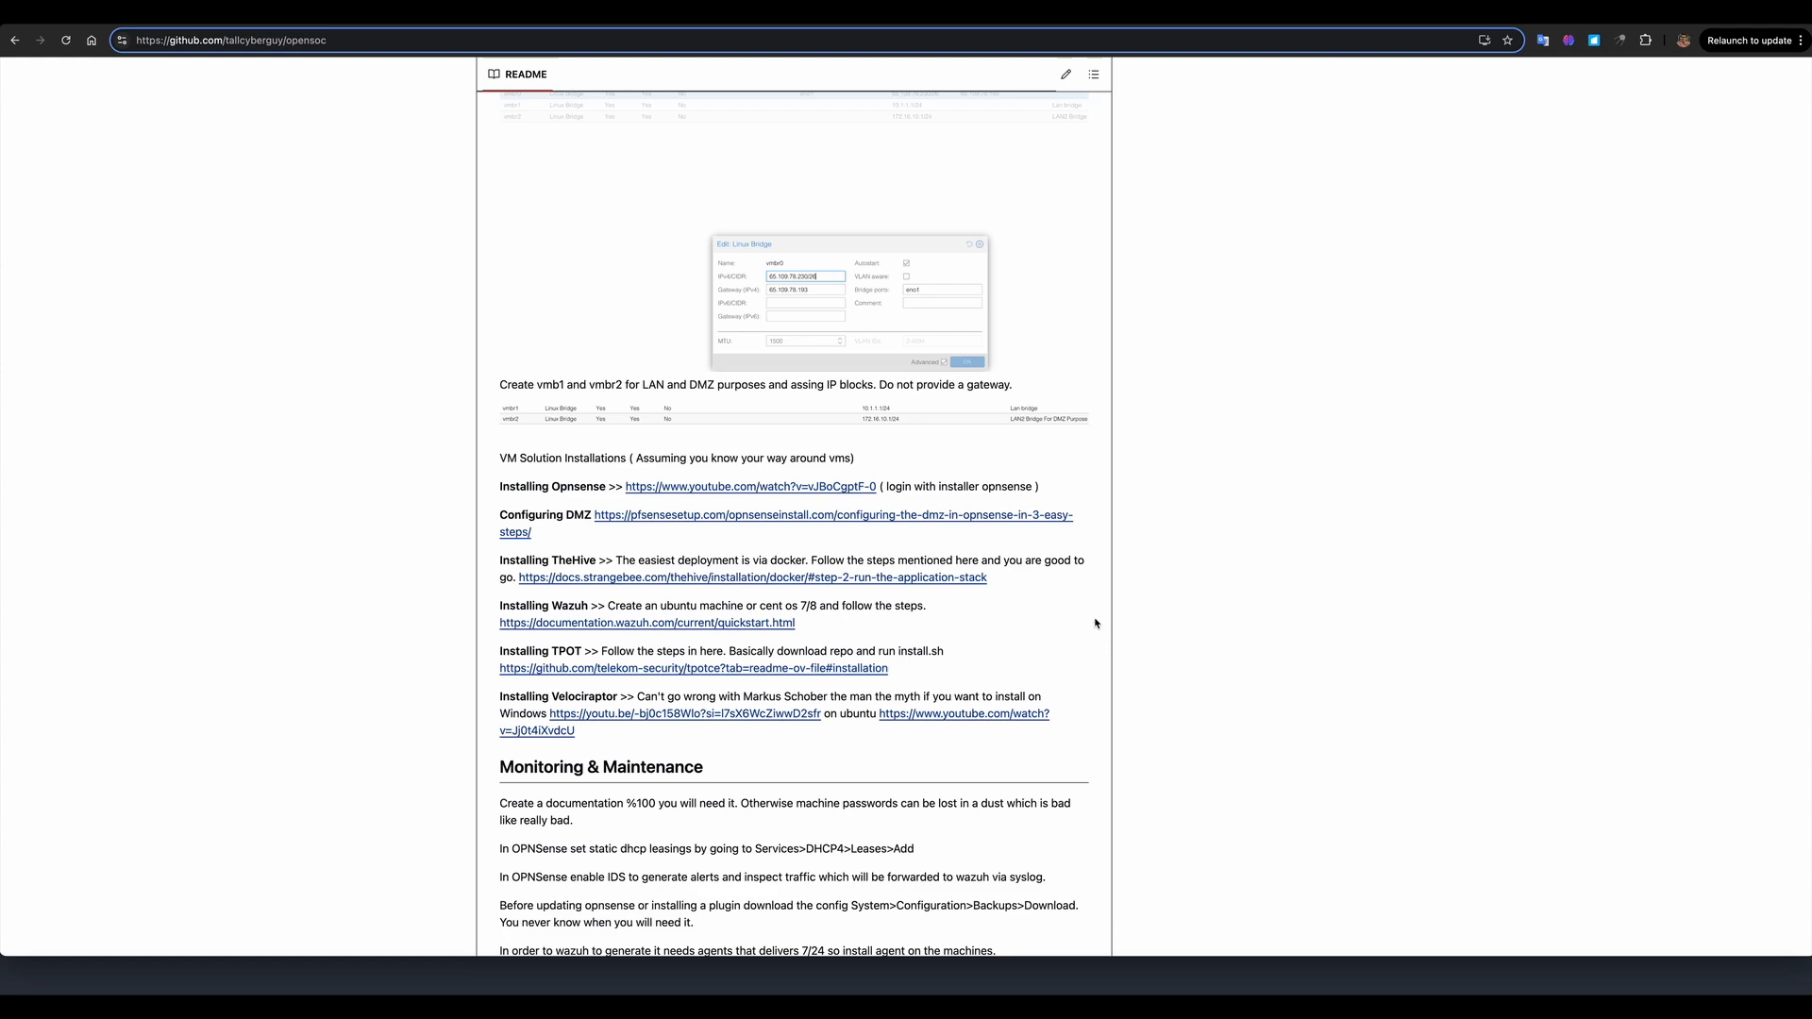
mouse_move(1082, 619)
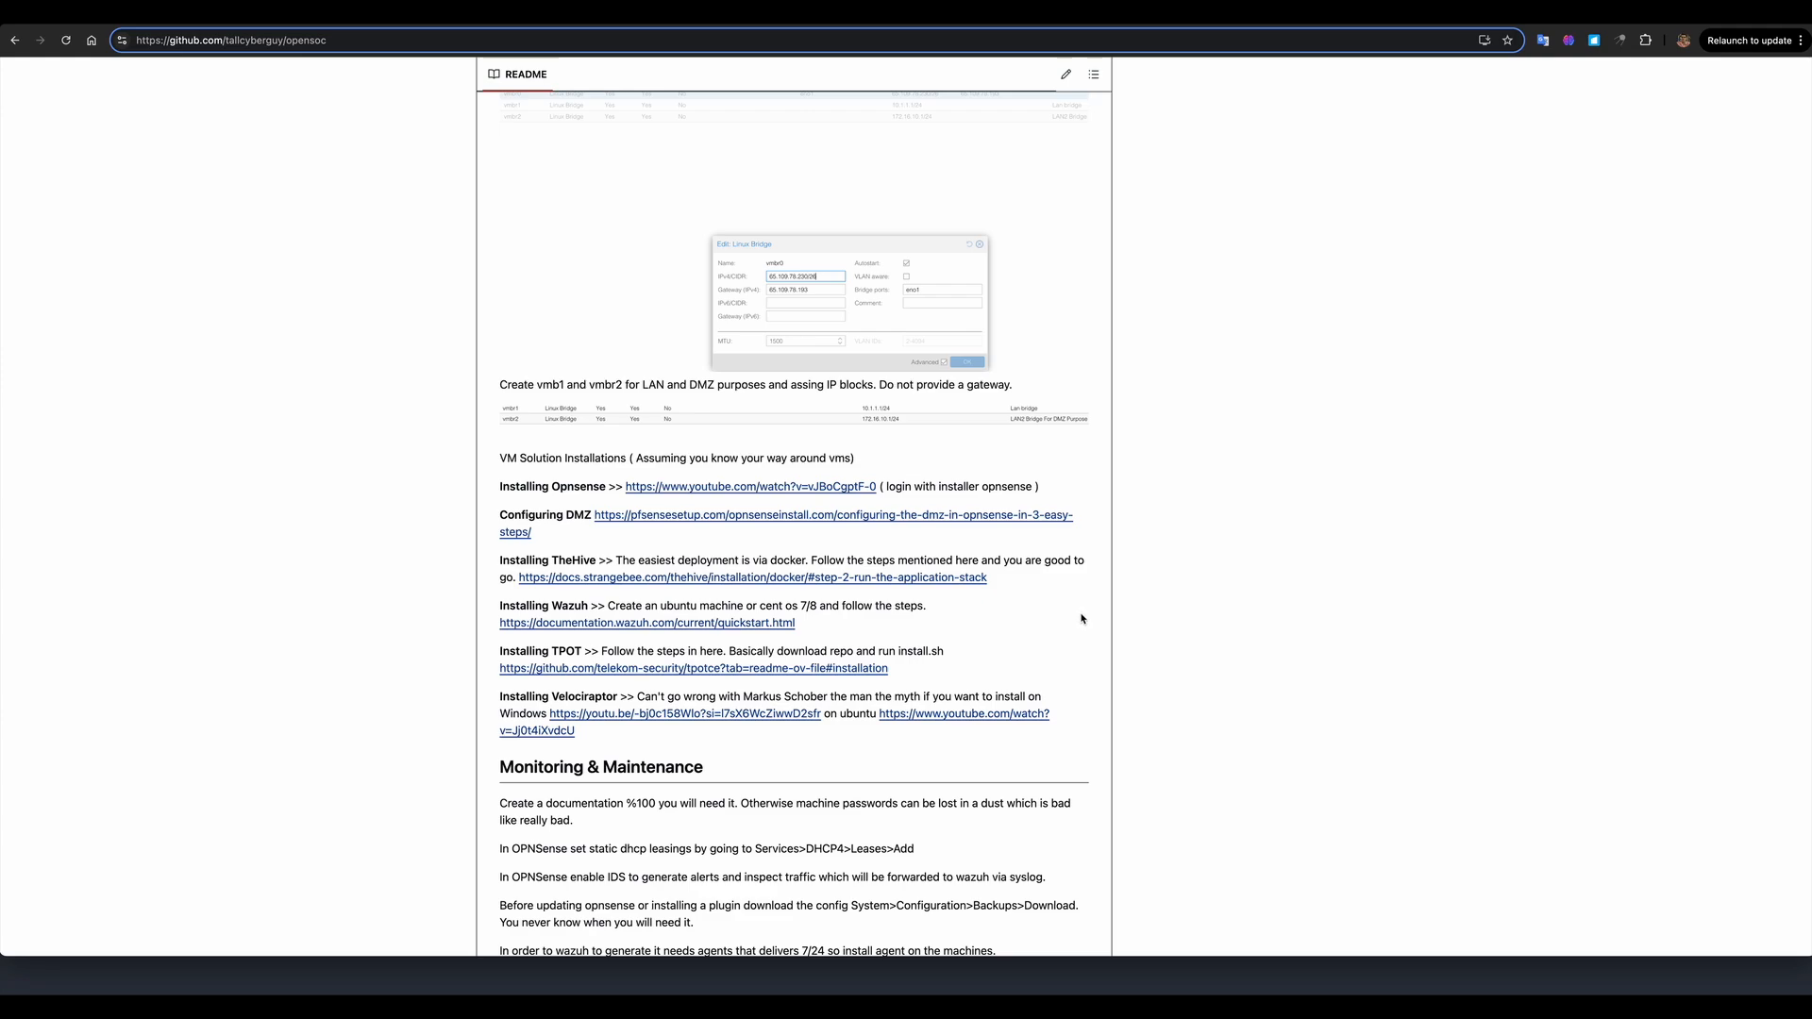
mouse_move(1063, 625)
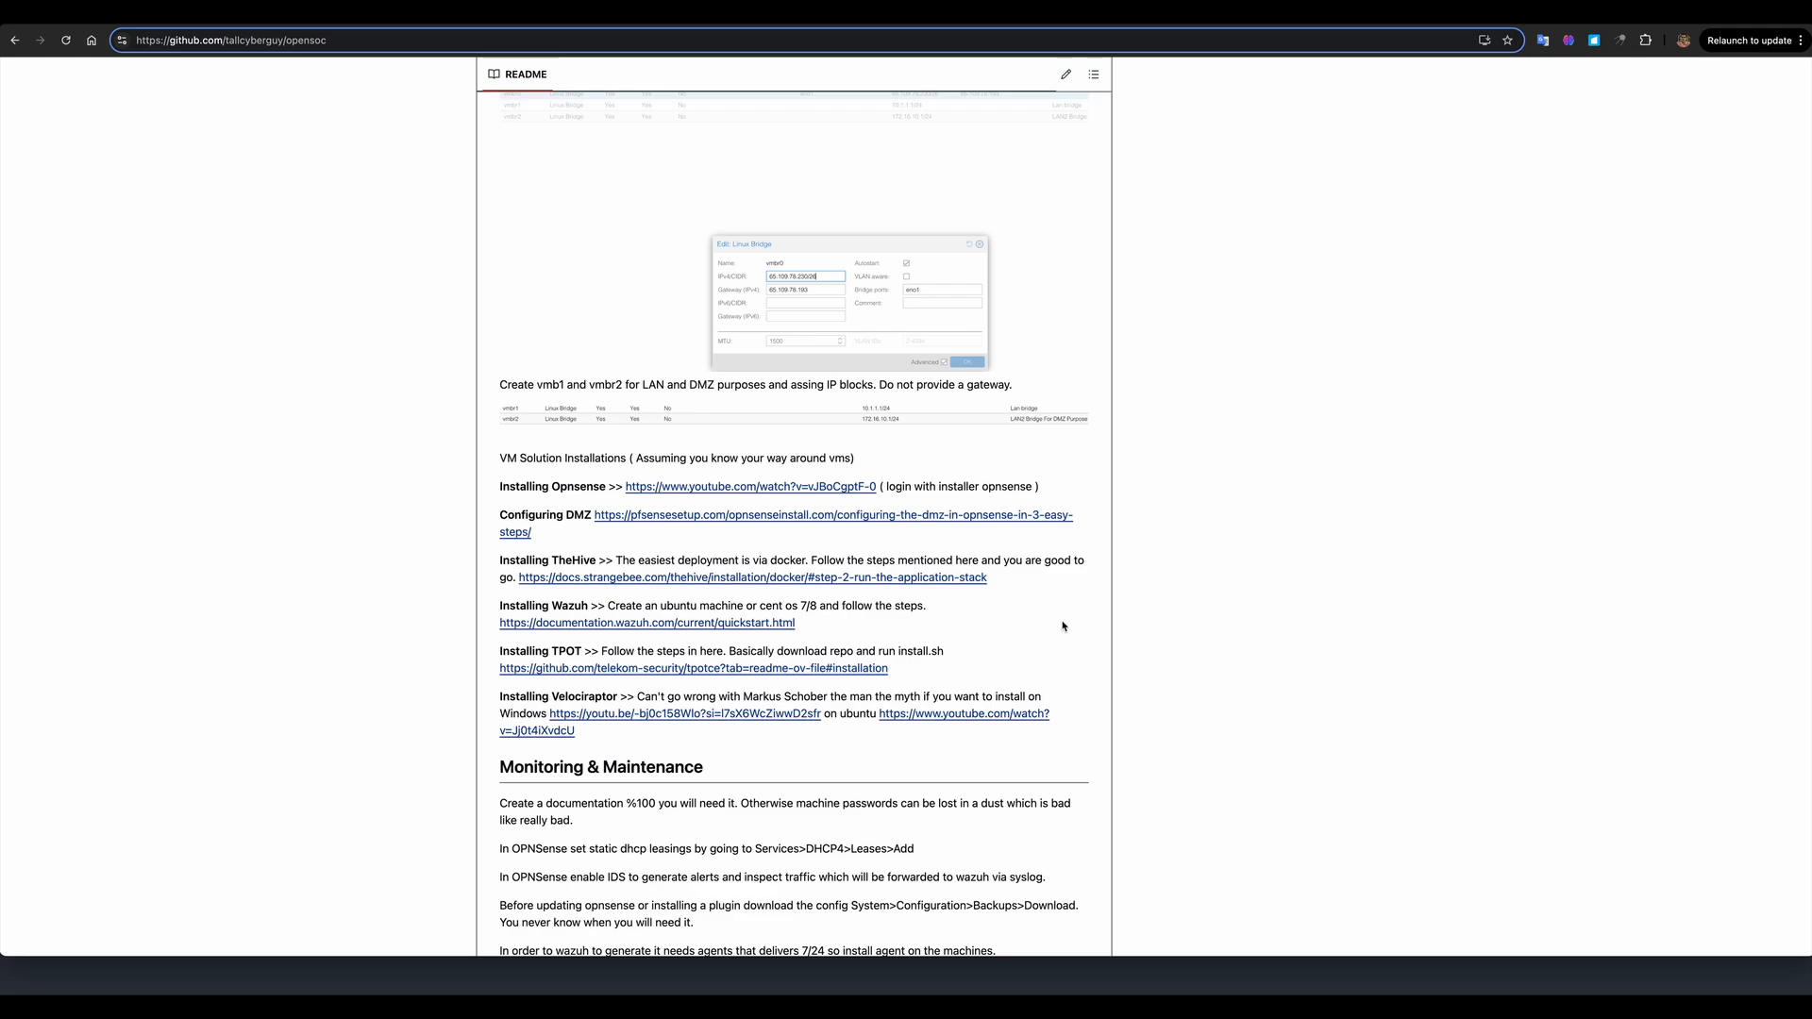
mouse_move(1063, 672)
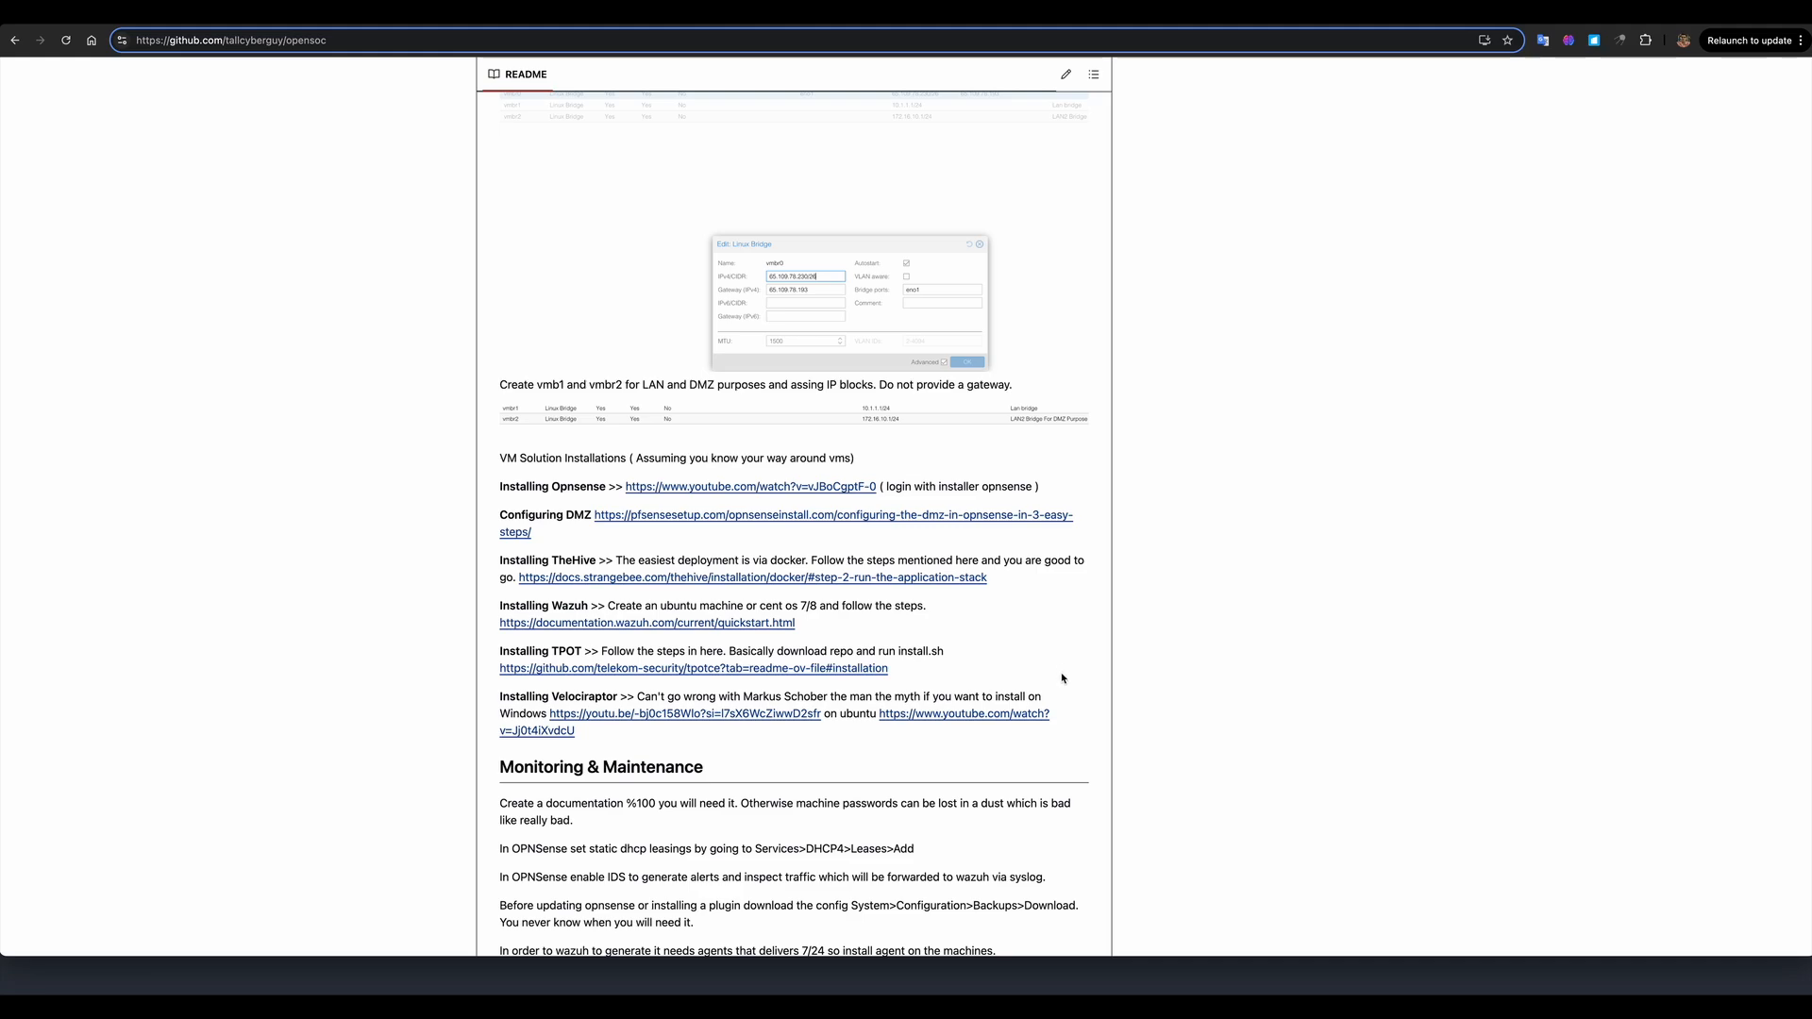
mouse_move(1072, 730)
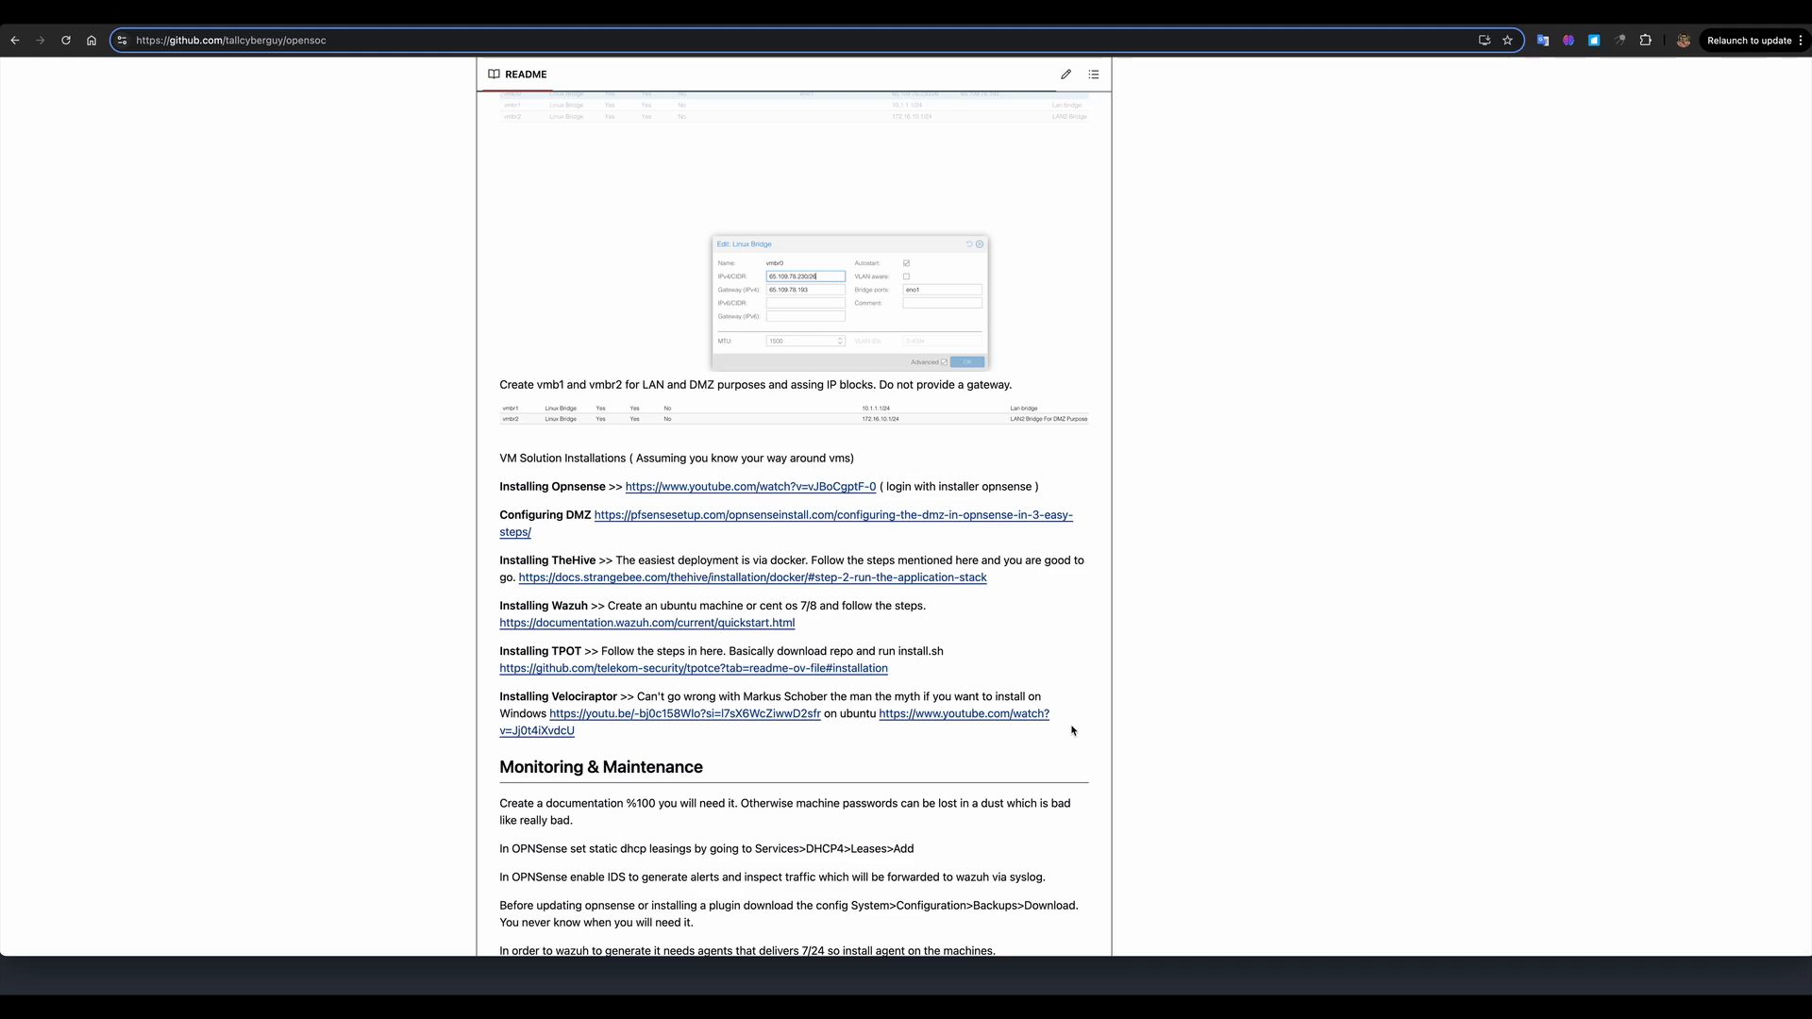
mouse_move(1055, 743)
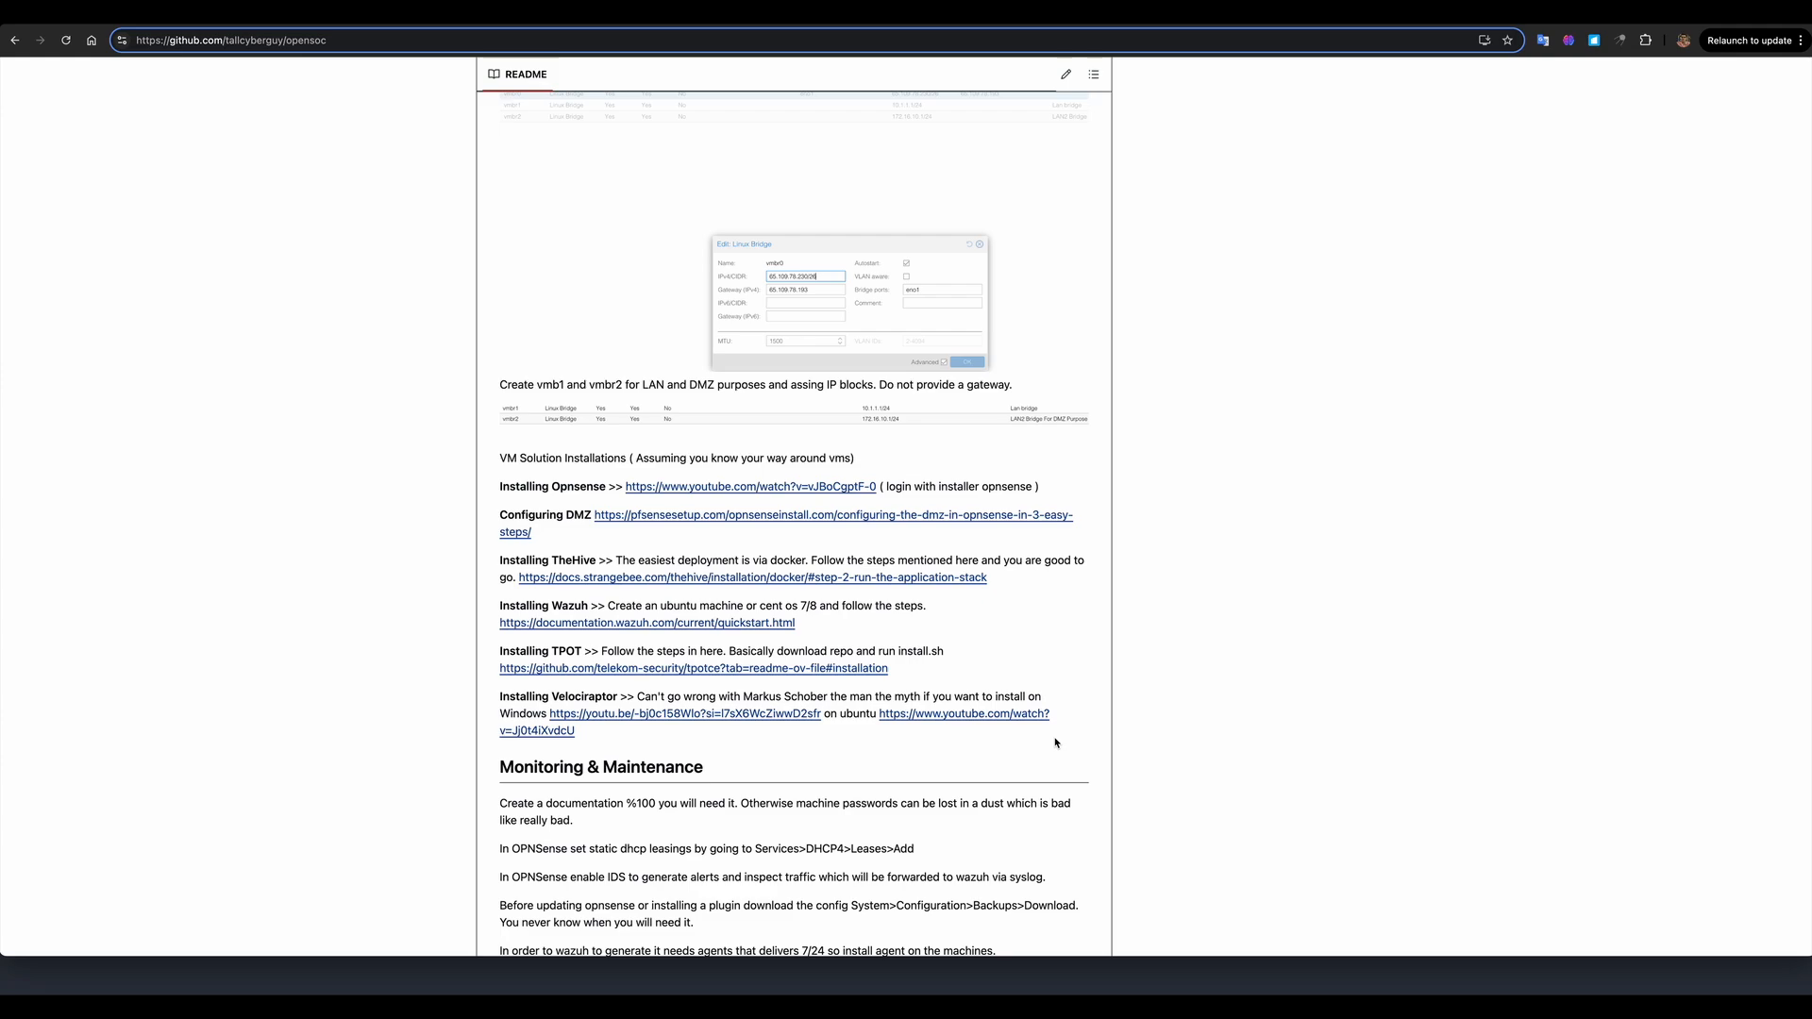
mouse_move(1038, 745)
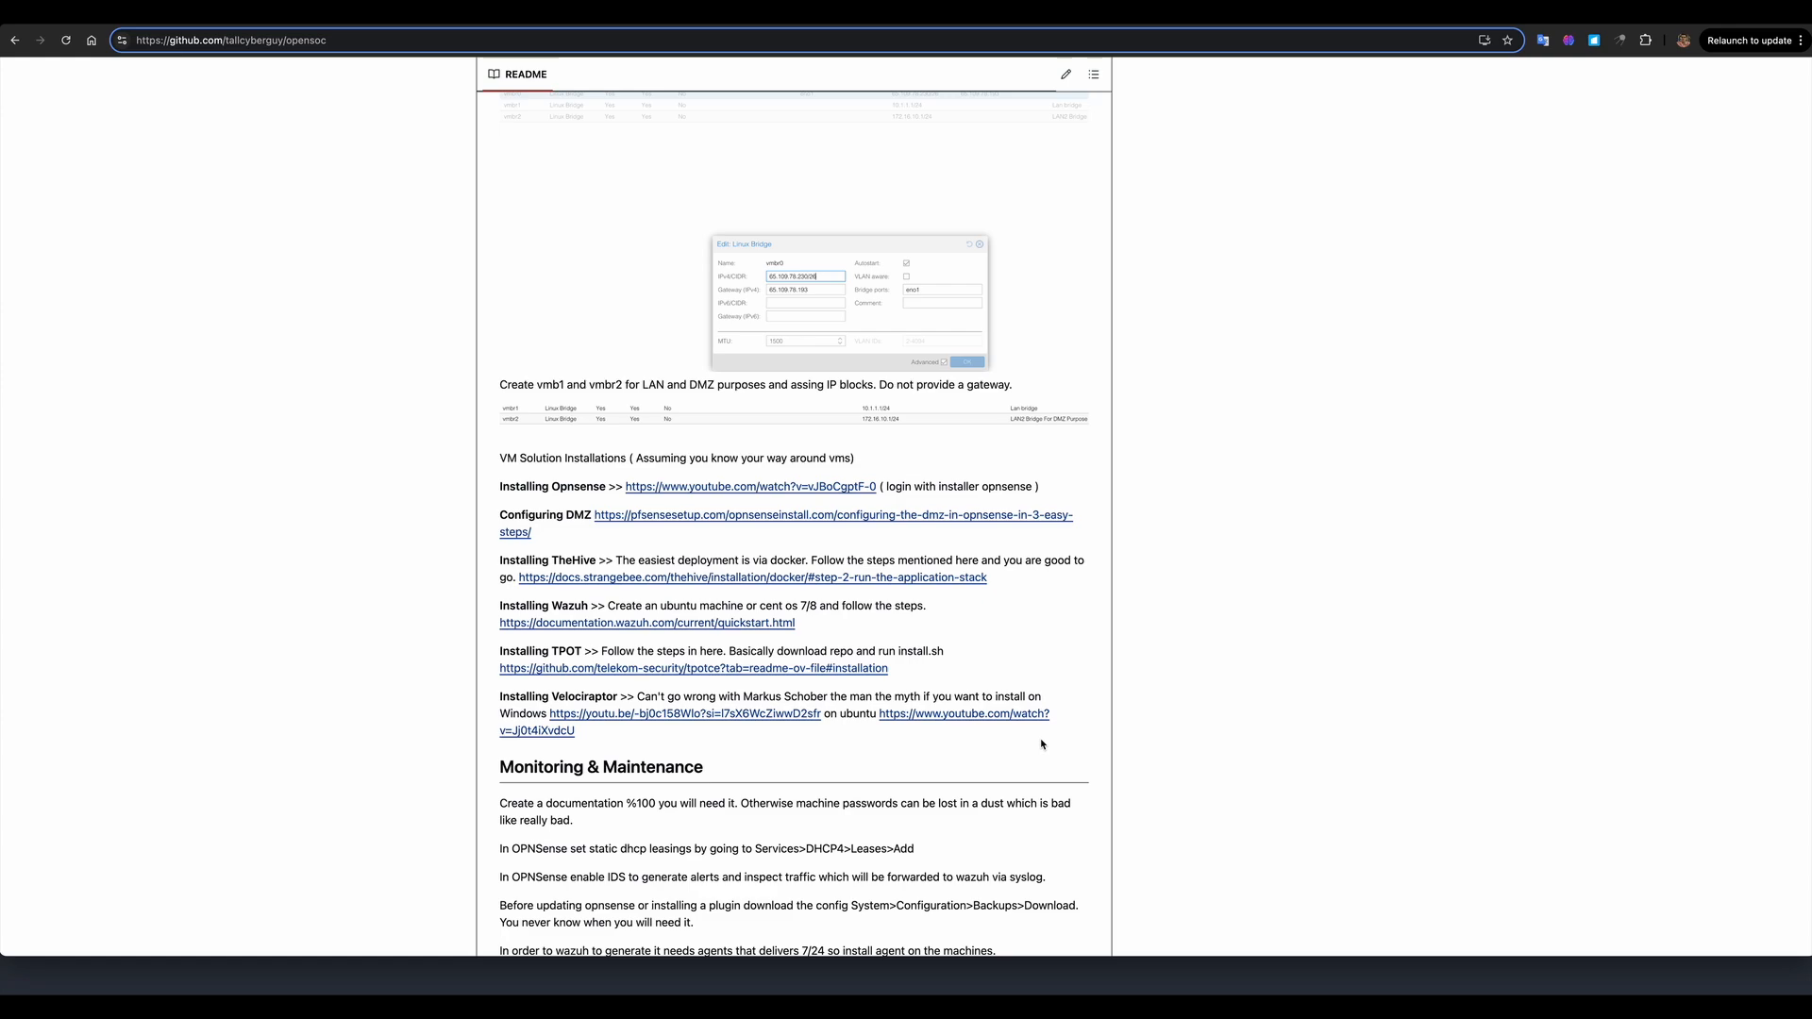
scroll(down, 3)
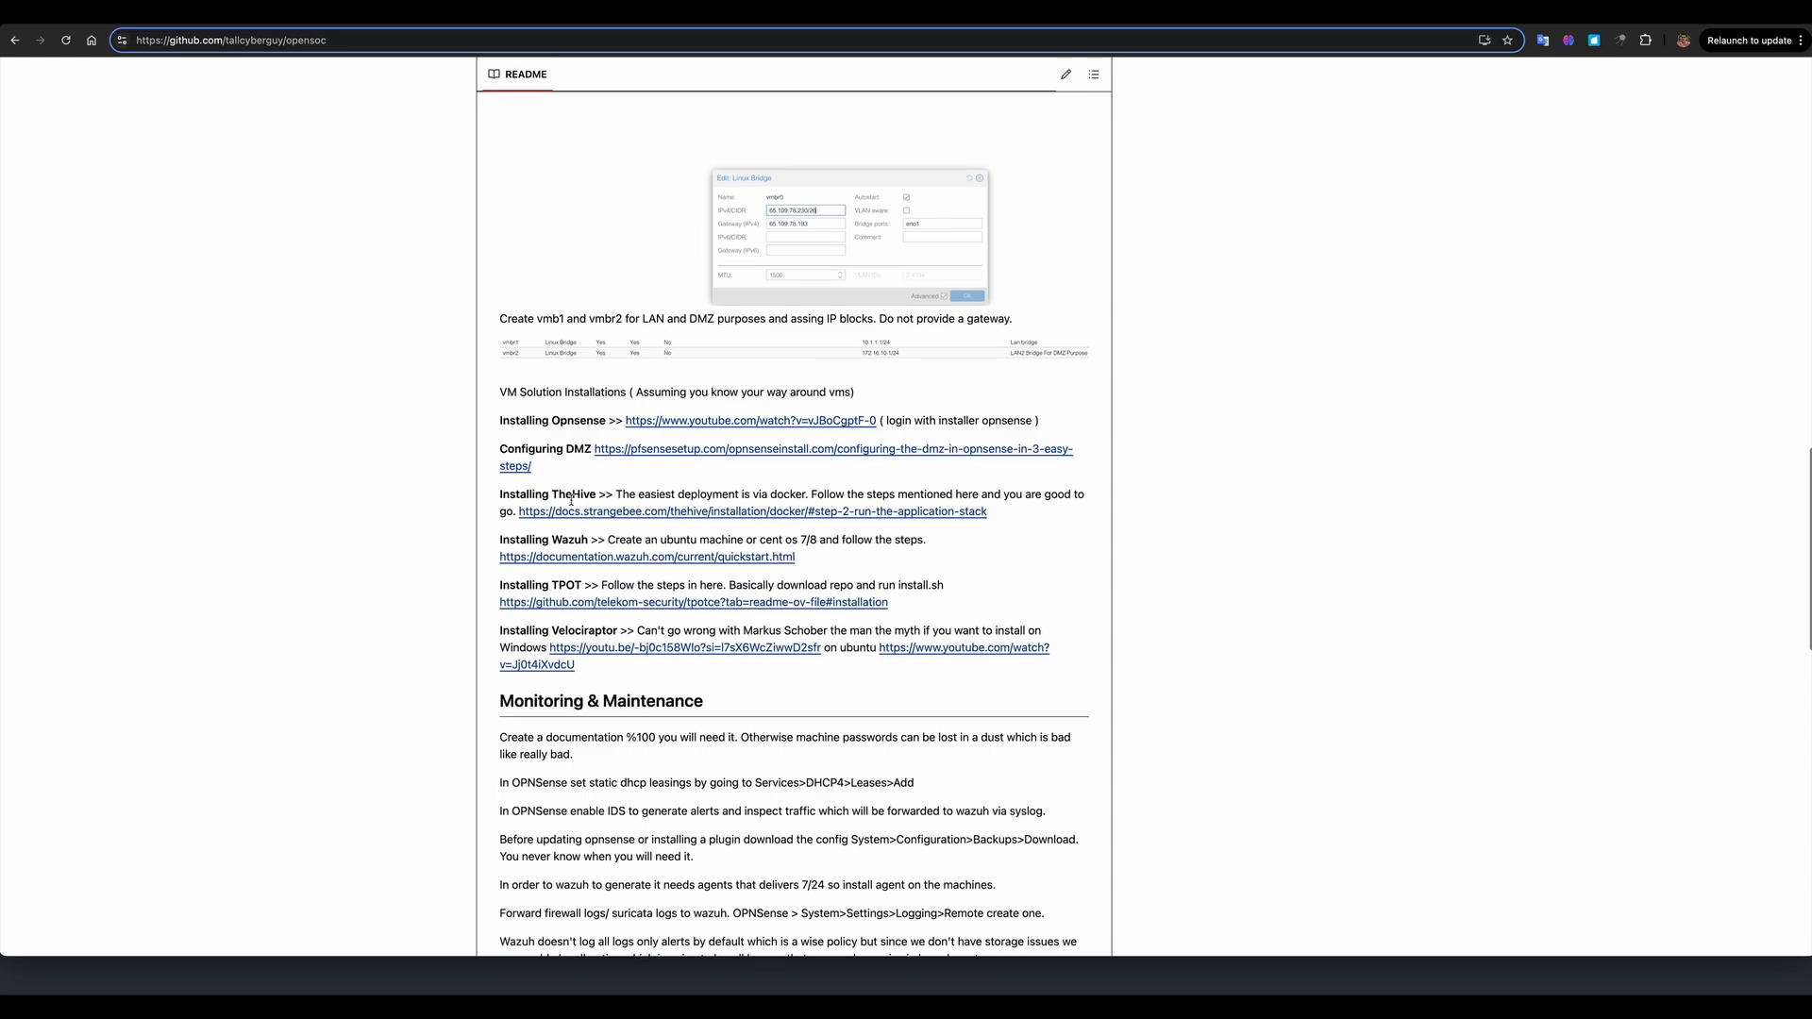
mouse_move(578, 445)
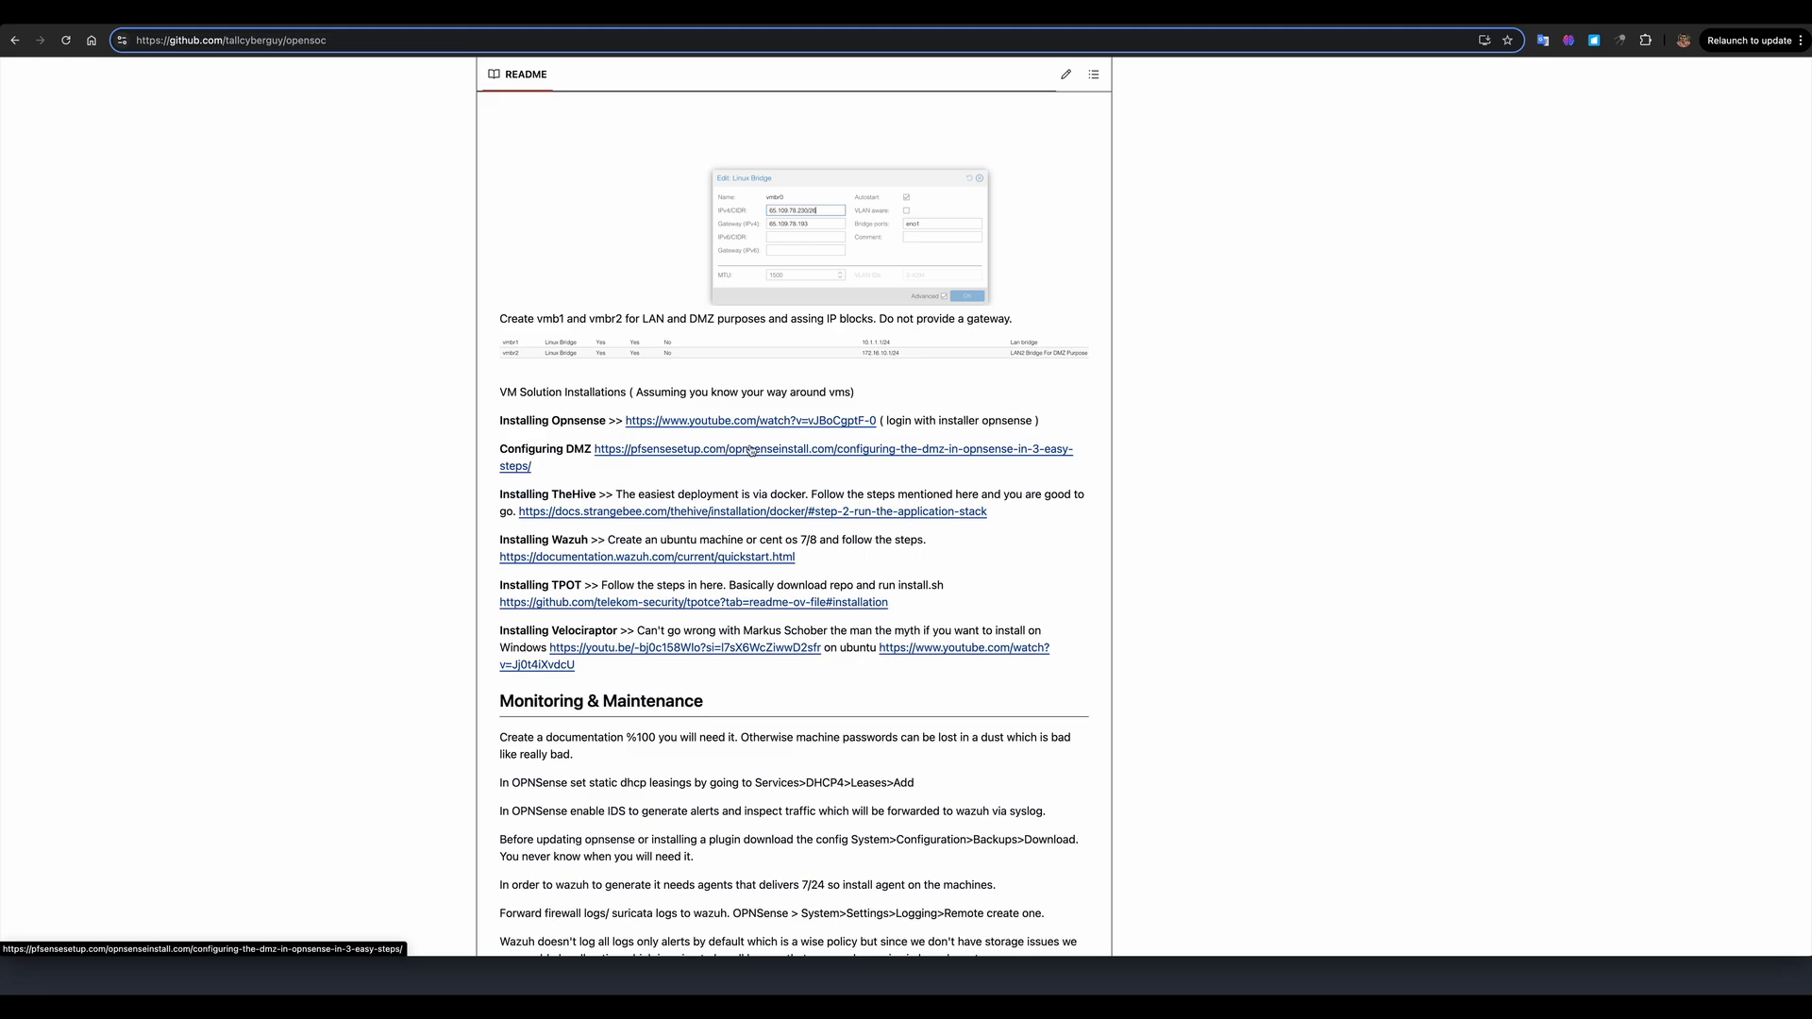
mouse_move(934, 466)
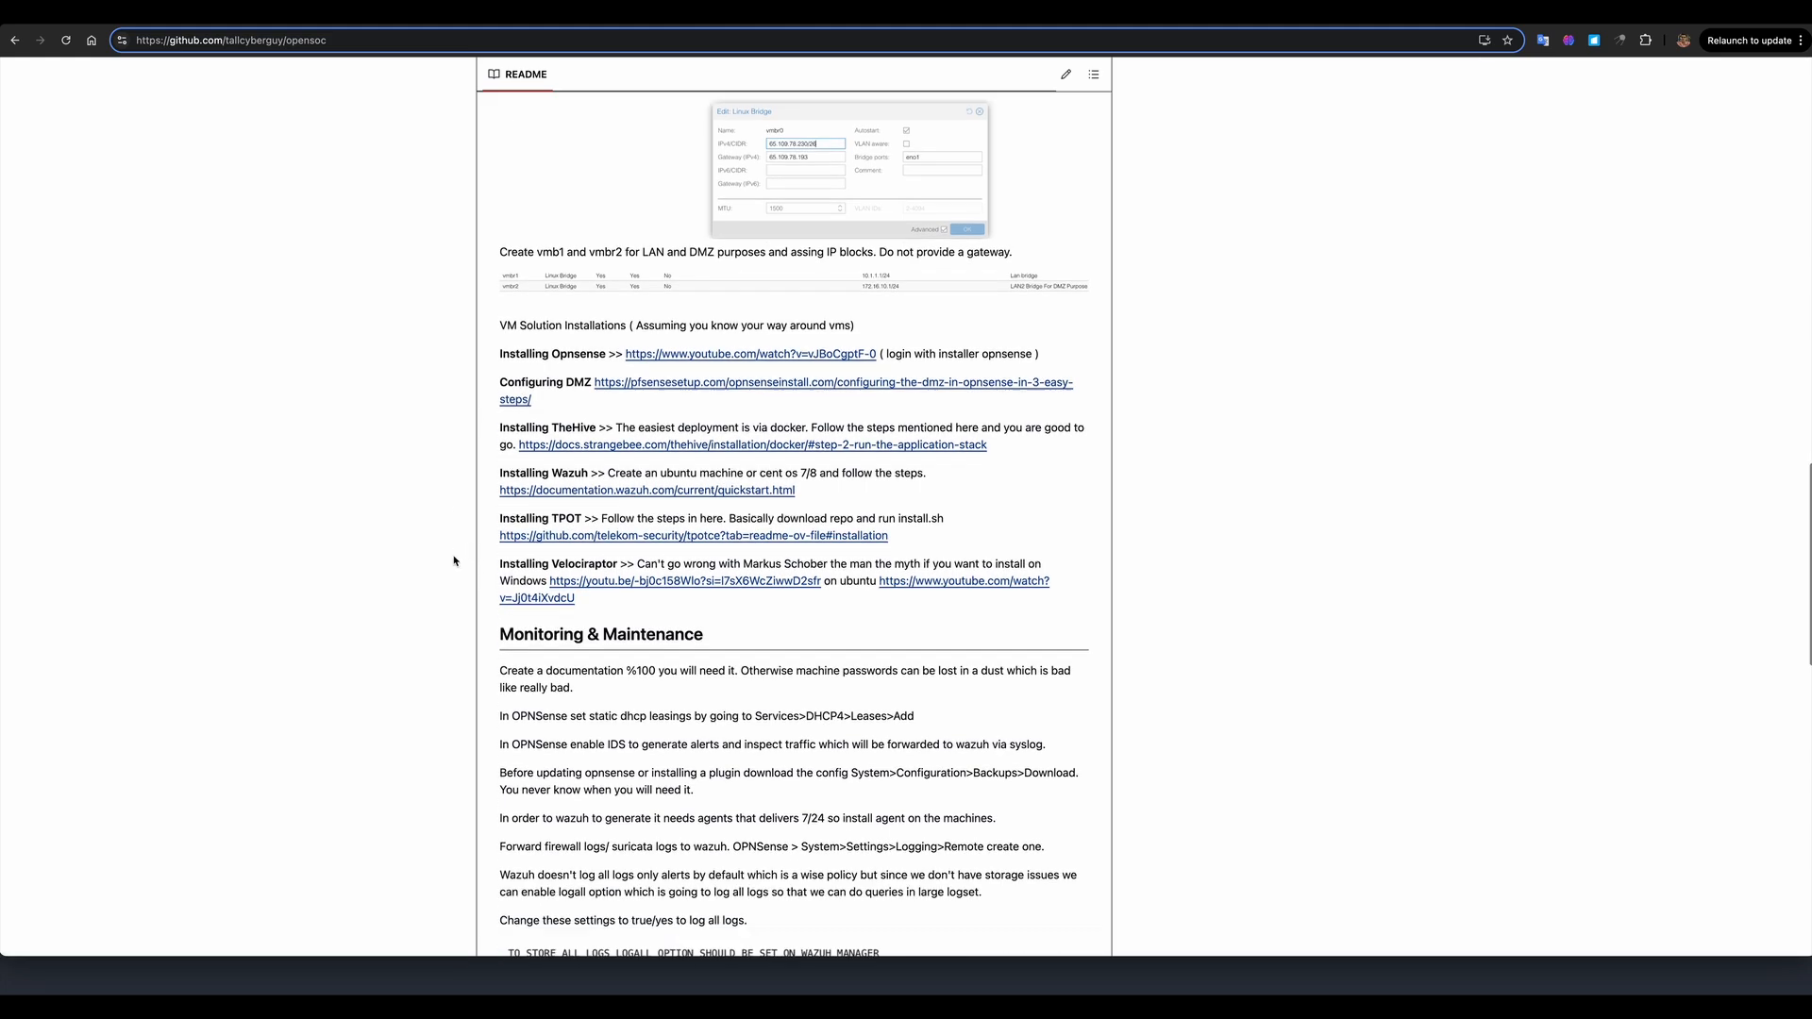
scroll(down, 3)
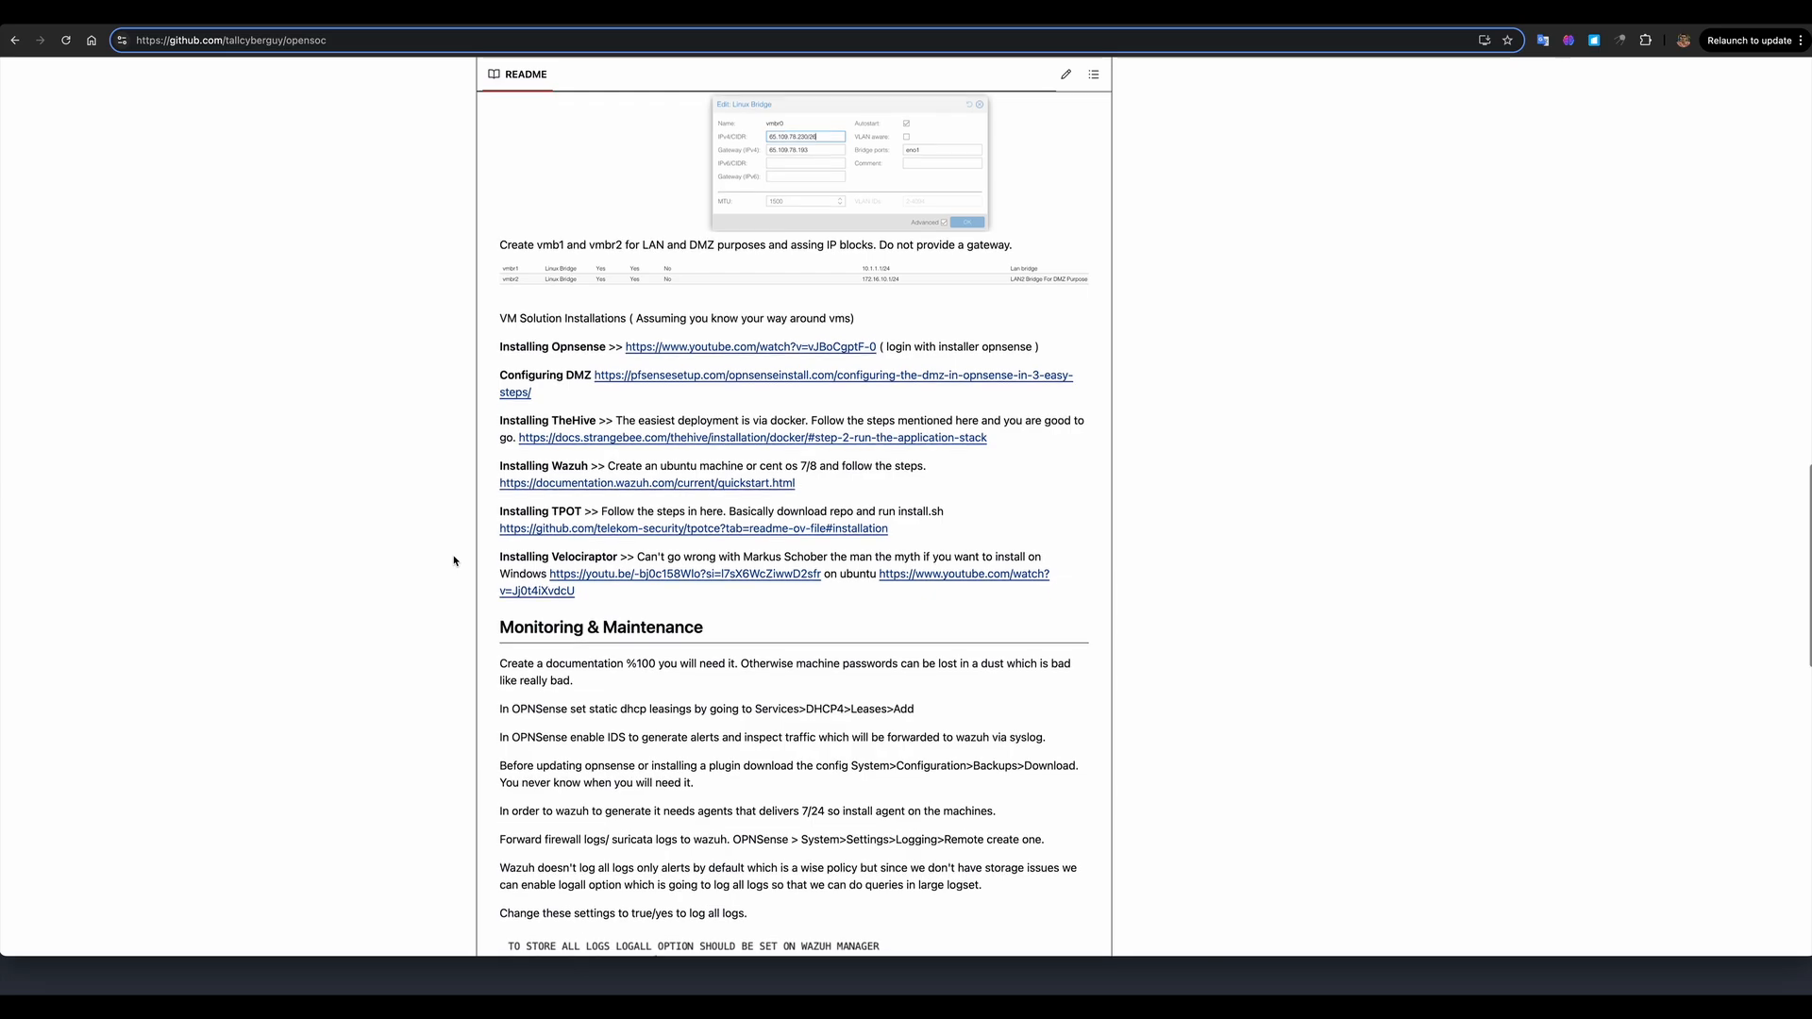
scroll(down, 3)
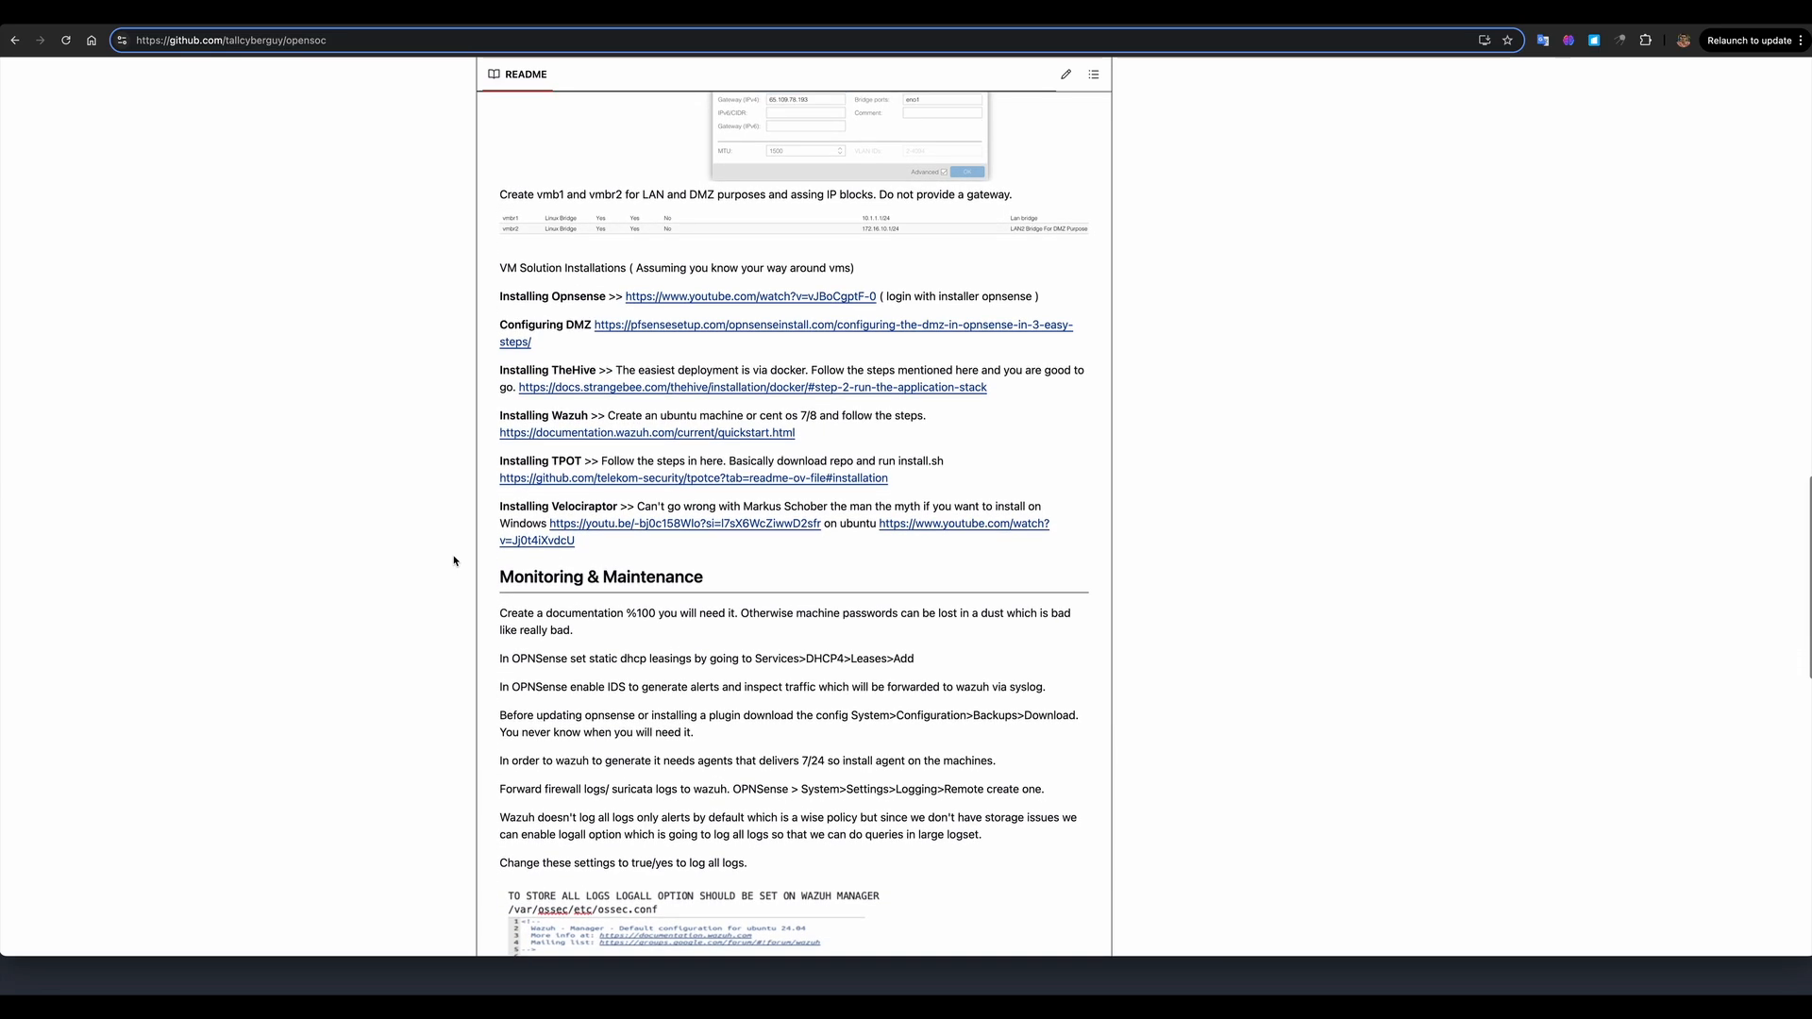
scroll(down, 3)
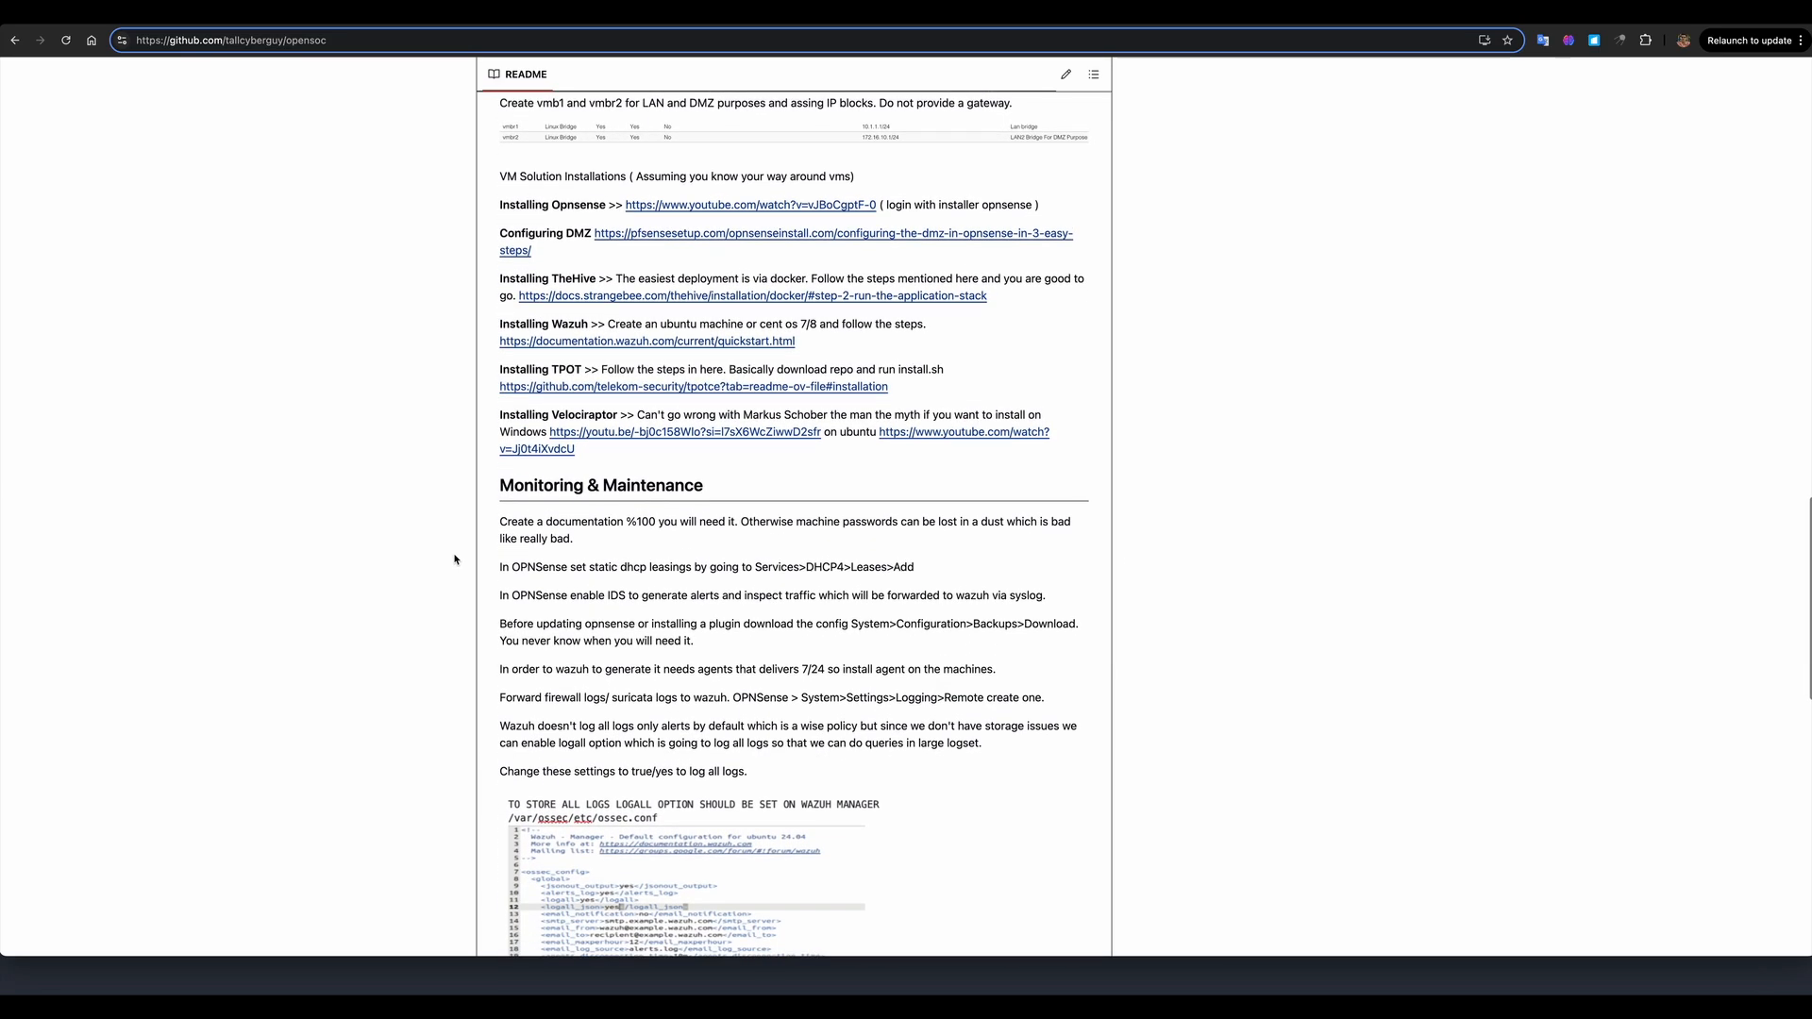
scroll(down, 3)
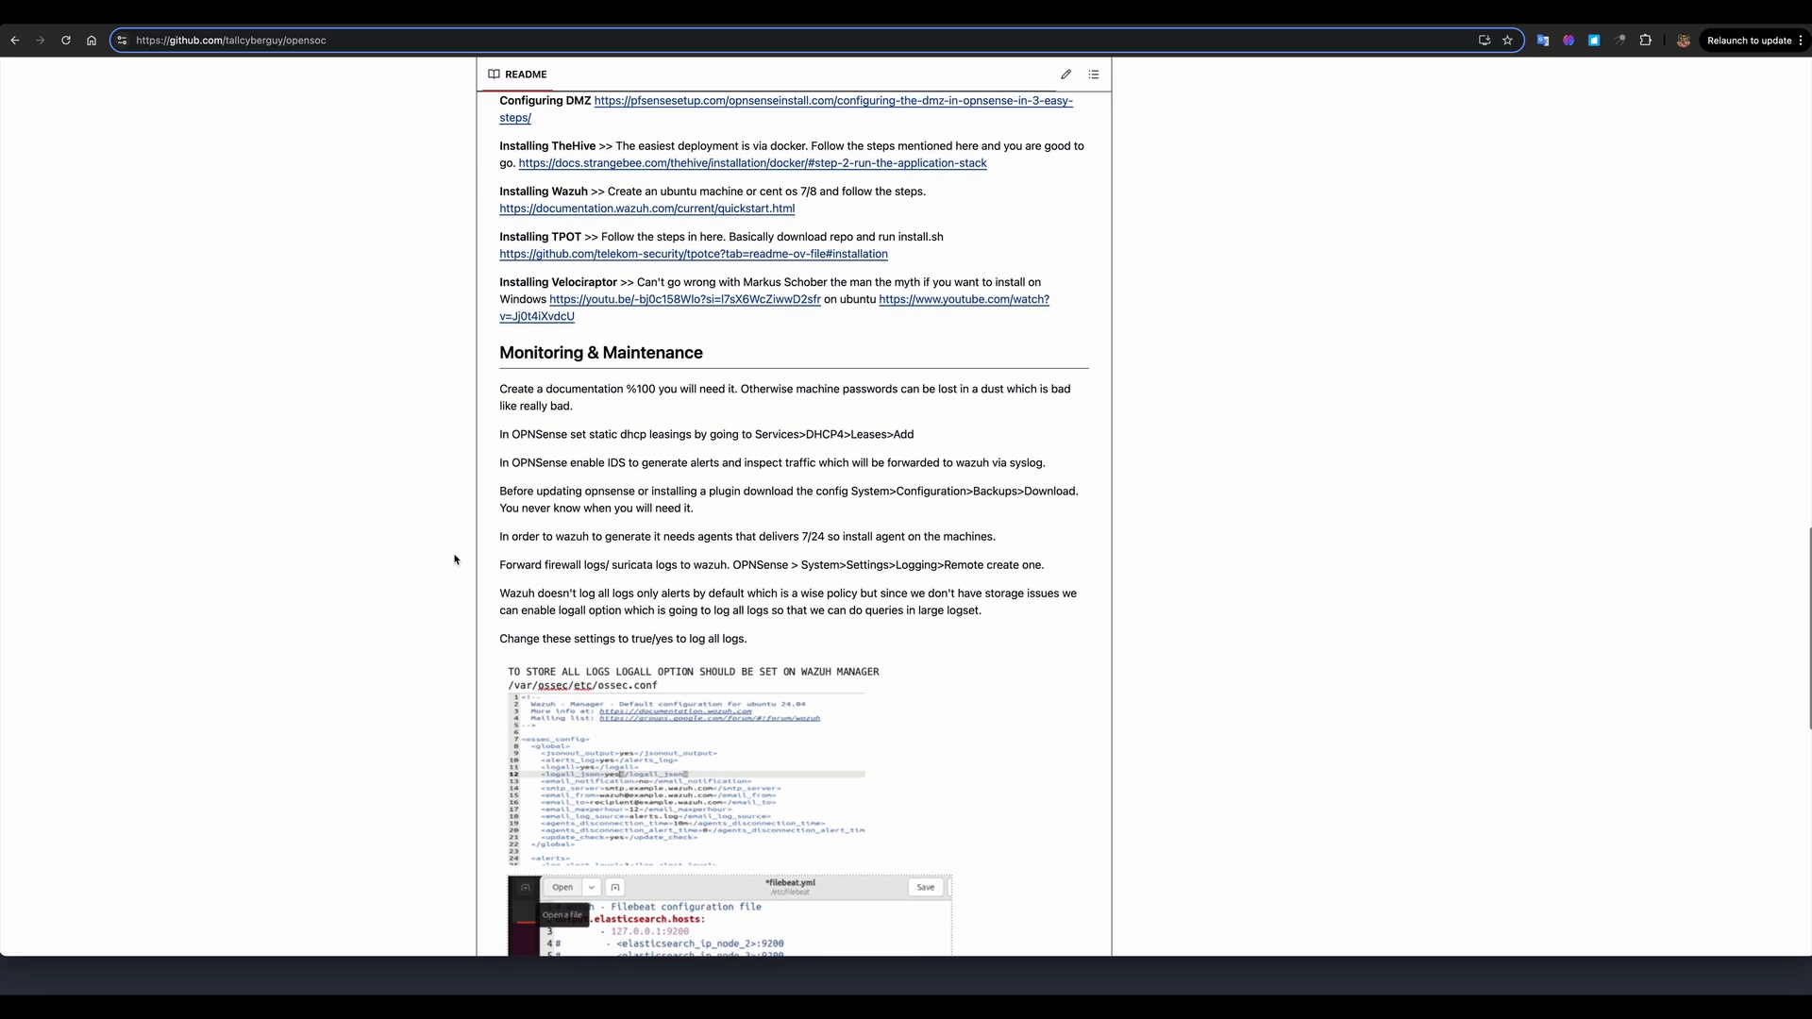